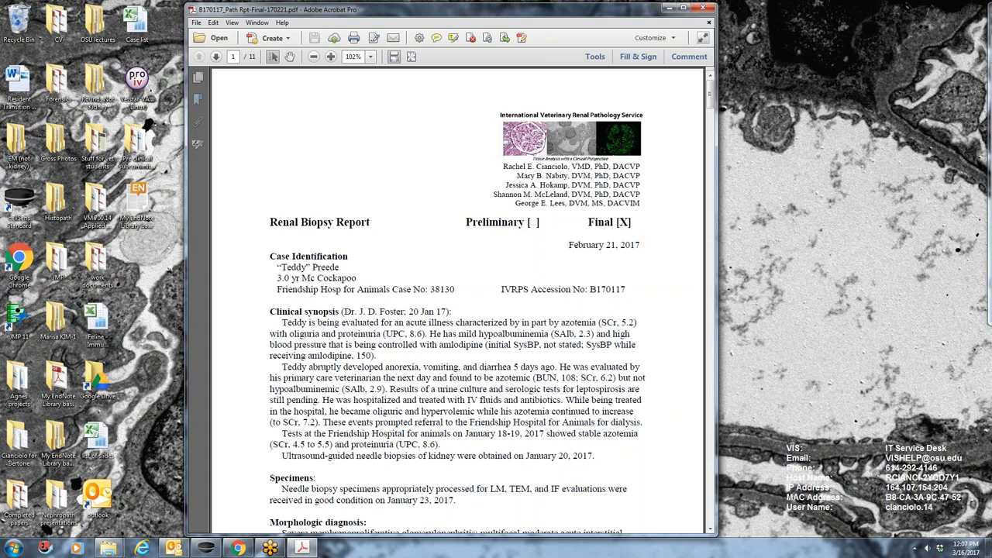
{"action": "mouse_move", "coordinate": [680, 20]}
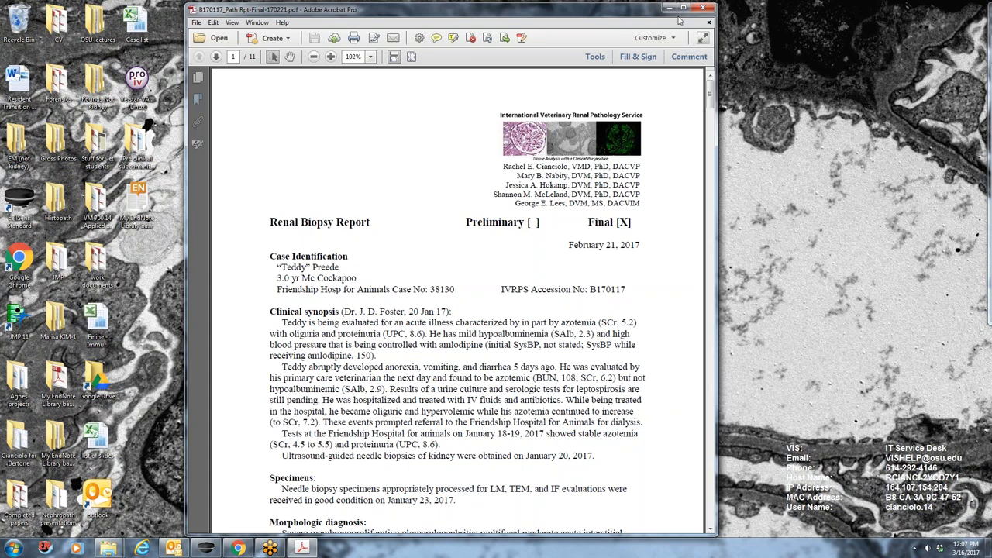
{"action": "mouse_move", "coordinate": [669, 8]}
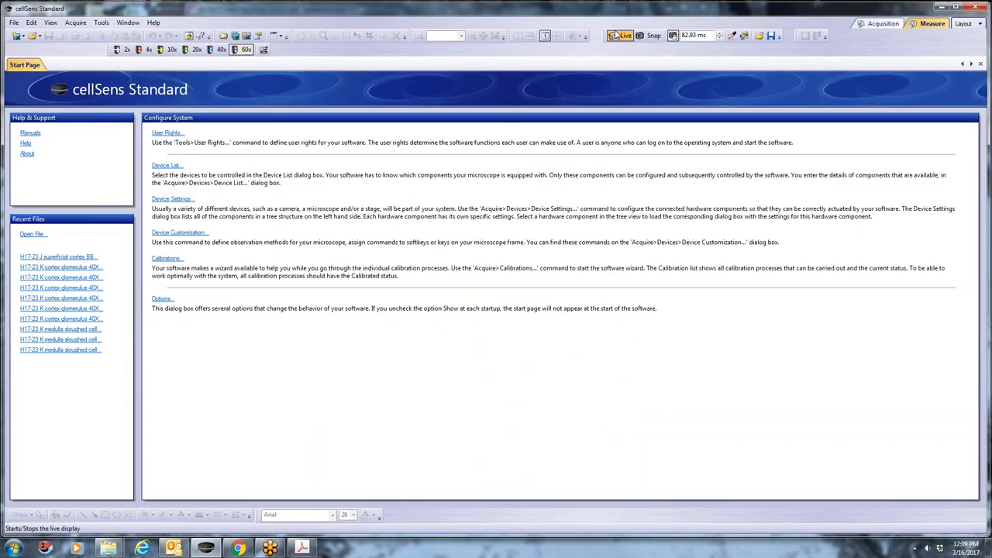
Start the Live camera view of the kidney tissue section in cellSens
{"action": "left_click", "coordinate": [621, 35]}
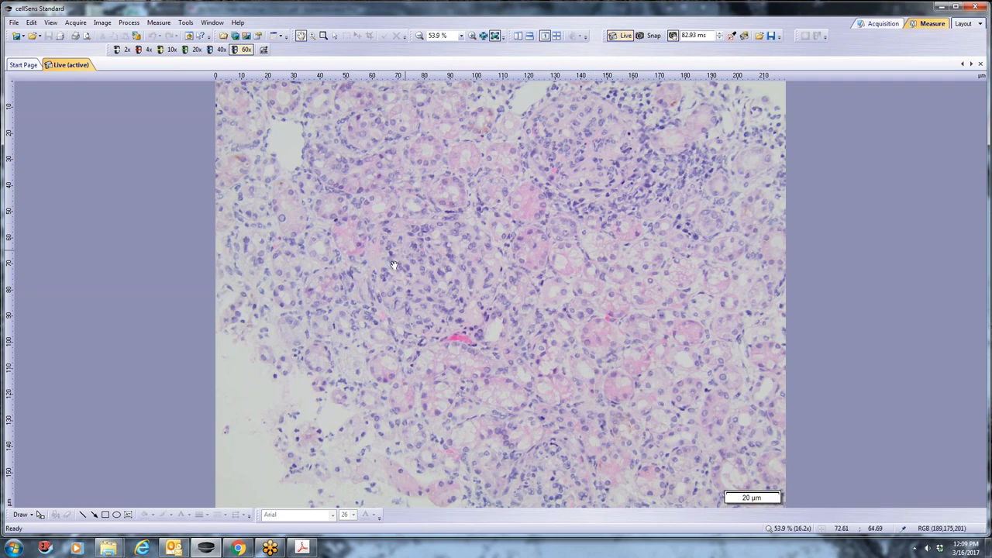
{"action": "mouse_move", "coordinate": [622, 83]}
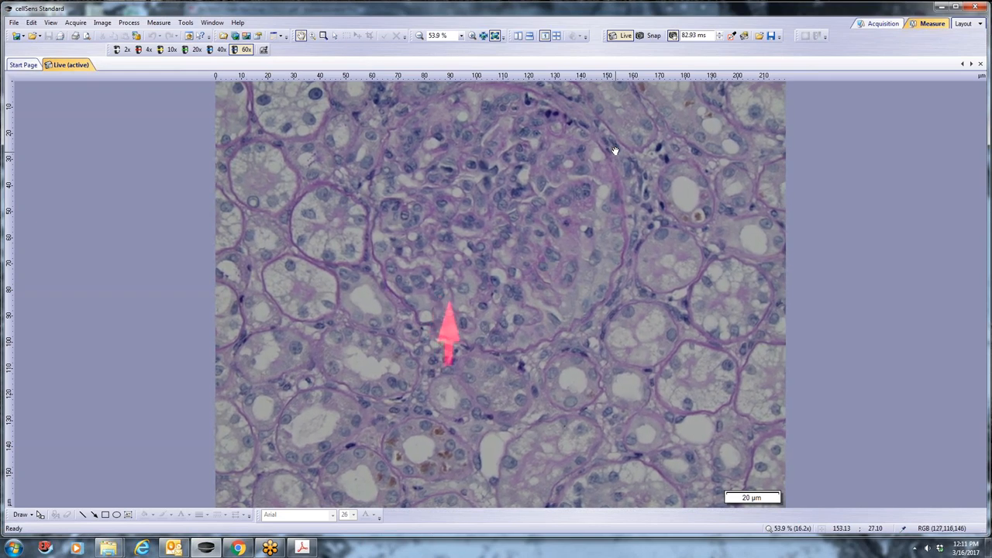
{"action": "left_click_drag", "start_coordinate": [452, 333], "coordinate": [562, 182]}
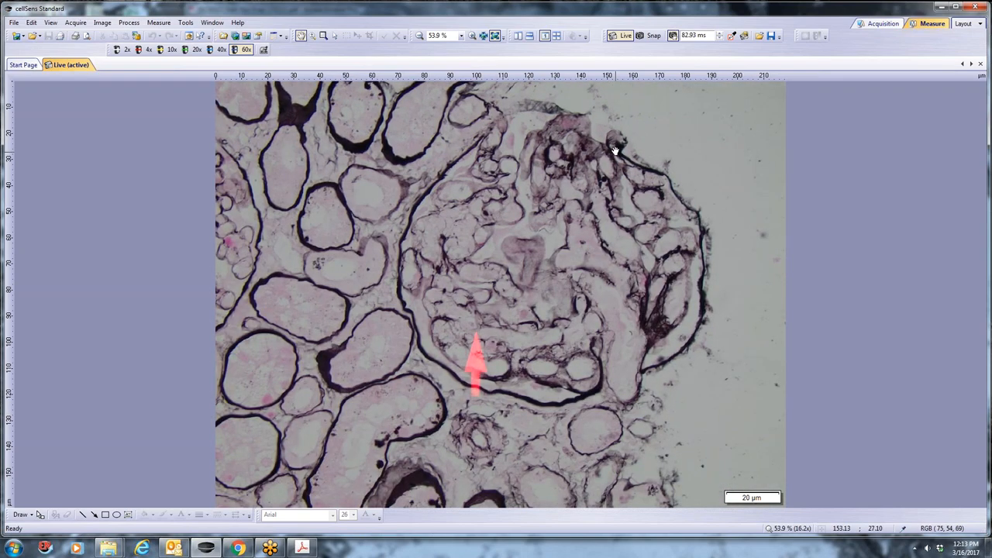
{"action": "mouse_move", "coordinate": [608, 181]}
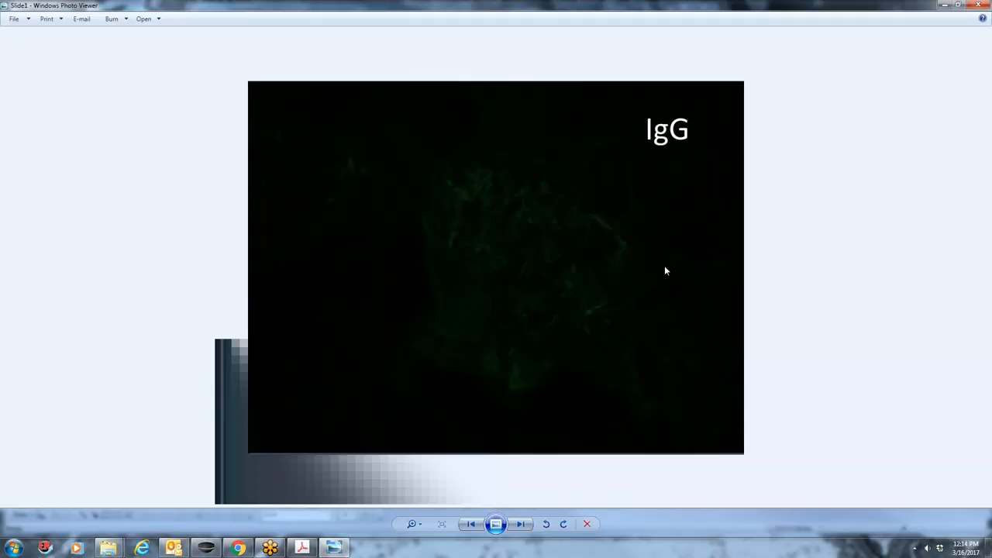
{"action": "mouse_move", "coordinate": [566, 229]}
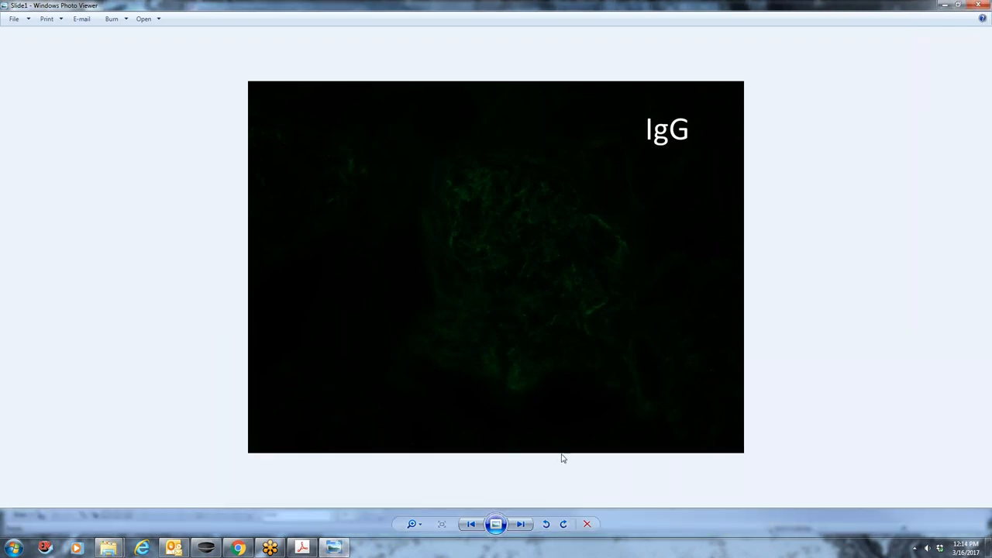
{"action": "mouse_move", "coordinate": [604, 323]}
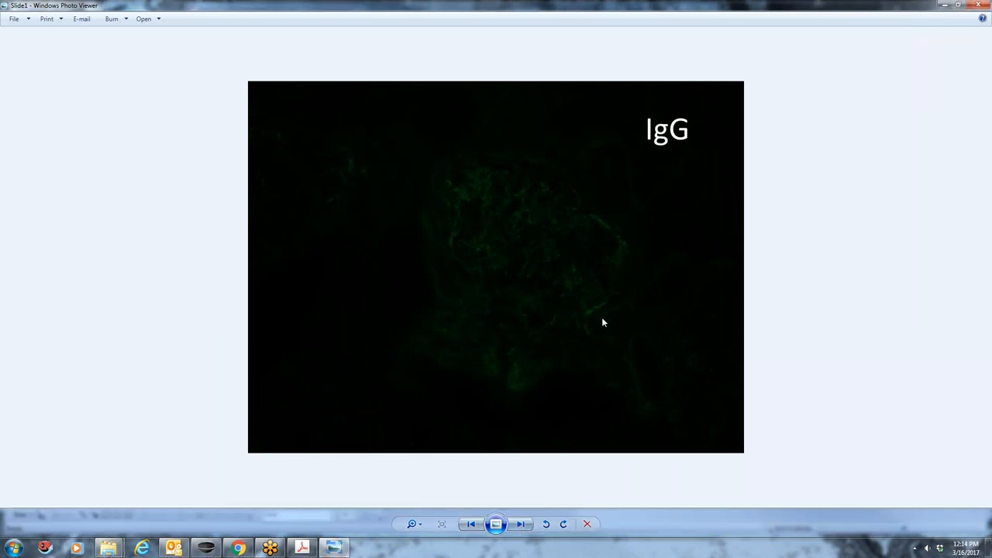
{"action": "mouse_move", "coordinate": [523, 518]}
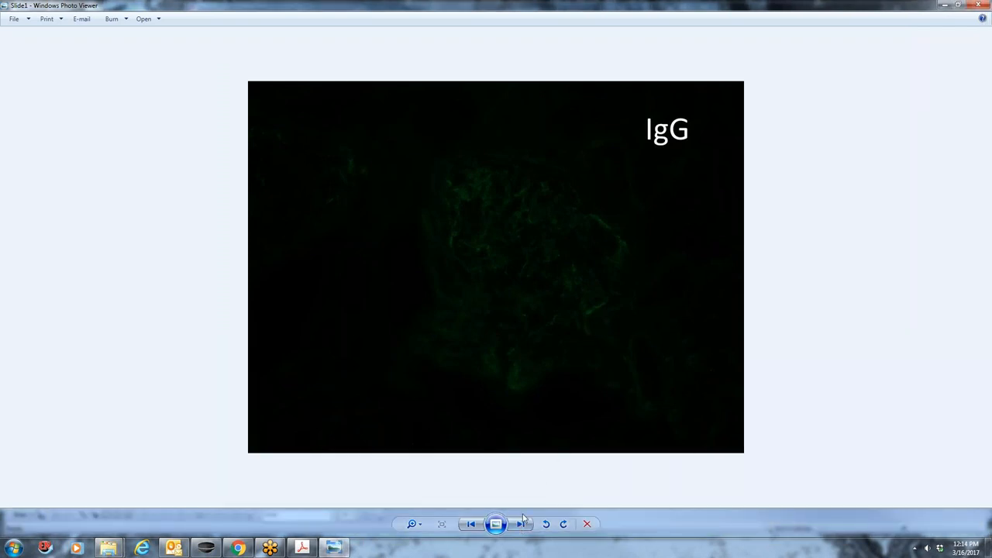
Advance to Slide2, the C3 immunofluorescence stain
{"action": "left_click", "coordinate": [517, 524]}
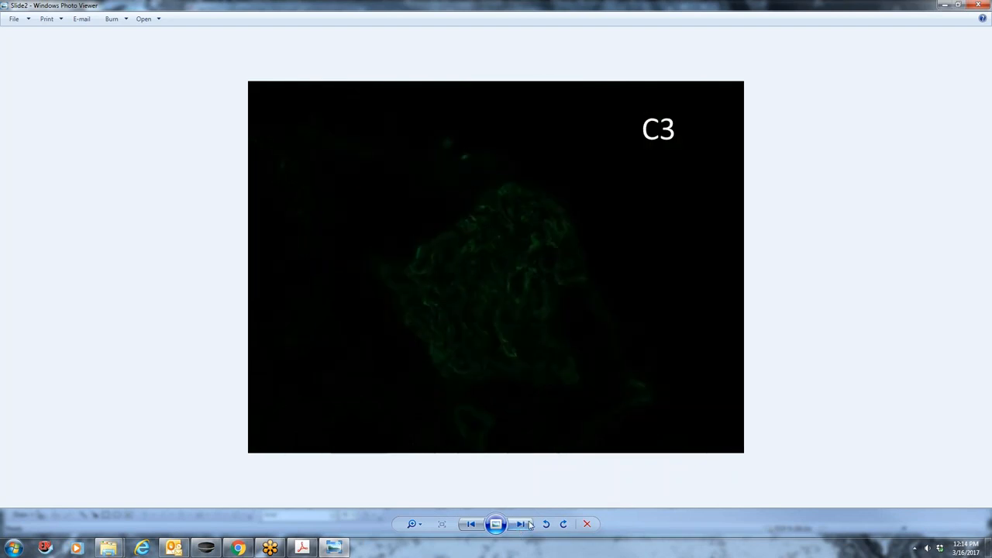
{"action": "mouse_move", "coordinate": [500, 303]}
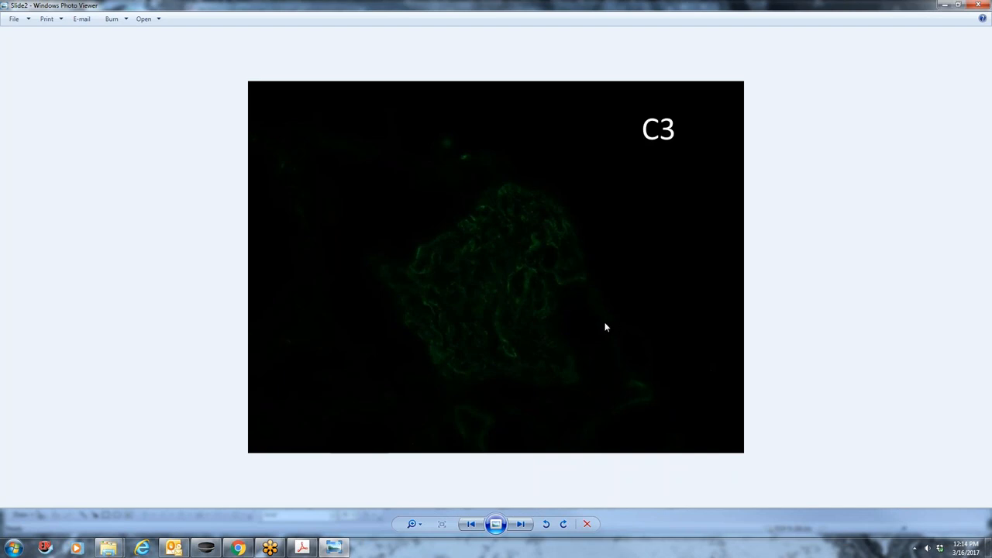
{"action": "mouse_move", "coordinate": [545, 242]}
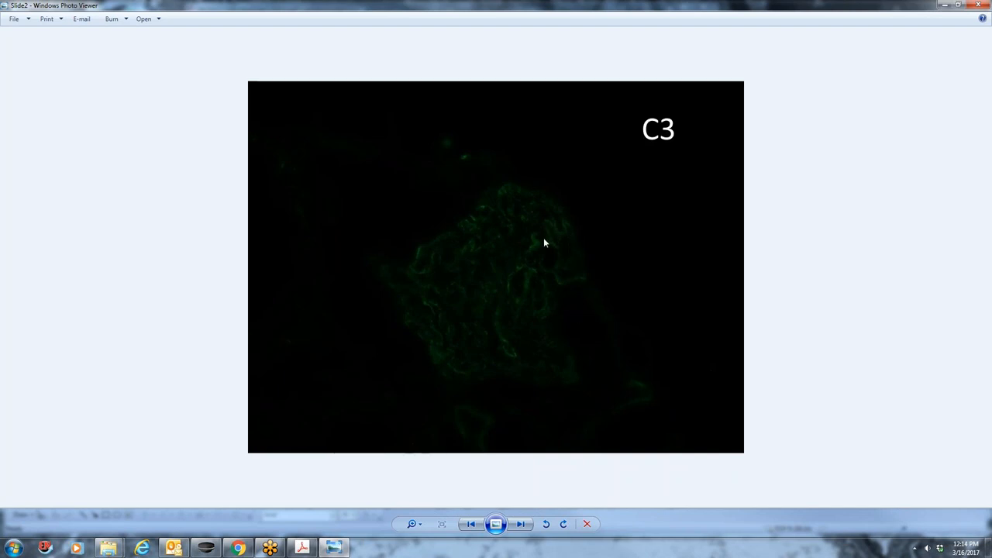
{"action": "mouse_move", "coordinate": [515, 272]}
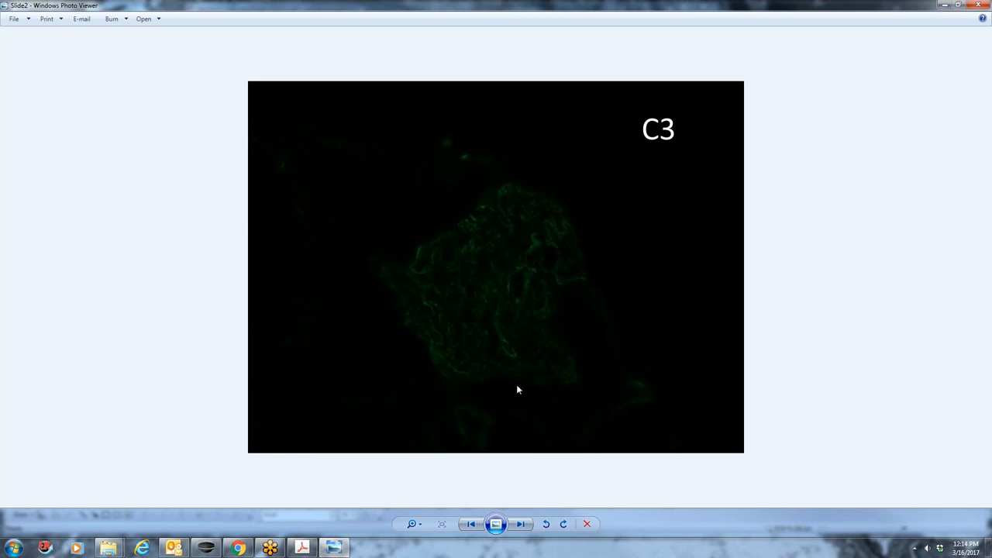
{"action": "mouse_move", "coordinate": [532, 506]}
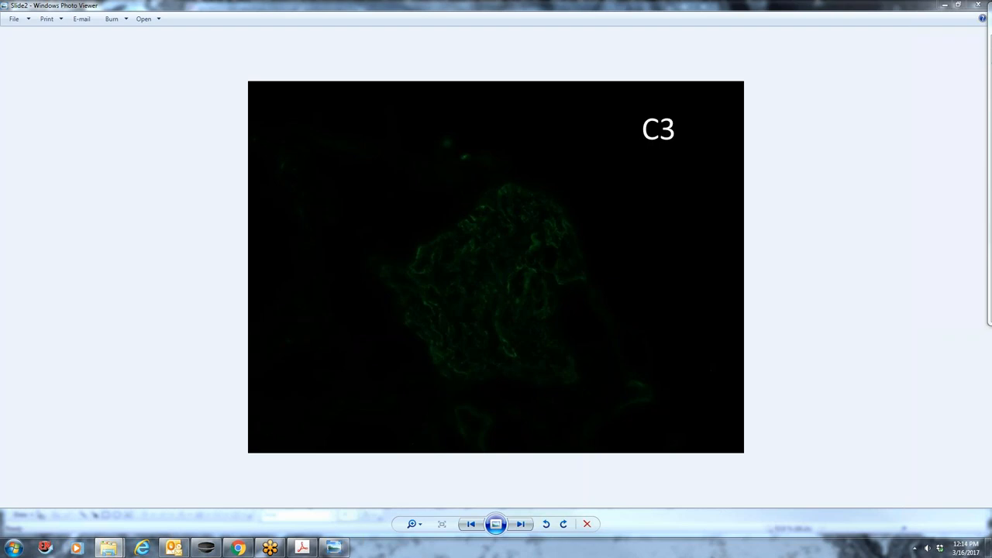
{"action": "mouse_move", "coordinate": [621, 188]}
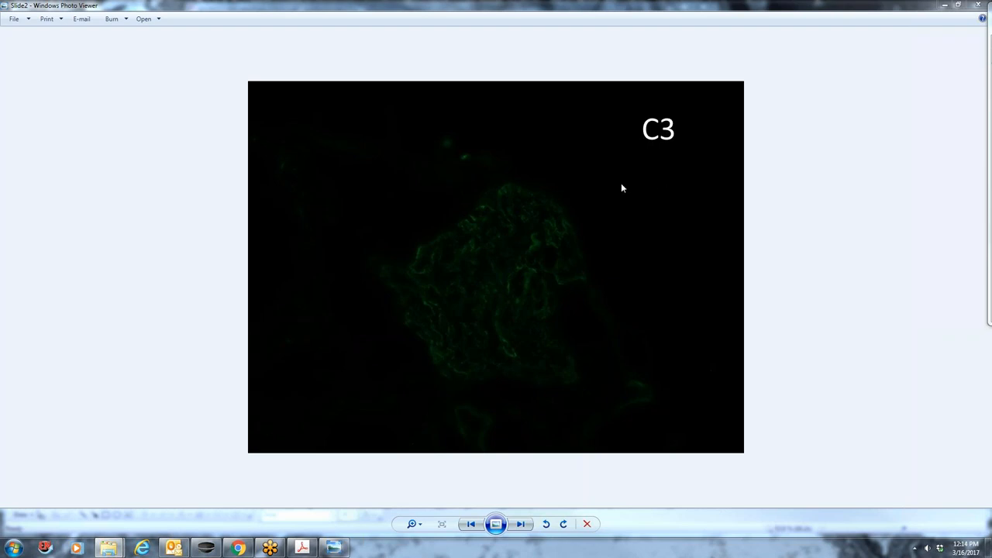
{"action": "mouse_move", "coordinate": [614, 209]}
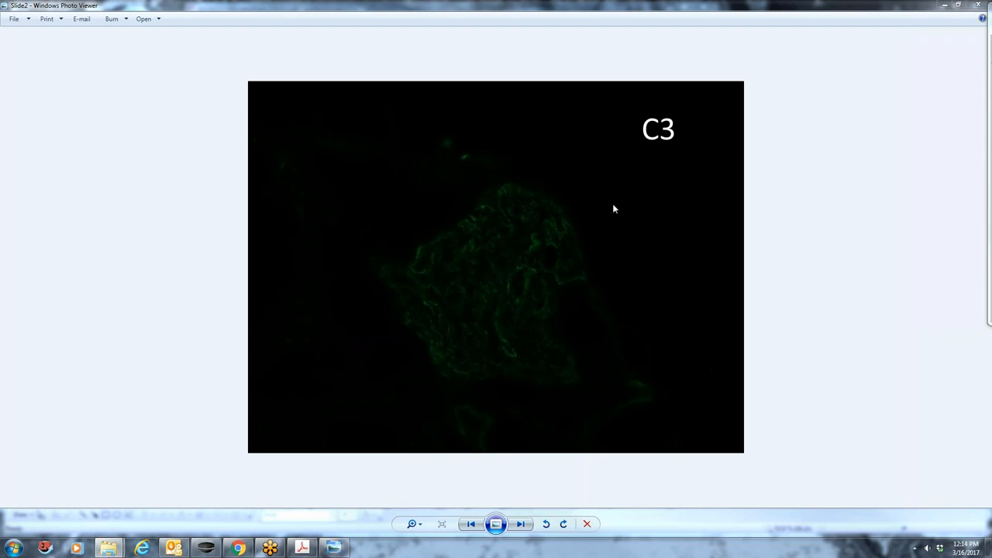
{"action": "mouse_move", "coordinate": [536, 228]}
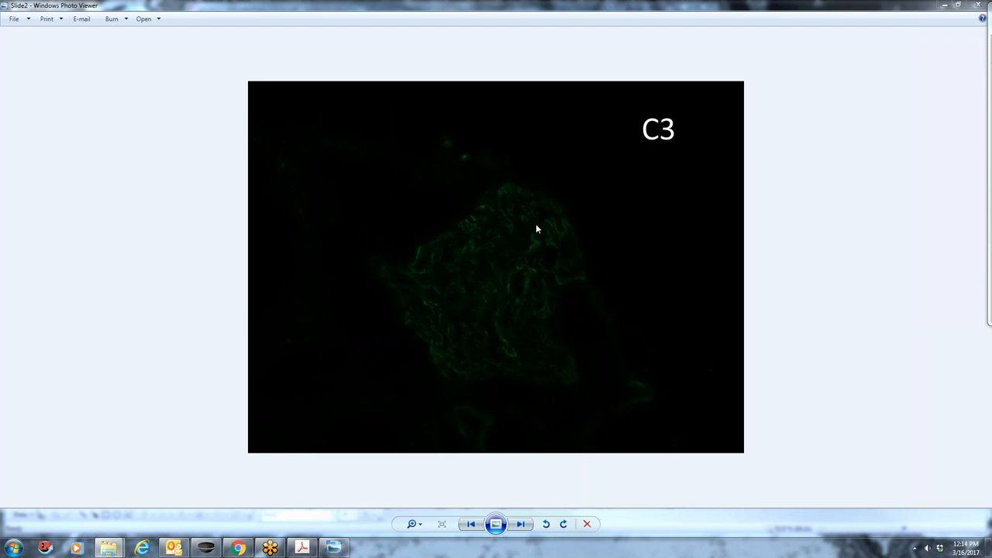
{"action": "mouse_move", "coordinate": [540, 179]}
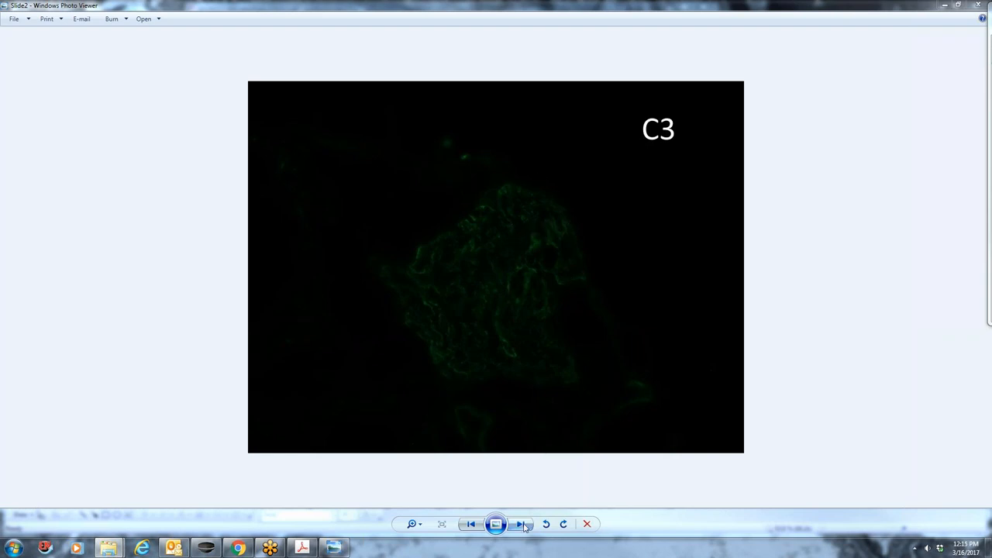
Advance to Slide3, the LLC immunofluorescence stain
{"action": "left_click", "coordinate": [520, 523]}
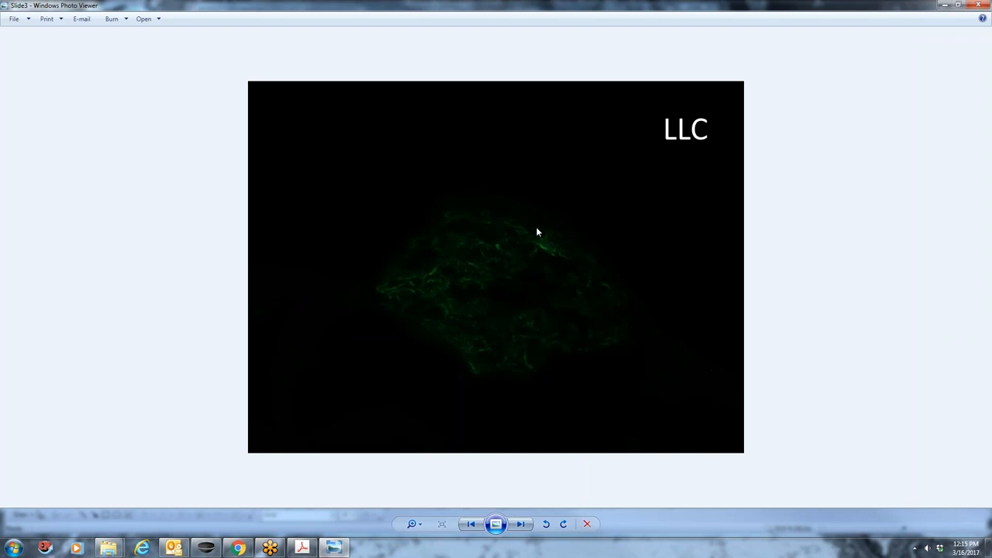
{"action": "mouse_move", "coordinate": [755, 31]}
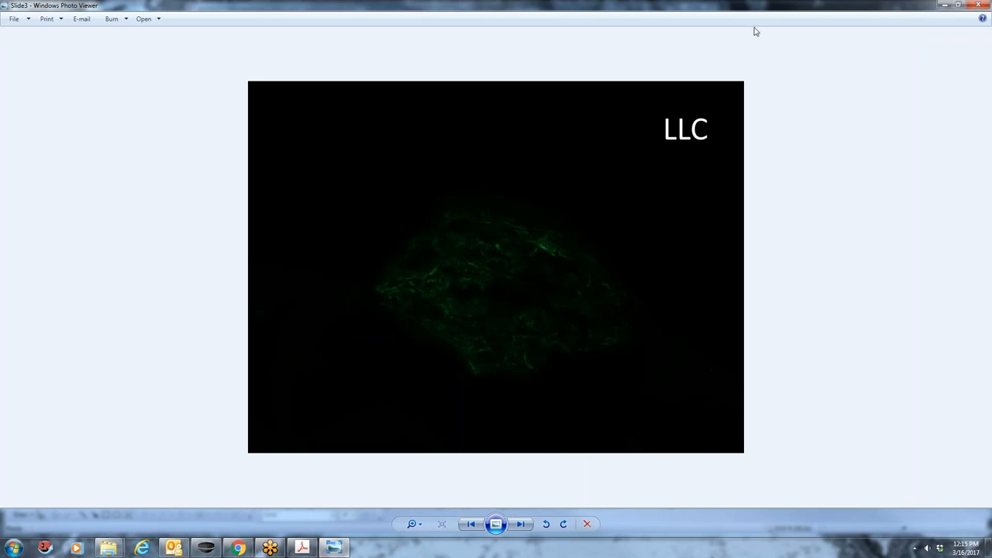
{"action": "mouse_move", "coordinate": [560, 249]}
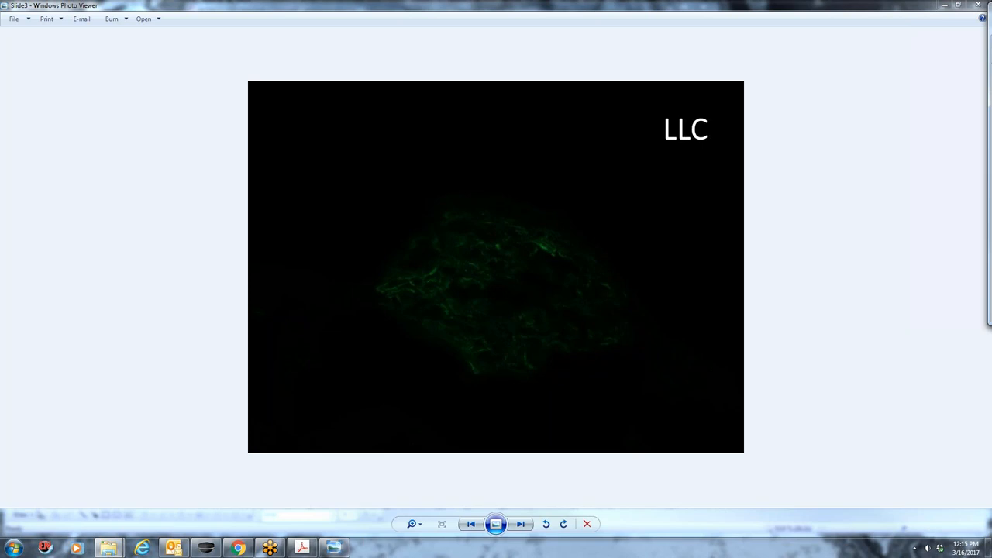
Step through micrographs glom 1-1 and glom 1-2 to the LLC slide
{"action": "left_click", "coordinate": [520, 524]}
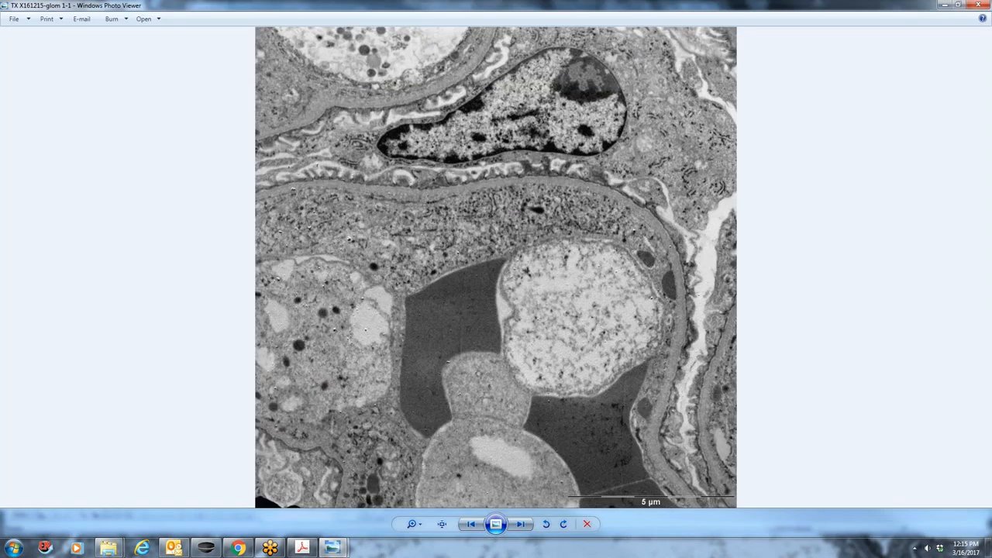
{"action": "mouse_move", "coordinate": [489, 227]}
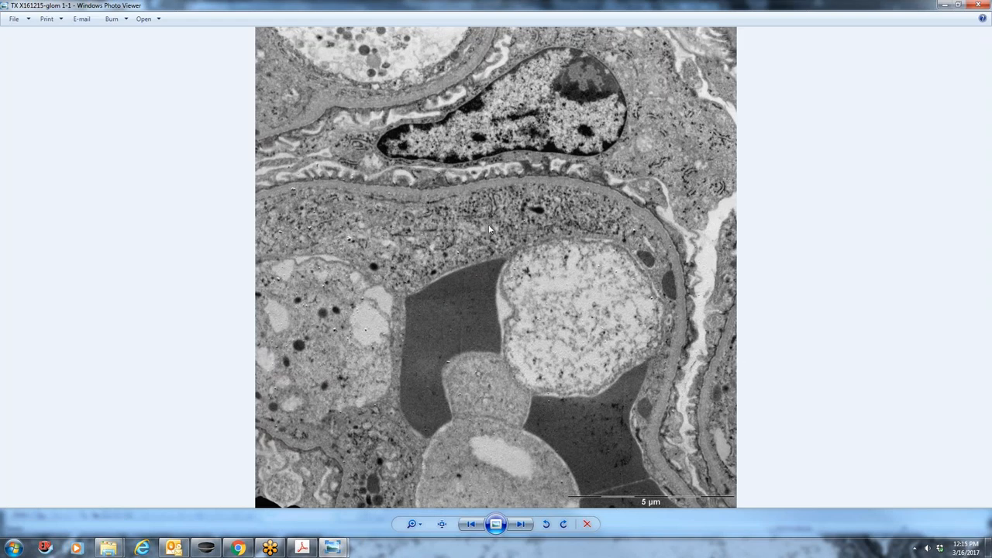
{"action": "mouse_move", "coordinate": [453, 192]}
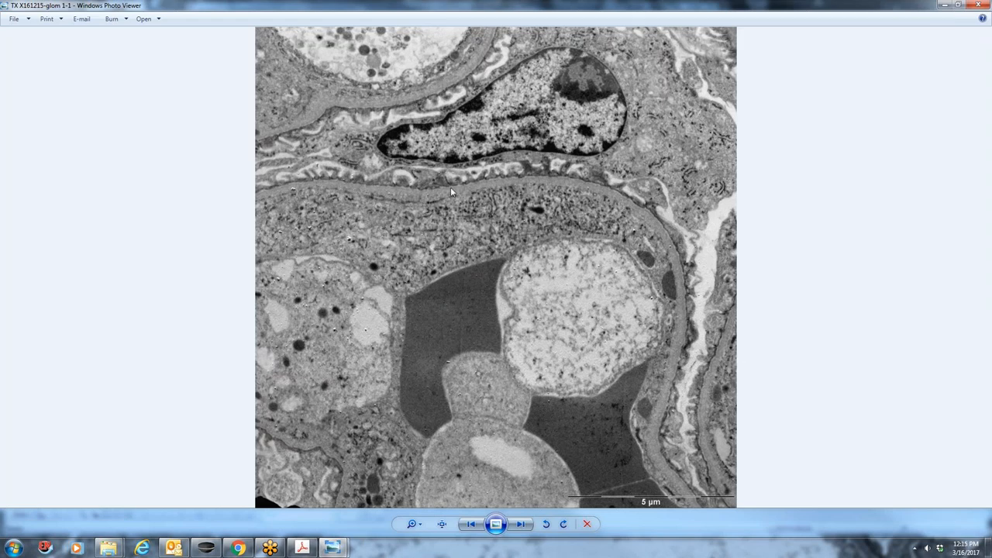
{"action": "mouse_move", "coordinate": [675, 375]}
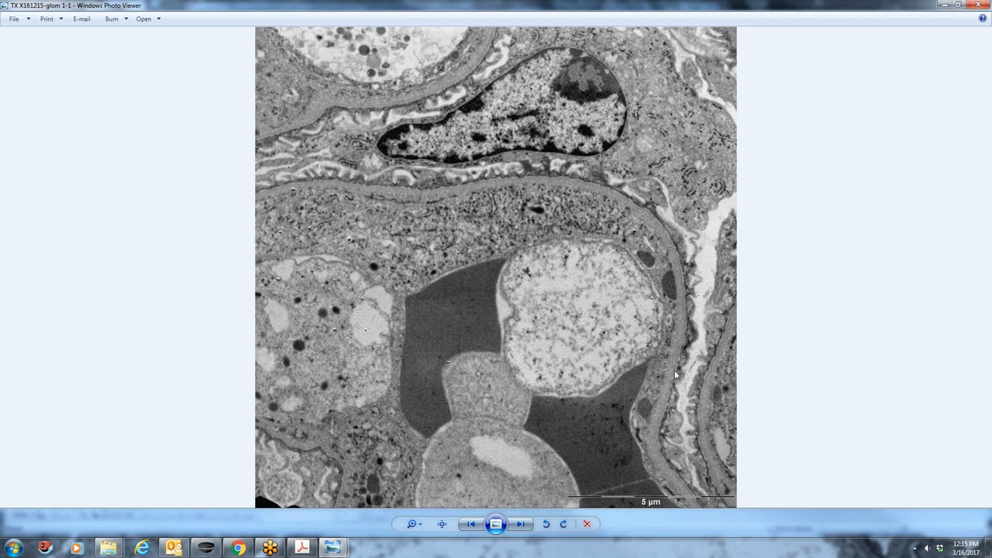
{"action": "mouse_move", "coordinate": [662, 401]}
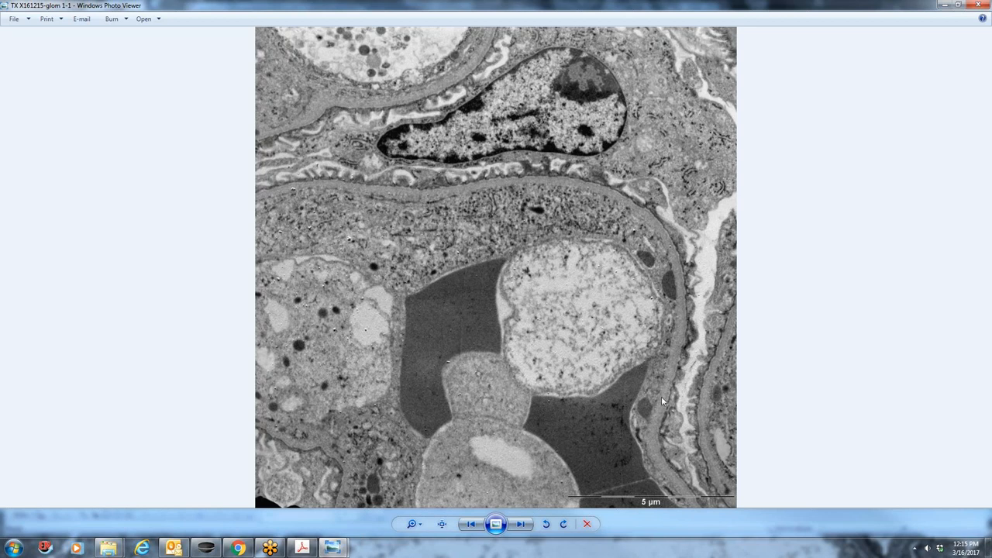
{"action": "mouse_move", "coordinate": [496, 188]}
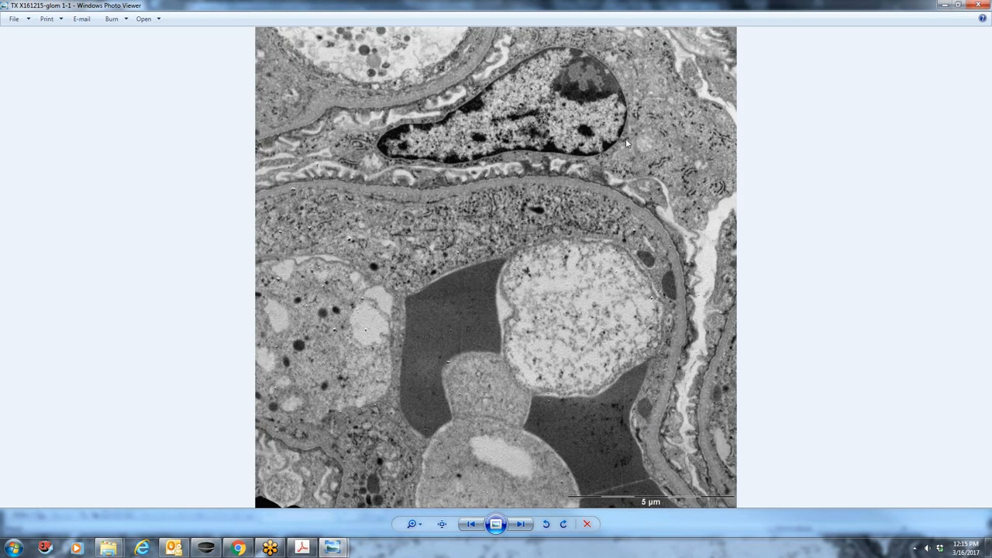
{"action": "mouse_move", "coordinate": [410, 195]}
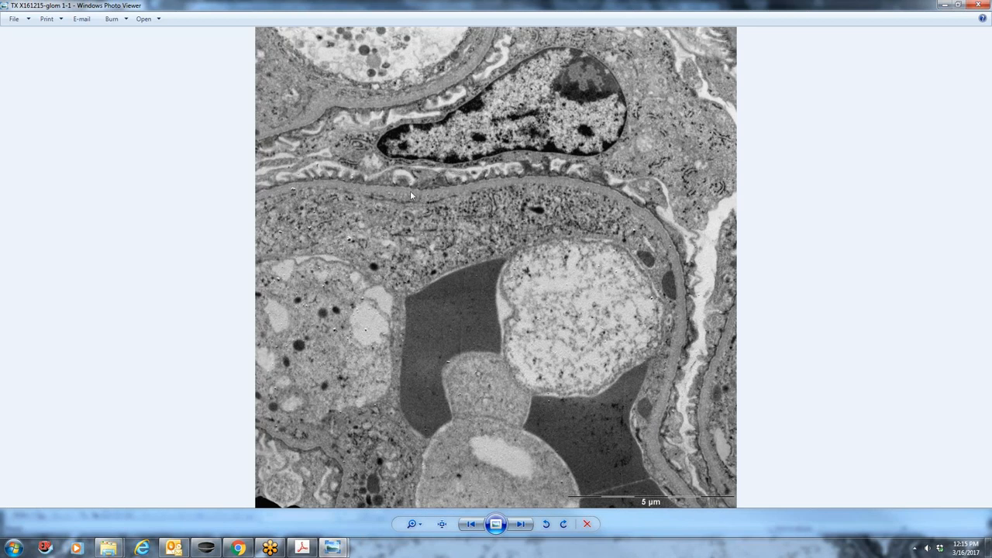
{"action": "mouse_move", "coordinate": [529, 299]}
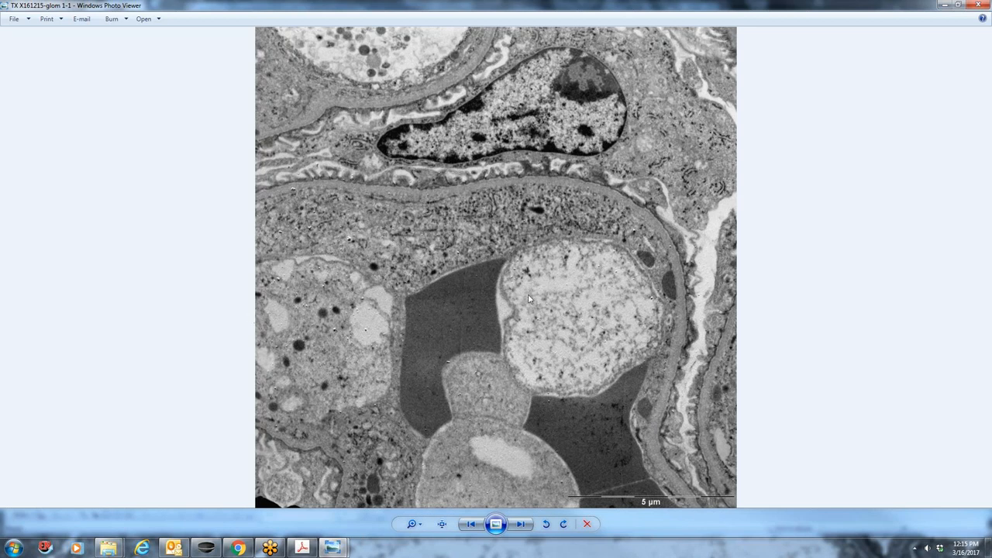
{"action": "mouse_move", "coordinate": [272, 435]}
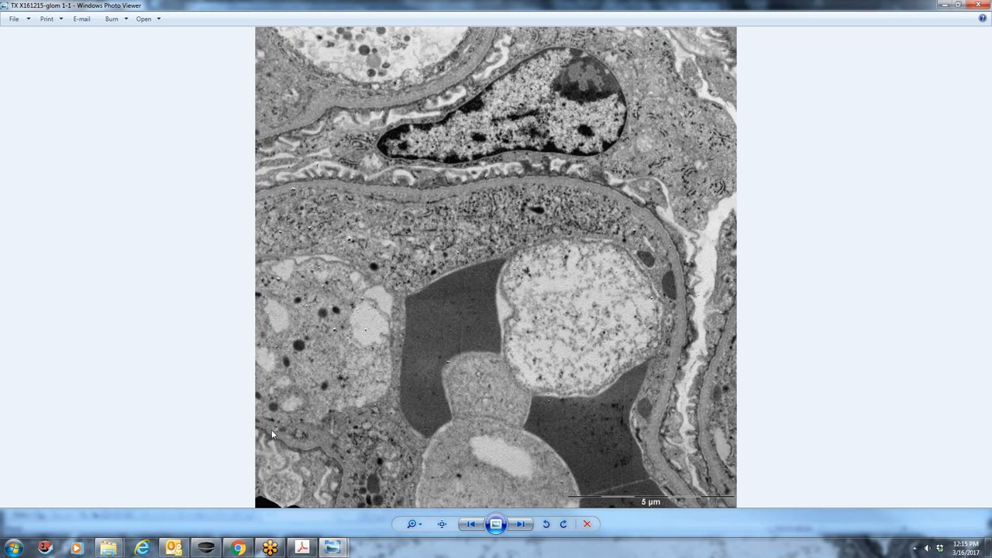
{"action": "mouse_move", "coordinate": [418, 486]}
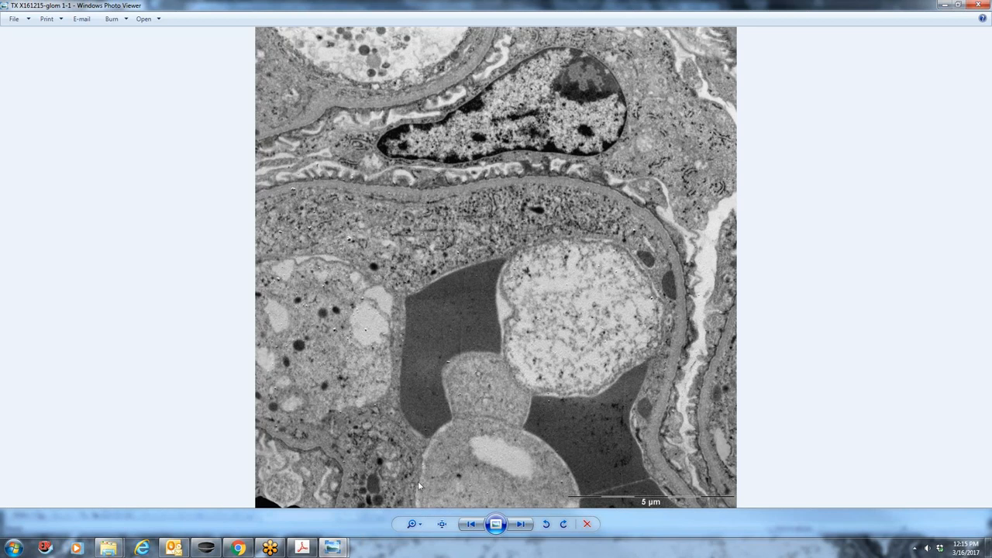
{"action": "mouse_move", "coordinate": [461, 341]}
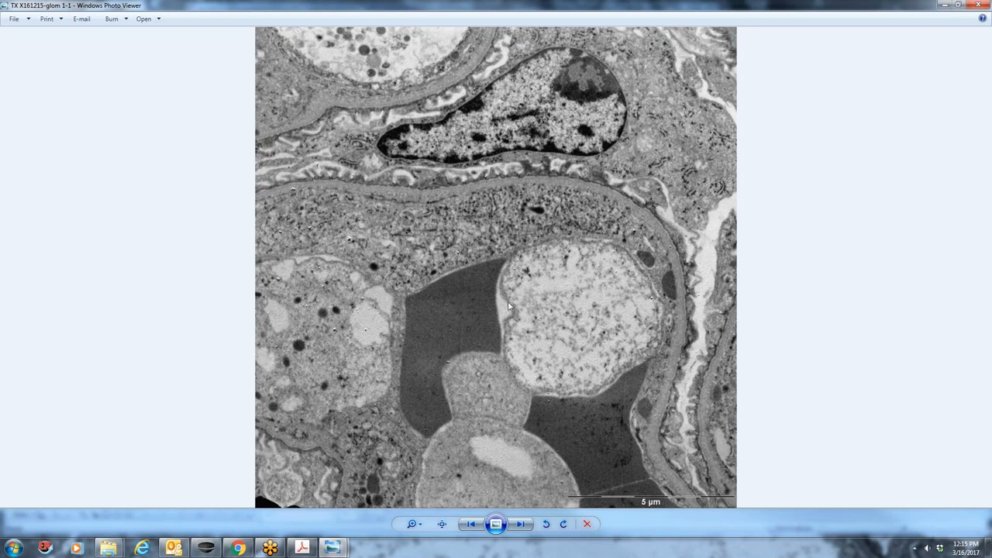
{"action": "mouse_move", "coordinate": [667, 287]}
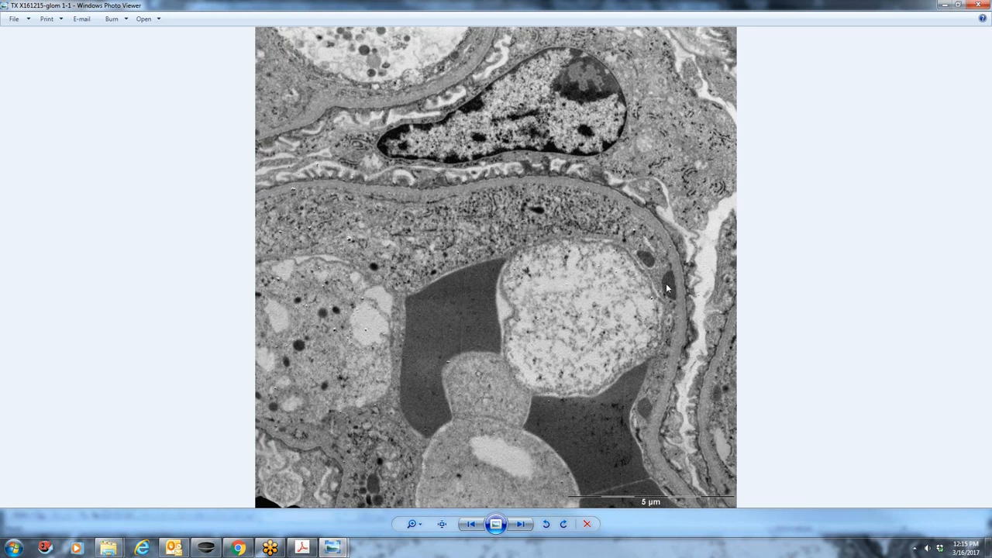
{"action": "mouse_move", "coordinate": [674, 291]}
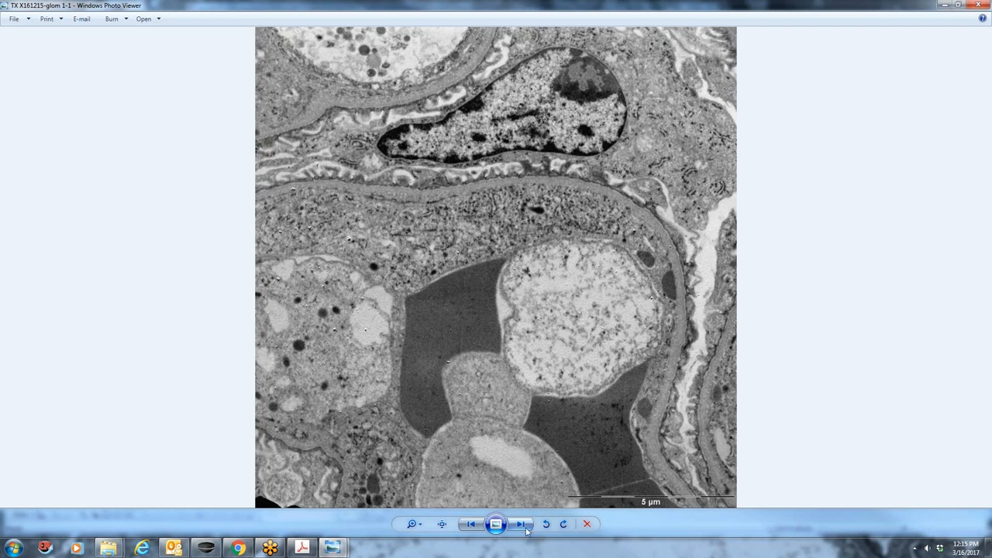
{"action": "left_click", "coordinate": [521, 524]}
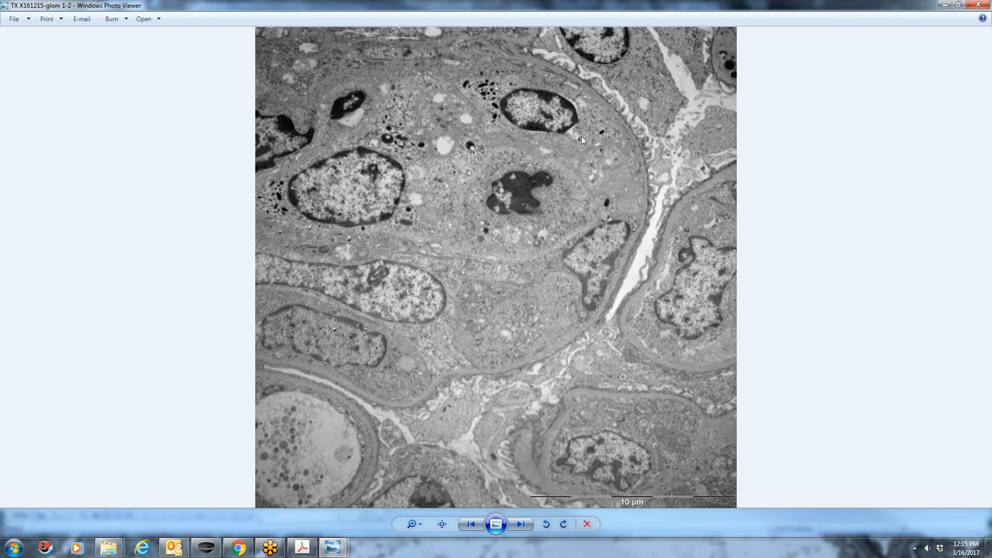
{"action": "left_click", "coordinate": [520, 524]}
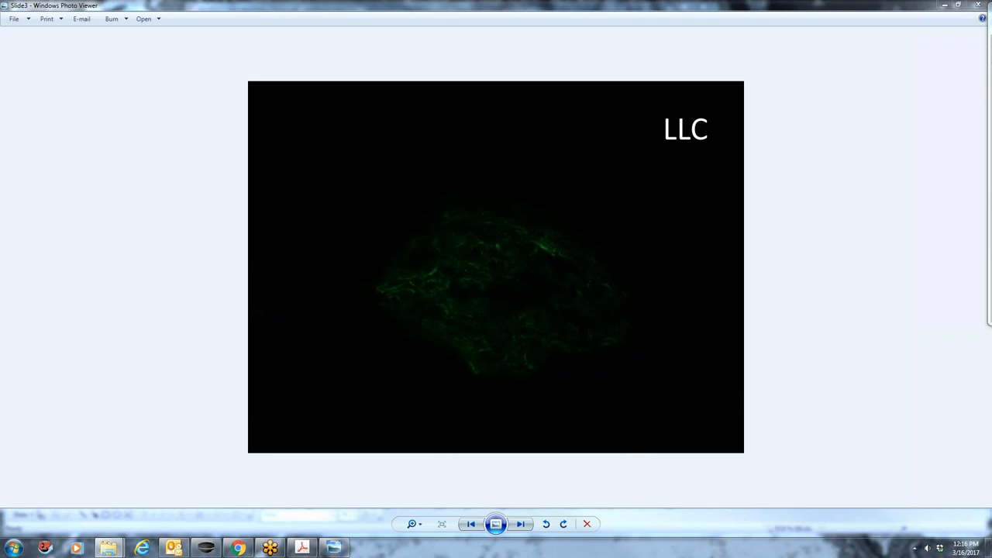
{"action": "left_click", "coordinate": [520, 524]}
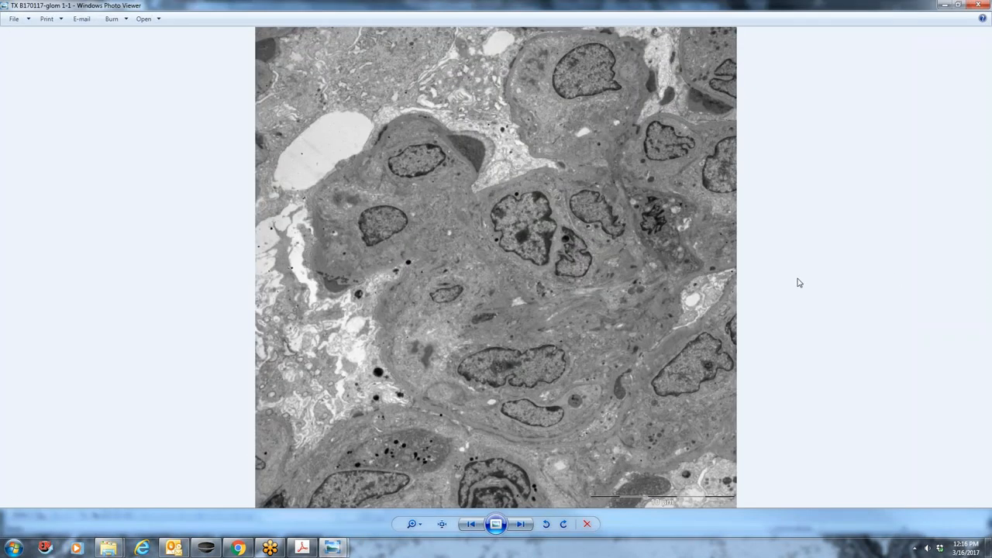
{"action": "mouse_move", "coordinate": [506, 334]}
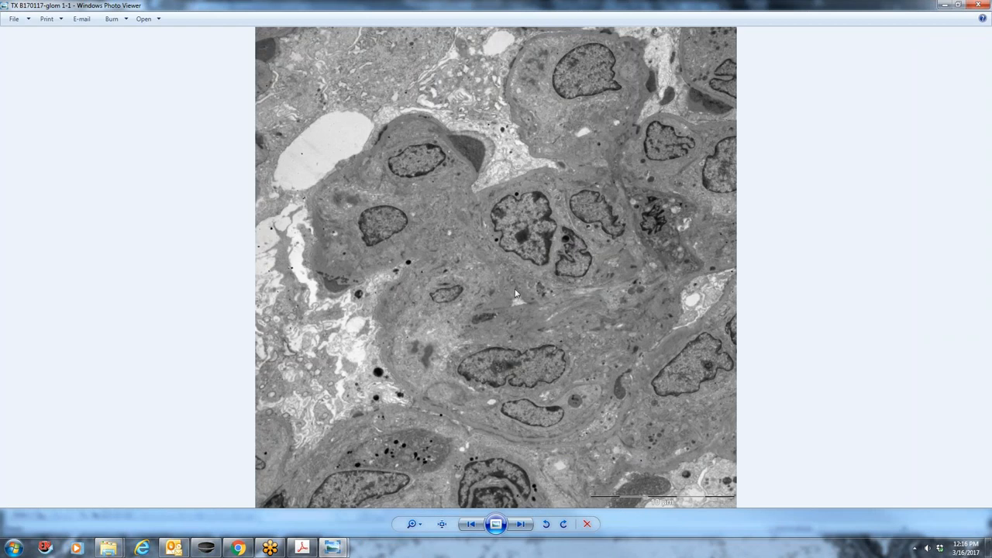
{"action": "mouse_move", "coordinate": [414, 161]}
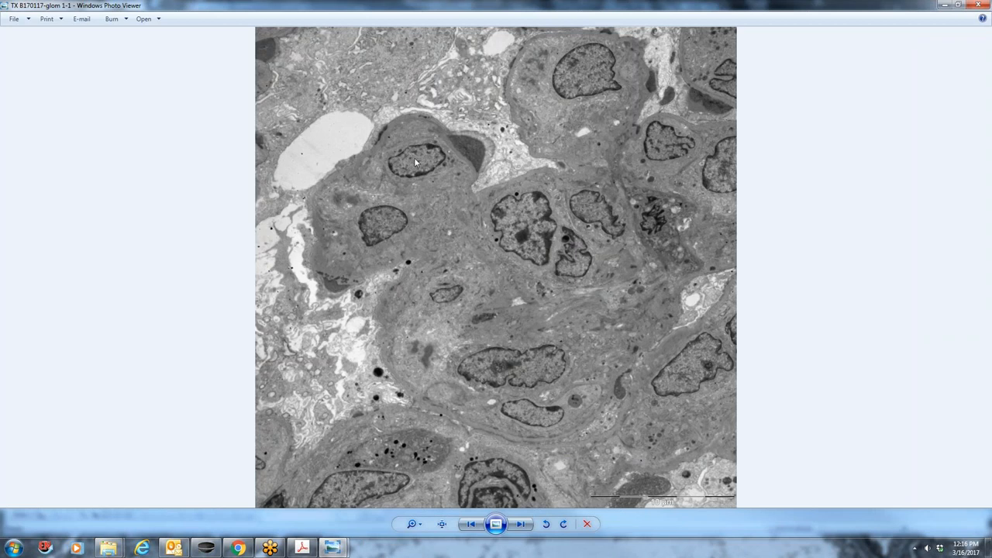
{"action": "mouse_move", "coordinate": [388, 178]}
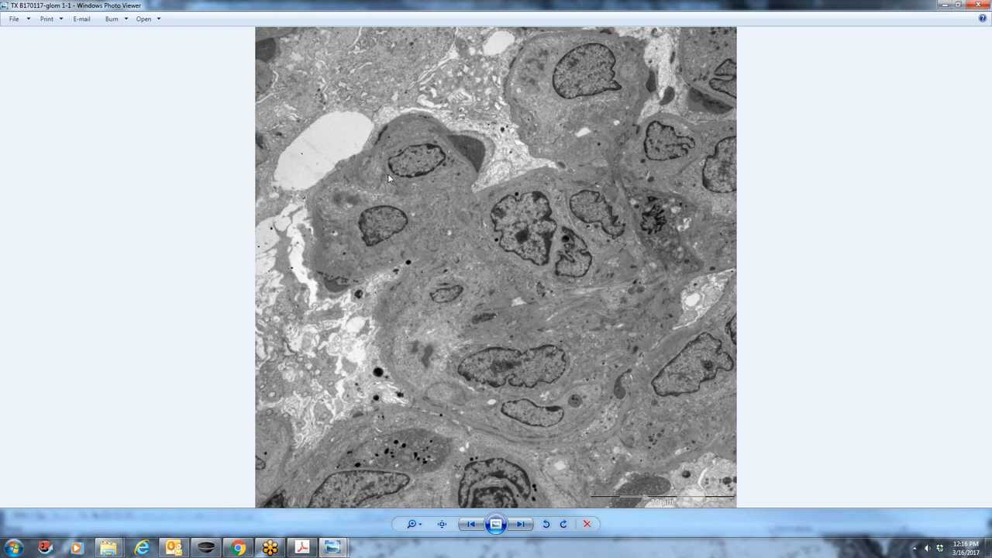
{"action": "mouse_move", "coordinate": [456, 196]}
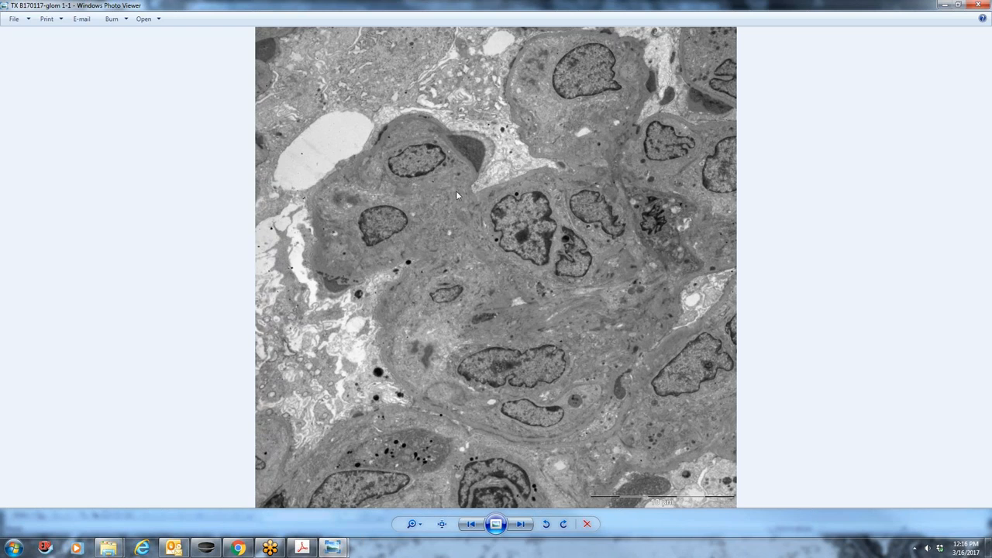
{"action": "mouse_move", "coordinate": [448, 141]}
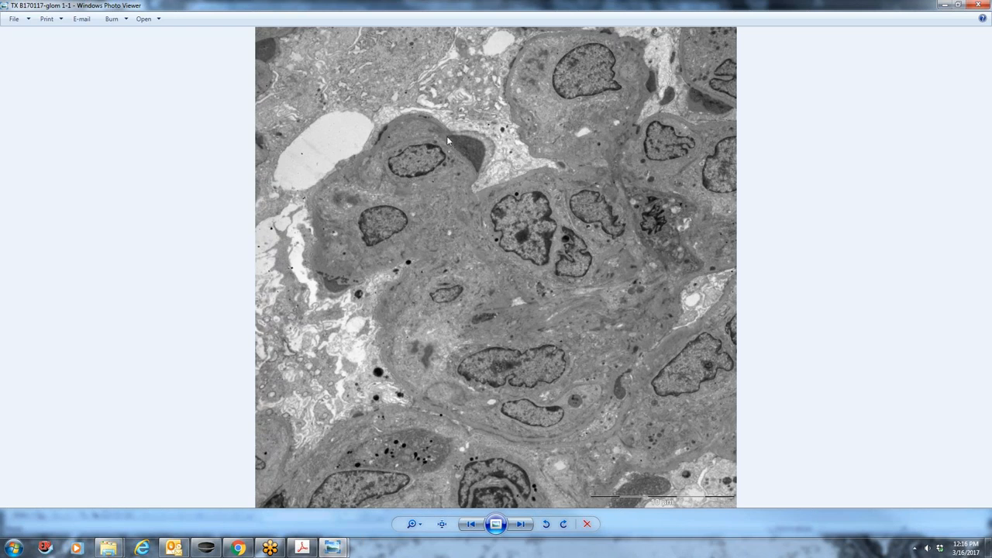
{"action": "mouse_move", "coordinate": [356, 171]}
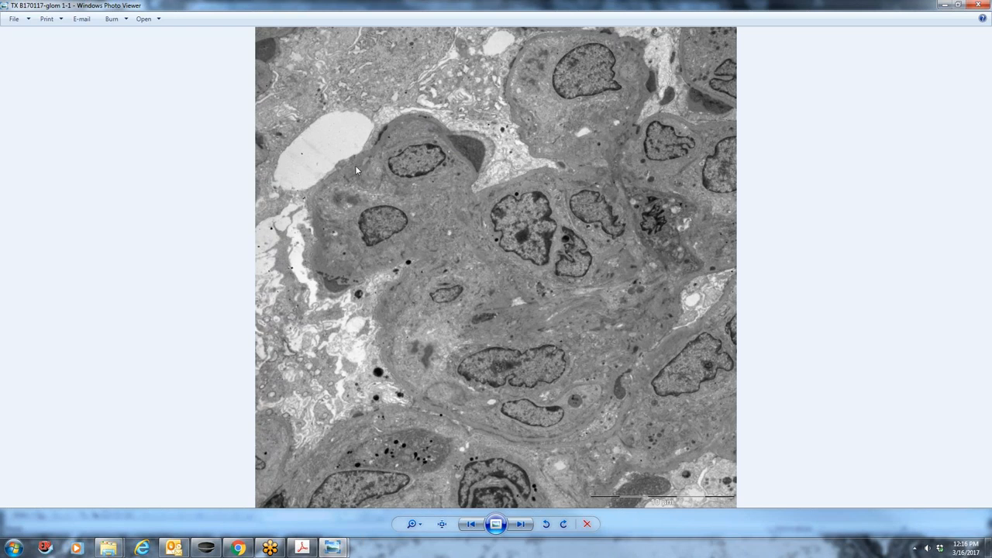
{"action": "mouse_move", "coordinate": [382, 281]}
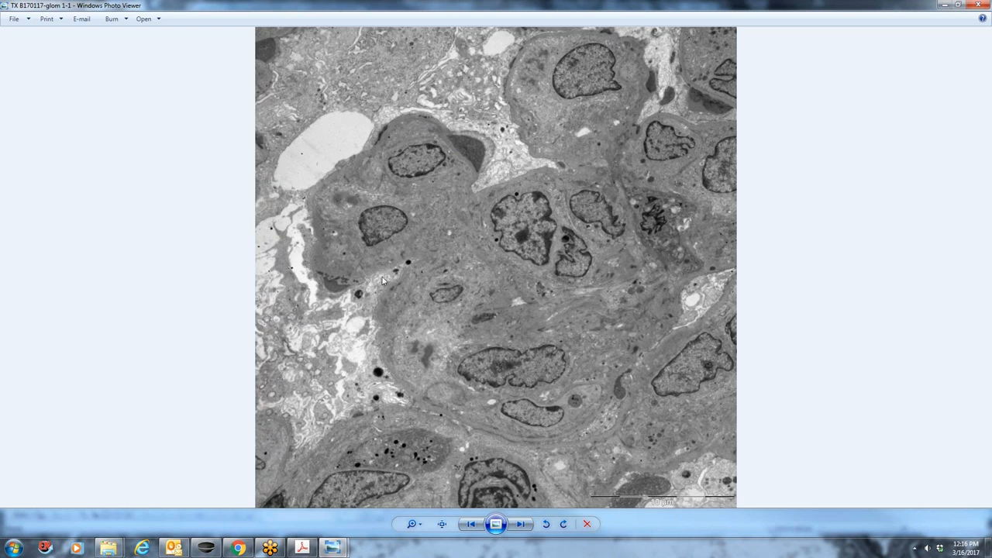
{"action": "mouse_move", "coordinate": [459, 143]}
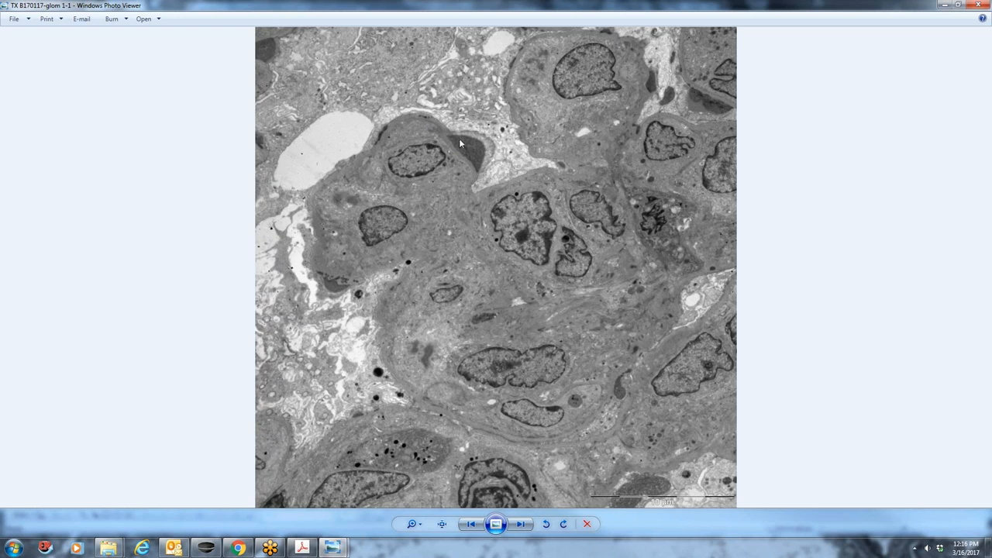
{"action": "mouse_move", "coordinate": [465, 141]}
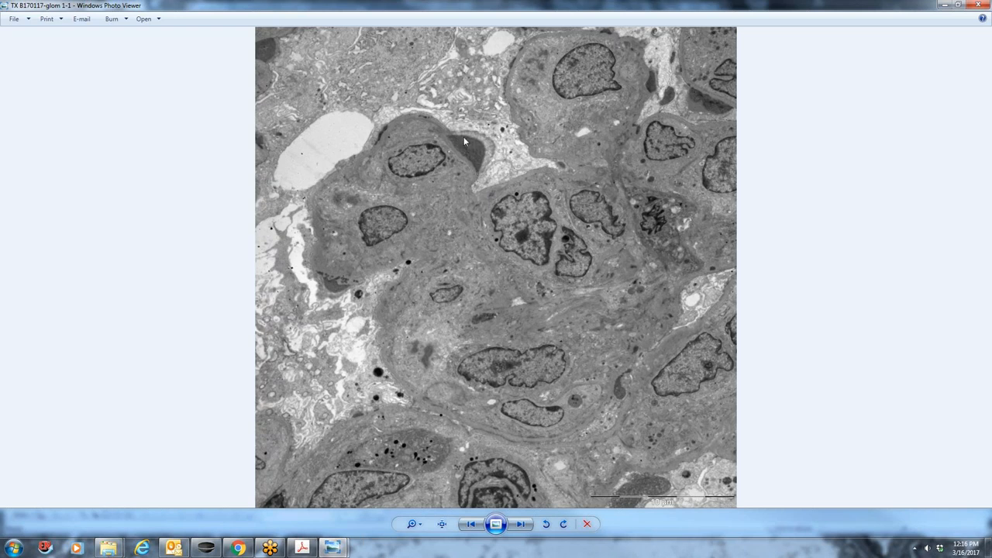
{"action": "mouse_move", "coordinate": [380, 143]}
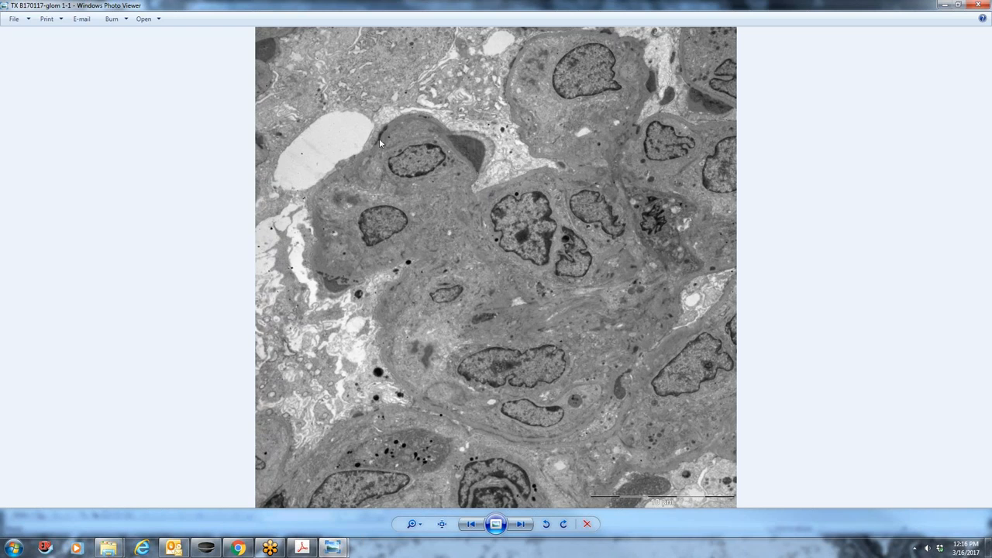
{"action": "mouse_move", "coordinate": [316, 280]}
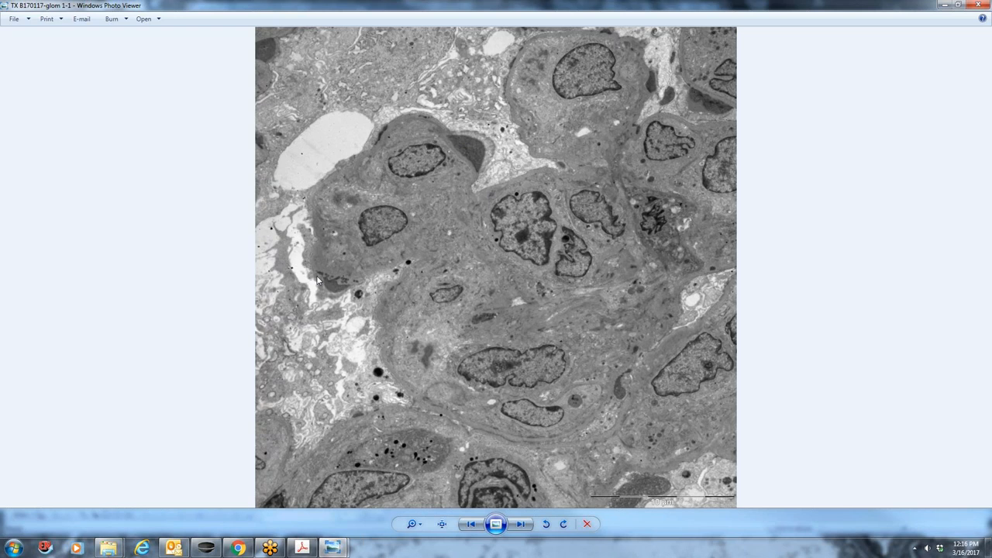
{"action": "mouse_move", "coordinate": [355, 293]}
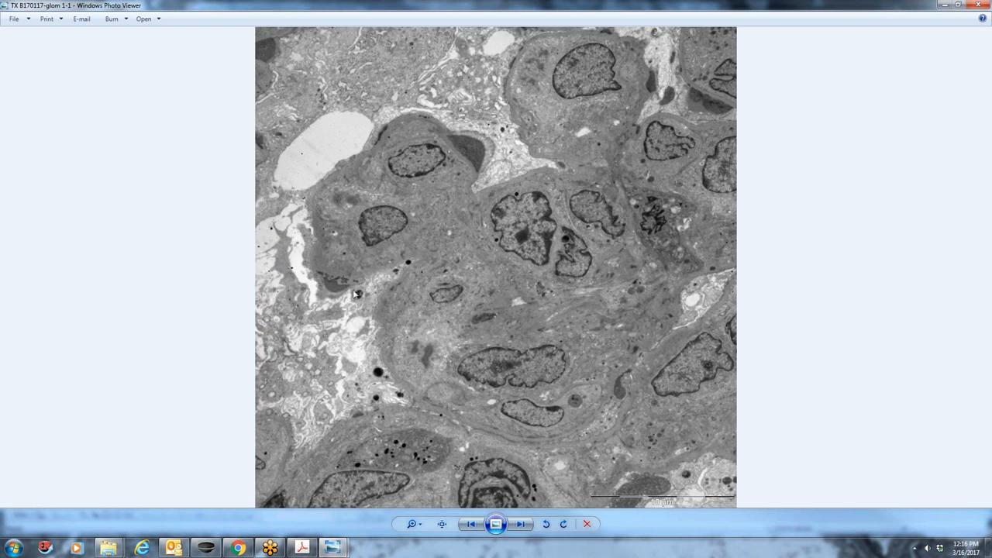
{"action": "mouse_move", "coordinate": [690, 103]}
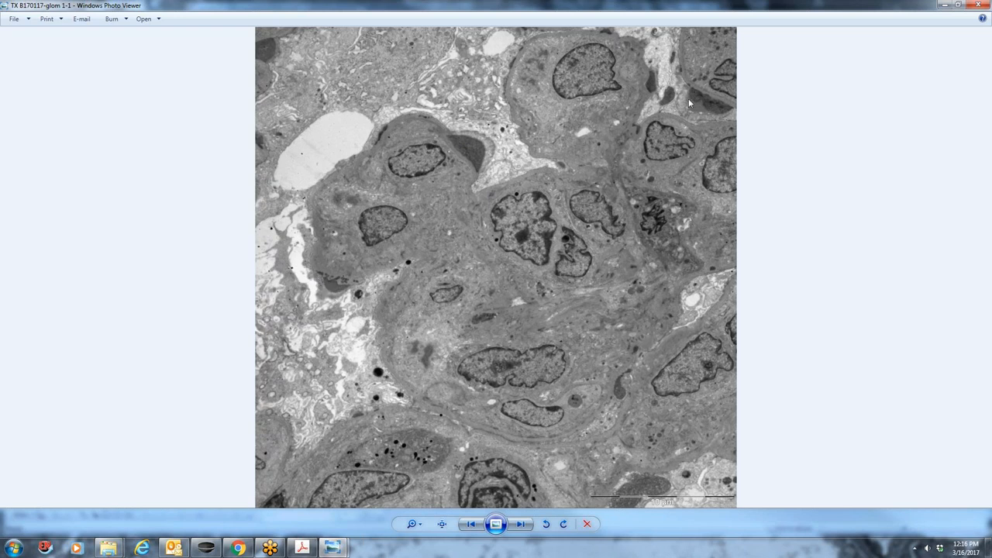
{"action": "mouse_move", "coordinate": [498, 171]}
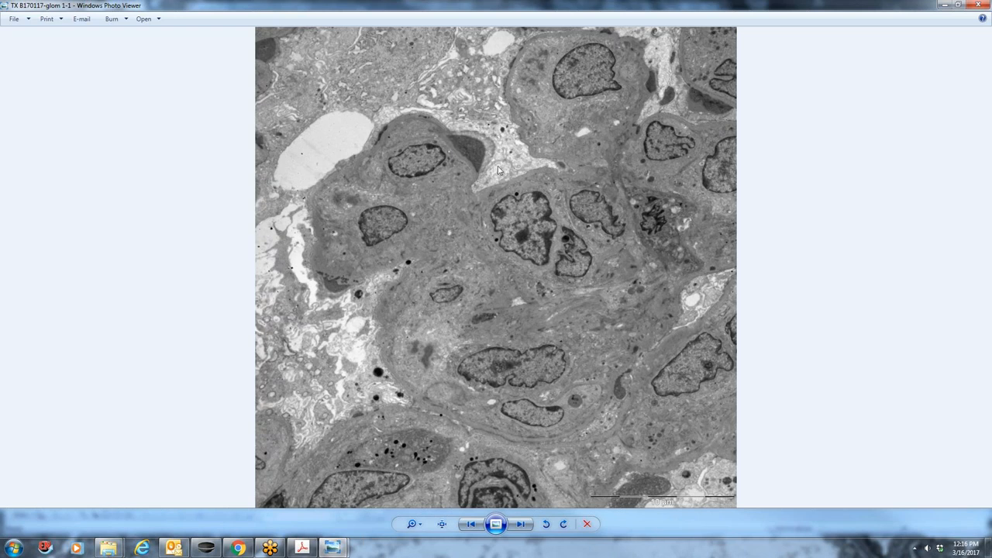
{"action": "mouse_move", "coordinate": [454, 146]}
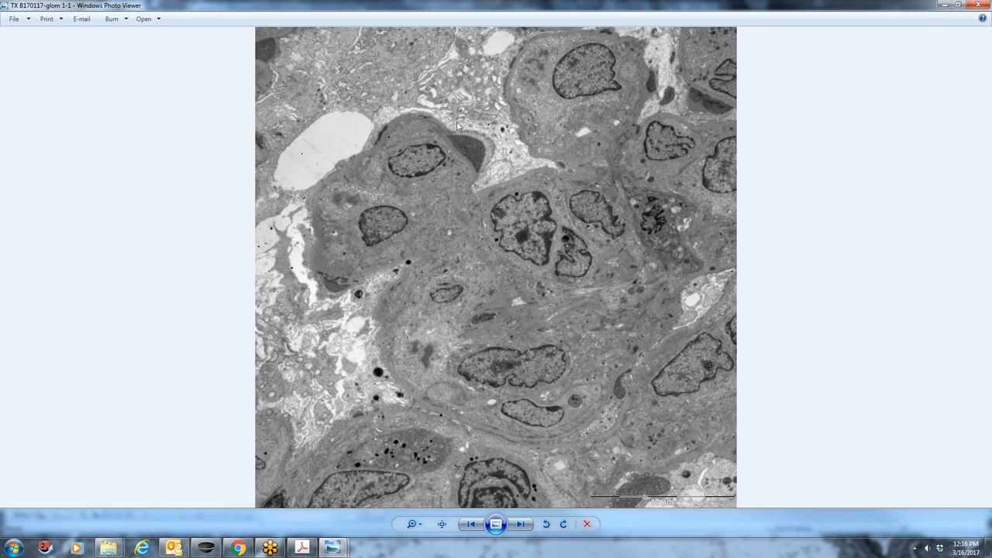
{"action": "mouse_move", "coordinate": [454, 133]}
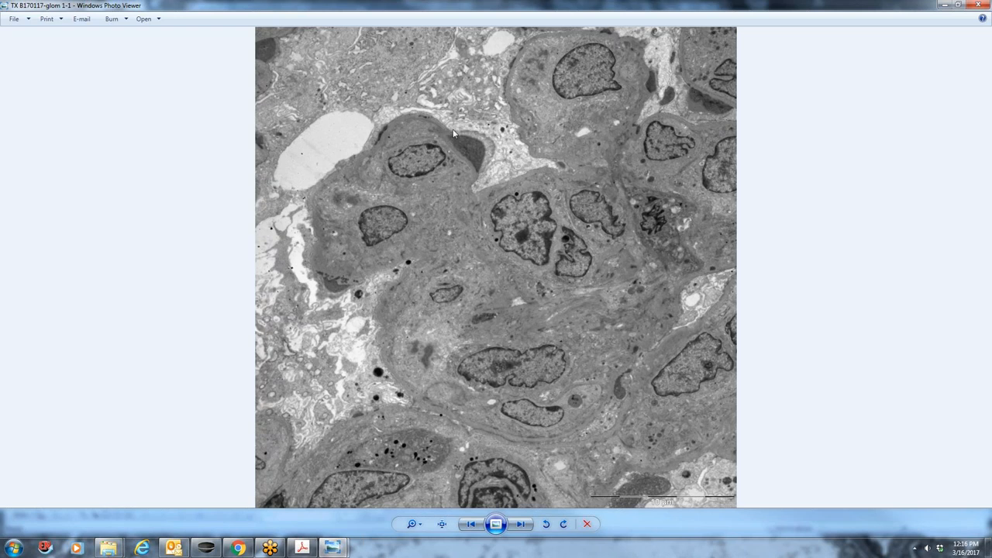
{"action": "mouse_move", "coordinate": [515, 99]}
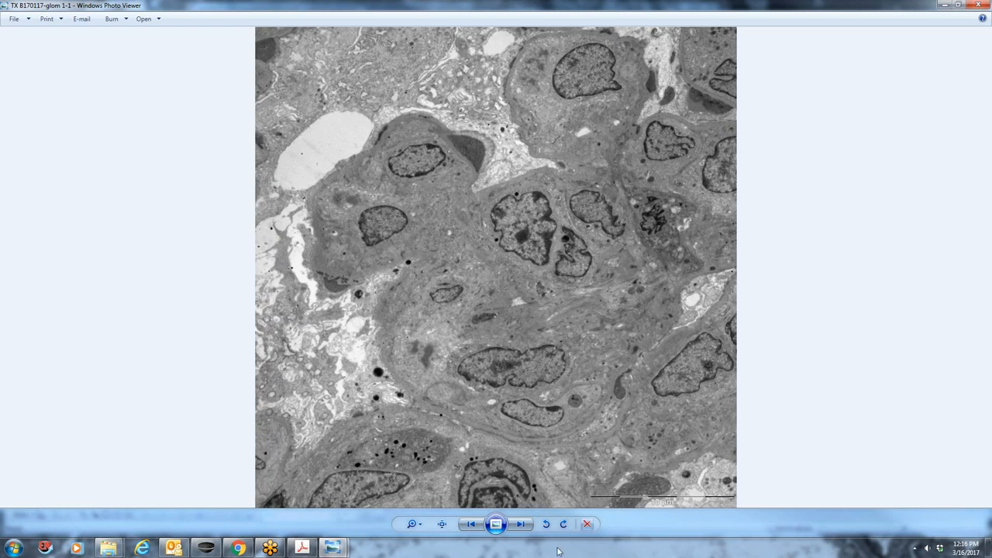
Advance past glom 1-2 to micrograph glom 1-3
{"action": "left_click", "coordinate": [520, 524]}
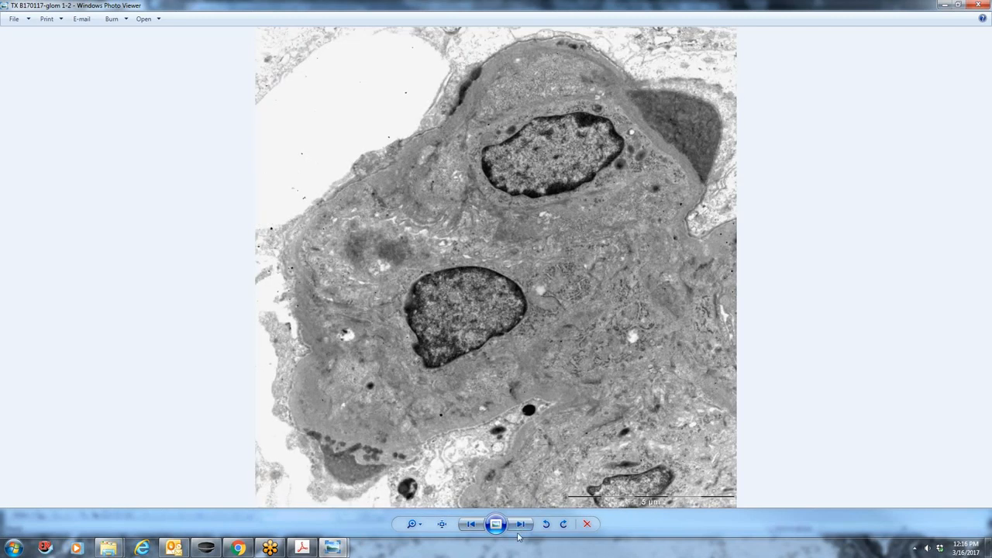
{"action": "left_click", "coordinate": [521, 524]}
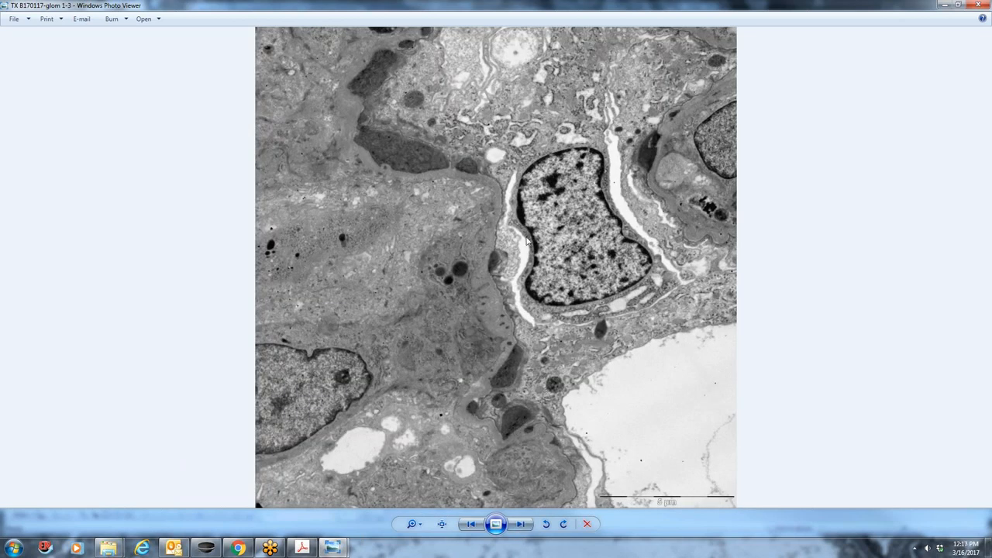
{"action": "mouse_move", "coordinate": [432, 144]}
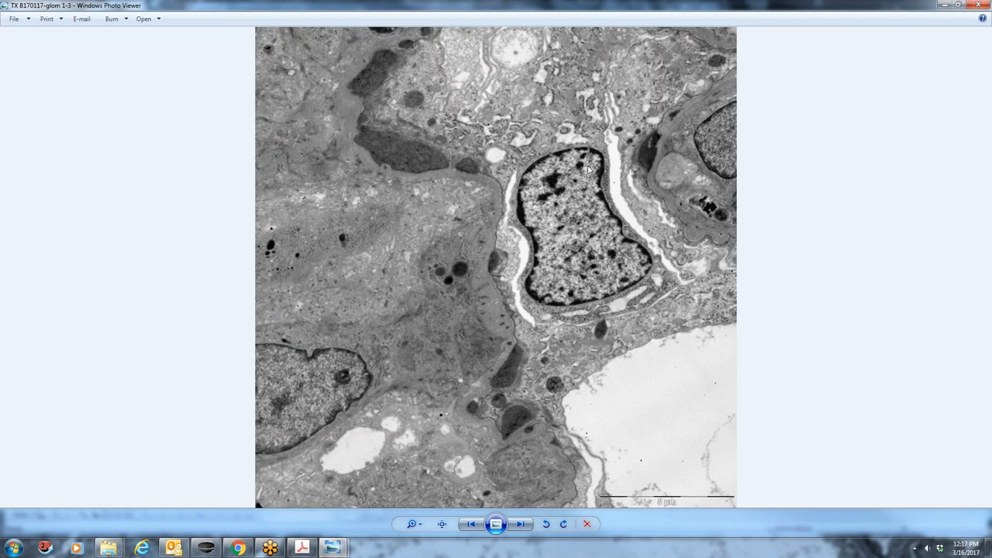
{"action": "mouse_move", "coordinate": [520, 424]}
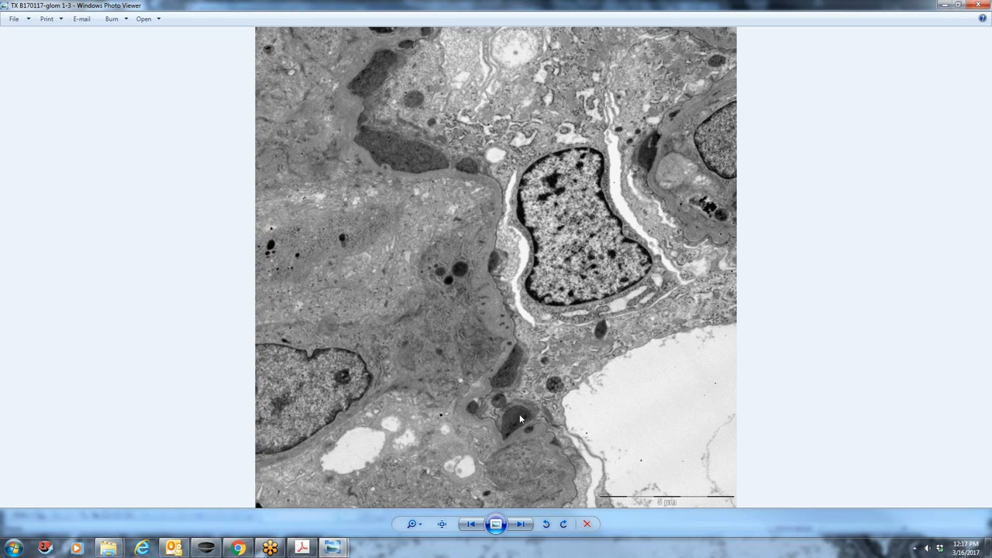
{"action": "mouse_move", "coordinate": [522, 416]}
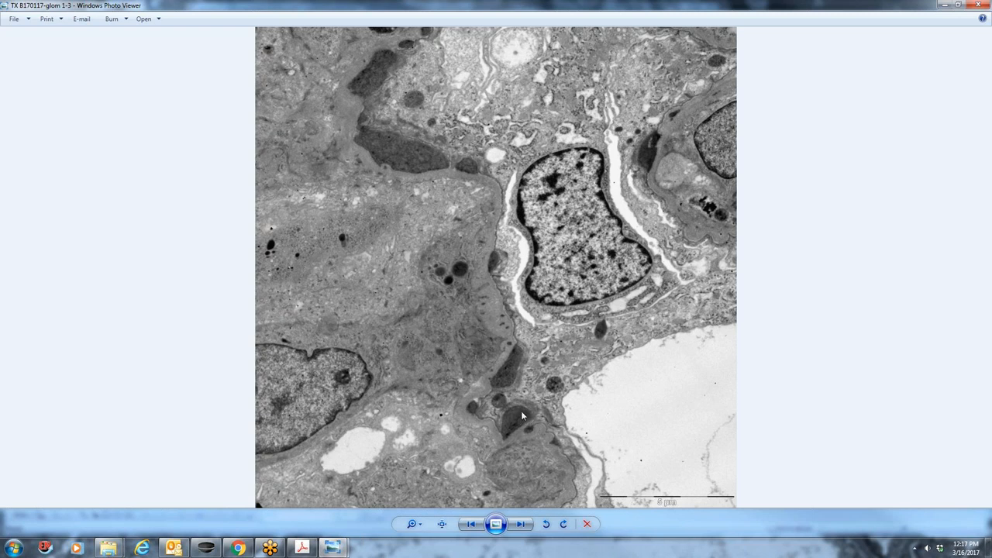
{"action": "mouse_move", "coordinate": [517, 392]}
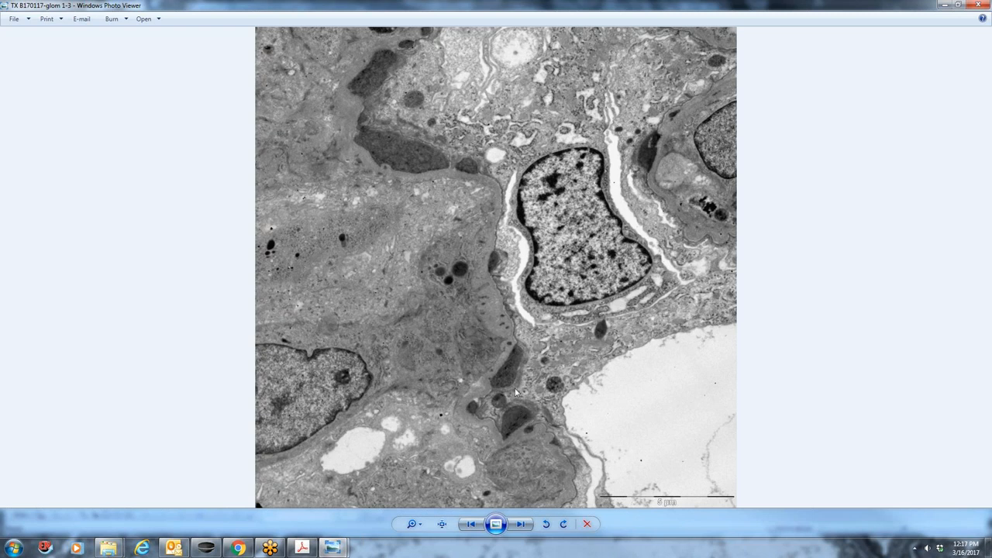
{"action": "mouse_move", "coordinate": [535, 477]}
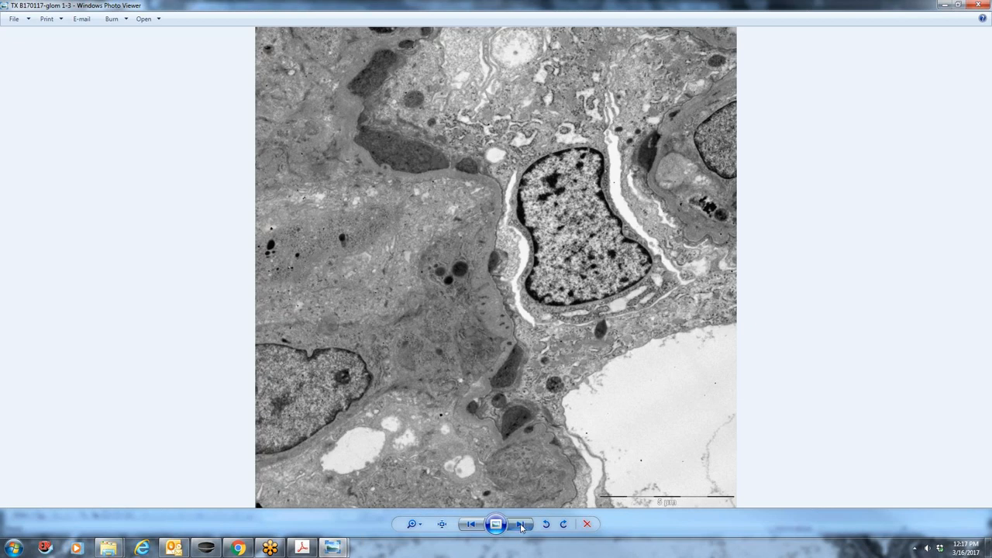
Advance past glom 1-4 to micrograph glom 1-5
{"action": "left_click", "coordinate": [519, 524]}
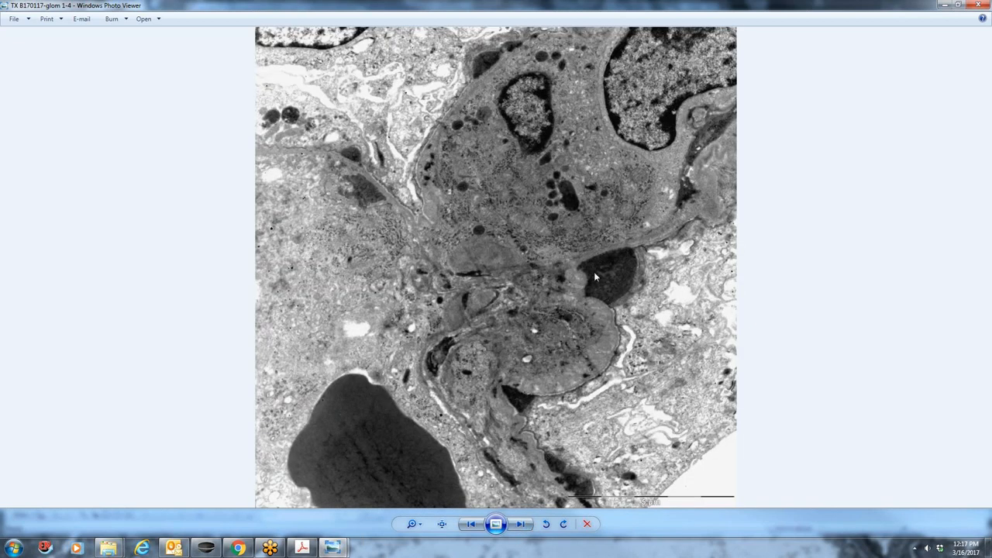
{"action": "mouse_move", "coordinate": [636, 288]}
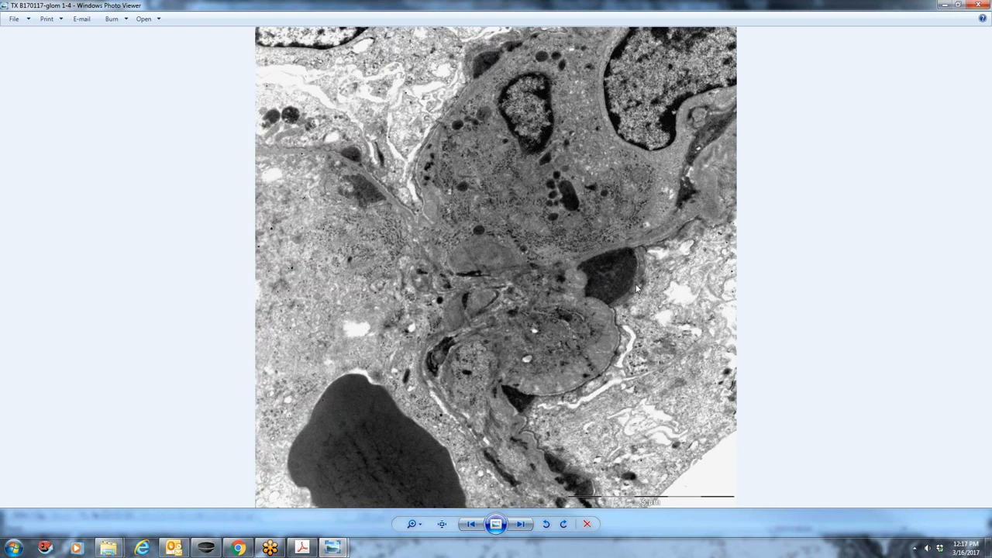
{"action": "mouse_move", "coordinate": [603, 271]}
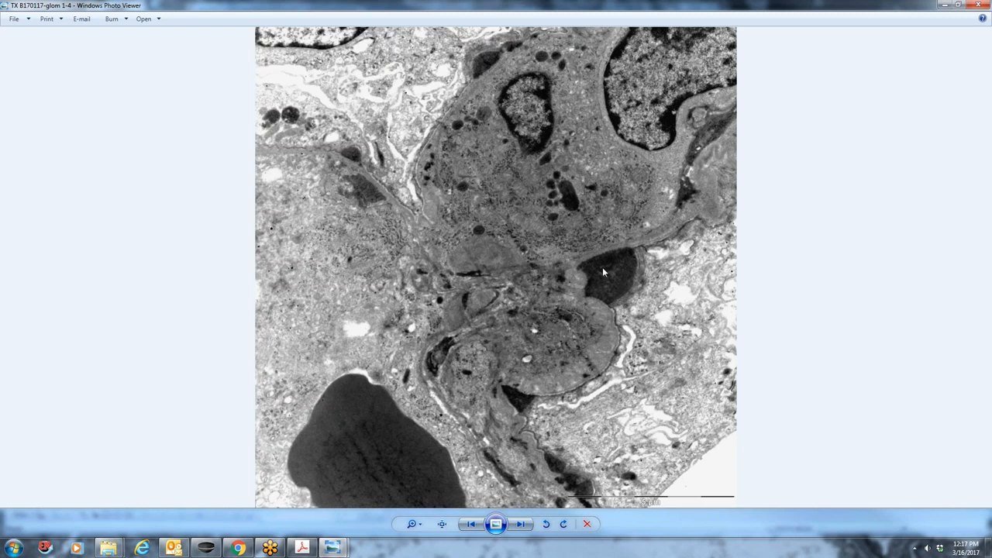
{"action": "mouse_move", "coordinate": [596, 274]}
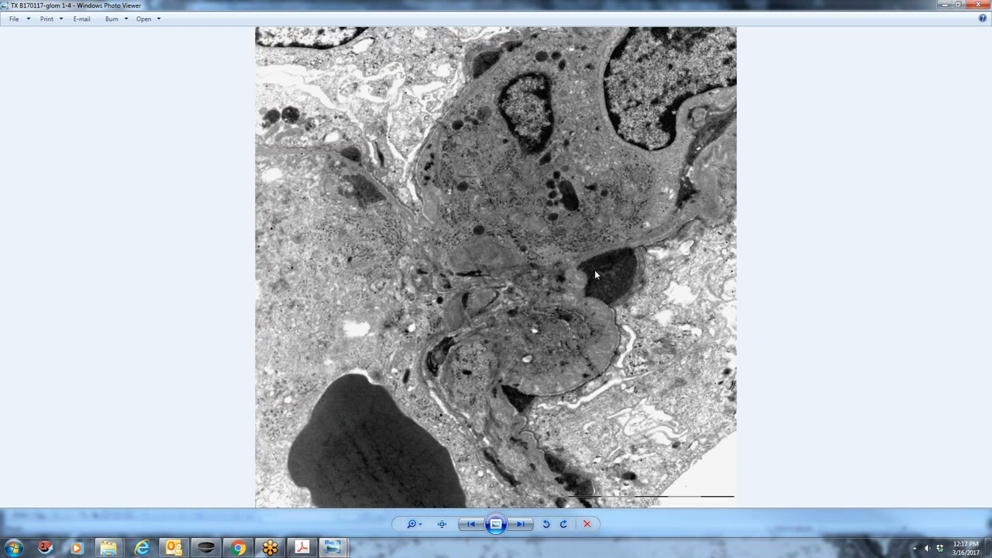
{"action": "mouse_move", "coordinate": [566, 340]}
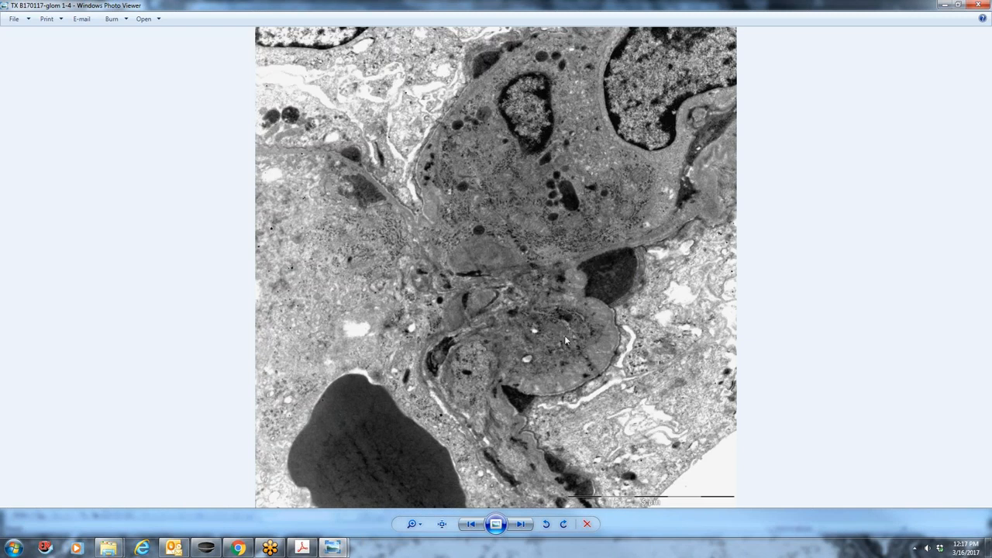
{"action": "mouse_move", "coordinate": [553, 447]}
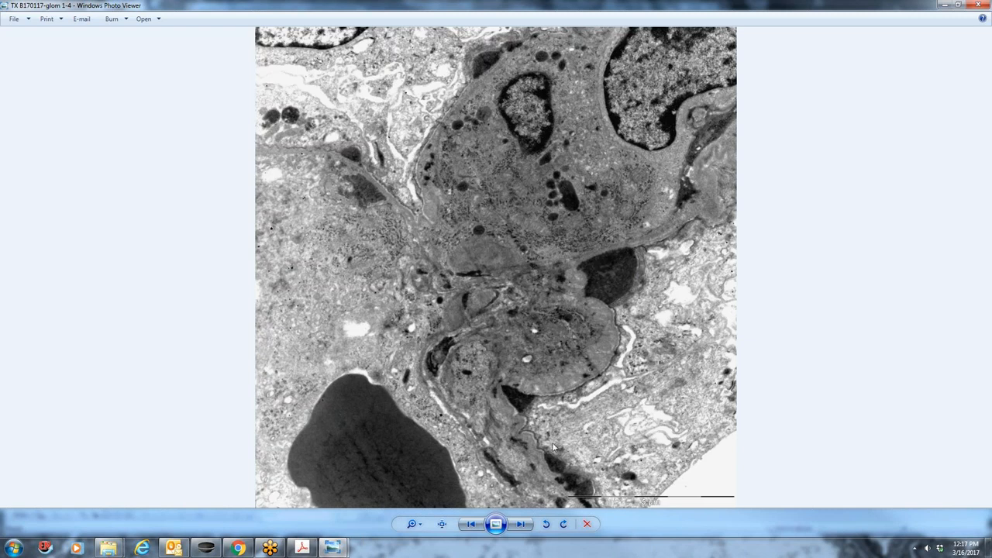
{"action": "mouse_move", "coordinate": [379, 156]}
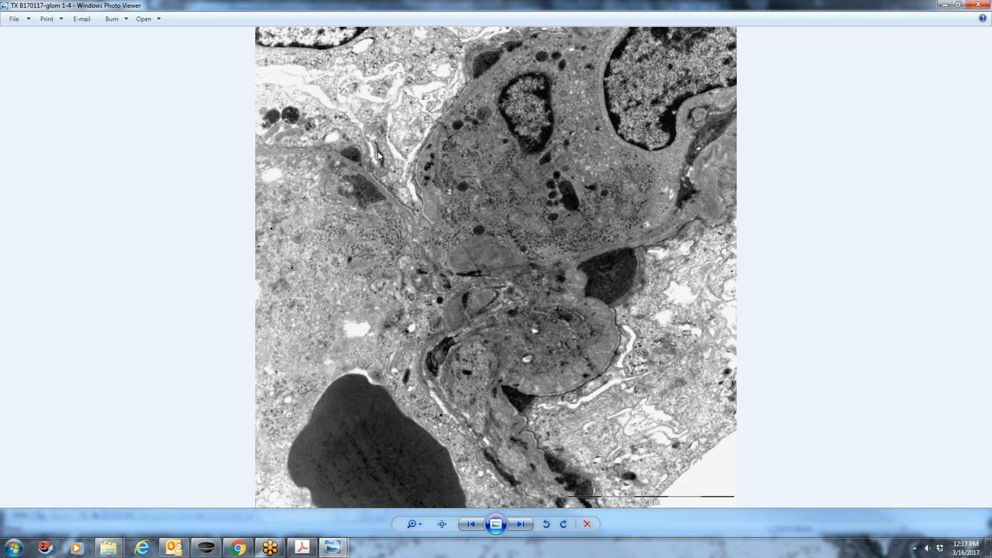
{"action": "mouse_move", "coordinate": [357, 152]}
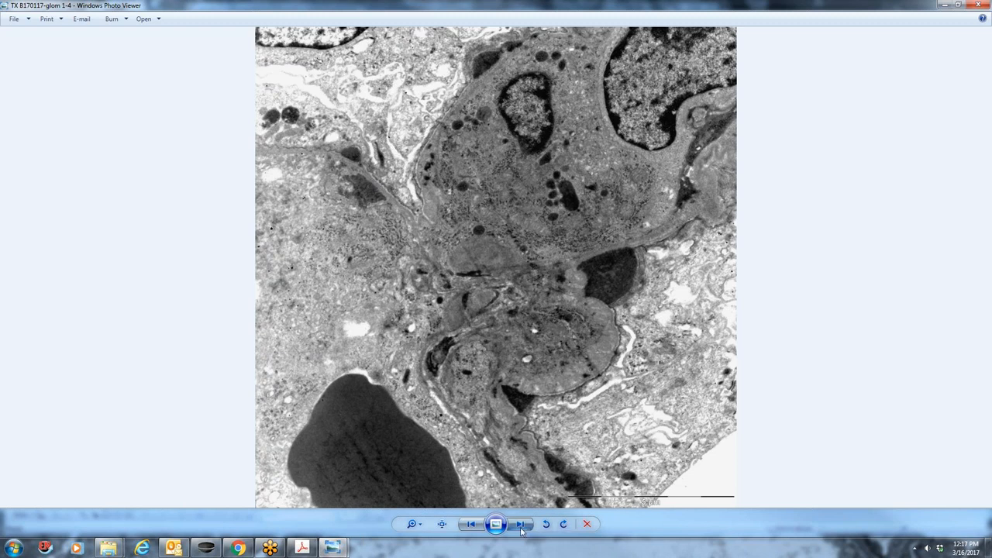
{"action": "left_click", "coordinate": [520, 524]}
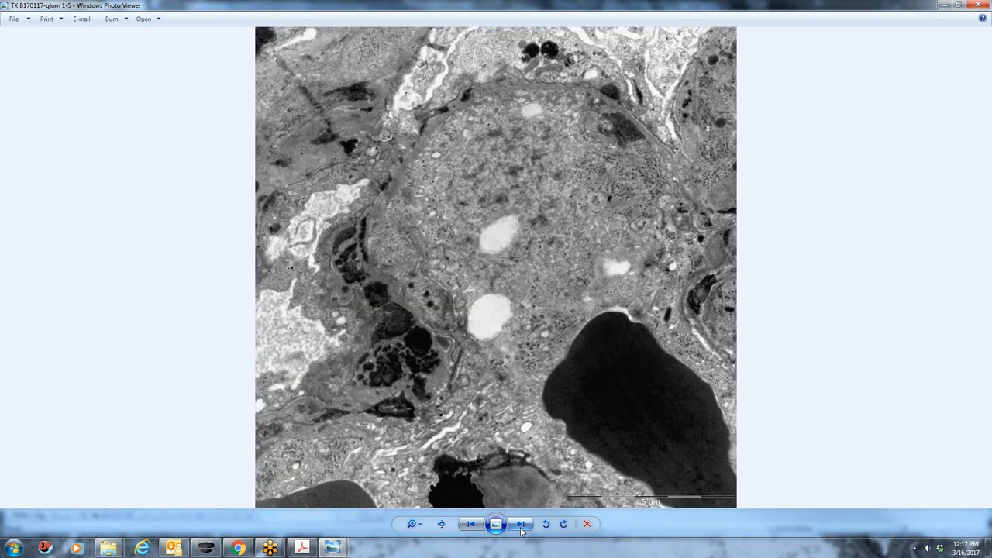
{"action": "mouse_move", "coordinate": [620, 116]}
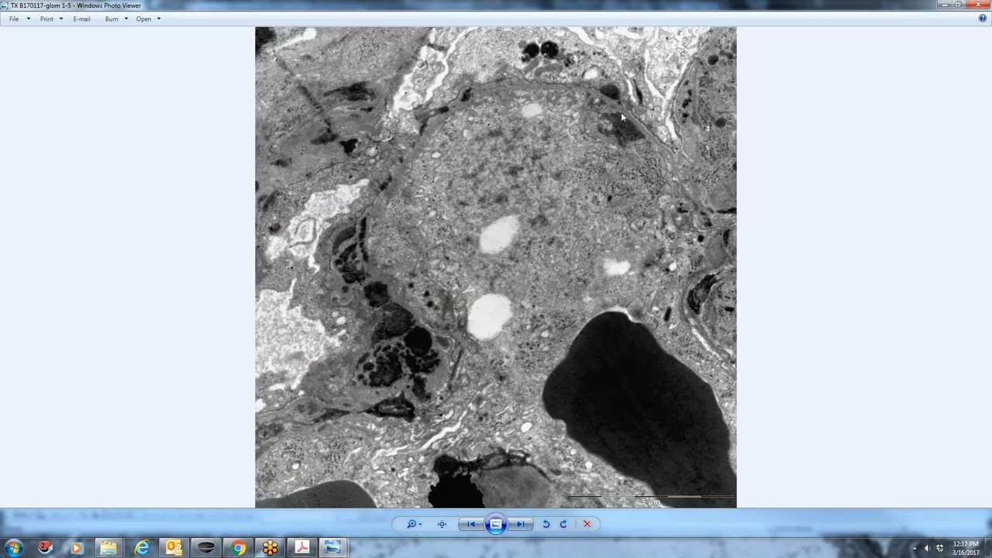
{"action": "mouse_move", "coordinate": [628, 140]}
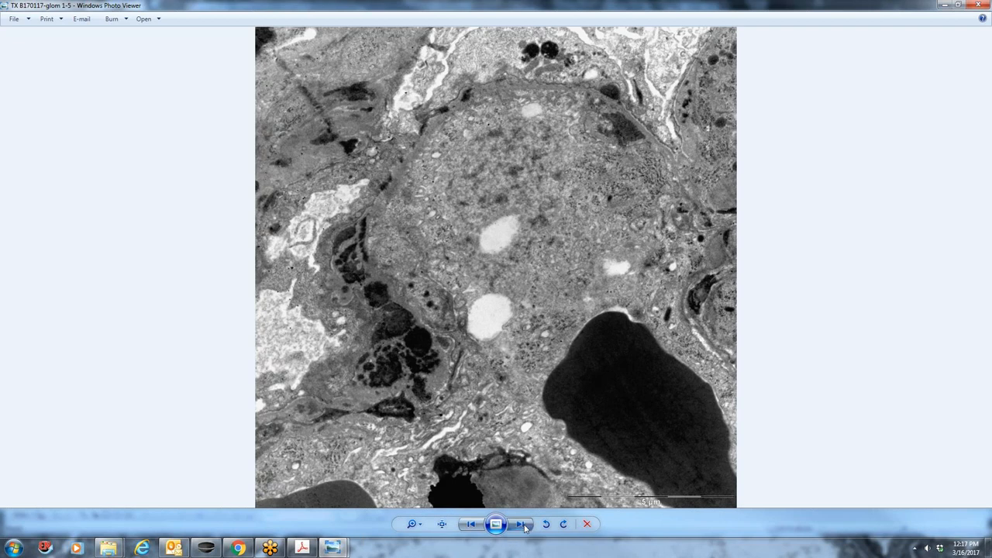
{"action": "left_click", "coordinate": [521, 524]}
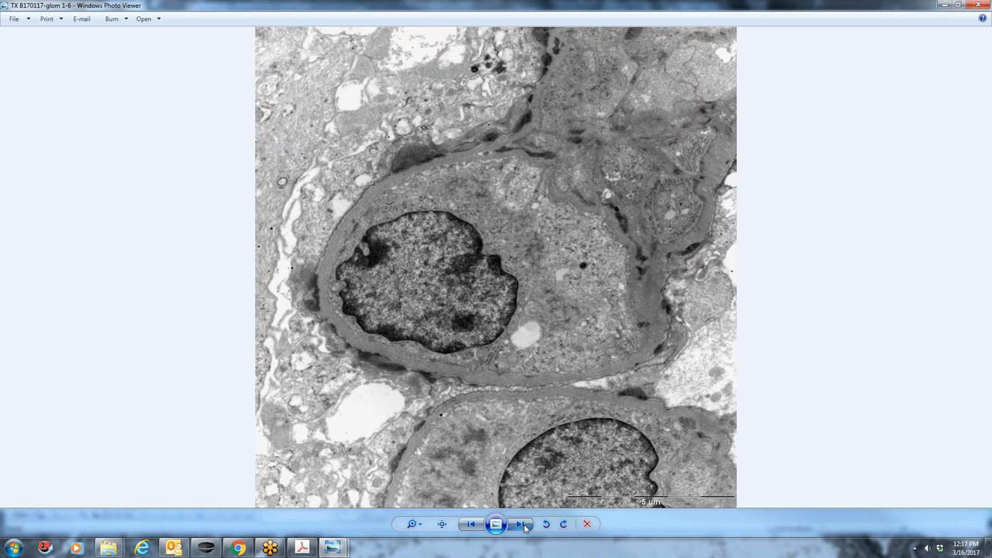
{"action": "left_click", "coordinate": [520, 523]}
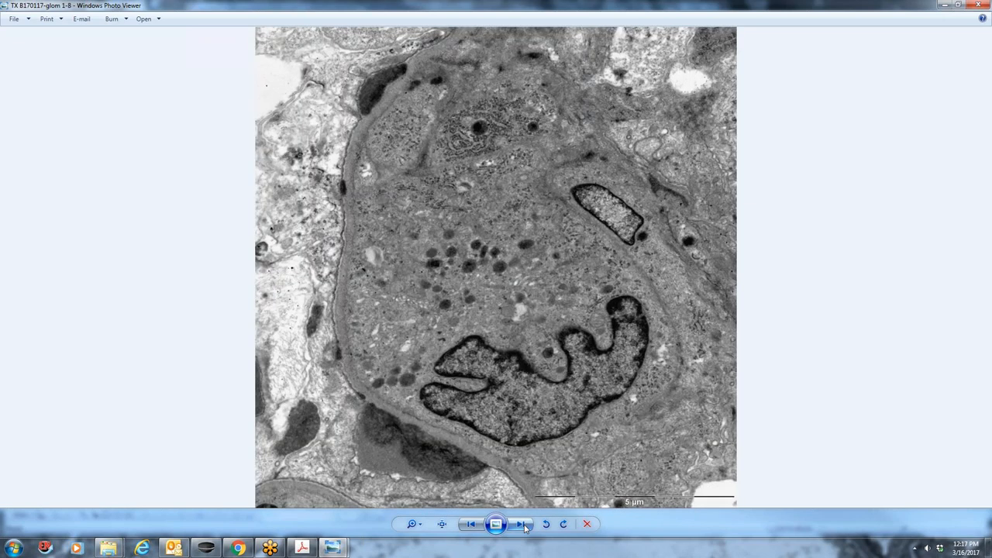
{"action": "left_click", "coordinate": [521, 523]}
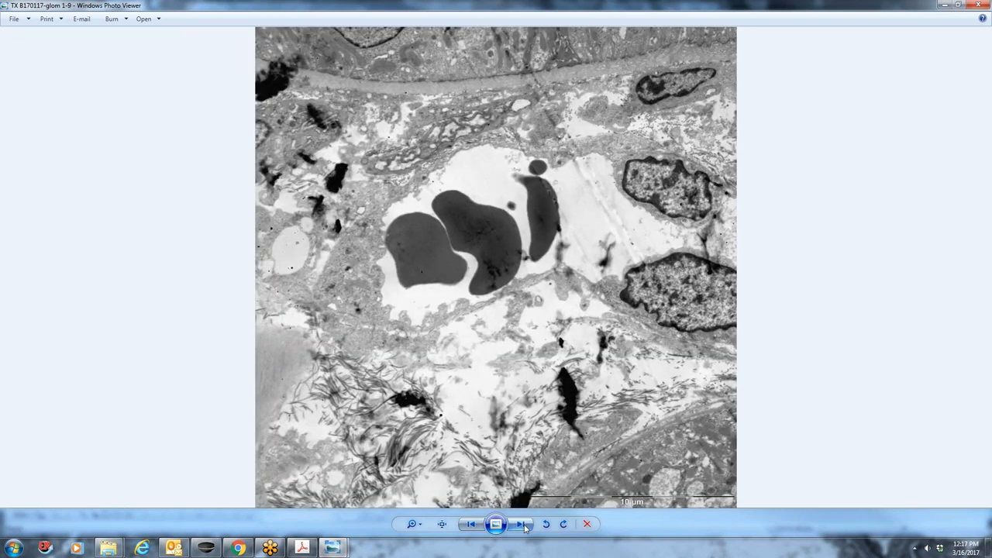
{"action": "left_click", "coordinate": [520, 523]}
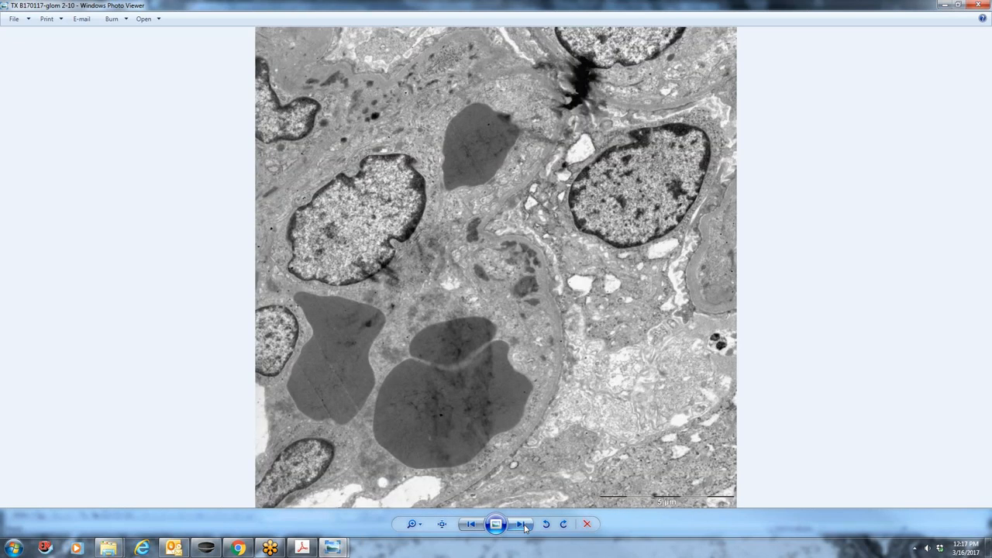
{"action": "mouse_move", "coordinate": [449, 236]}
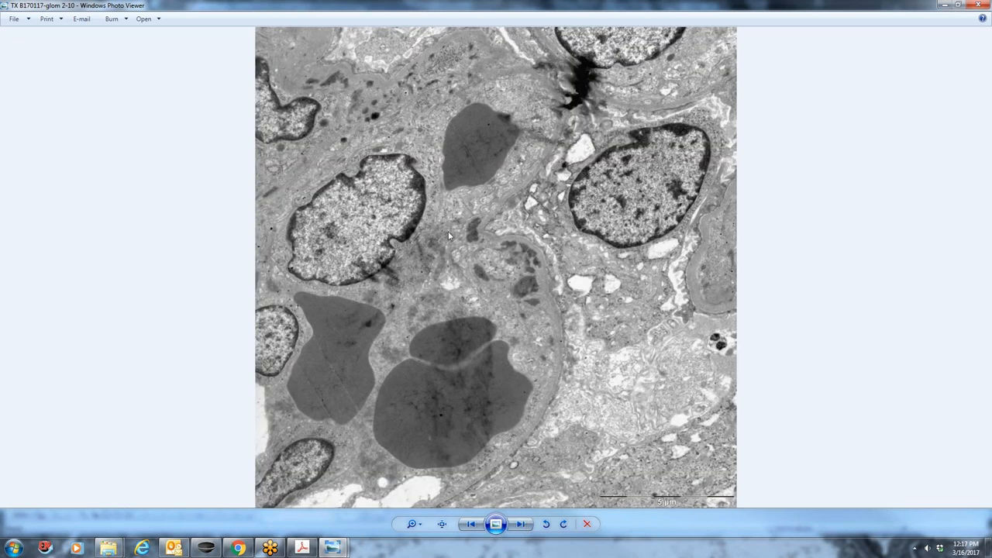
{"action": "mouse_move", "coordinate": [527, 253]}
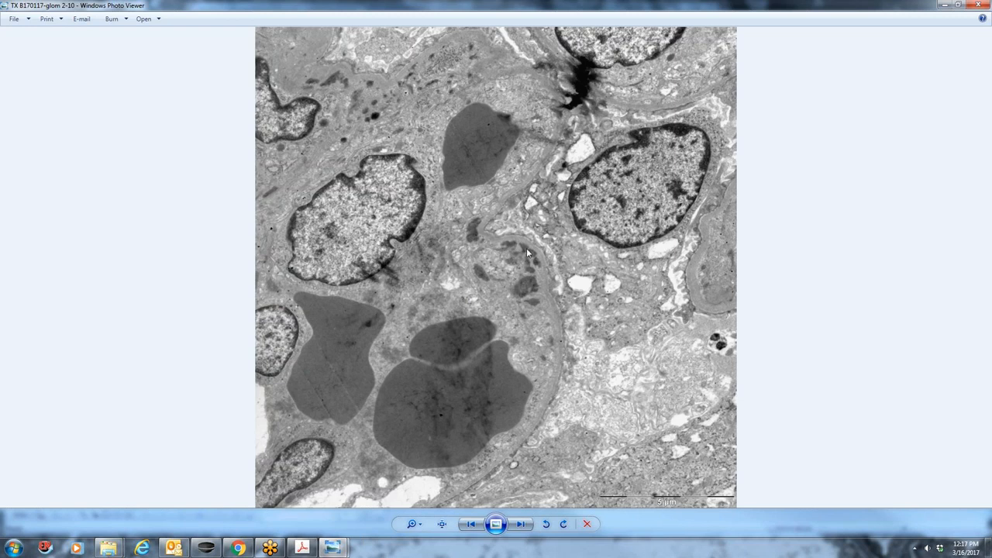
{"action": "mouse_move", "coordinate": [467, 235]}
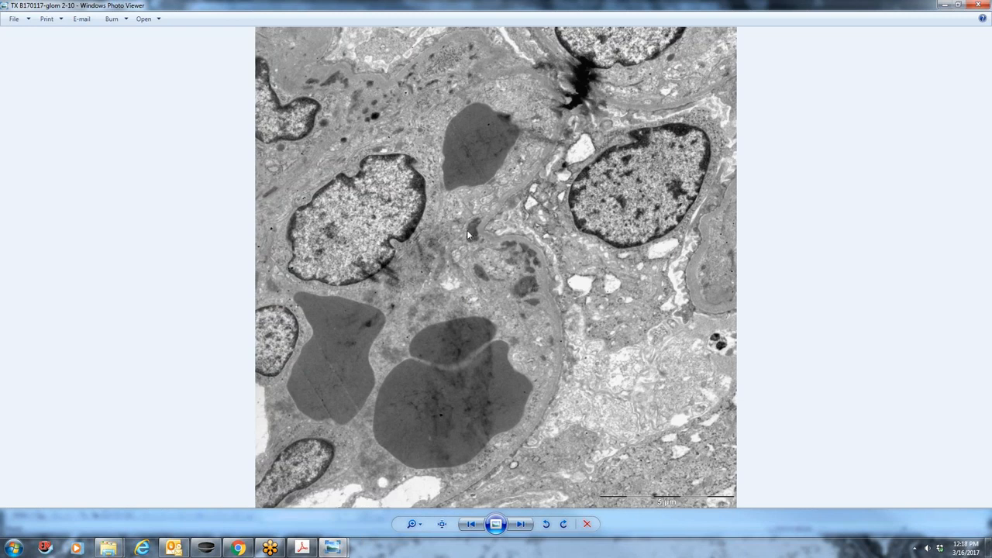
{"action": "mouse_move", "coordinate": [574, 356]}
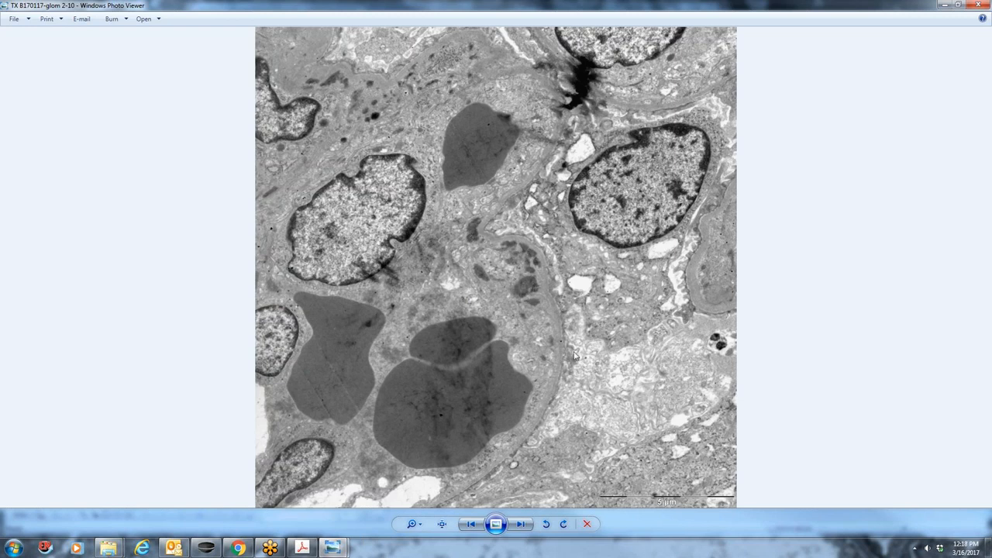
Step through glom 2-11, 2-12 and 2-13 to micrograph glom 2-14
{"action": "left_click", "coordinate": [519, 524]}
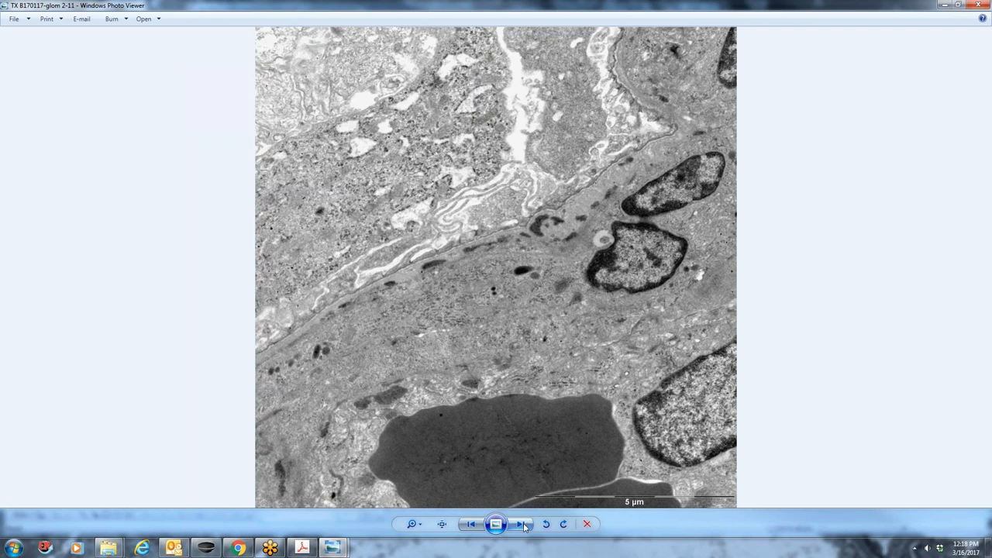
{"action": "left_click", "coordinate": [521, 524]}
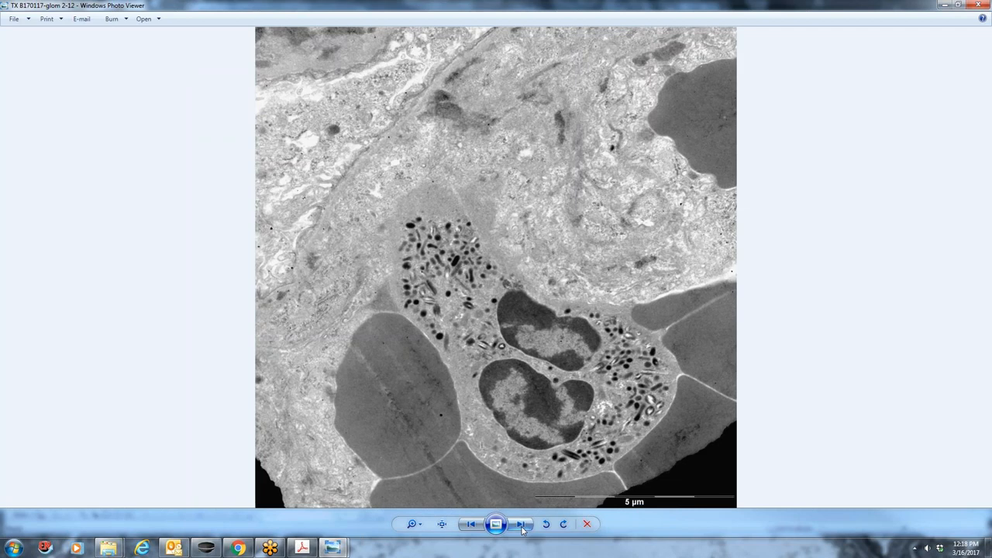
{"action": "left_click", "coordinate": [521, 523]}
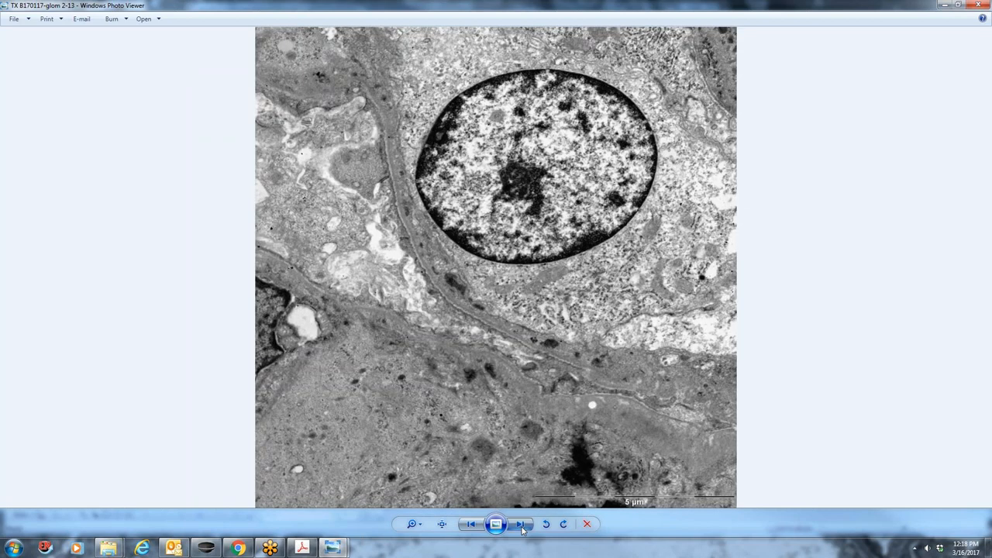
{"action": "left_click", "coordinate": [520, 524]}
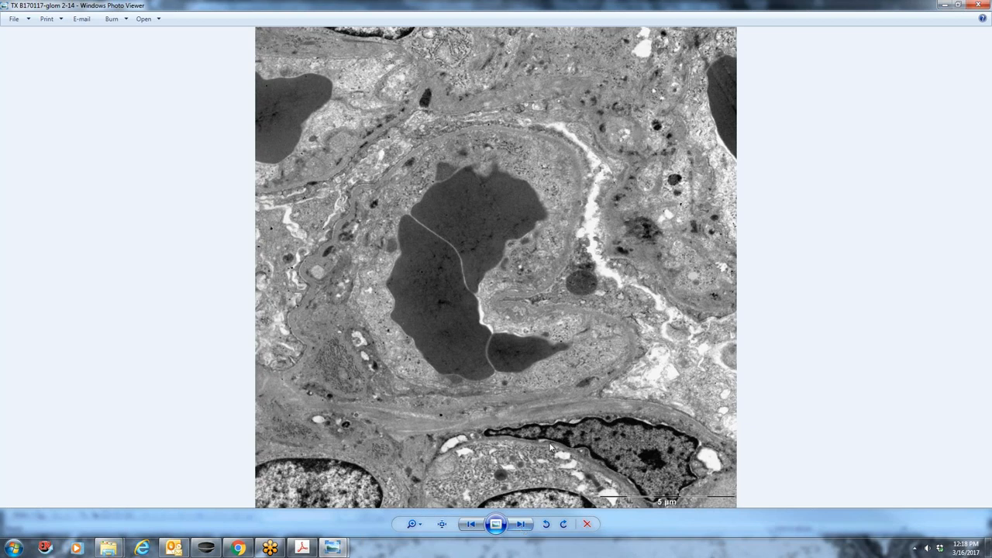
{"action": "mouse_move", "coordinate": [347, 225]}
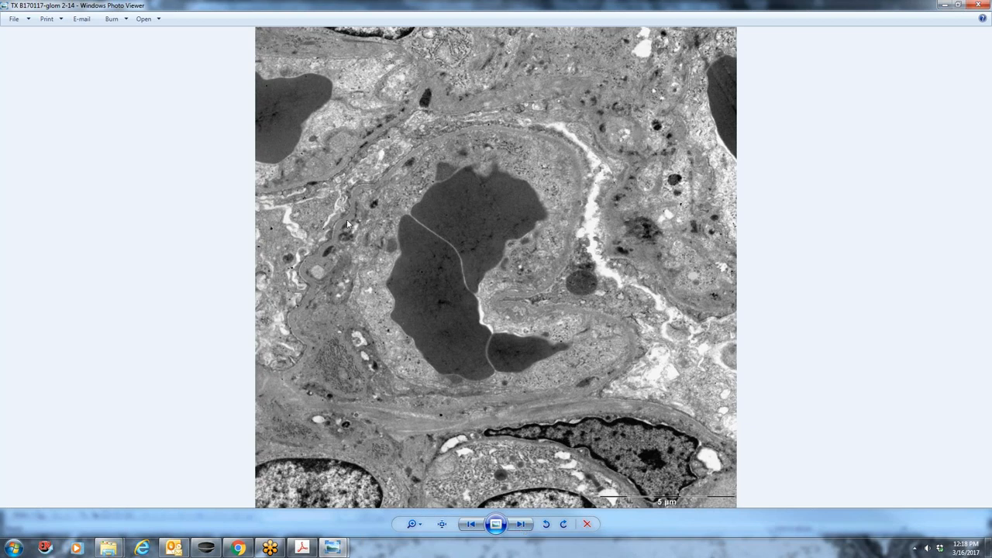
{"action": "mouse_move", "coordinate": [411, 169]}
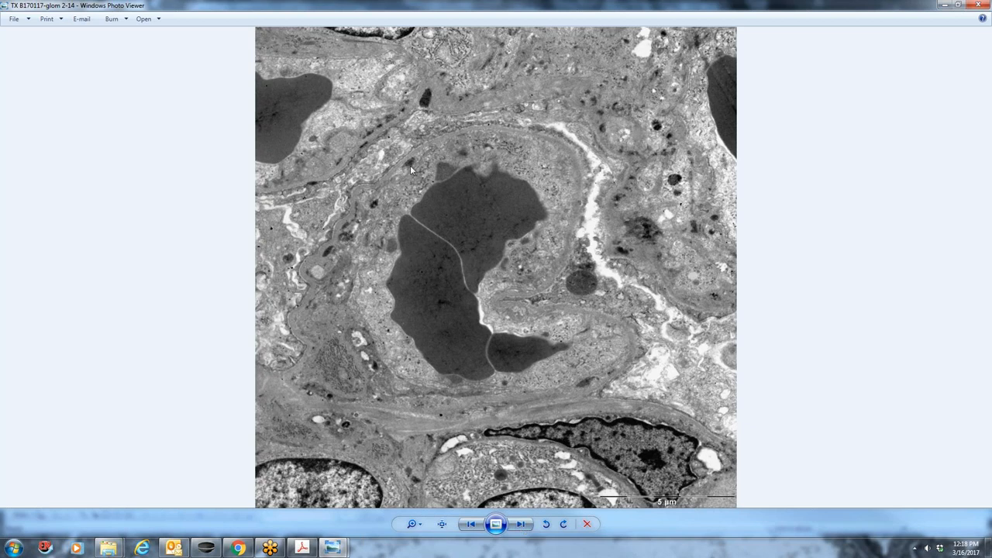
{"action": "mouse_move", "coordinate": [421, 166]}
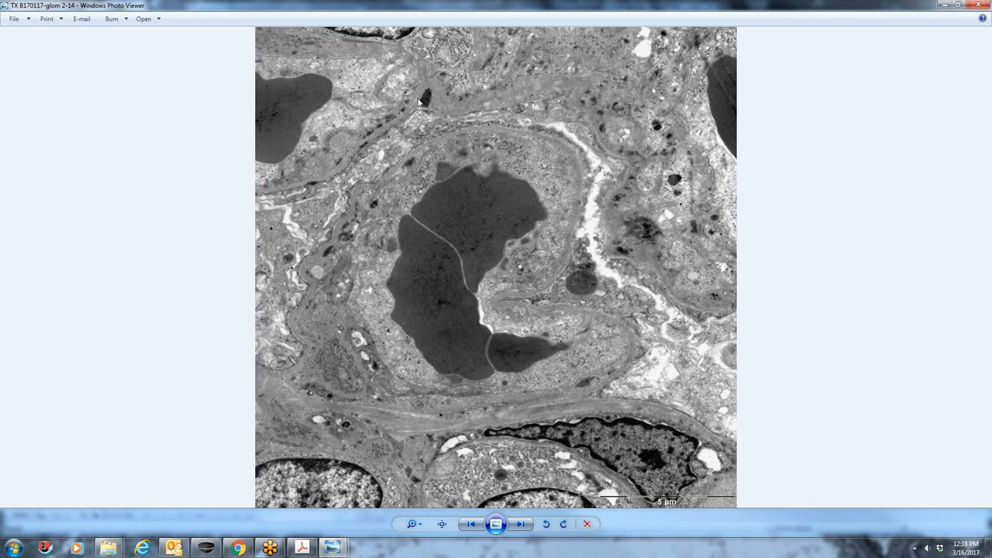
{"action": "mouse_move", "coordinate": [415, 127]}
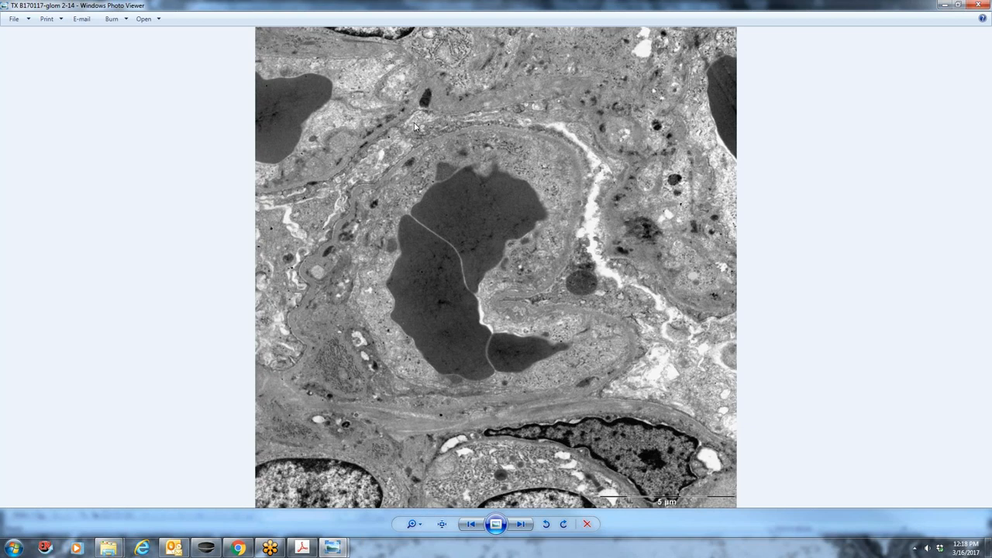
{"action": "mouse_move", "coordinate": [417, 126]}
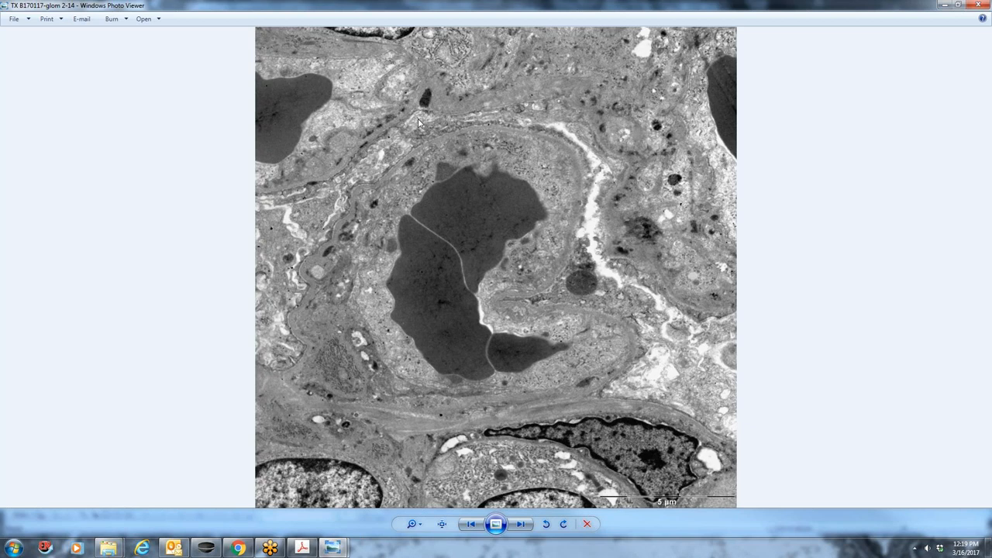
{"action": "mouse_move", "coordinate": [645, 104]}
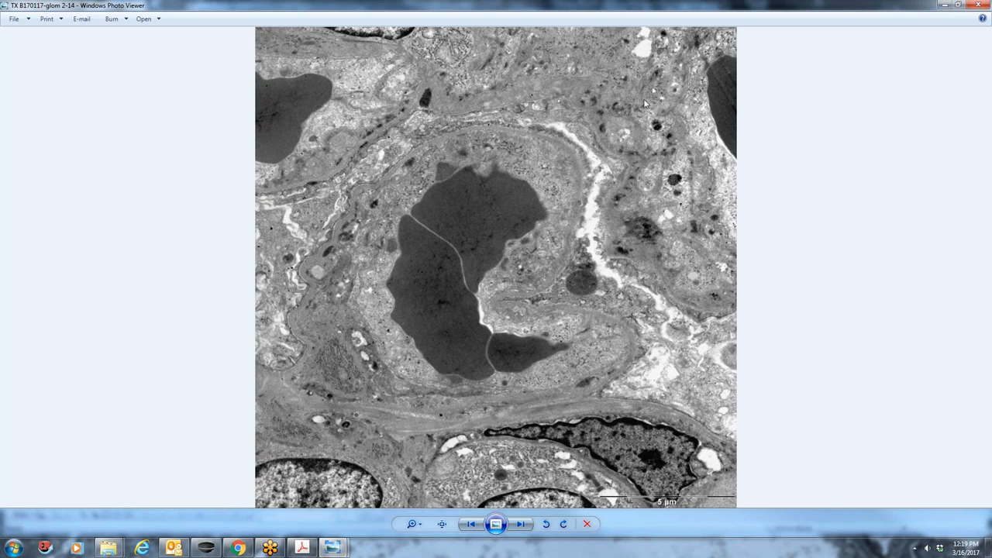
{"action": "mouse_move", "coordinate": [986, 325]}
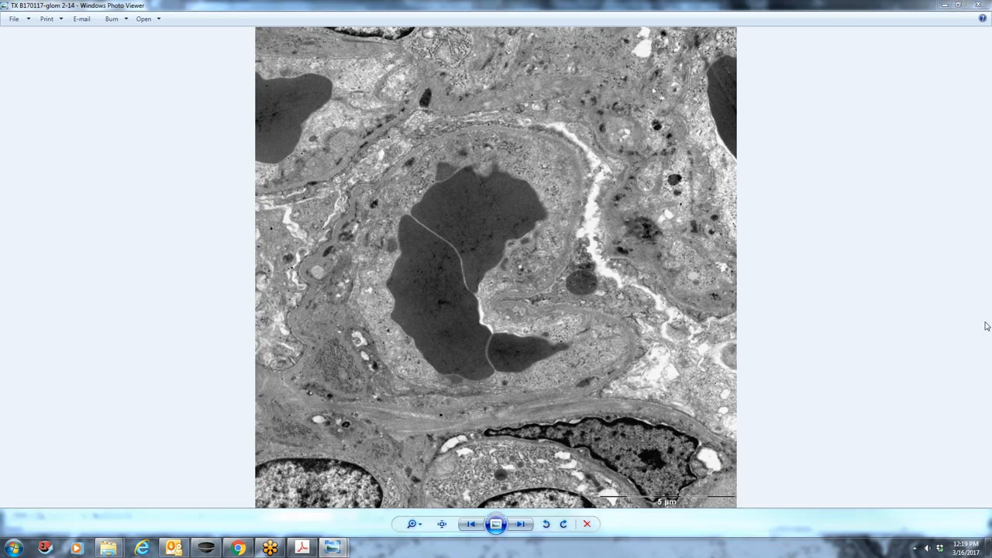
{"action": "mouse_move", "coordinate": [989, 353]}
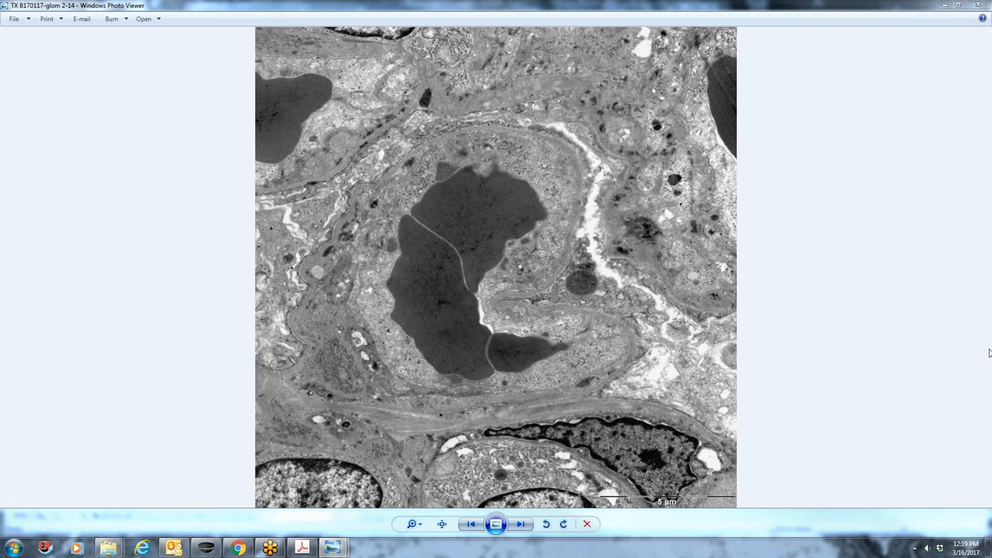
{"action": "mouse_move", "coordinate": [907, 288]}
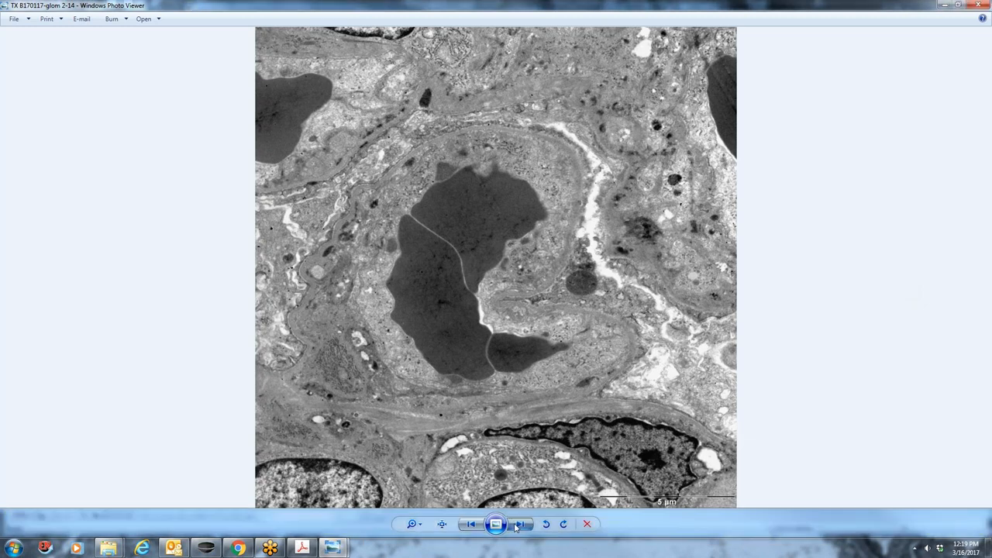
Advance to micrograph TX B170117-glom 2-15
{"action": "left_click", "coordinate": [520, 523]}
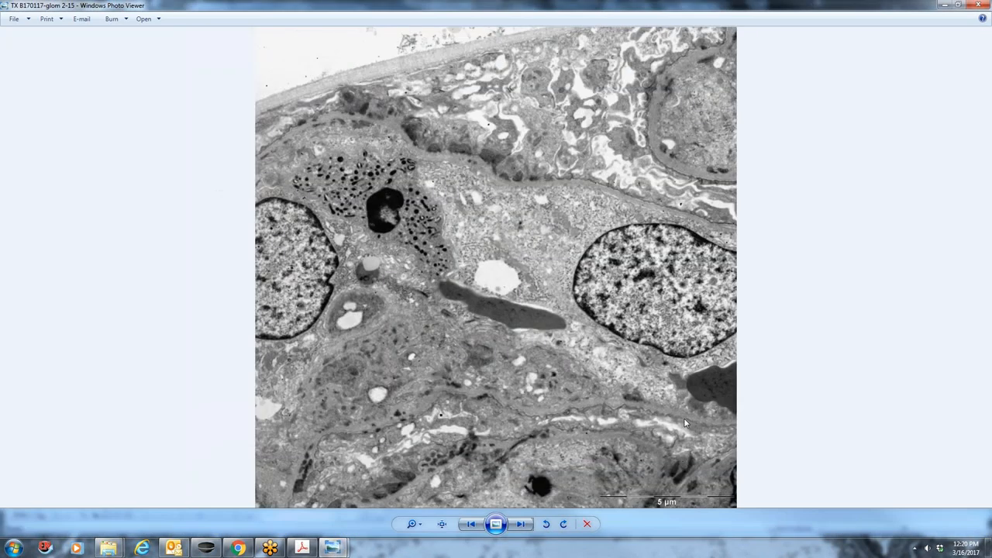
{"action": "mouse_move", "coordinate": [880, 365]}
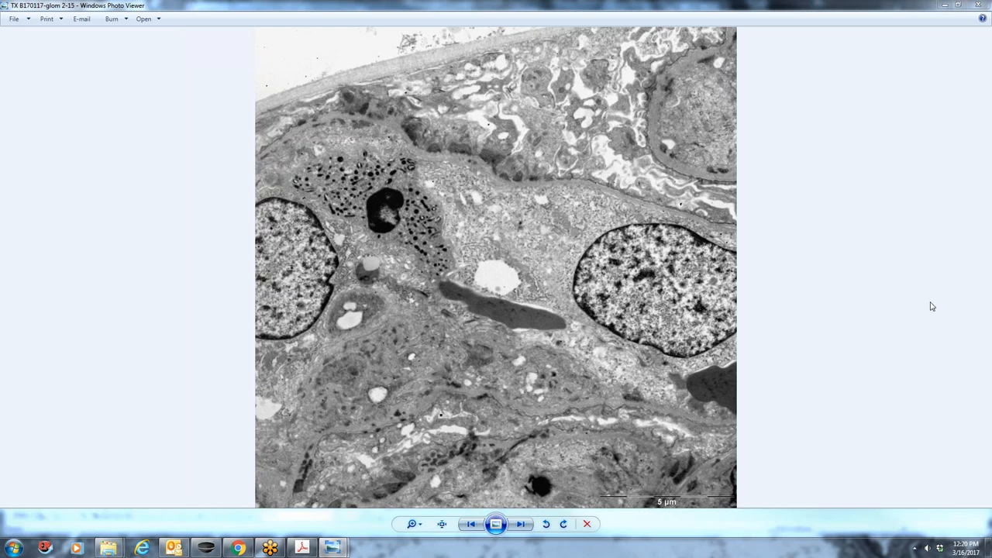
{"action": "mouse_move", "coordinate": [346, 417]}
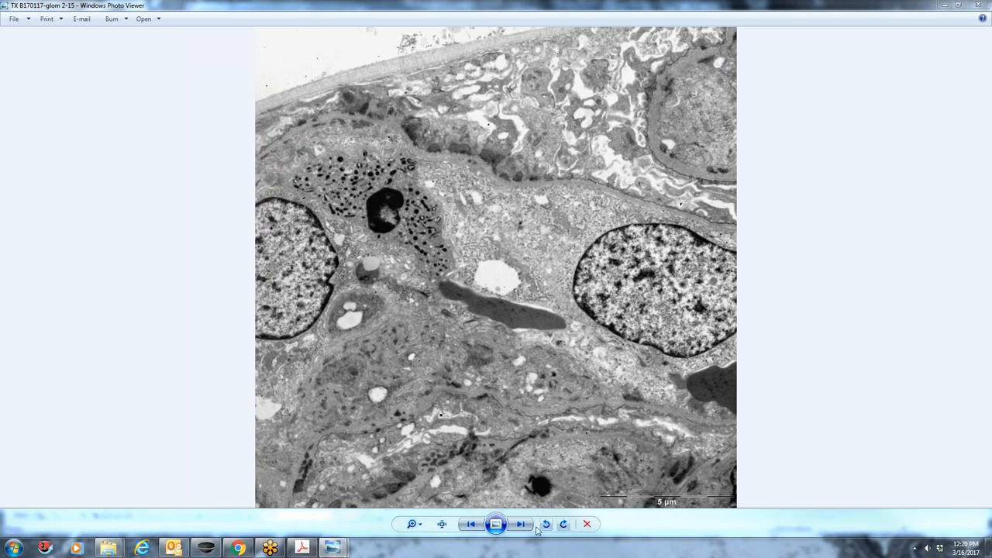
Advance past glom 2-16, wrapping around to glom 1-1
{"action": "left_click", "coordinate": [520, 523]}
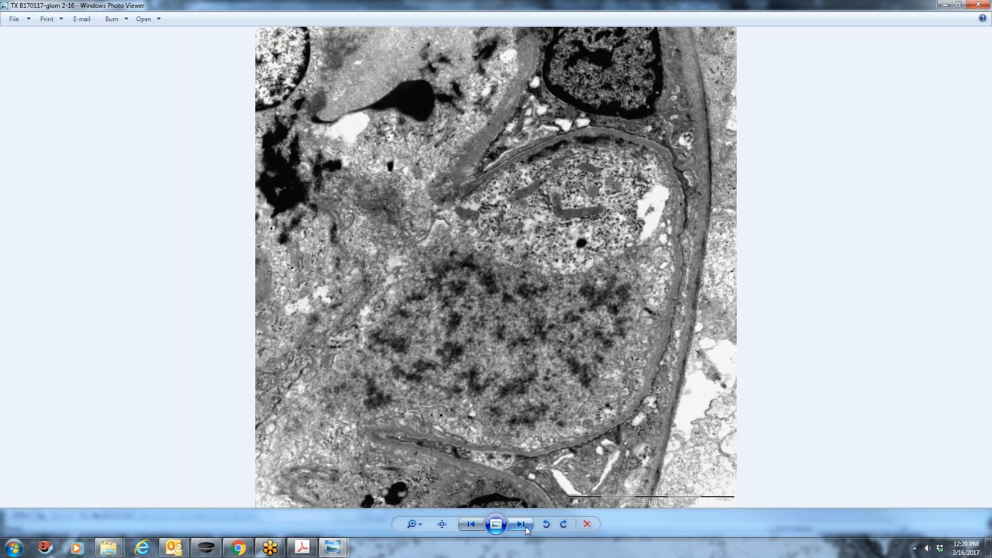
{"action": "left_click", "coordinate": [520, 524]}
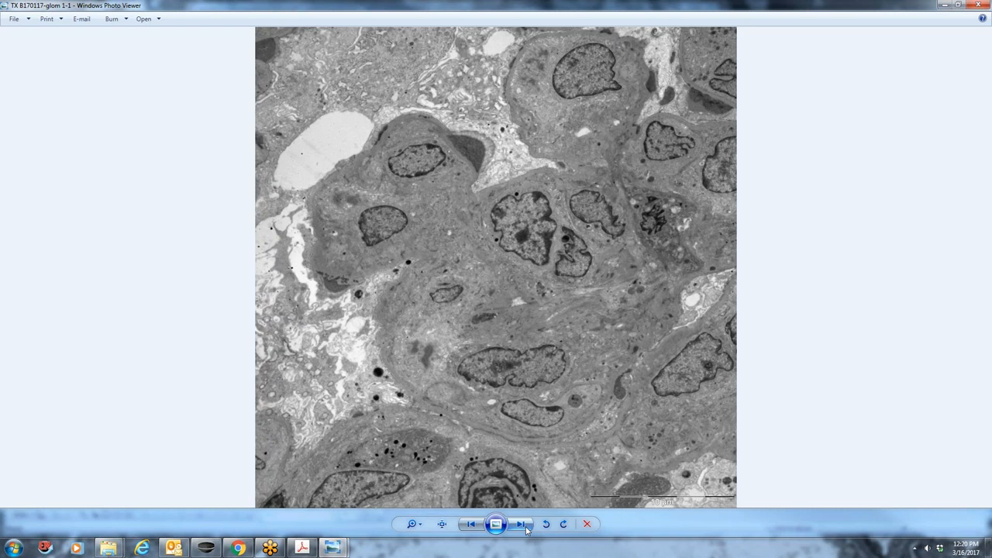
{"action": "mouse_move", "coordinate": [312, 526]}
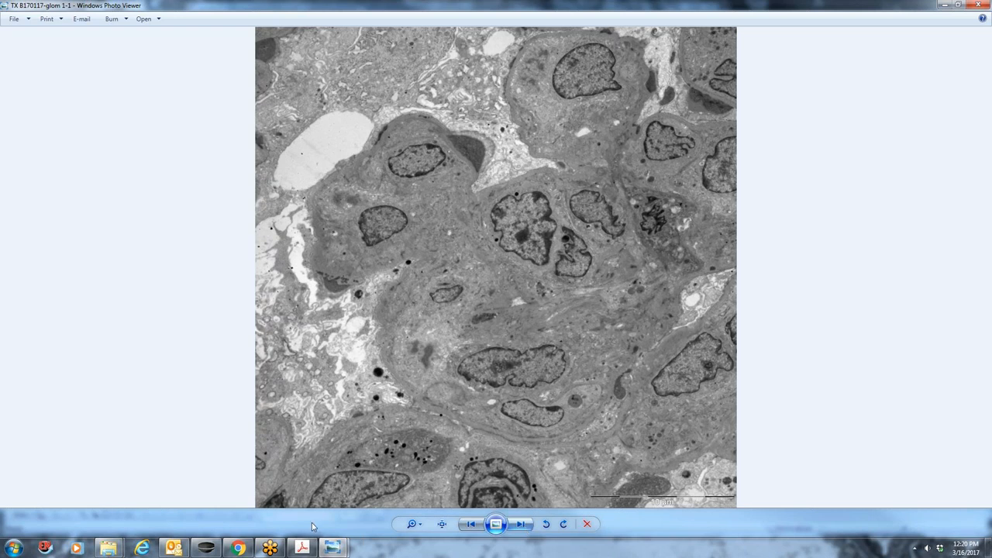
{"action": "mouse_move", "coordinate": [517, 354]}
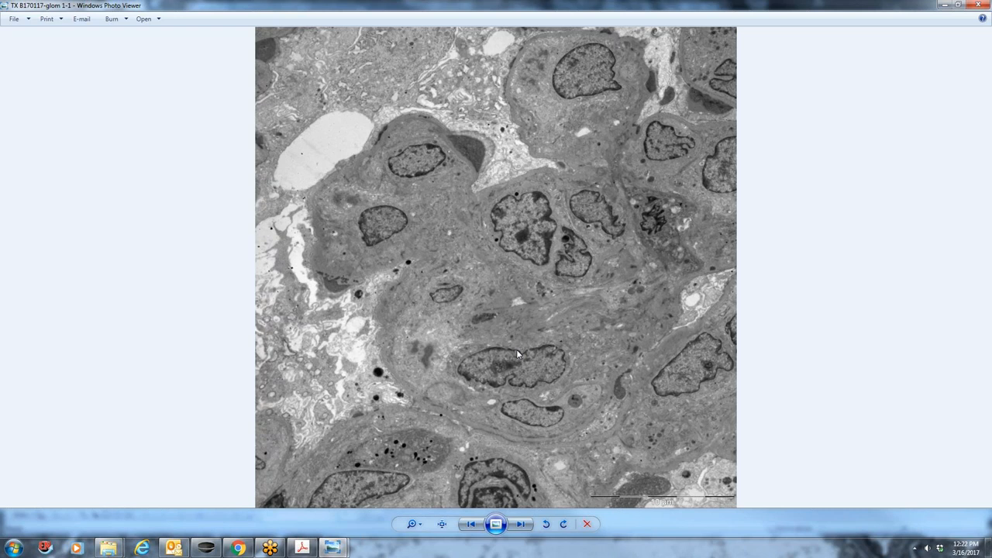
{"action": "mouse_move", "coordinate": [567, 68]}
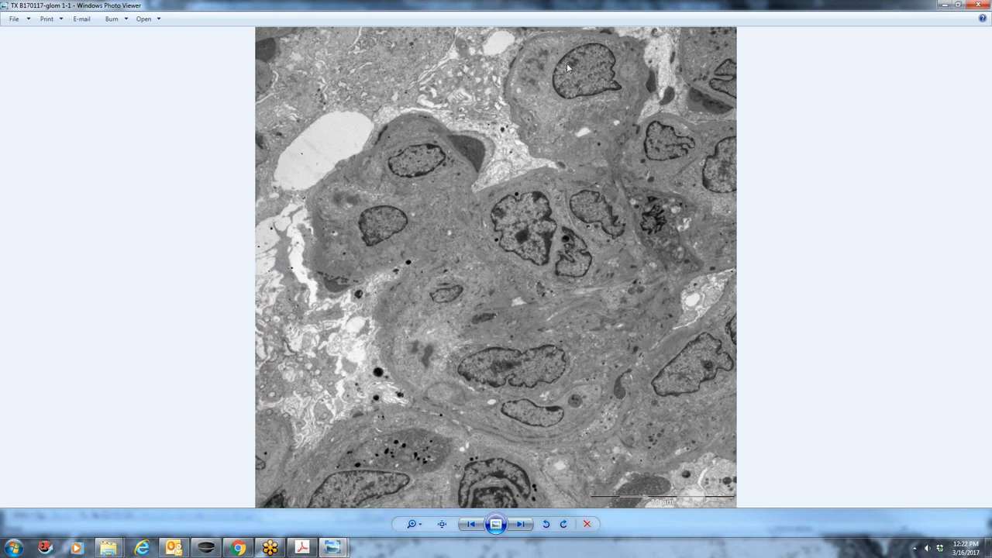
{"action": "mouse_move", "coordinate": [605, 369]}
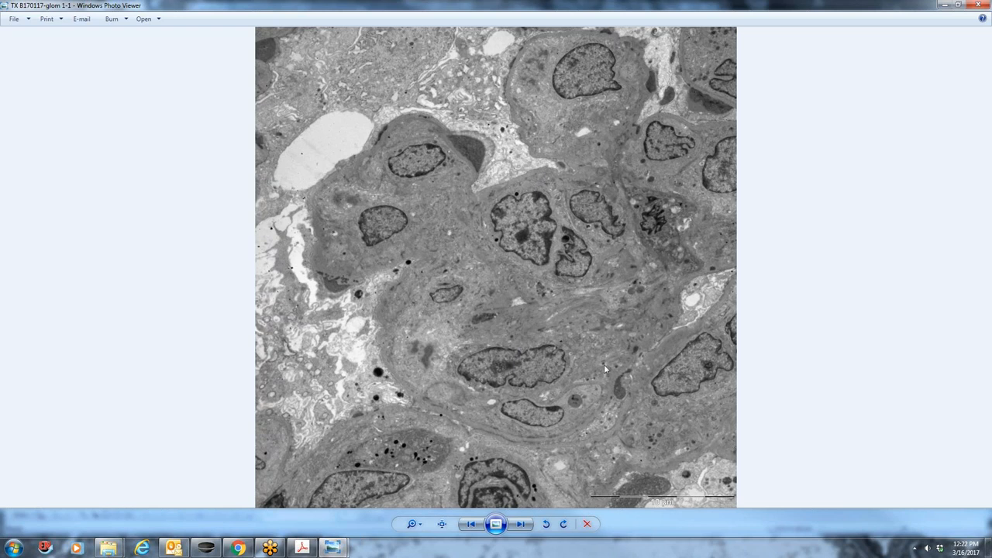
{"action": "mouse_move", "coordinate": [662, 357]}
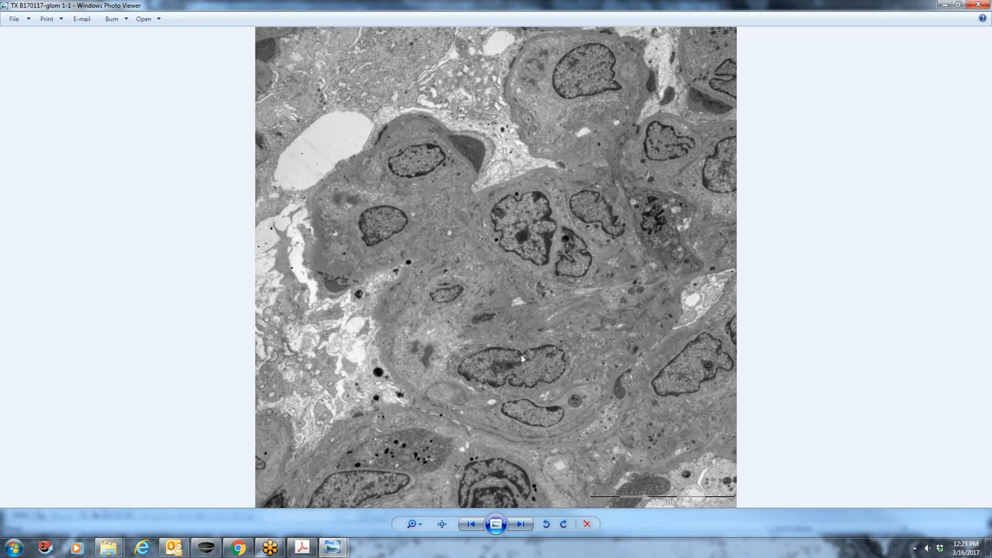
{"action": "mouse_move", "coordinate": [553, 364]}
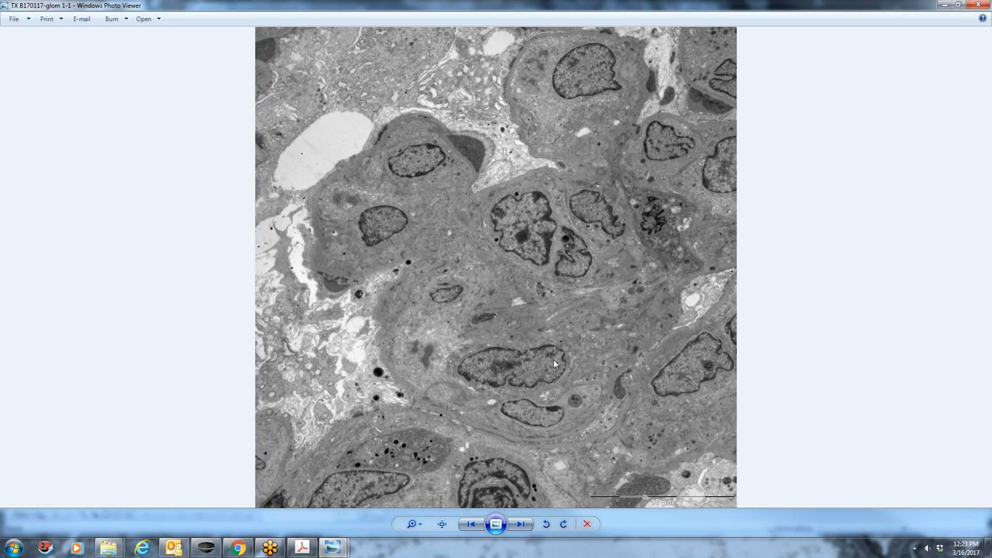
{"action": "mouse_move", "coordinate": [621, 406]}
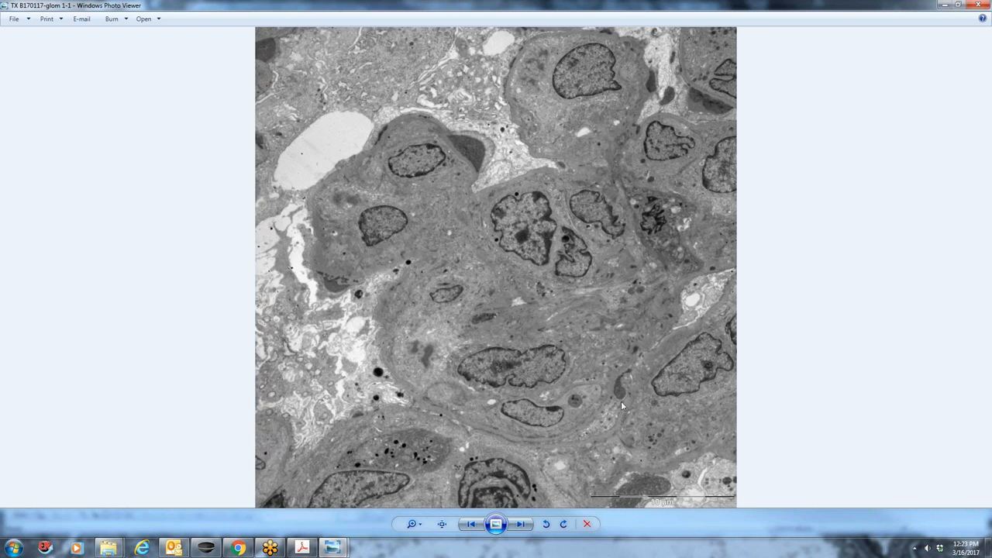
{"action": "mouse_move", "coordinate": [574, 414]}
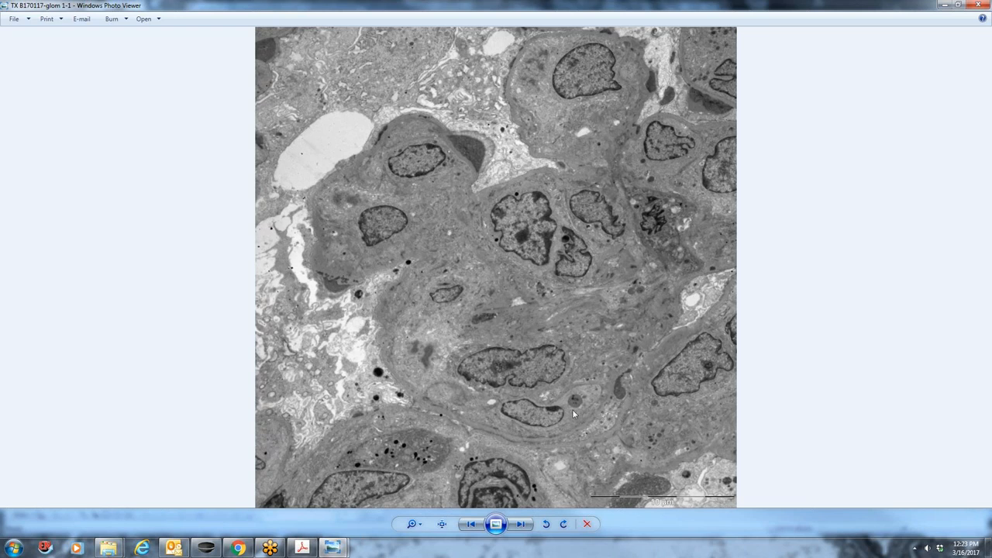
{"action": "mouse_move", "coordinate": [527, 339]}
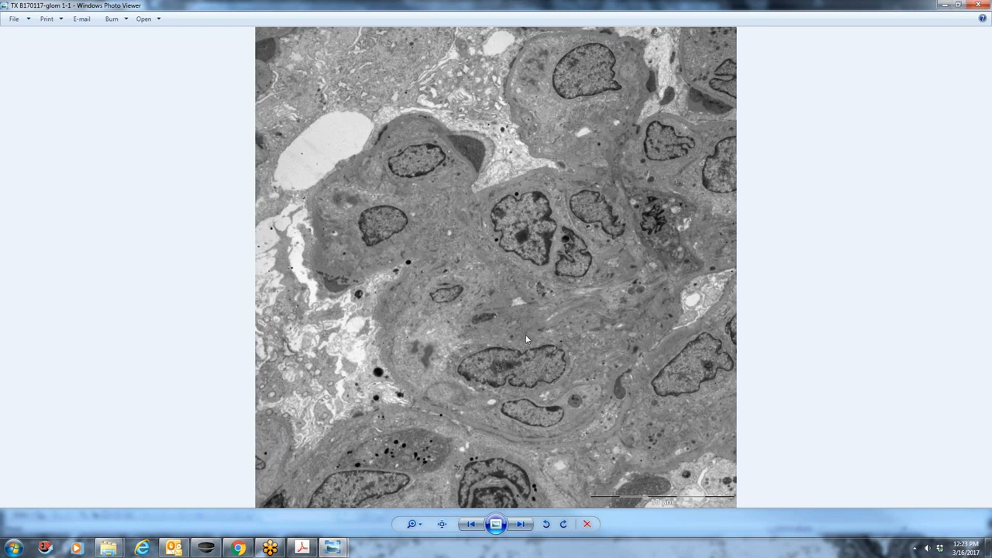
{"action": "mouse_move", "coordinate": [543, 351]}
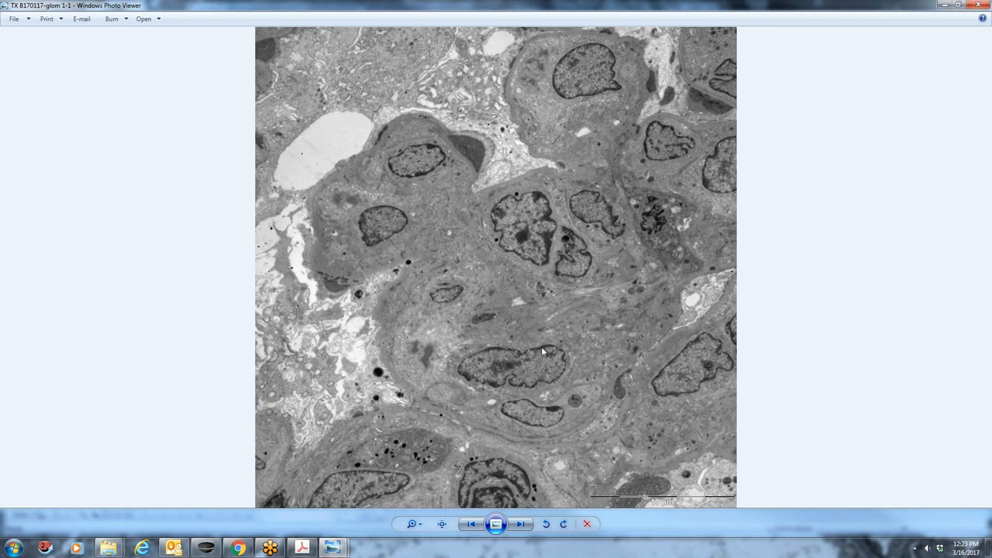
{"action": "mouse_move", "coordinate": [560, 268]}
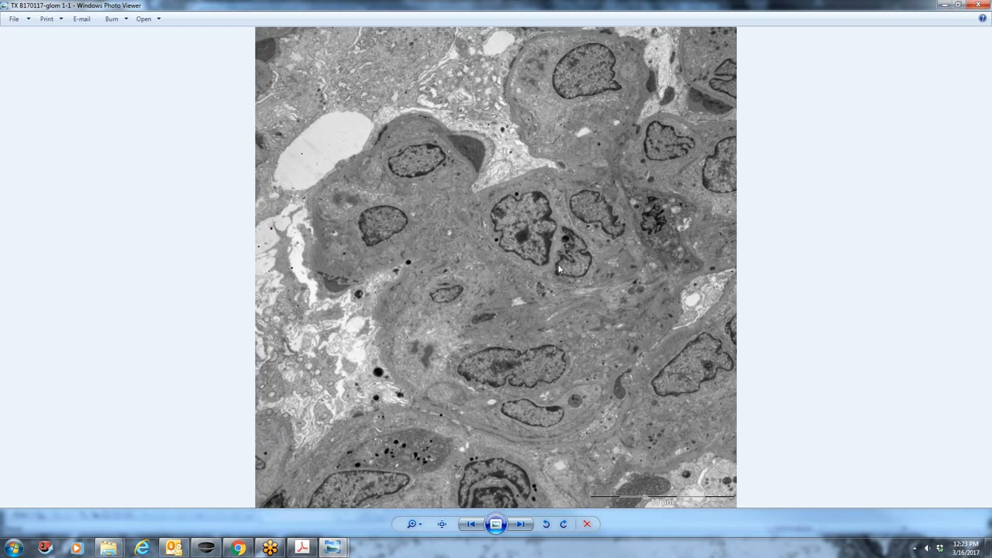
{"action": "mouse_move", "coordinate": [569, 331]}
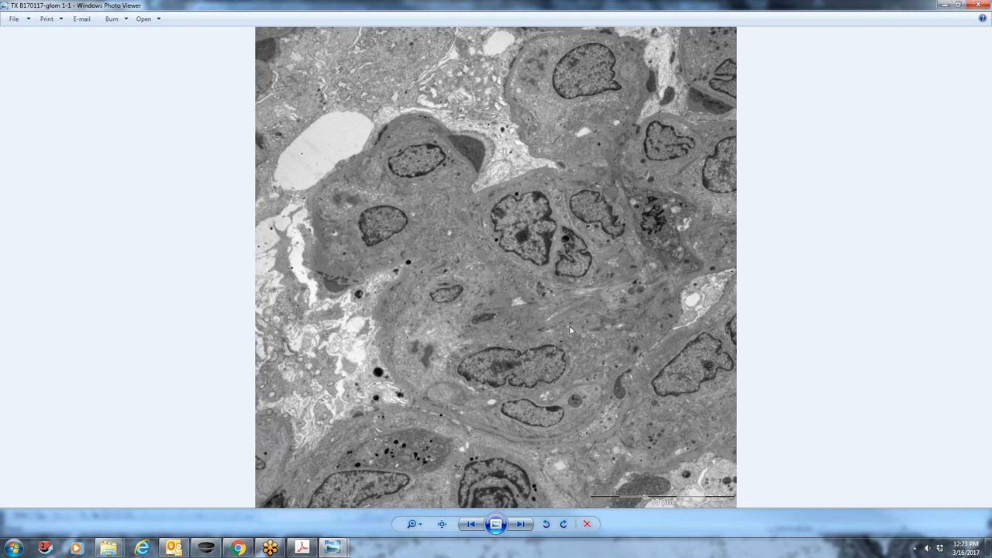
{"action": "mouse_move", "coordinate": [468, 152]}
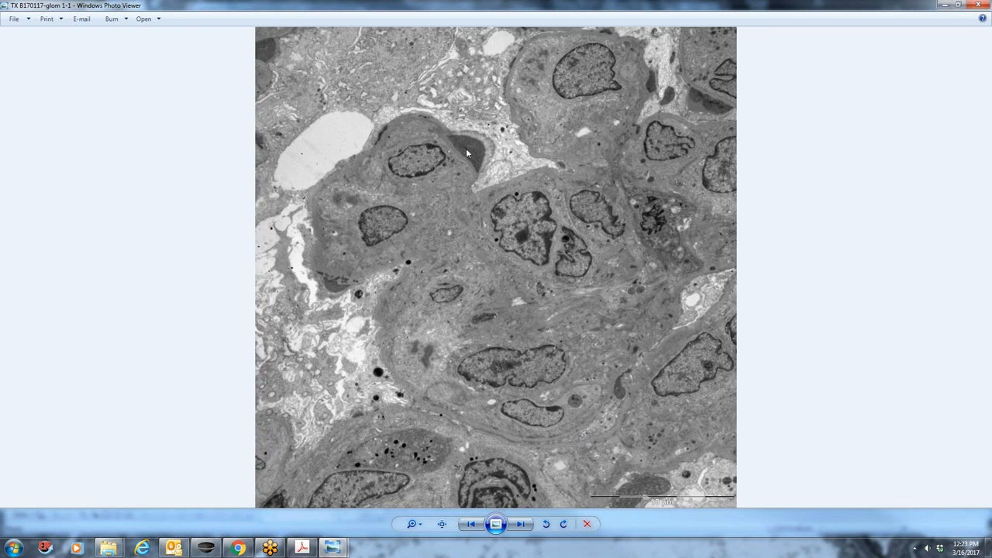
{"action": "mouse_move", "coordinate": [428, 388]}
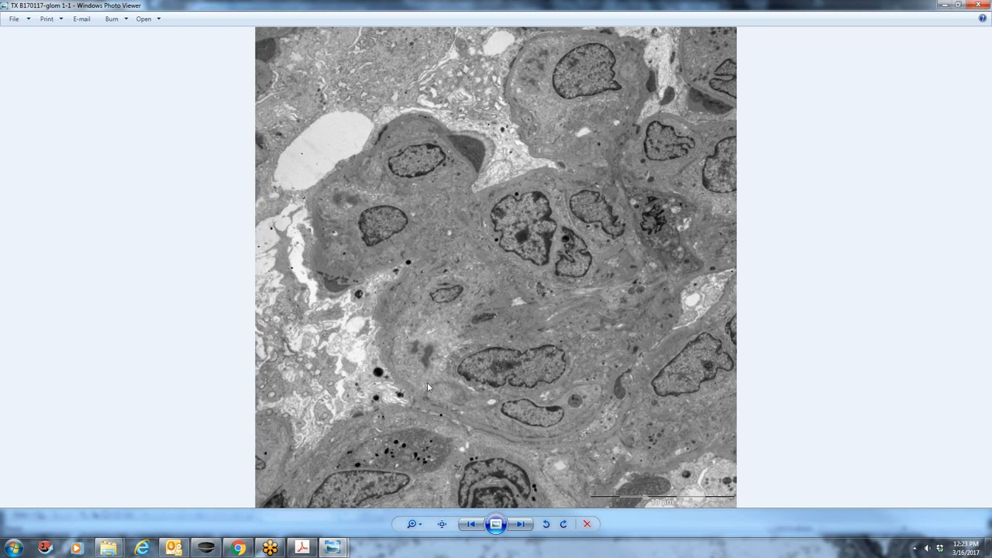
{"action": "mouse_move", "coordinate": [570, 395]}
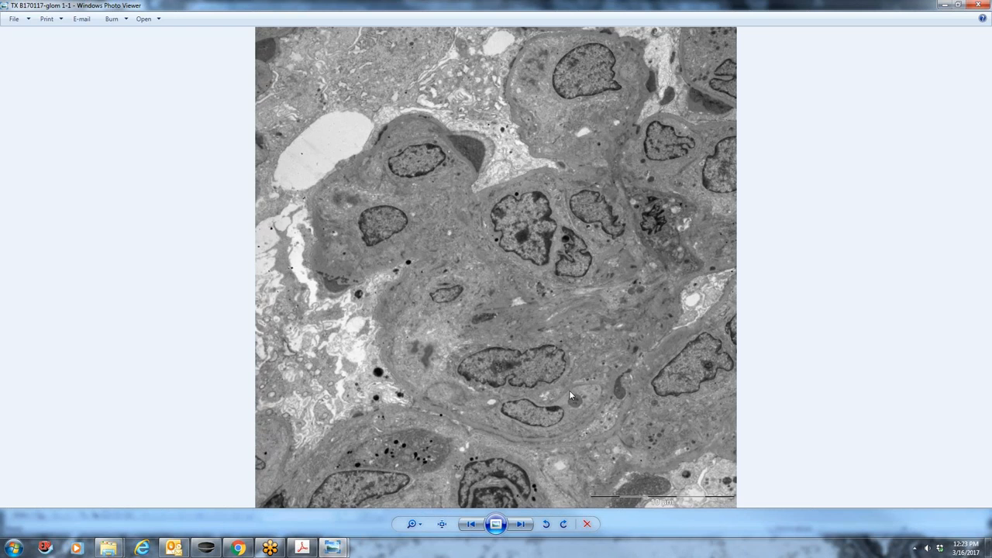
{"action": "mouse_move", "coordinate": [460, 195]}
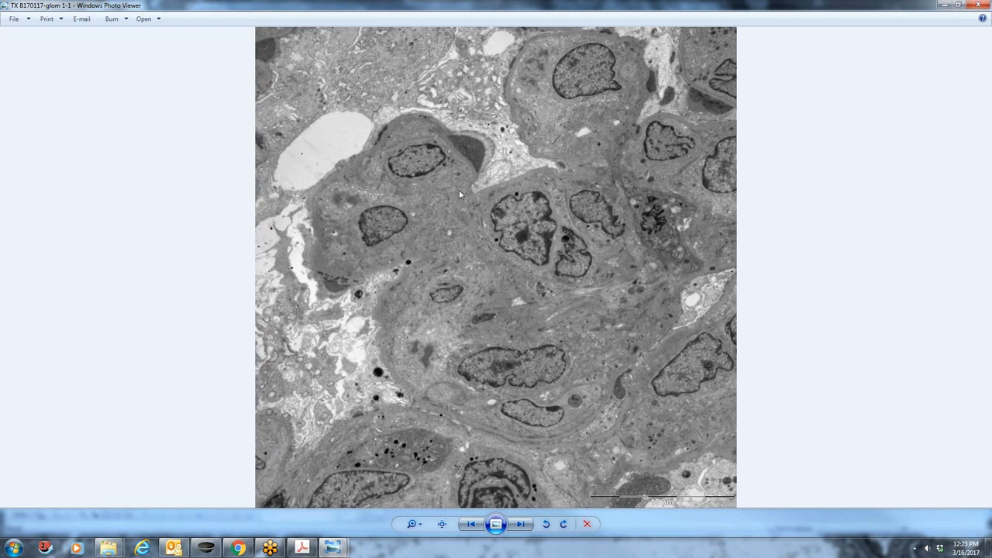
{"action": "mouse_move", "coordinate": [488, 181]}
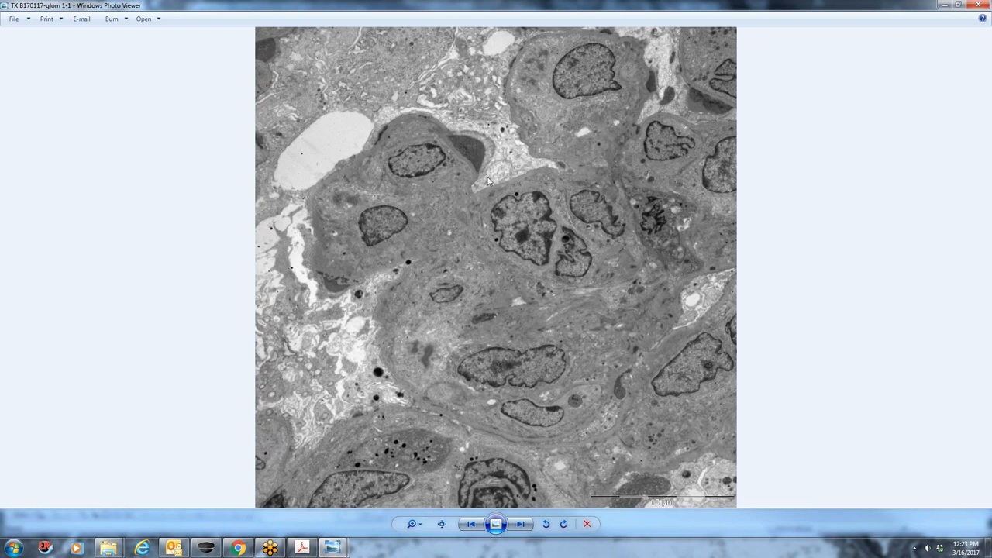
{"action": "mouse_move", "coordinate": [322, 208]}
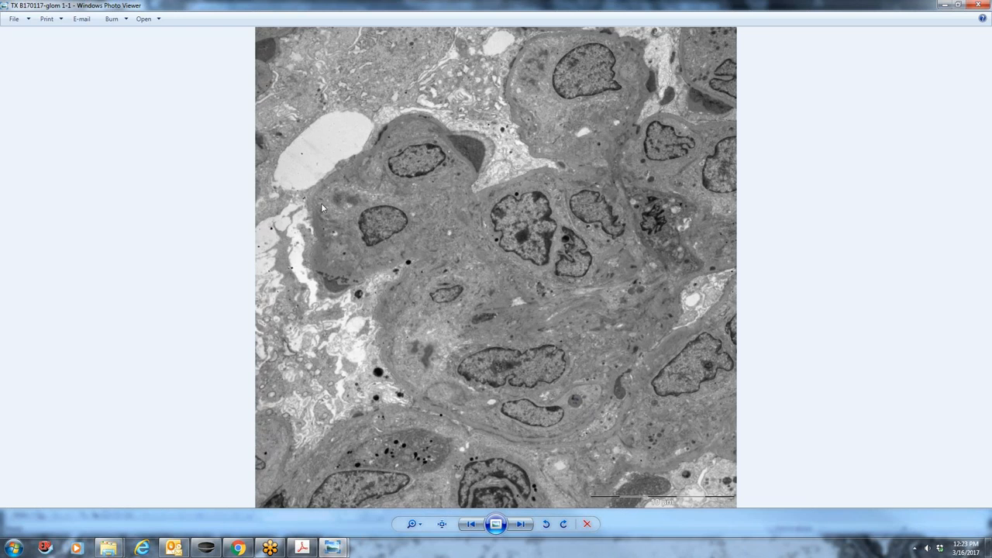
{"action": "mouse_move", "coordinate": [590, 422]}
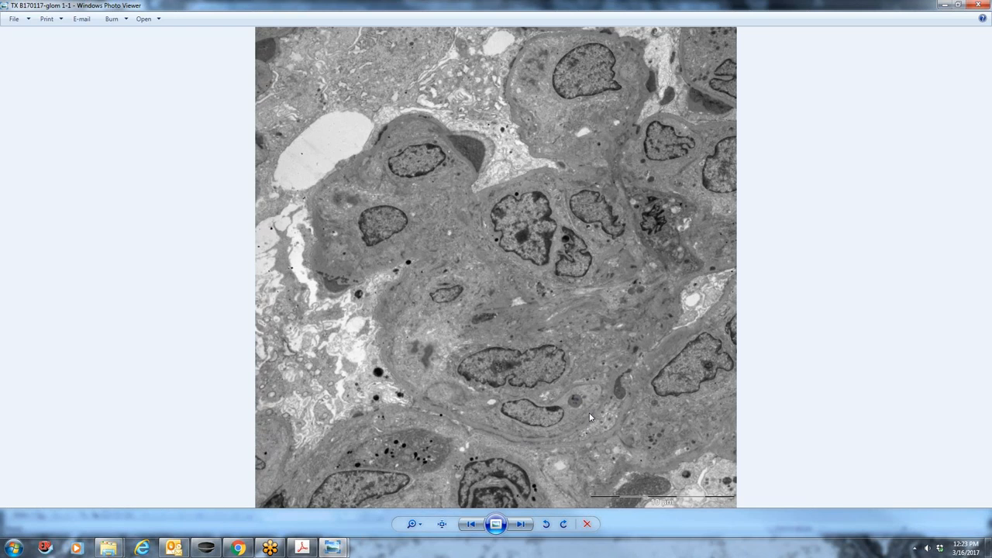
{"action": "mouse_move", "coordinate": [543, 368]}
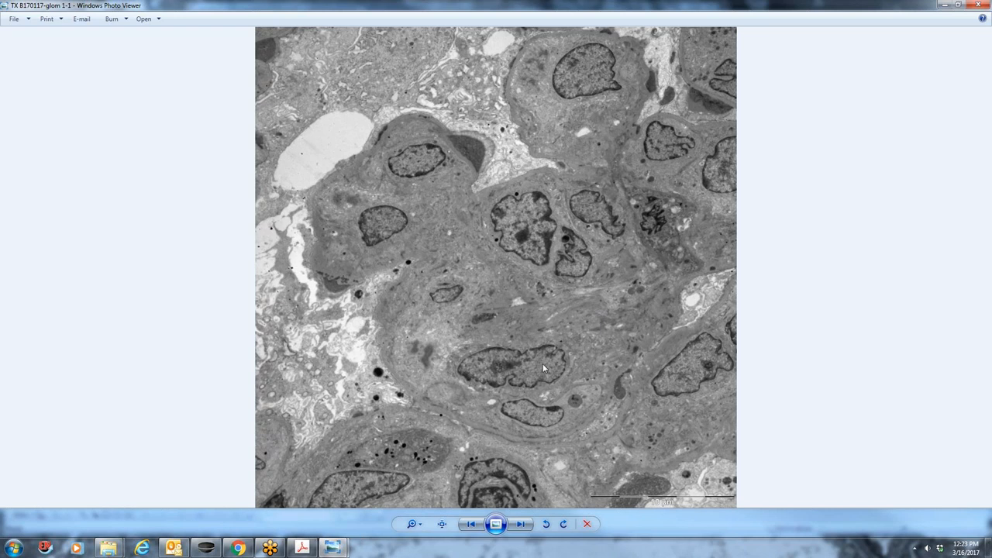
{"action": "mouse_move", "coordinate": [547, 207]}
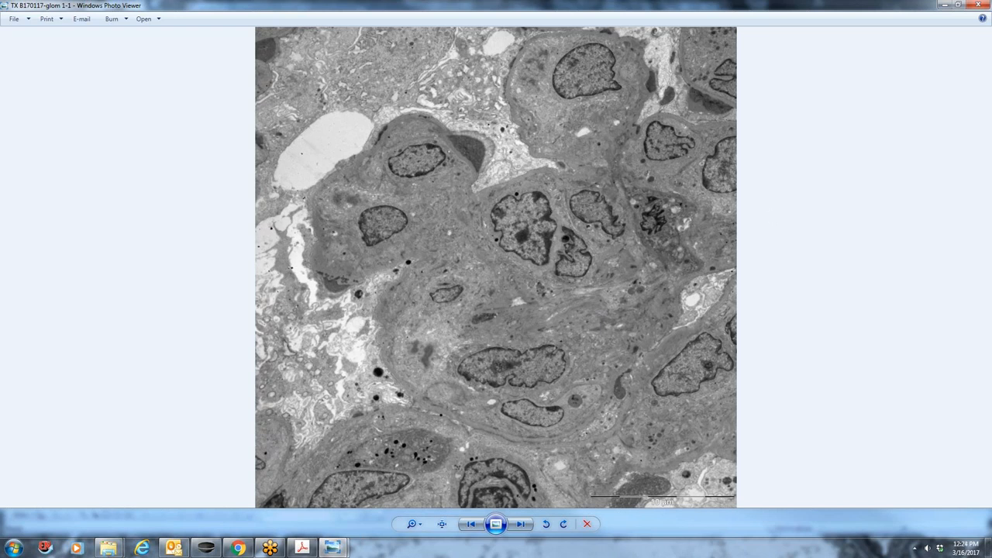
{"action": "mouse_move", "coordinate": [953, 286]}
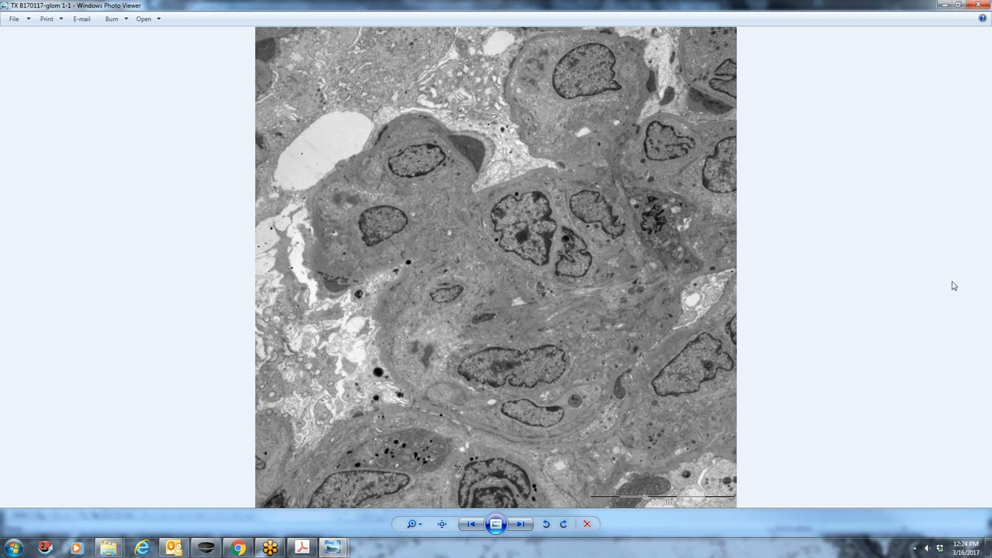
{"action": "mouse_move", "coordinate": [989, 275]}
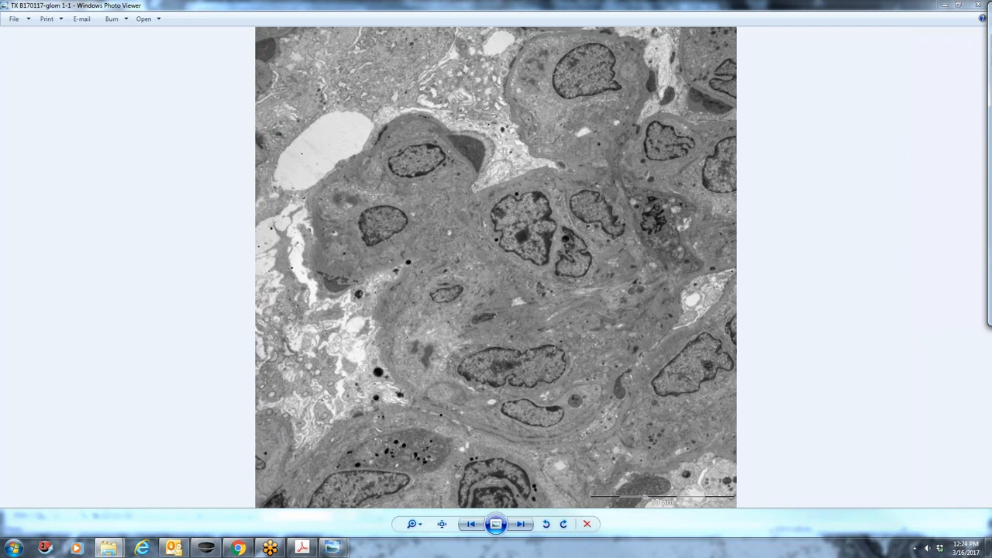
{"action": "mouse_move", "coordinate": [819, 99]}
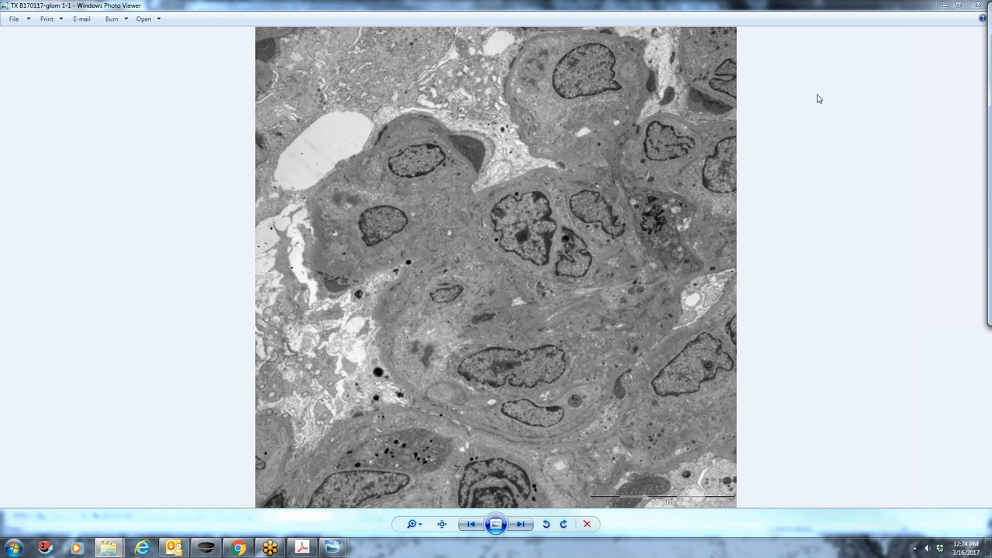
{"action": "mouse_move", "coordinate": [787, 126]}
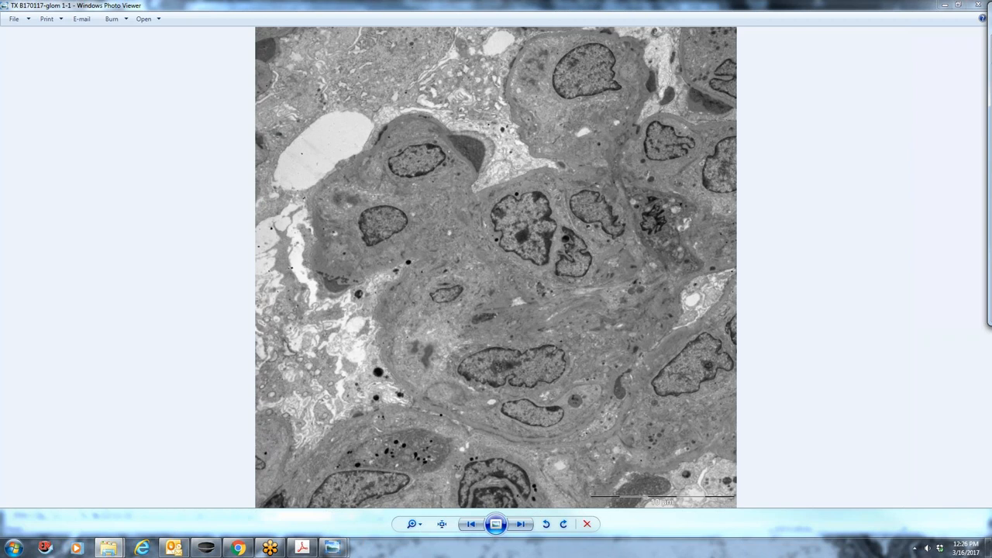
{"action": "mouse_move", "coordinate": [790, 123]}
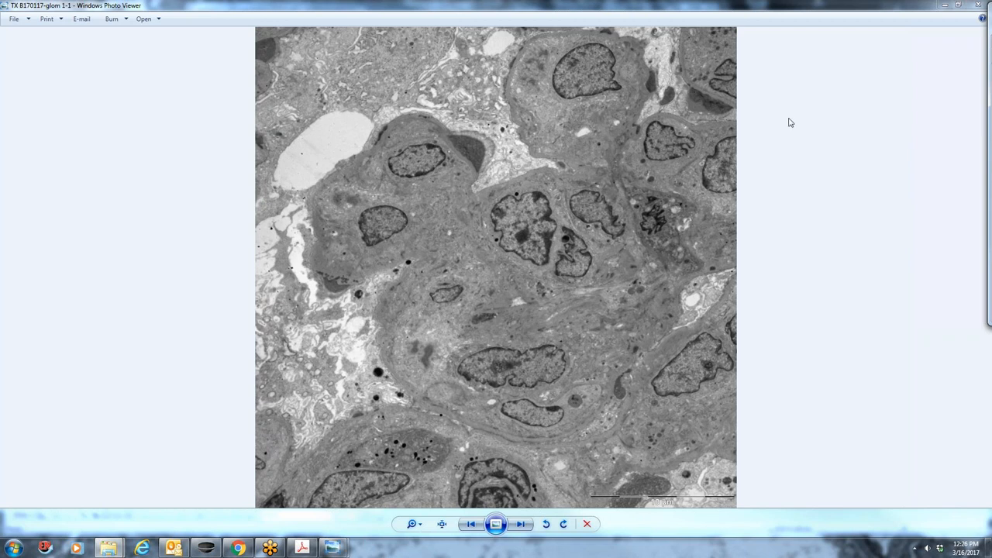
{"action": "mouse_move", "coordinate": [322, 94]}
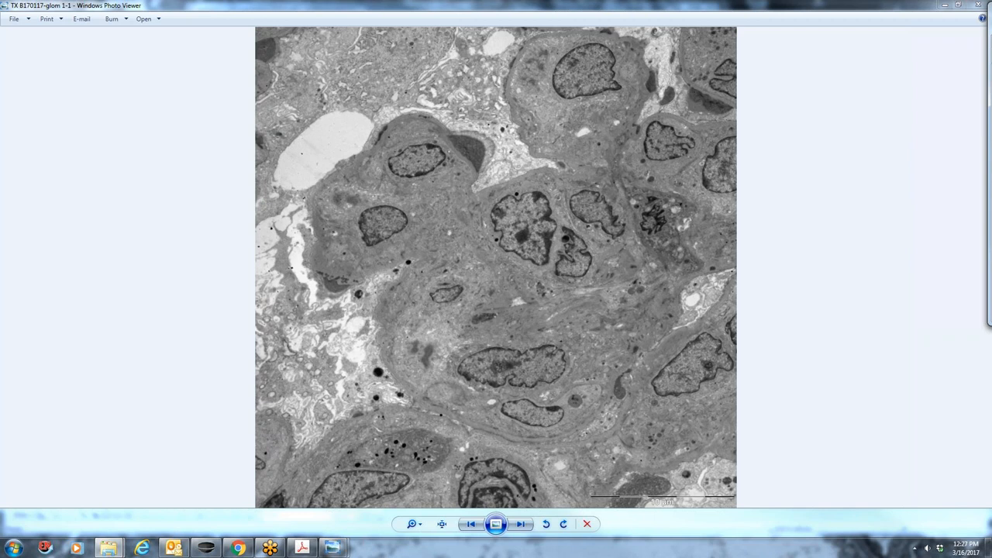
{"action": "mouse_move", "coordinate": [389, 139]}
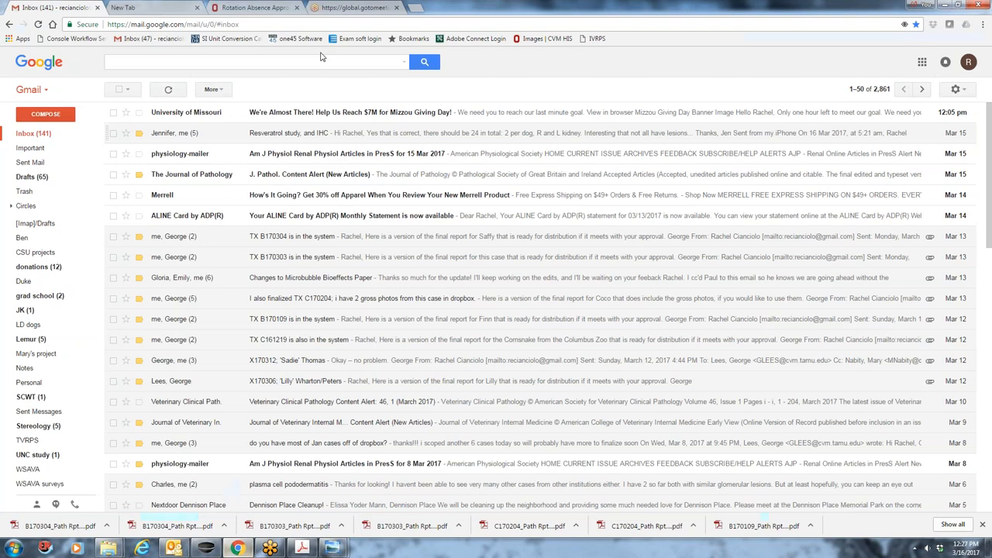
Check the GoTo Meeting connection page in Chrome
{"action": "left_click", "coordinate": [357, 8]}
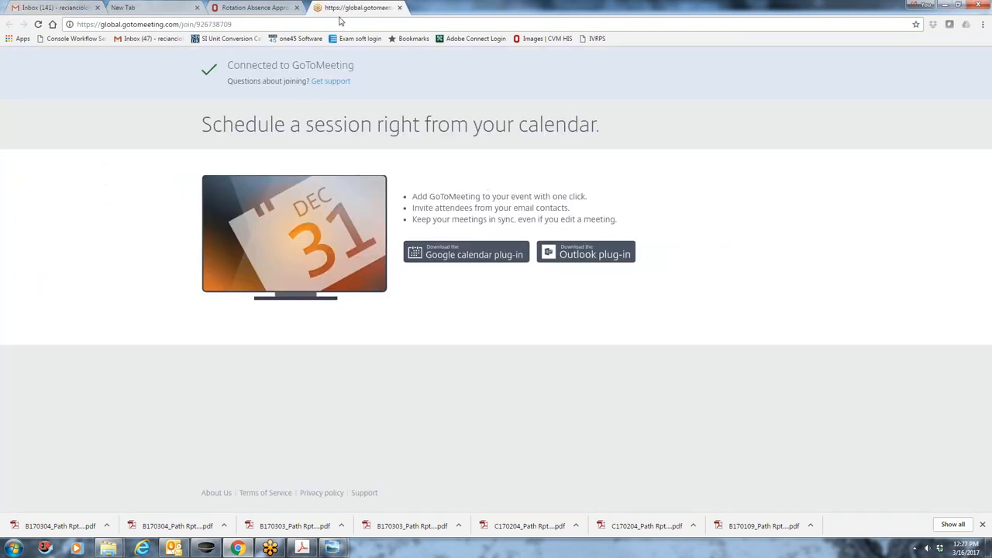
{"action": "left_click", "coordinate": [54, 7]}
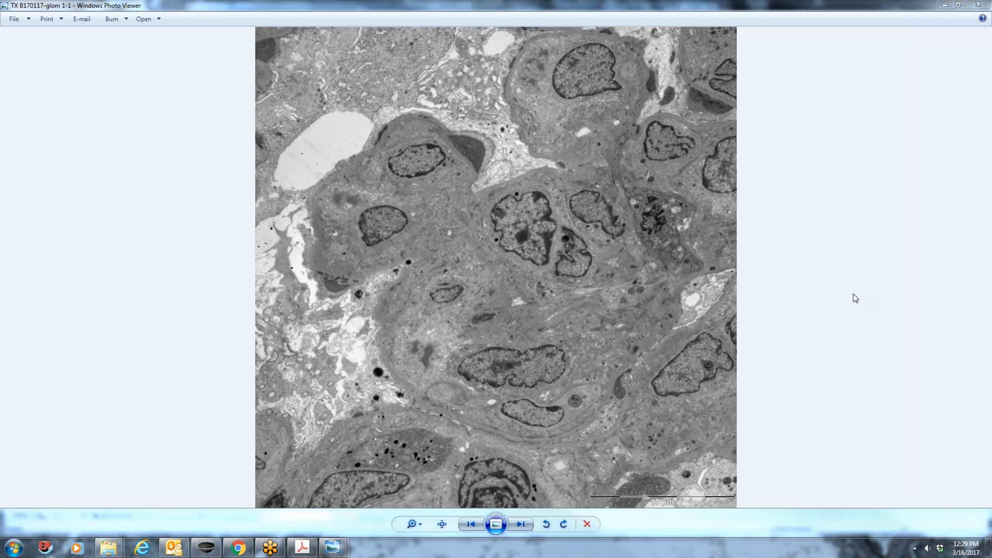
{"action": "mouse_move", "coordinate": [859, 302]}
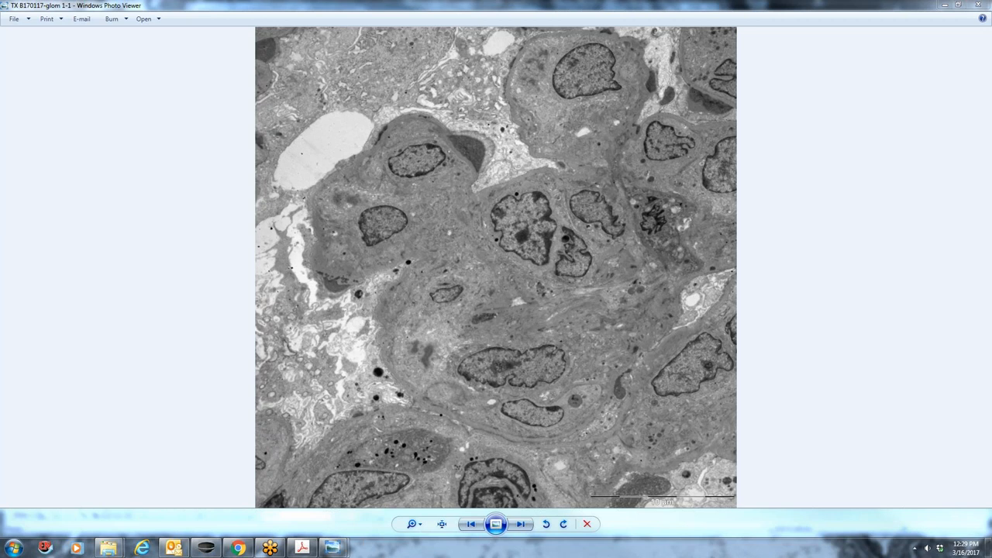
{"action": "mouse_move", "coordinate": [454, 535]}
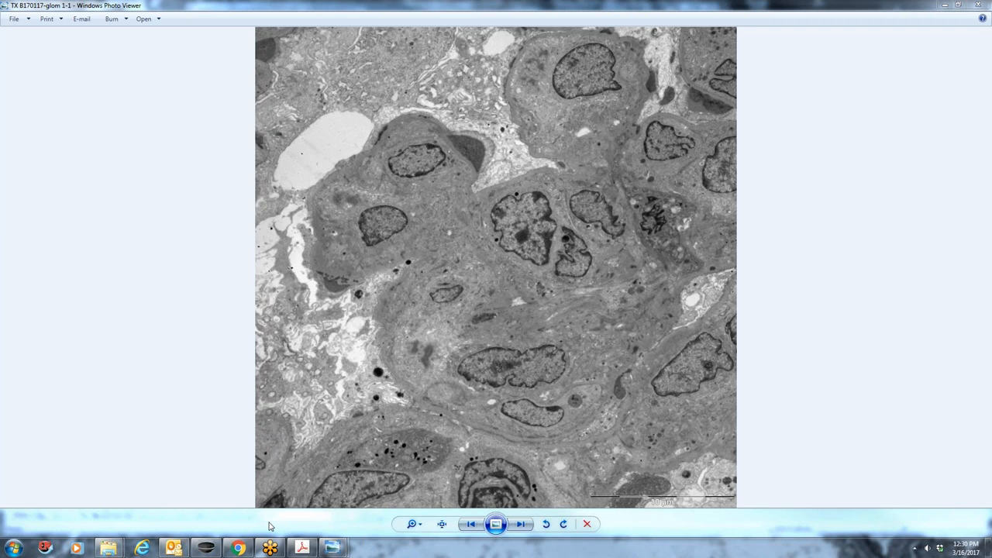
{"action": "mouse_move", "coordinate": [471, 211]}
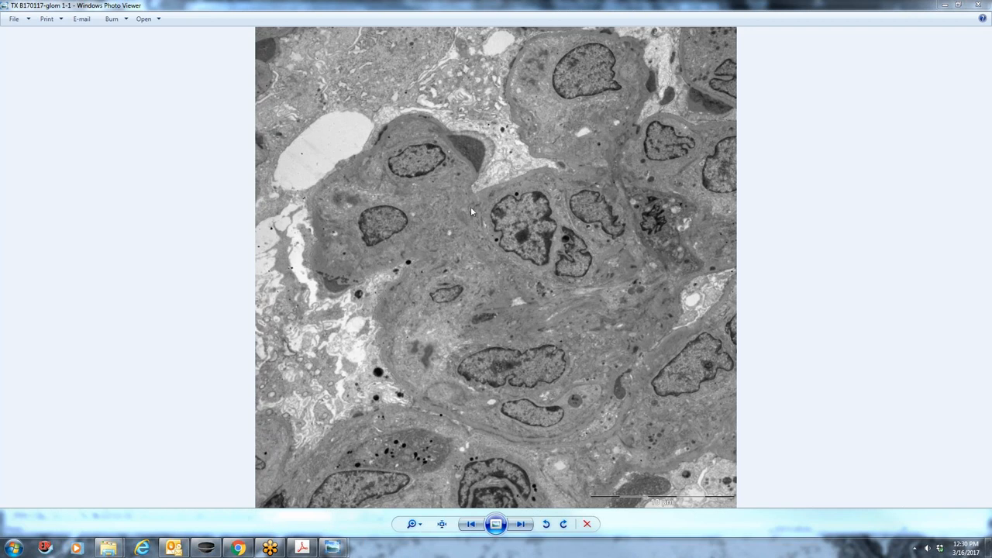
{"action": "mouse_move", "coordinate": [520, 238]}
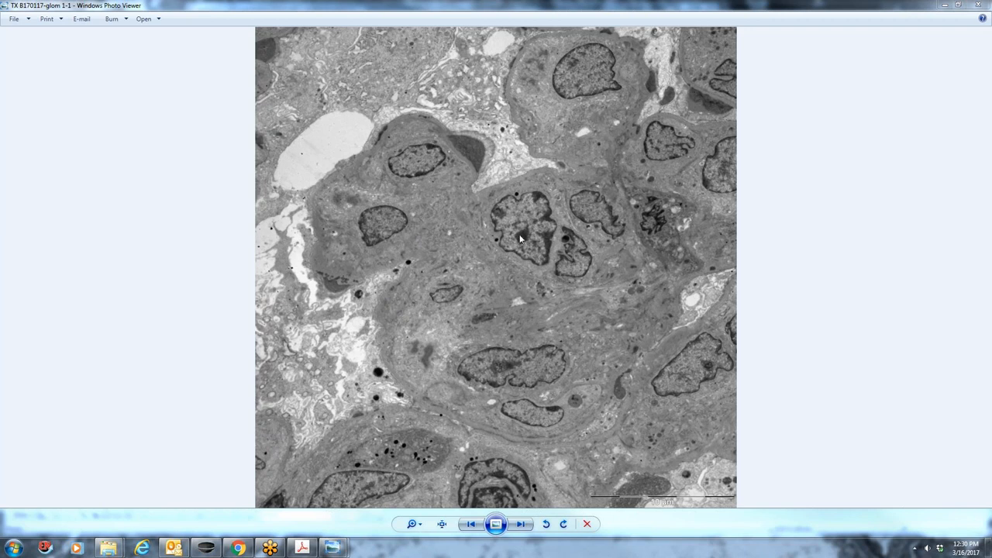
{"action": "mouse_move", "coordinate": [499, 208]}
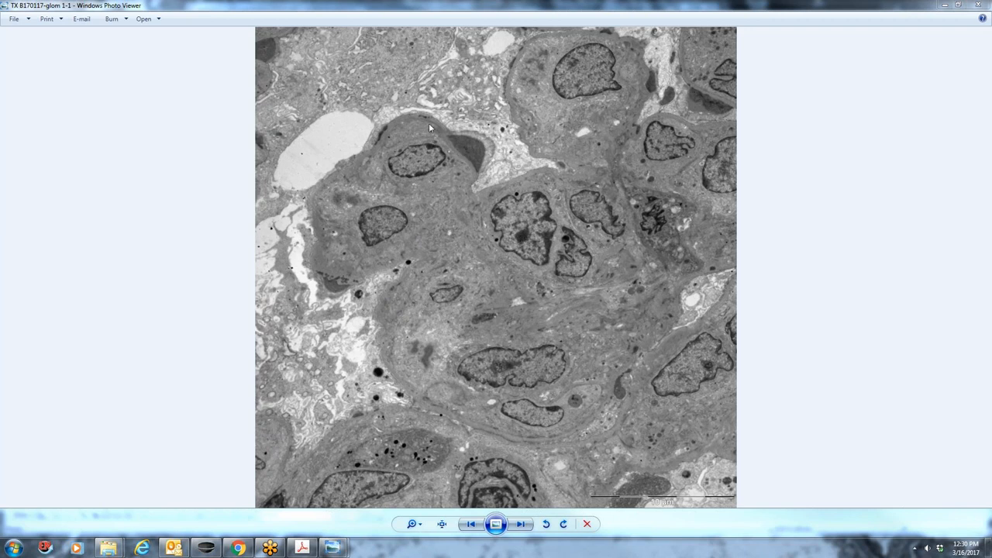
{"action": "mouse_move", "coordinate": [474, 153]}
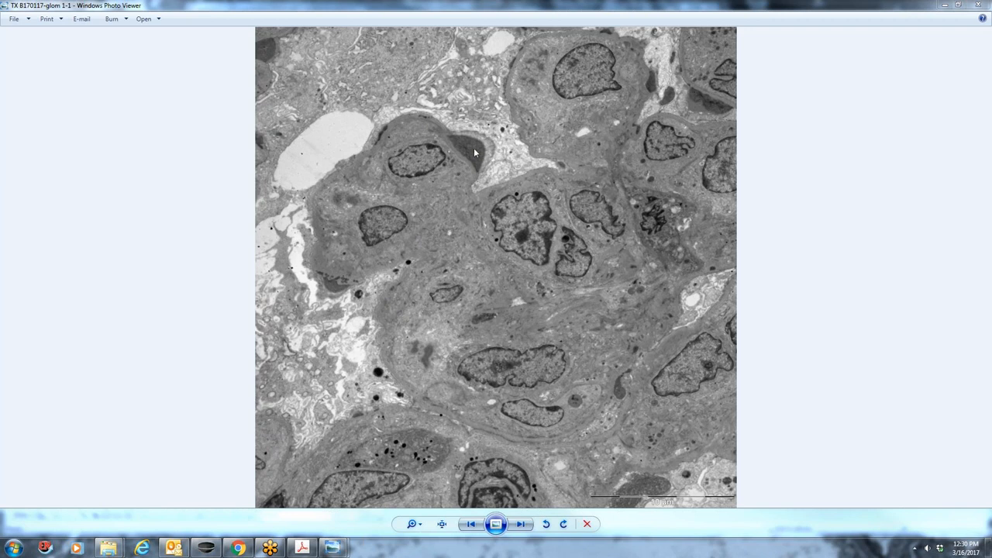
{"action": "mouse_move", "coordinate": [625, 357]}
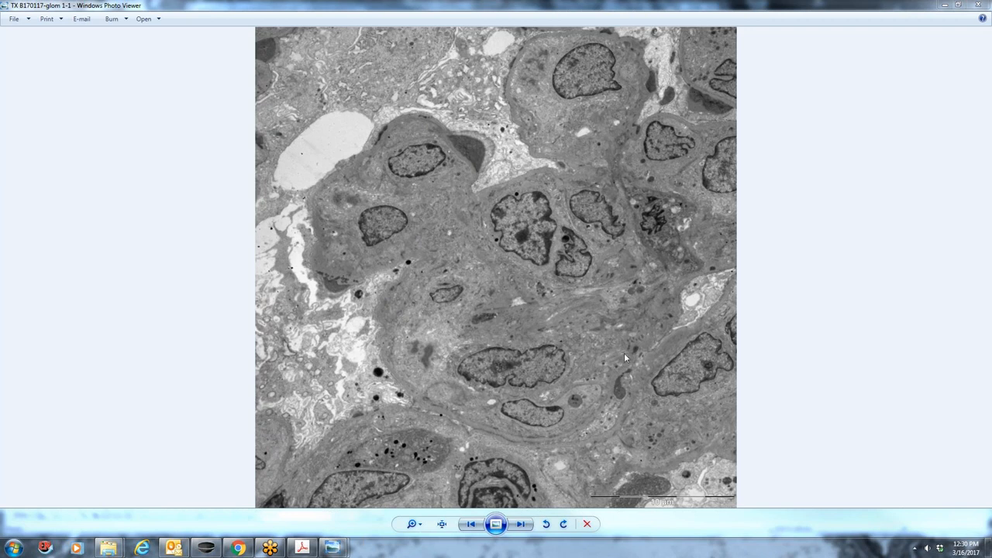
{"action": "mouse_move", "coordinate": [580, 348]}
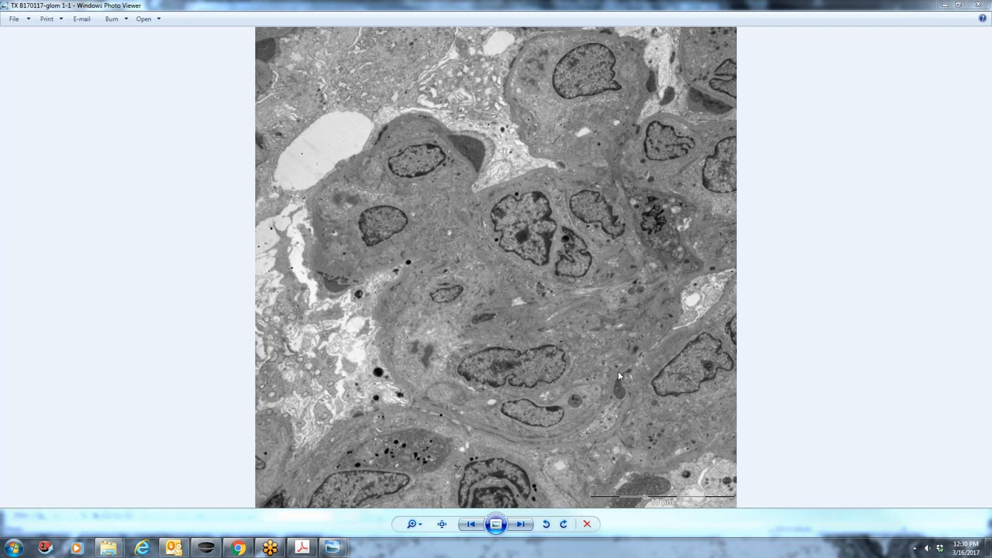
{"action": "mouse_move", "coordinate": [465, 146]}
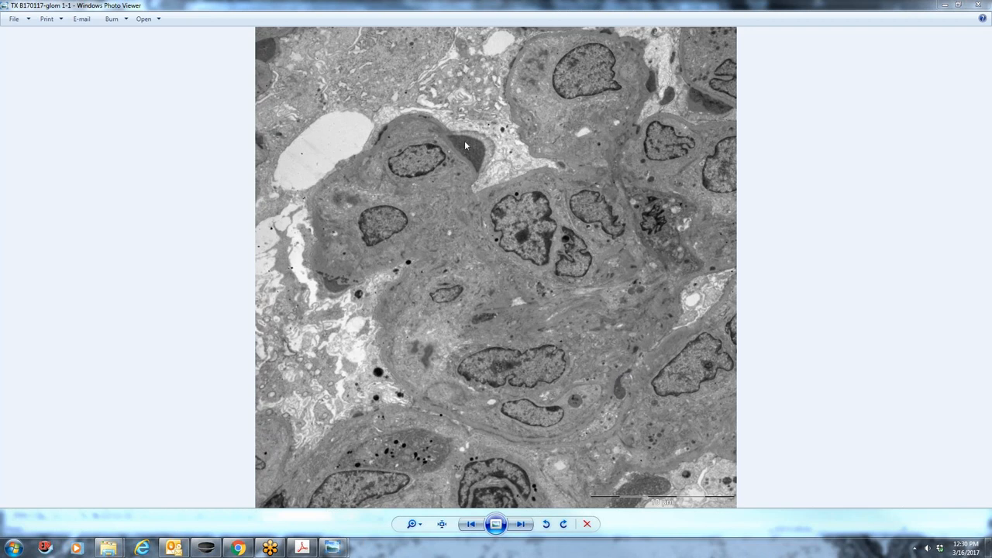
{"action": "mouse_move", "coordinate": [466, 152]}
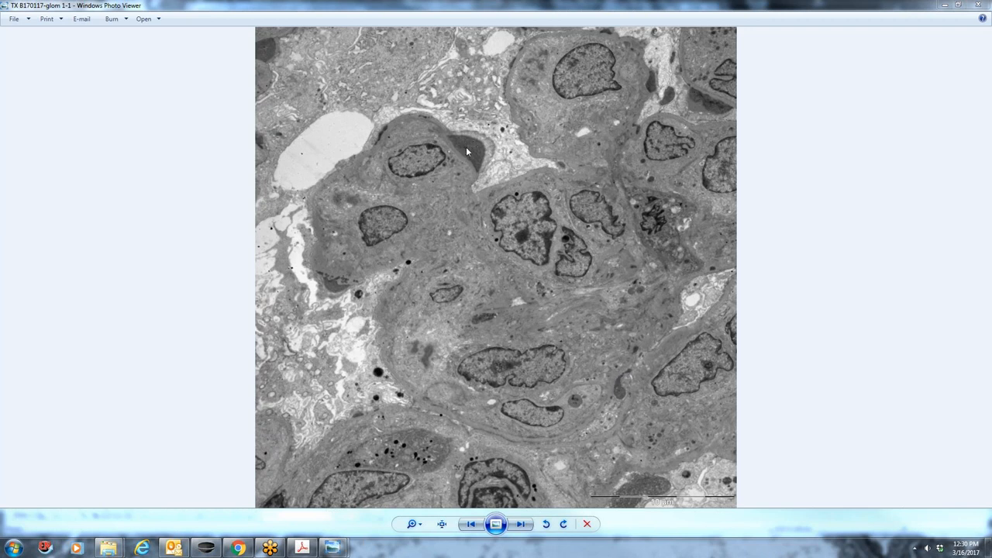
{"action": "mouse_move", "coordinate": [470, 155]}
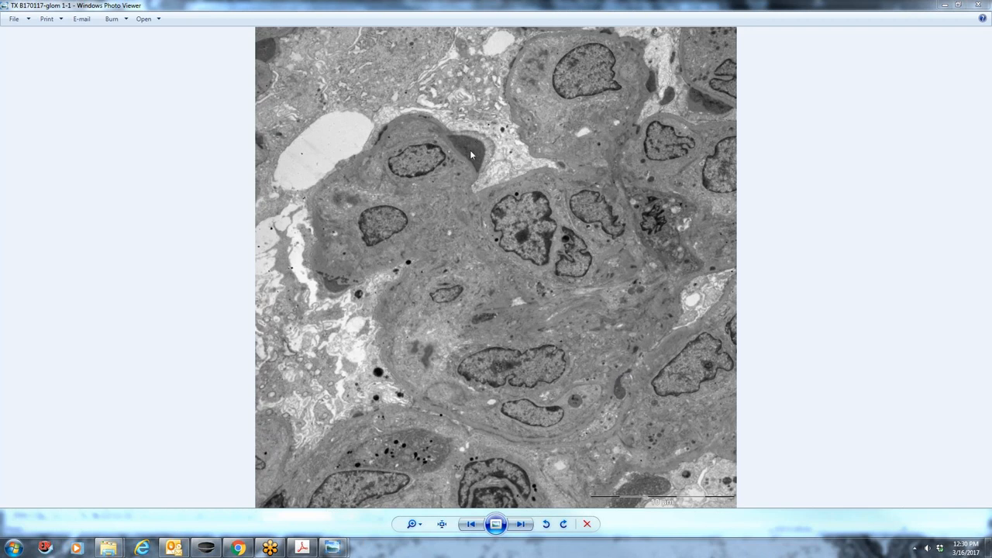
{"action": "mouse_move", "coordinate": [476, 149]}
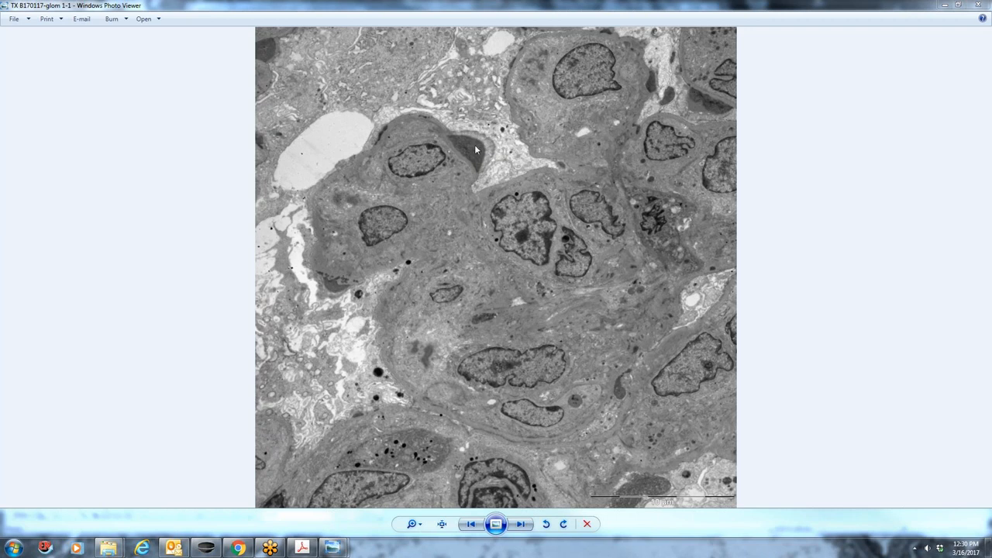
{"action": "mouse_move", "coordinate": [481, 141]}
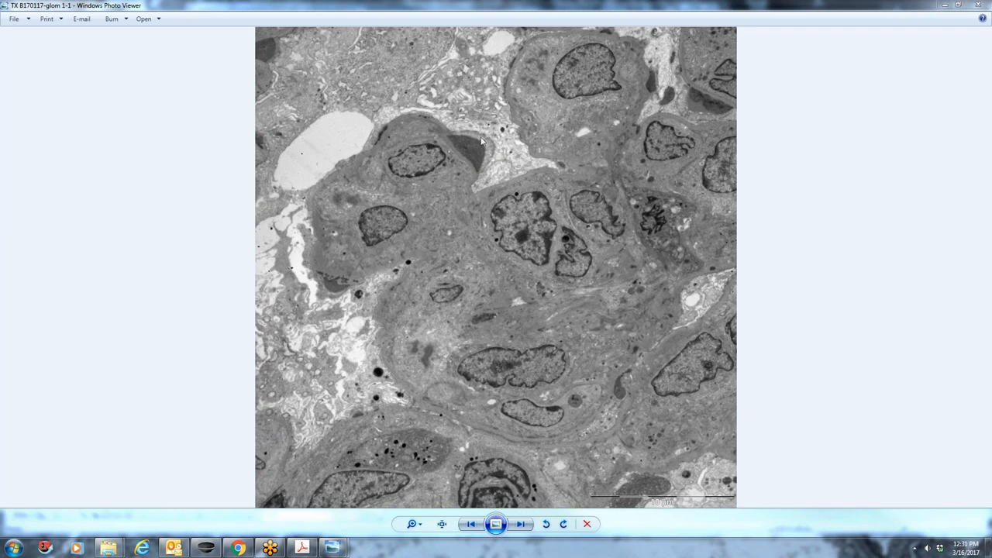
{"action": "mouse_move", "coordinate": [530, 311]}
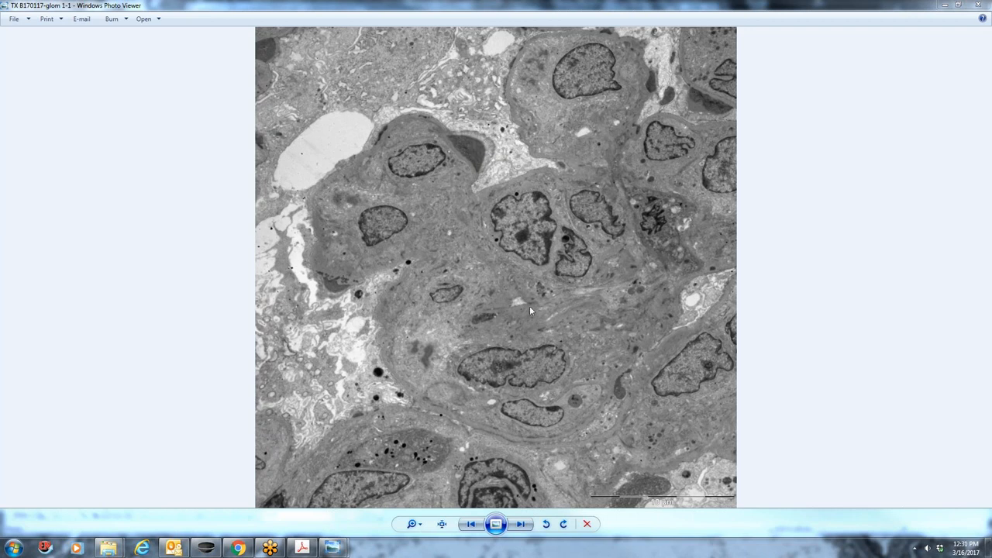
{"action": "mouse_move", "coordinate": [540, 315]}
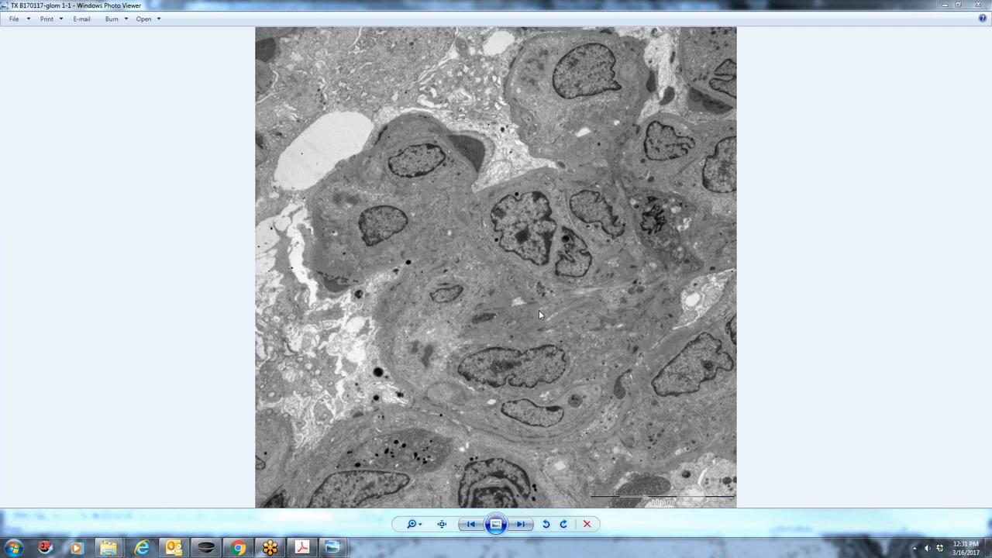
{"action": "mouse_move", "coordinate": [490, 129]}
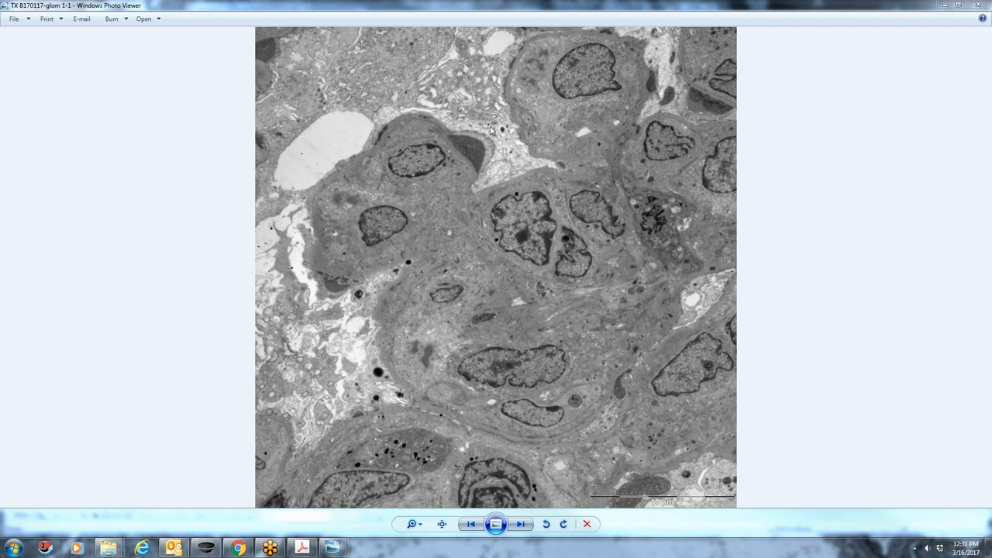
{"action": "mouse_move", "coordinate": [583, 116]}
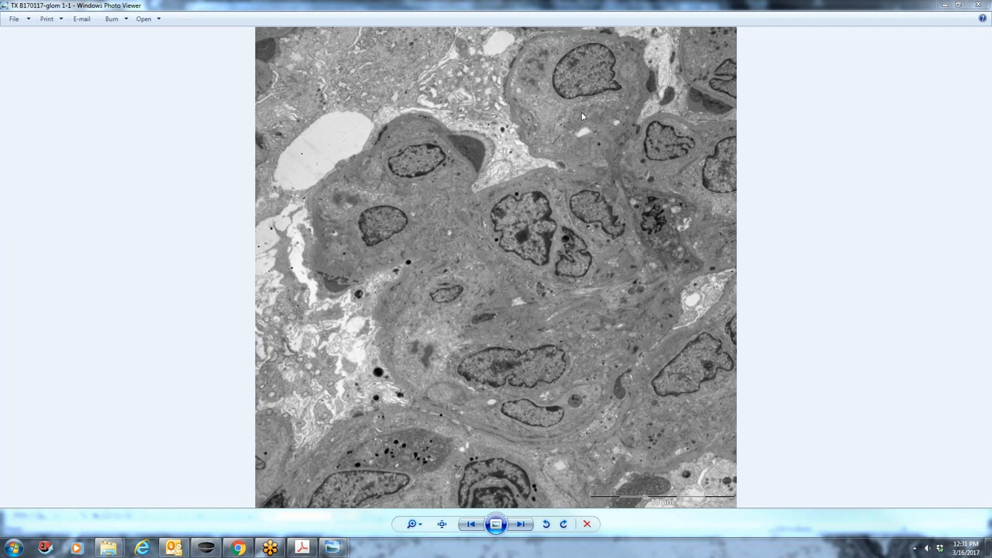
{"action": "mouse_move", "coordinate": [595, 317]}
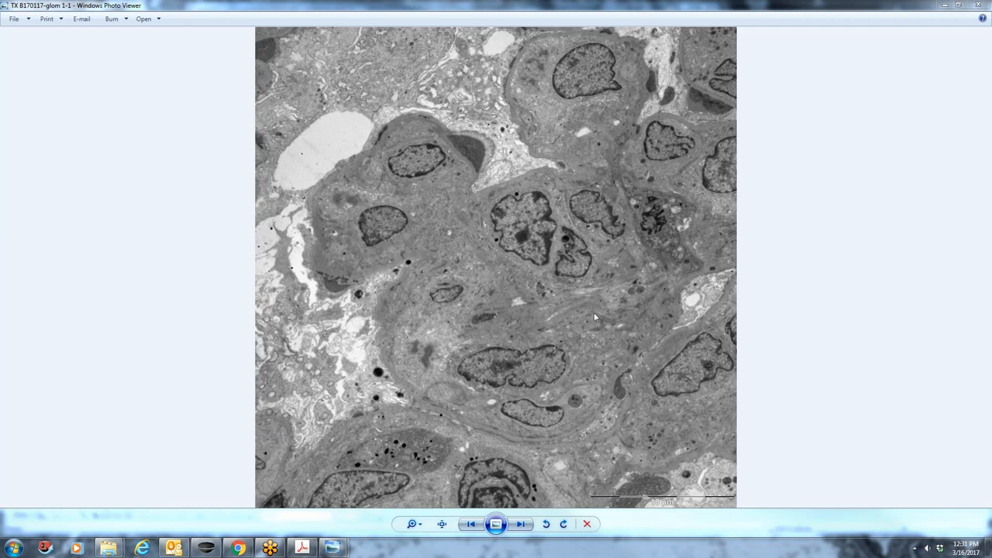
{"action": "mouse_move", "coordinate": [595, 309]}
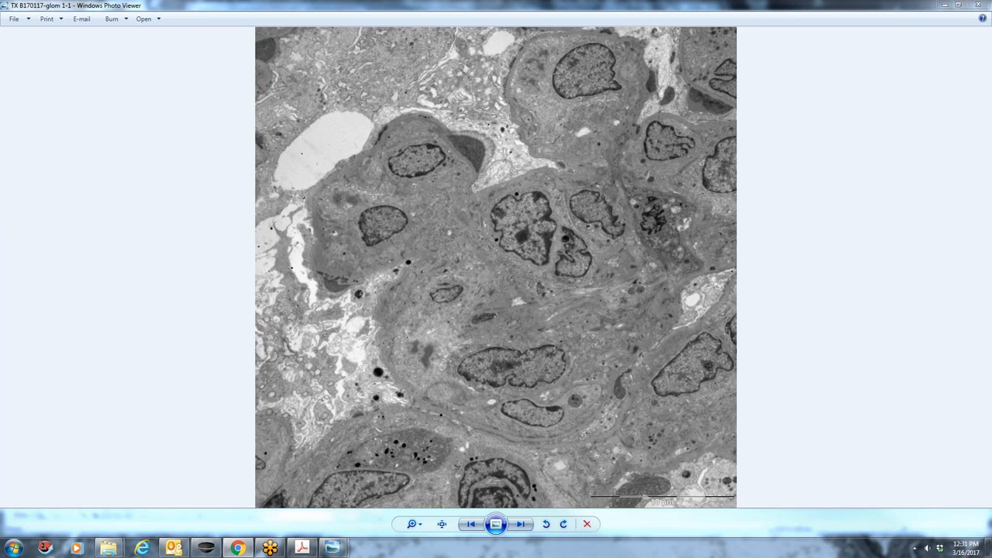
{"action": "mouse_move", "coordinate": [825, 281]}
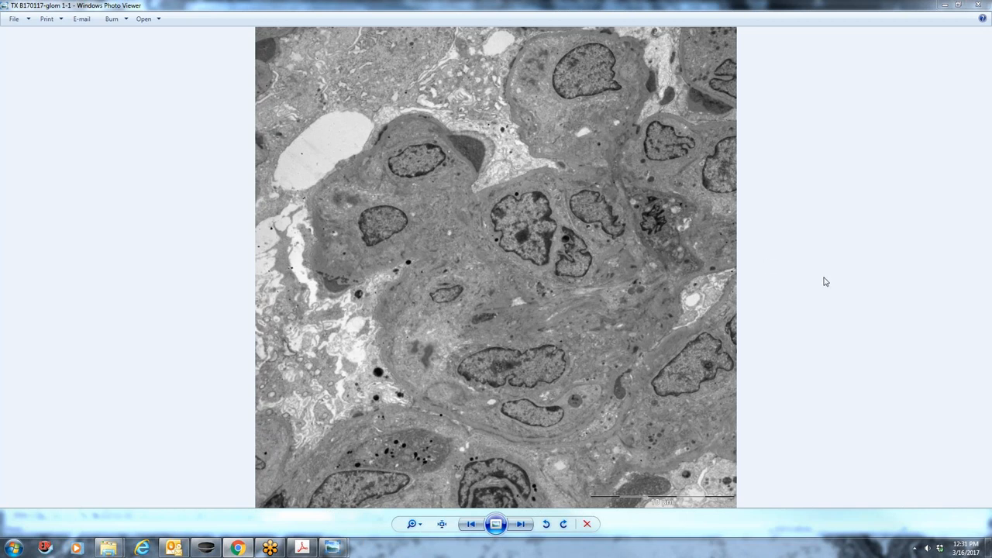
{"action": "mouse_move", "coordinate": [855, 284]}
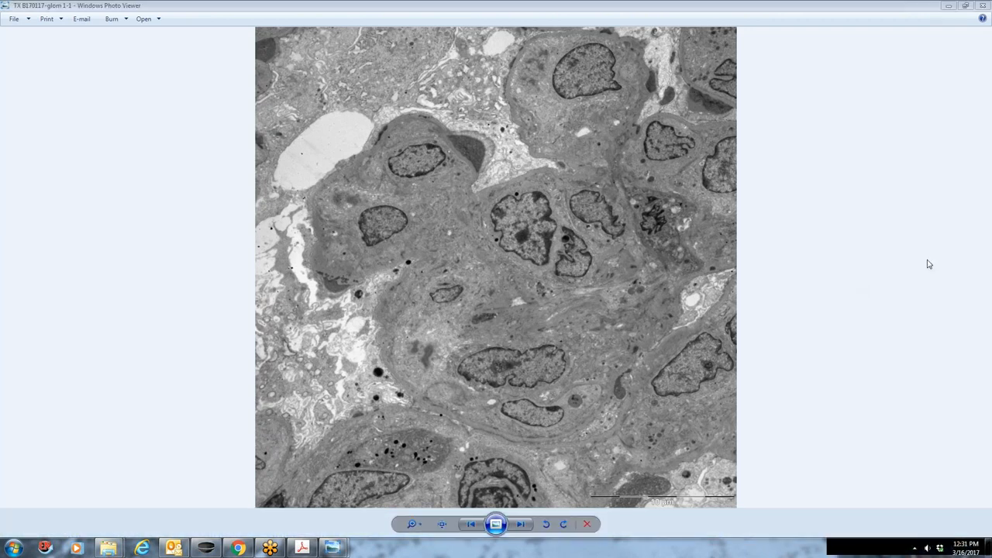
{"action": "mouse_move", "coordinate": [914, 393]}
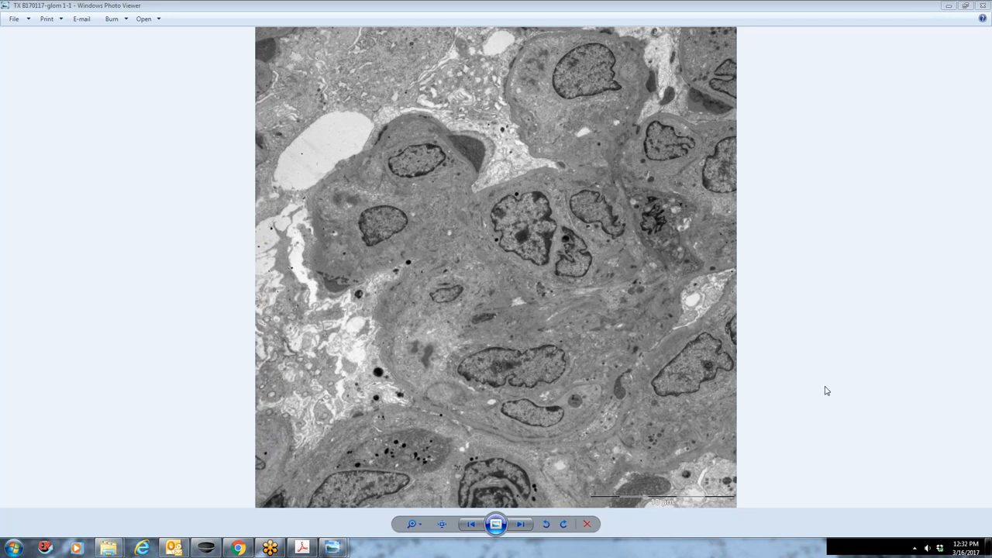
{"action": "mouse_move", "coordinate": [808, 374]}
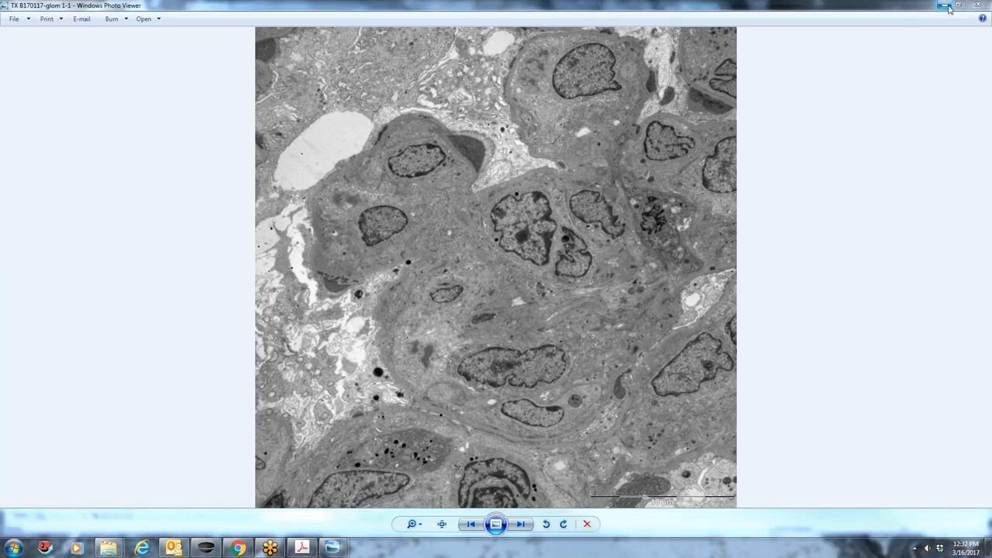
{"action": "mouse_move", "coordinate": [947, 6]}
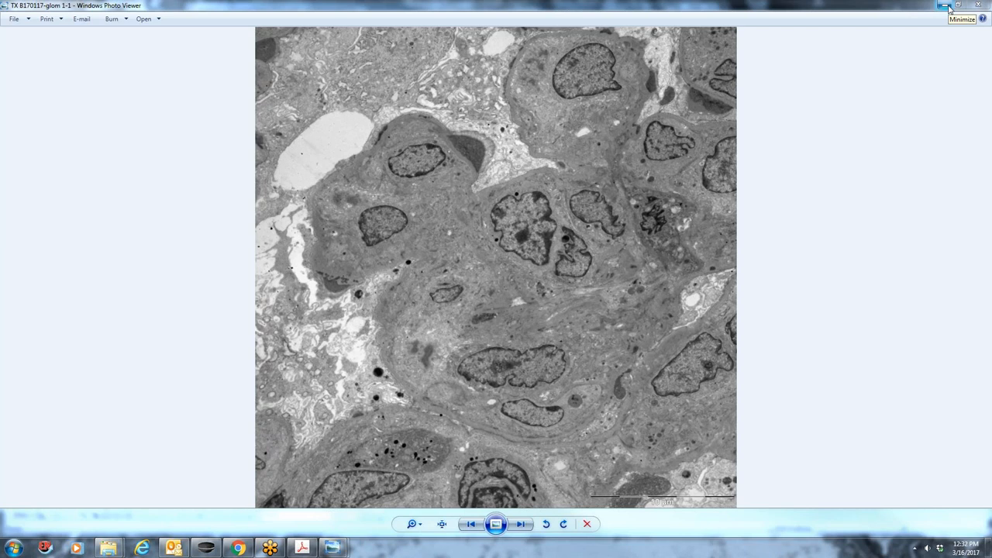
{"action": "mouse_move", "coordinate": [988, 411]}
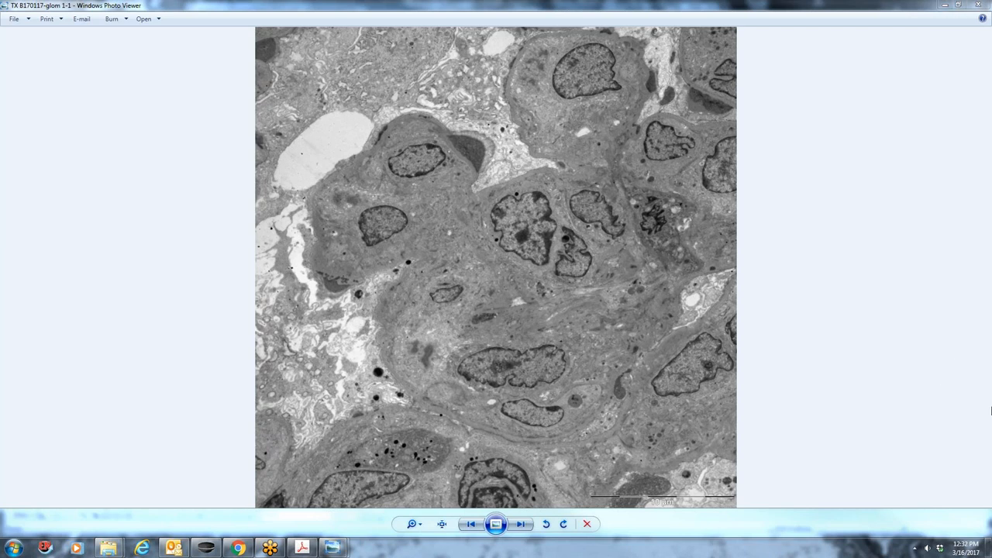
{"action": "mouse_move", "coordinate": [984, 415]}
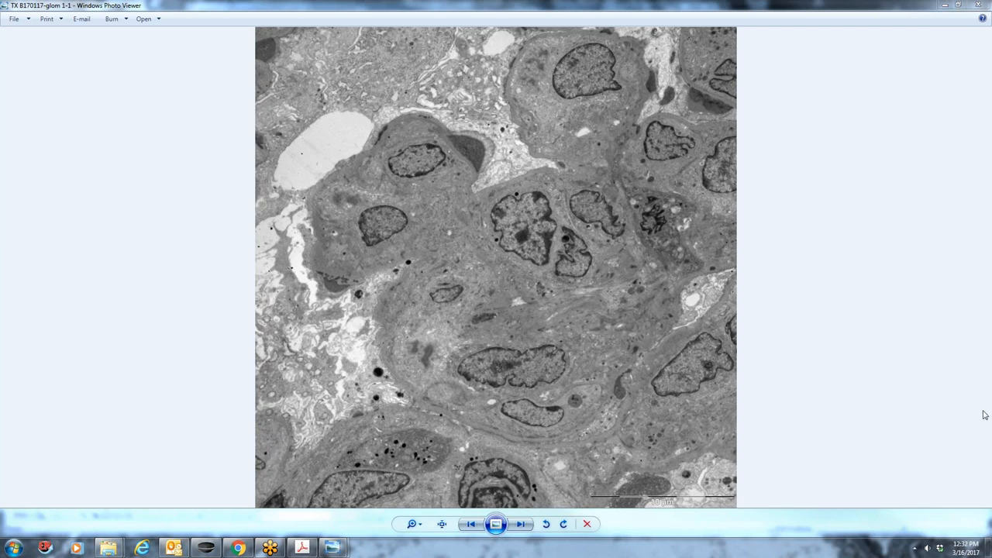
{"action": "mouse_move", "coordinate": [986, 440]}
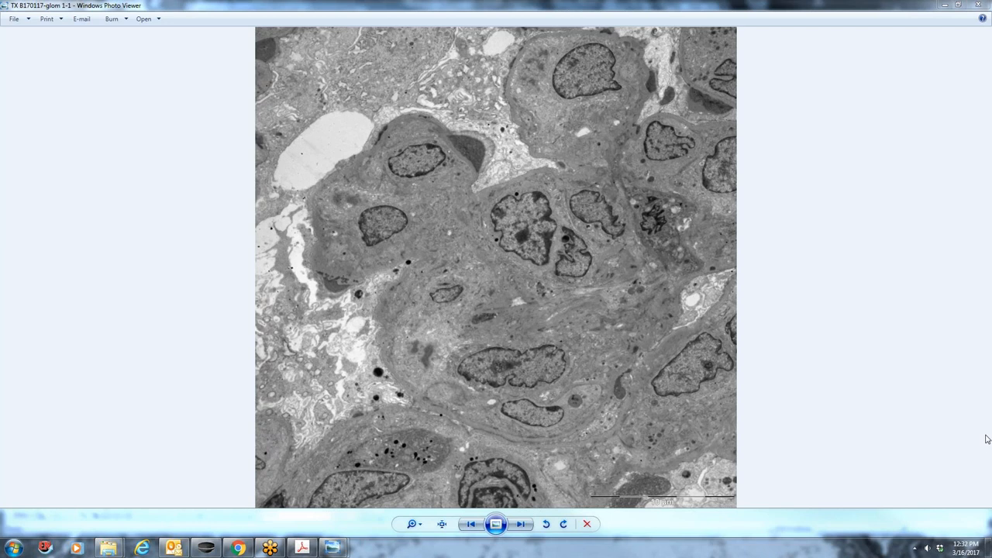
{"action": "mouse_move", "coordinate": [885, 186]}
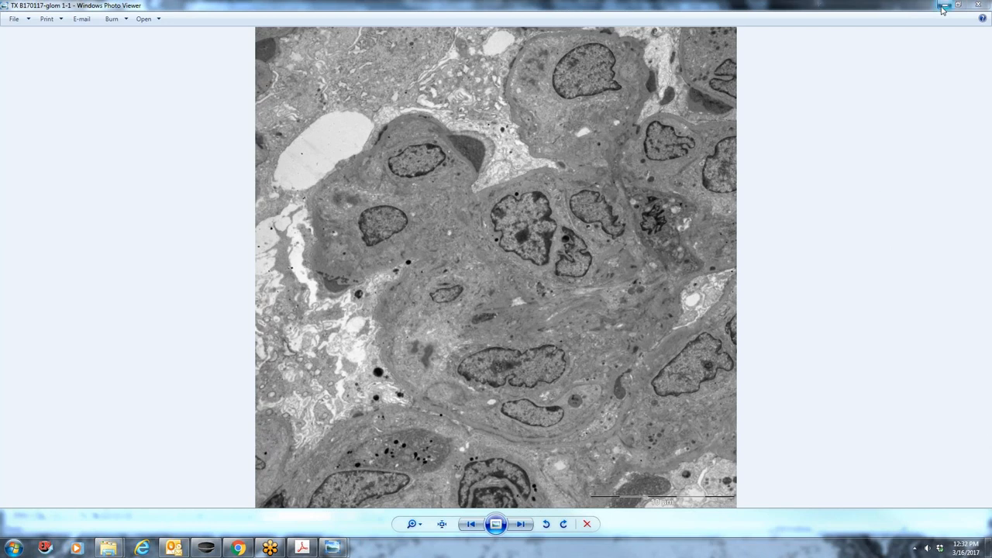
{"action": "mouse_move", "coordinate": [944, 7]}
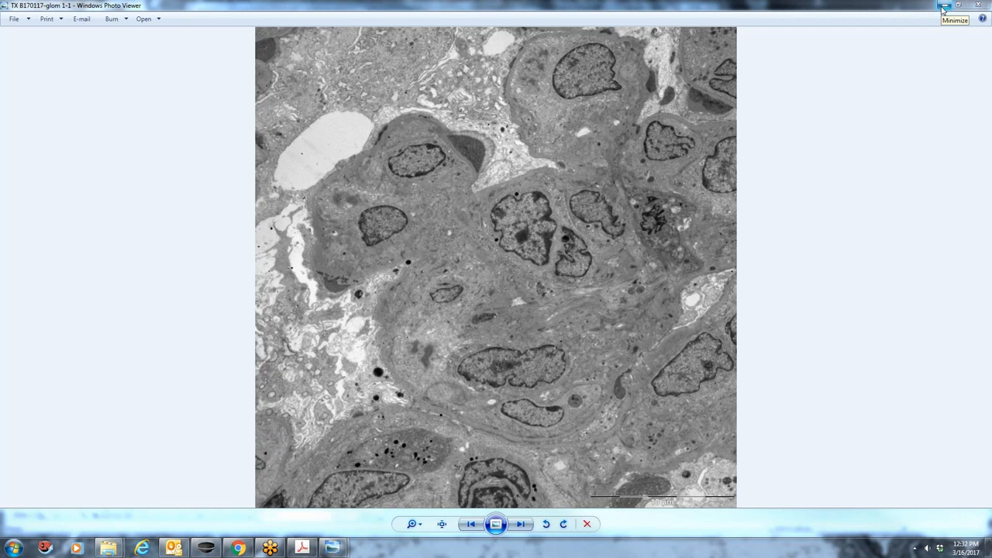
{"action": "mouse_move", "coordinate": [943, 10]}
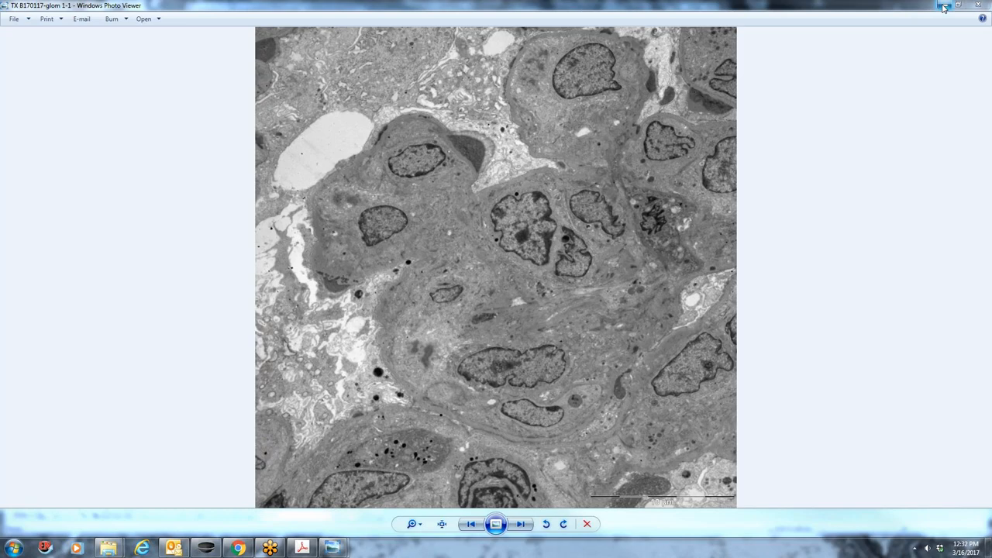
Minimize Photo Viewer and scroll the biopsy report from case identification past the lab table
{"action": "left_click", "coordinate": [520, 524]}
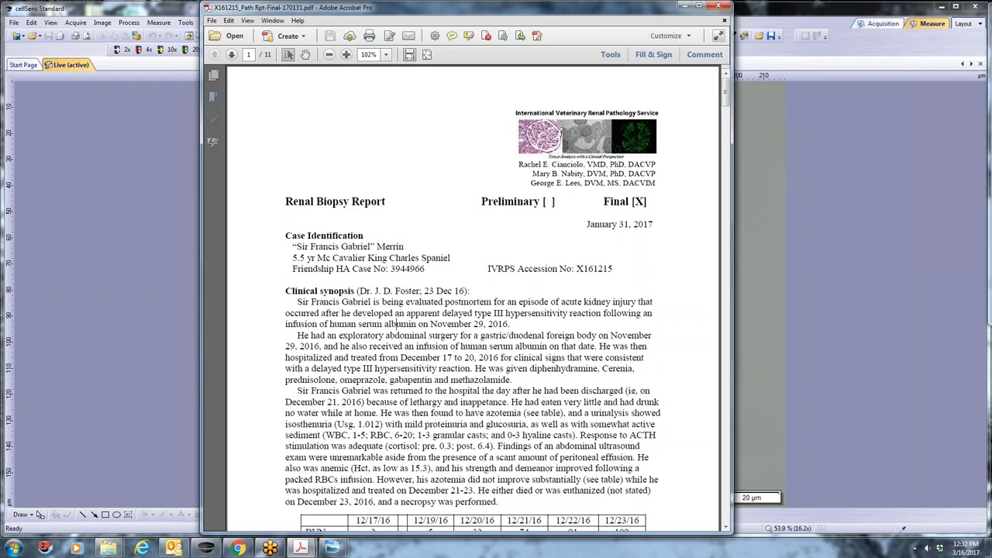
{"action": "scroll", "scroll_direction": "down", "scroll_amount": 3}
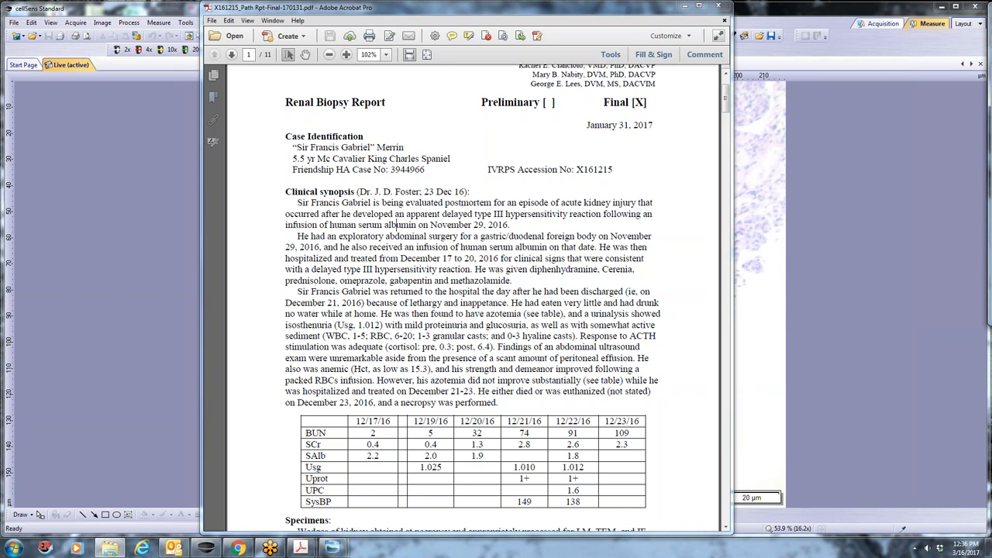
{"action": "scroll", "scroll_direction": "down", "scroll_amount": 3}
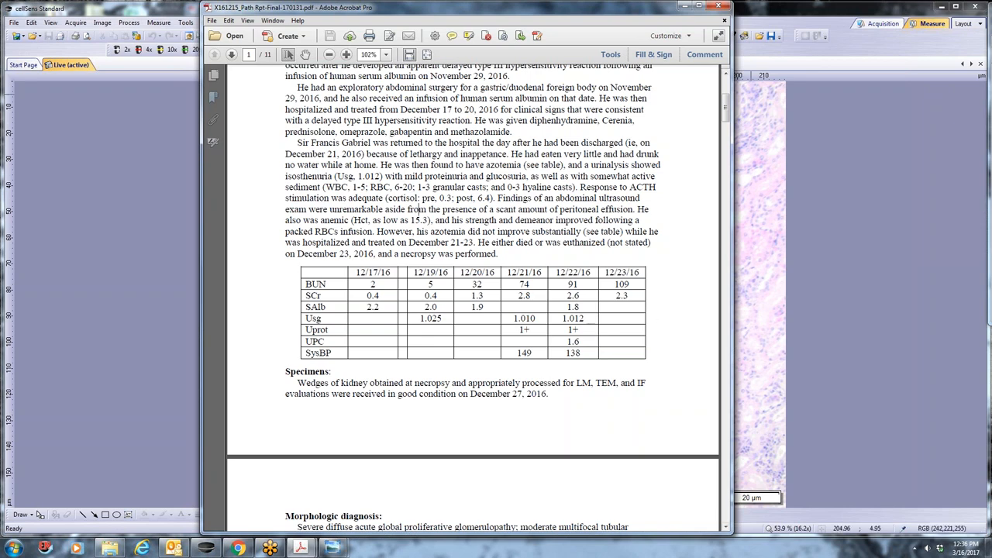
{"action": "scroll", "scroll_direction": "up", "scroll_amount": 3}
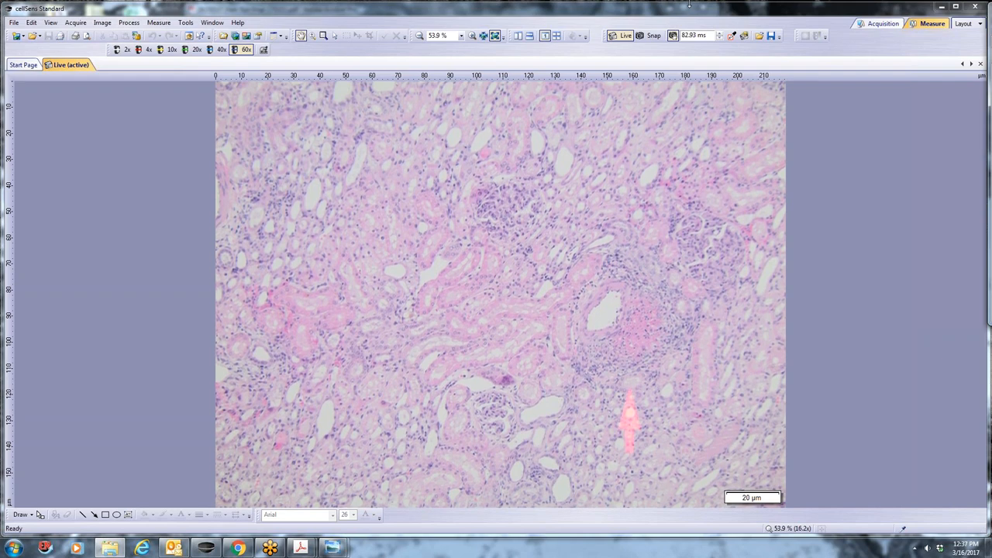
{"action": "mouse_move", "coordinate": [634, 340]}
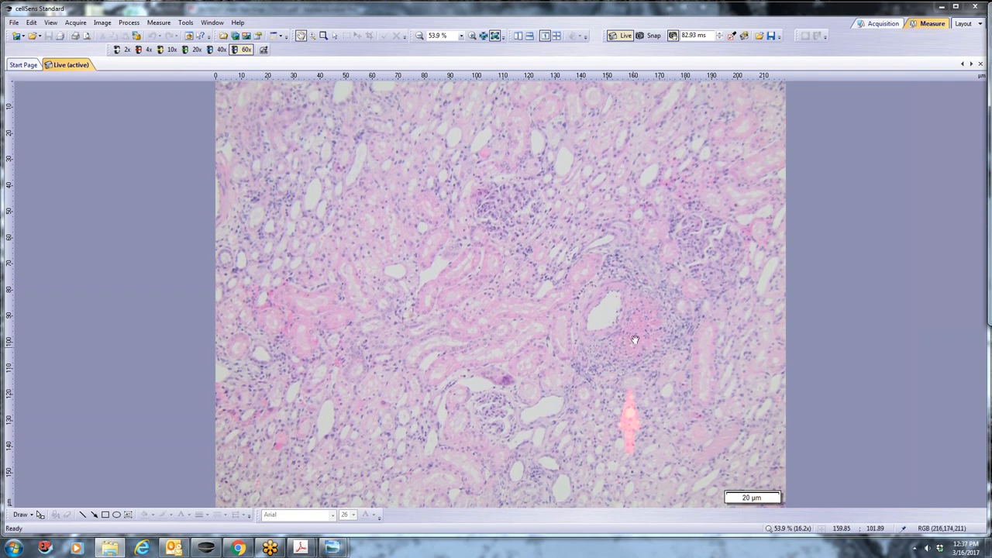
{"action": "mouse_move", "coordinate": [626, 313]}
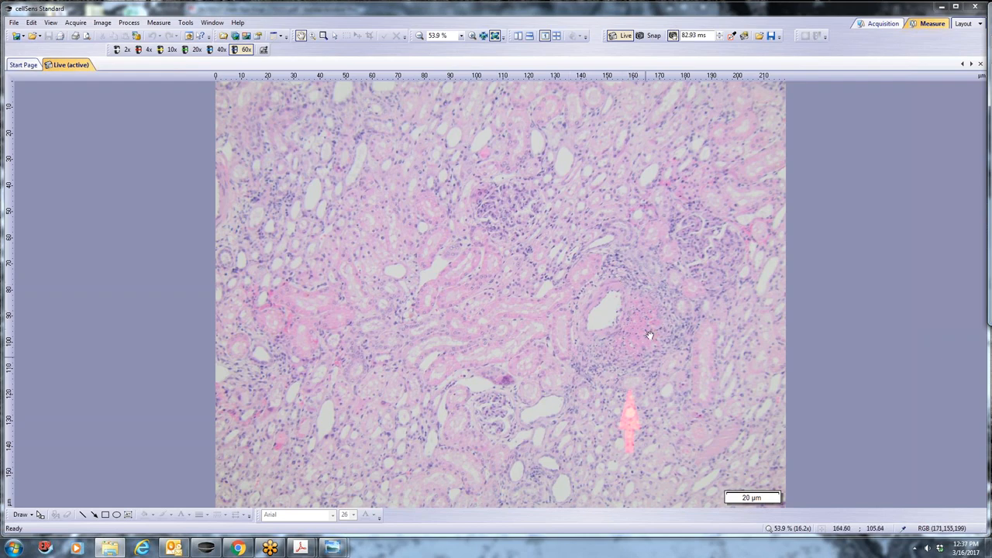
{"action": "mouse_move", "coordinate": [643, 346]}
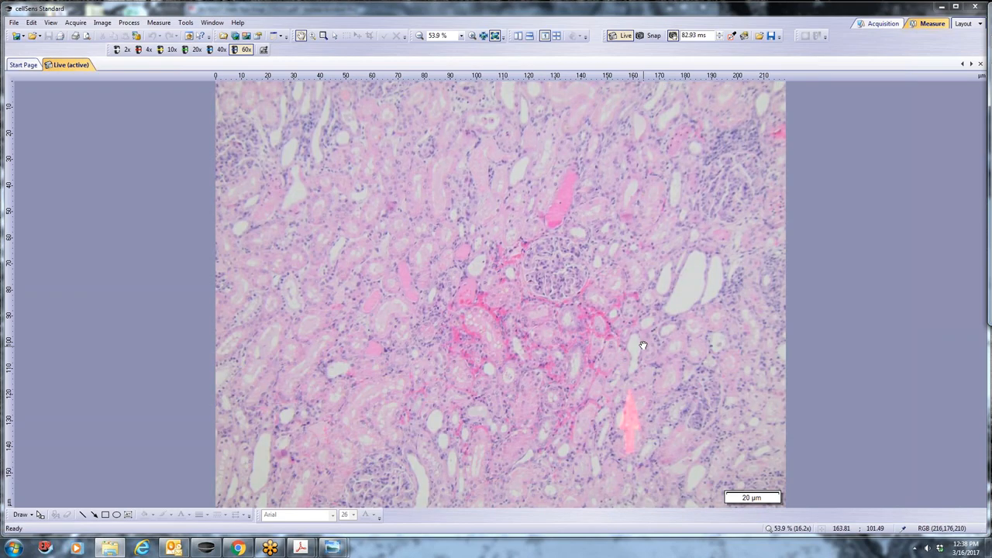
{"action": "mouse_move", "coordinate": [643, 346]}
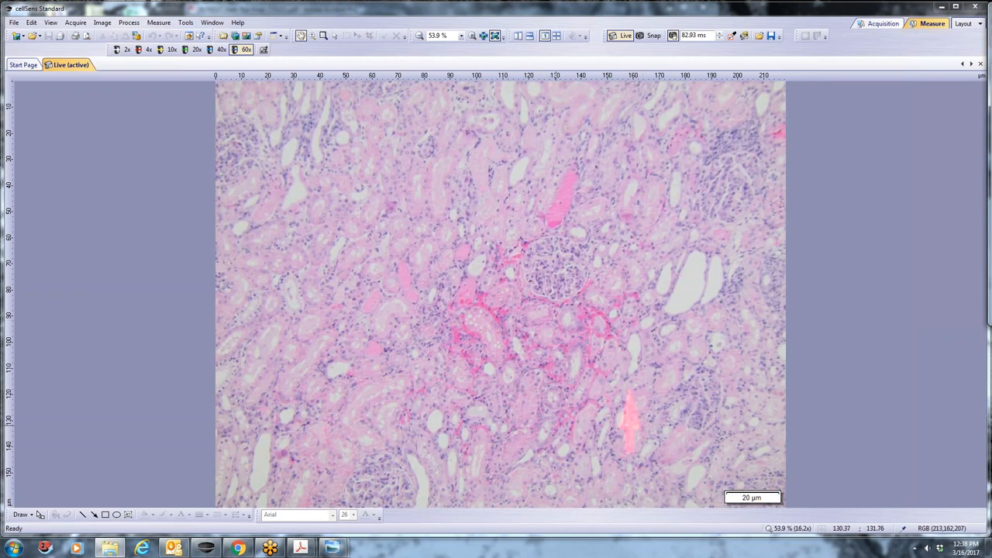
{"action": "mouse_move", "coordinate": [570, 296]}
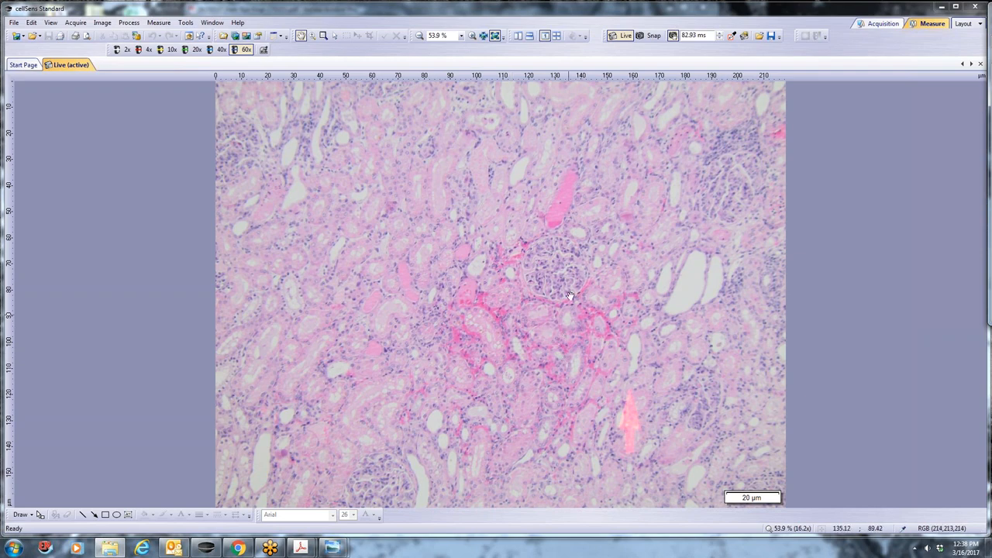
{"action": "mouse_move", "coordinate": [632, 333]}
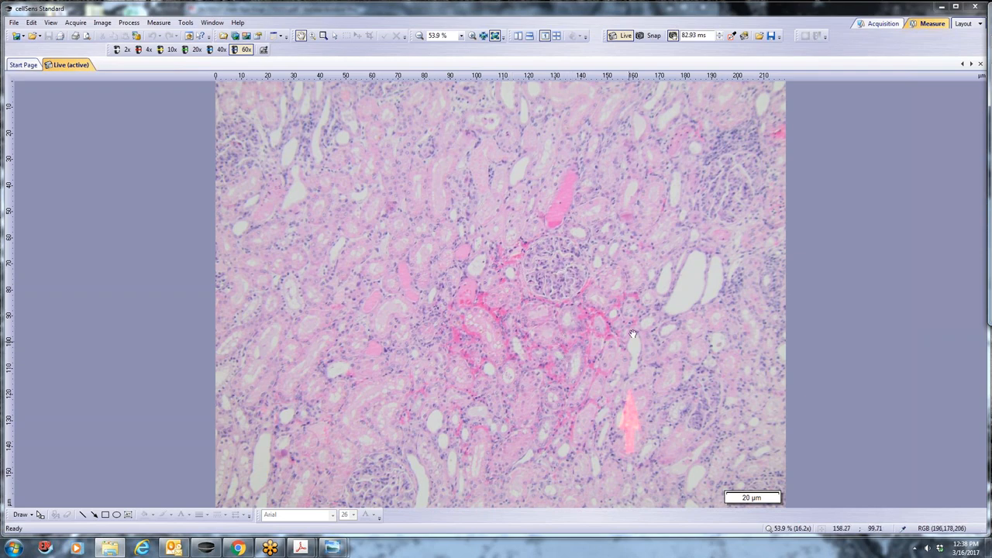
{"action": "mouse_move", "coordinate": [489, 364]}
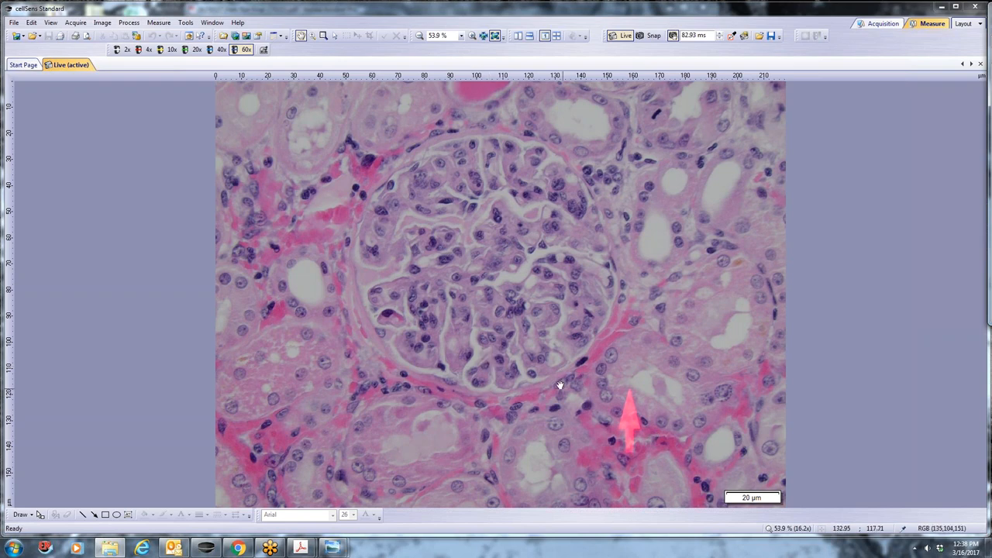
{"action": "mouse_move", "coordinate": [569, 333]}
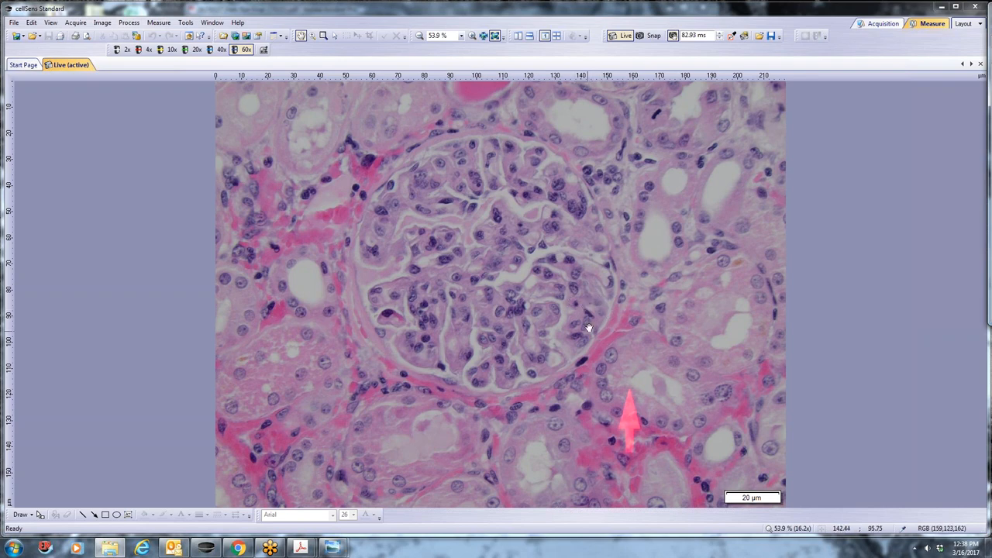
{"action": "mouse_move", "coordinate": [577, 325]}
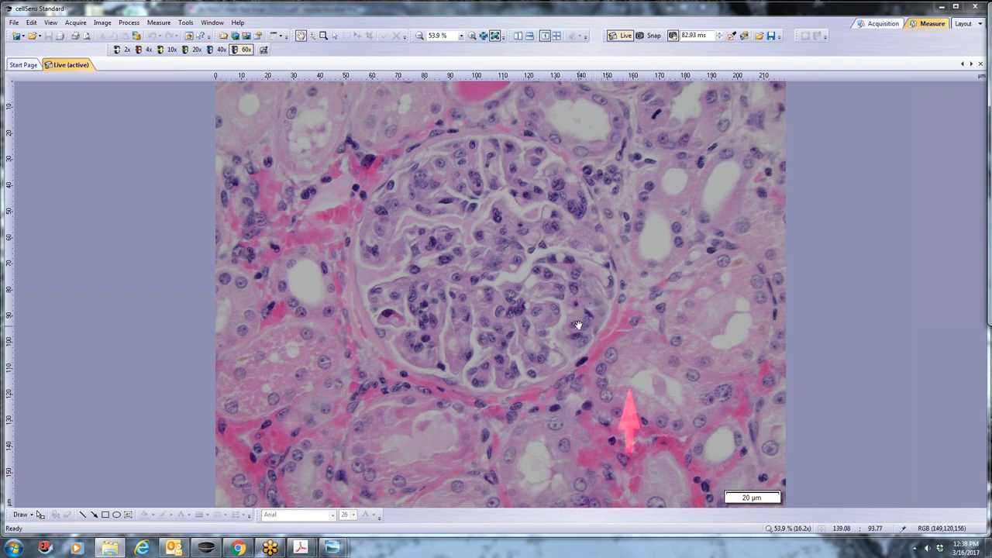
{"action": "mouse_move", "coordinate": [525, 159]}
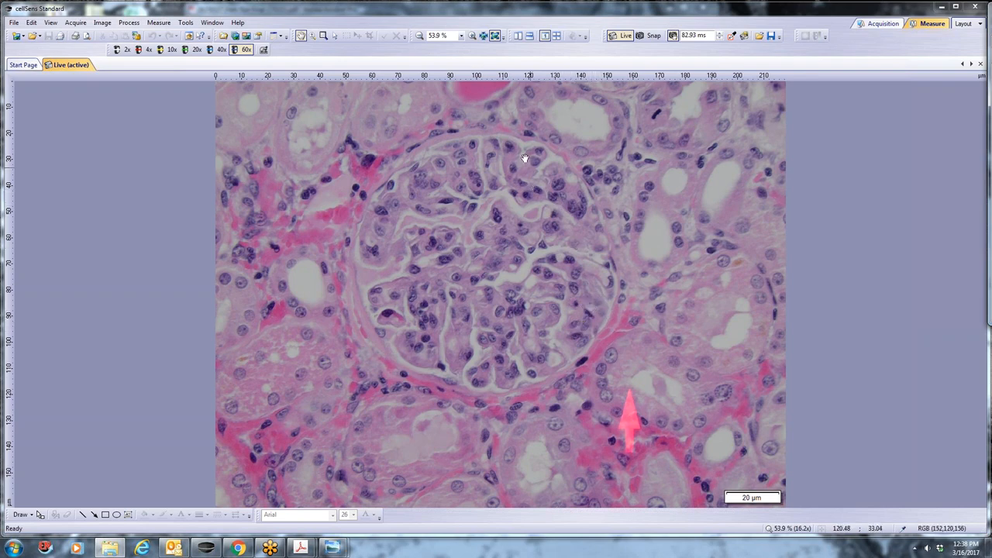
{"action": "mouse_move", "coordinate": [454, 172]}
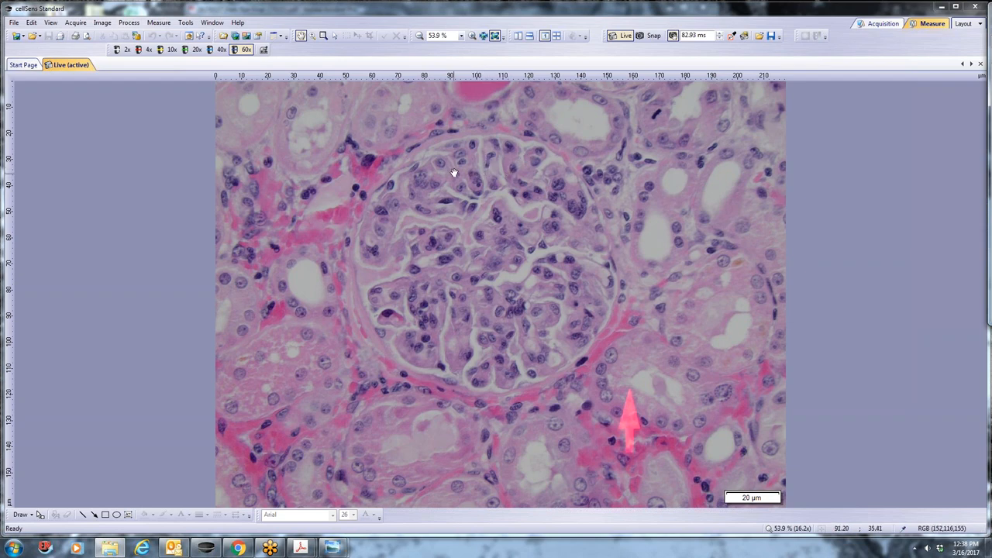
{"action": "mouse_move", "coordinate": [444, 161]}
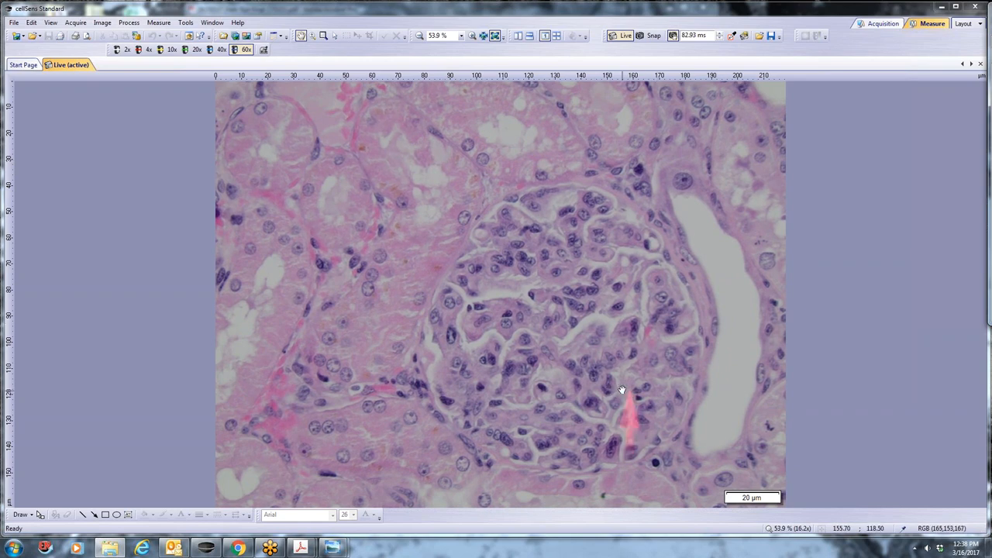
{"action": "mouse_move", "coordinate": [583, 350]}
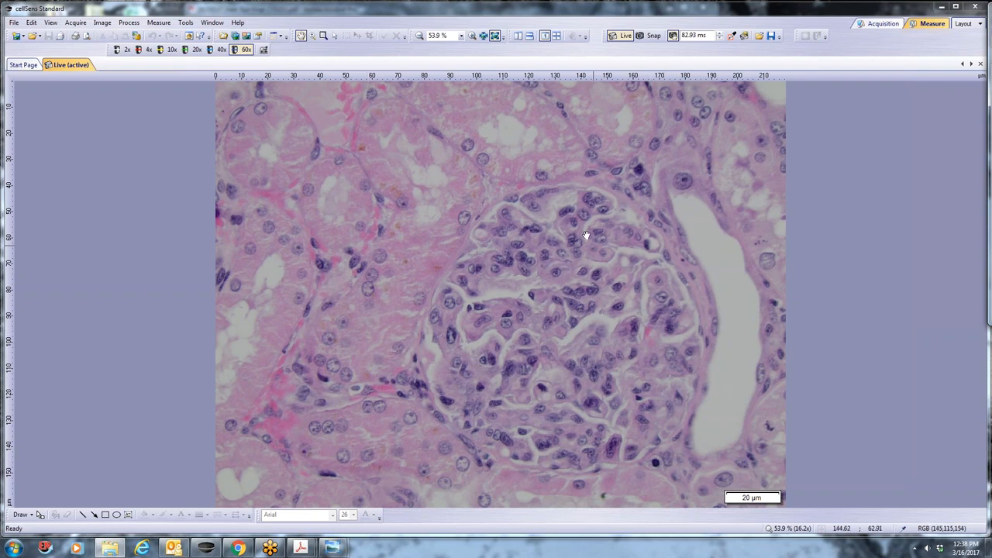
{"action": "mouse_move", "coordinate": [543, 205]}
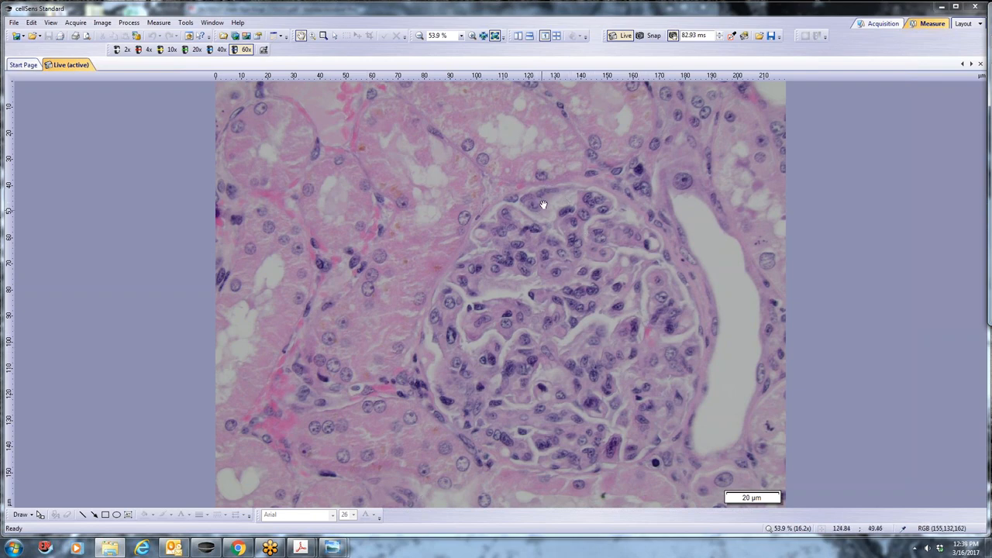
{"action": "mouse_move", "coordinate": [540, 199]}
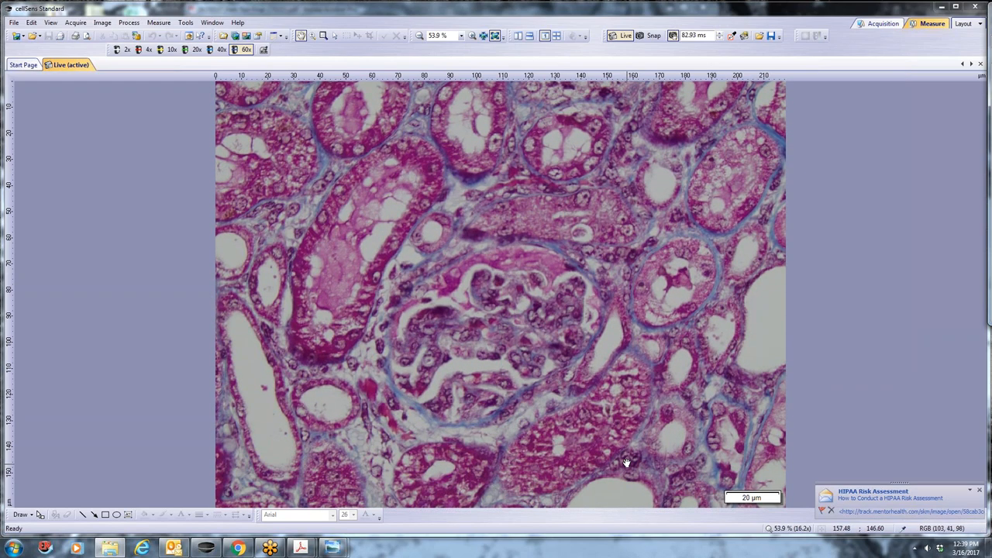
{"action": "mouse_move", "coordinate": [543, 281]}
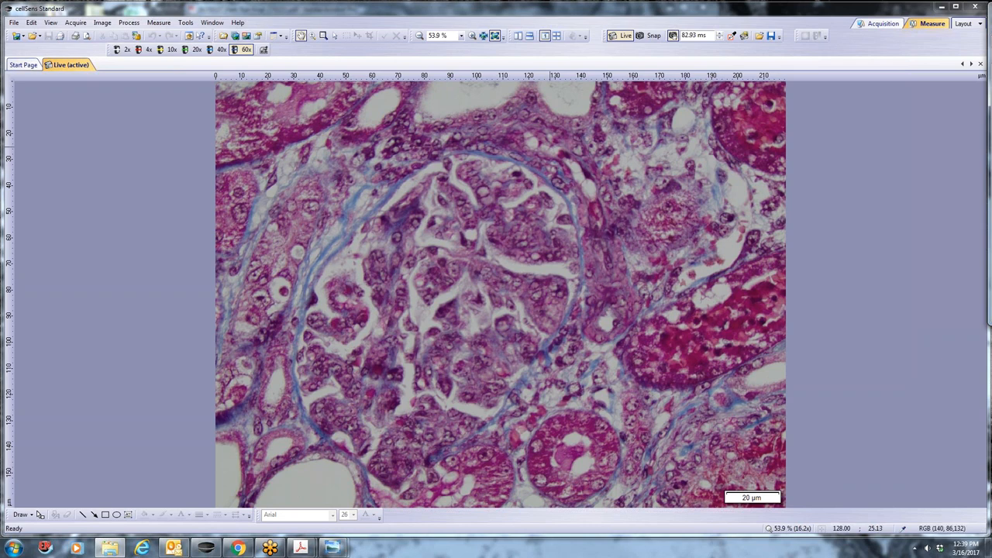
{"action": "mouse_move", "coordinate": [408, 209]}
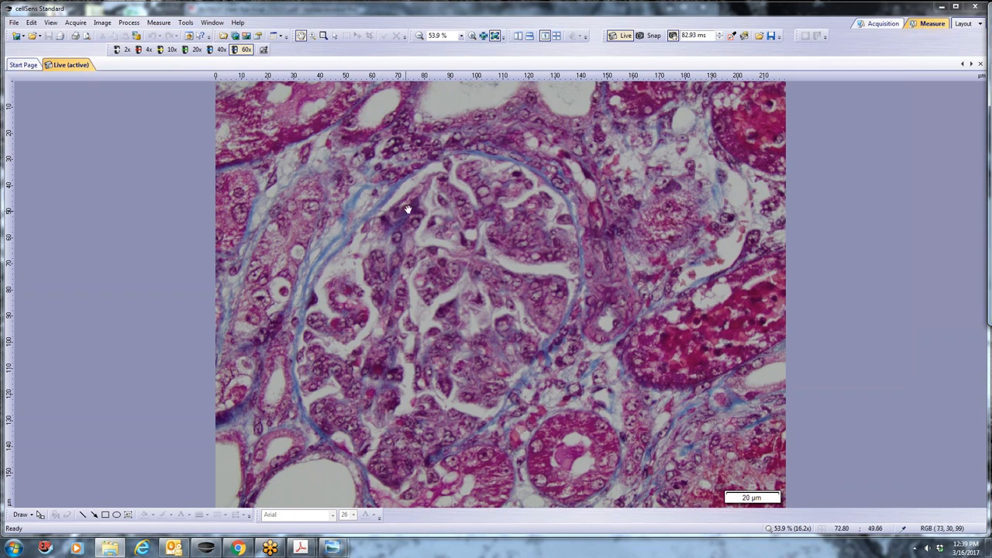
{"action": "mouse_move", "coordinate": [414, 200]}
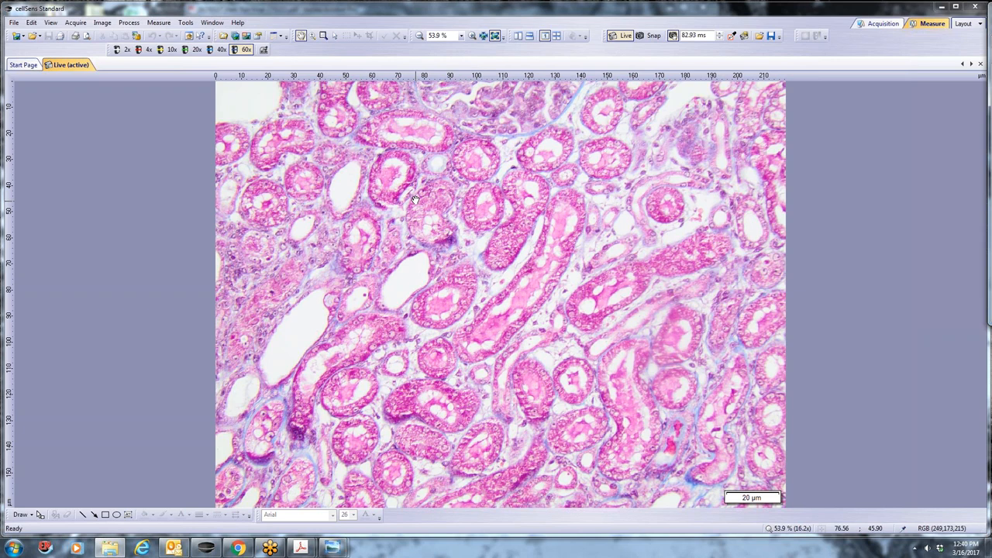
{"action": "mouse_move", "coordinate": [515, 355]}
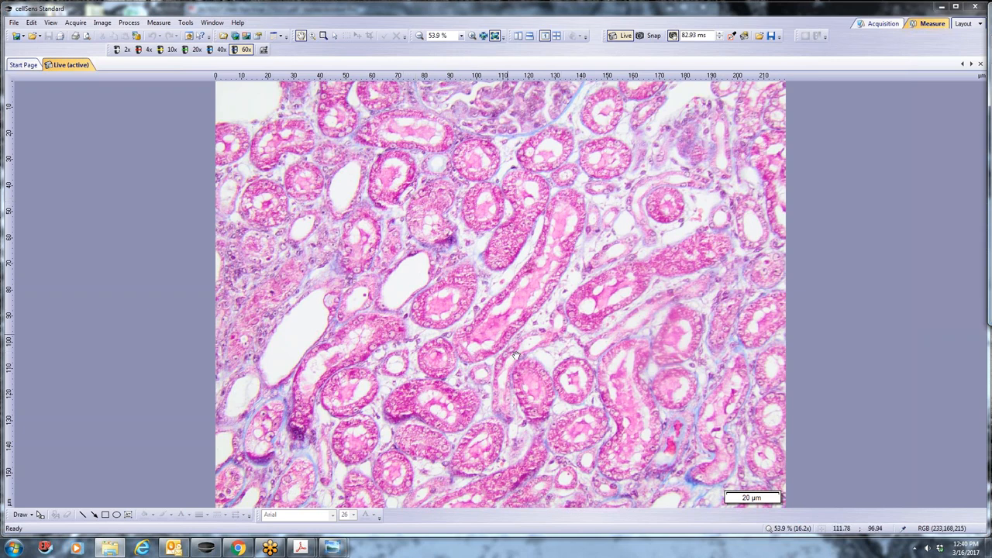
{"action": "mouse_move", "coordinate": [542, 314]}
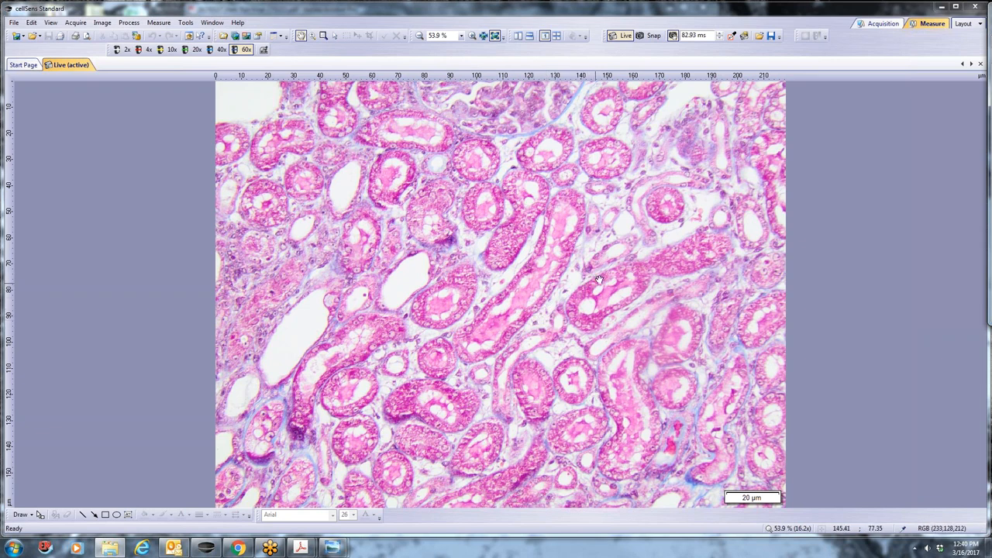
{"action": "mouse_move", "coordinate": [539, 309]}
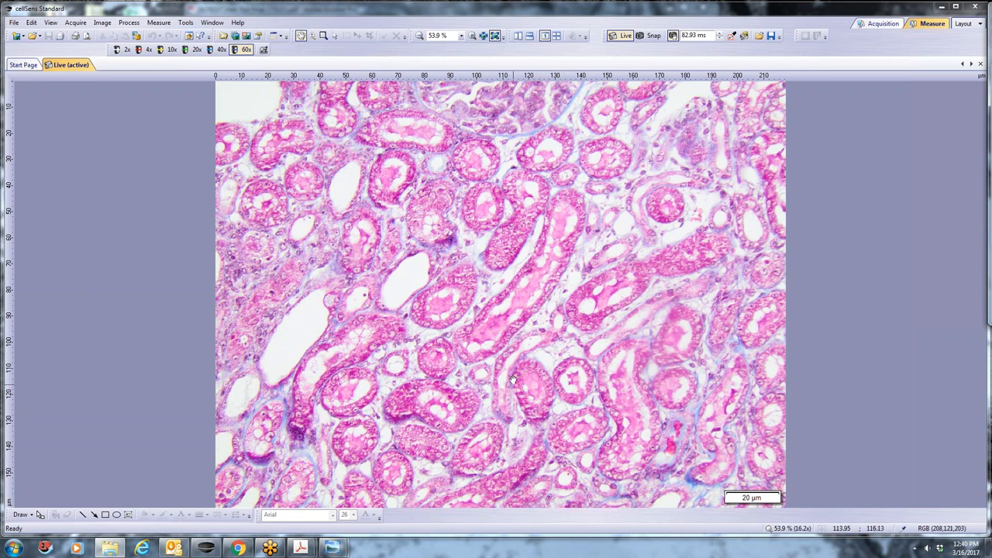
{"action": "mouse_move", "coordinate": [564, 344]}
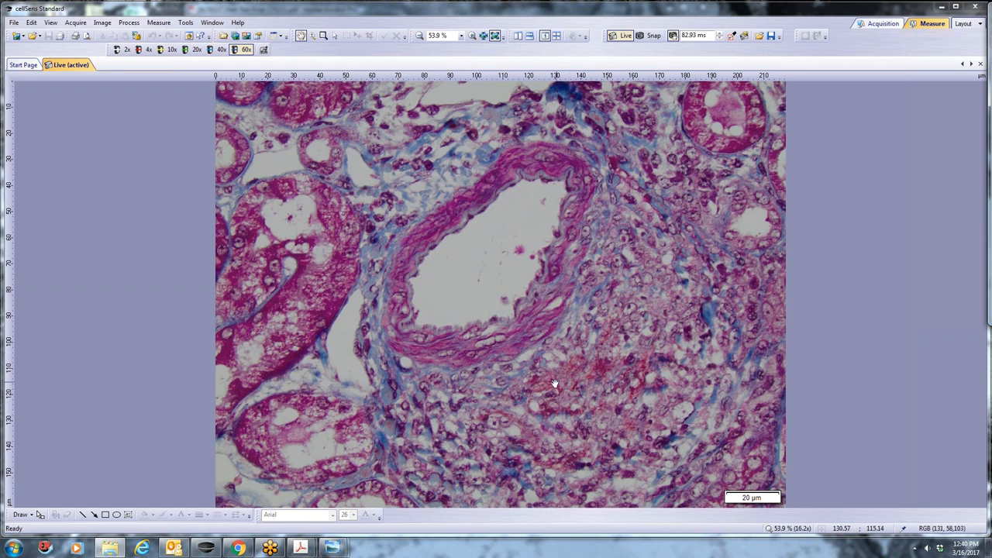
{"action": "mouse_move", "coordinate": [661, 375]}
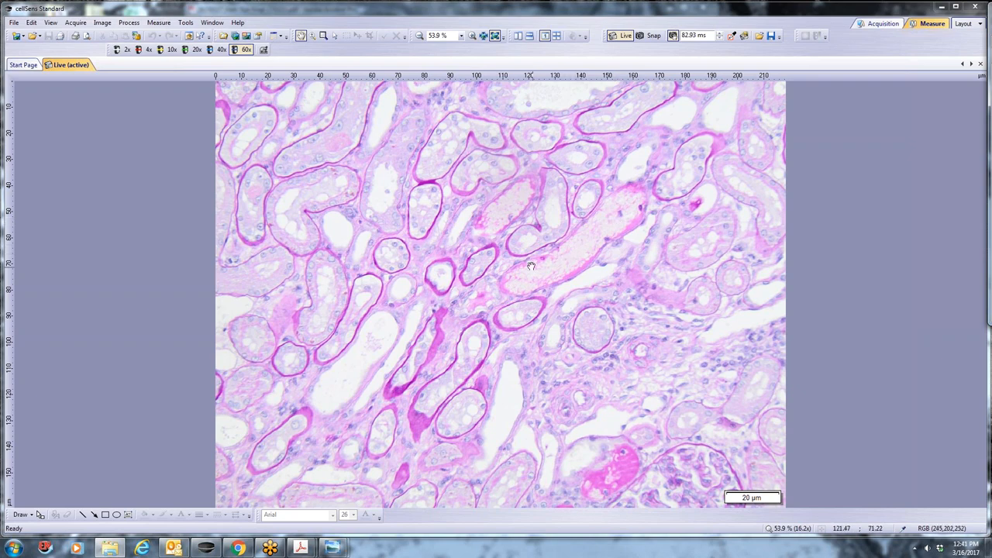
{"action": "mouse_move", "coordinate": [542, 266]}
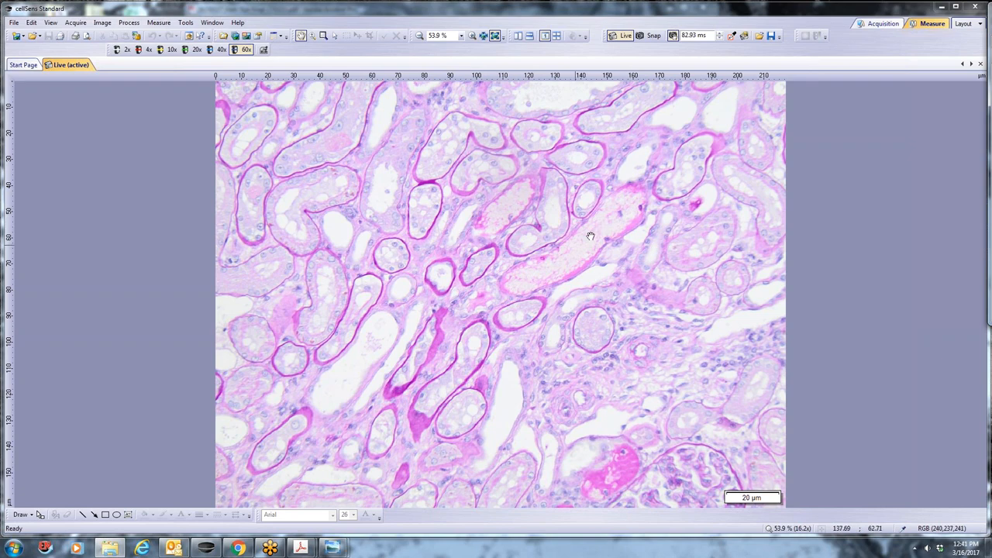
{"action": "mouse_move", "coordinate": [623, 469]}
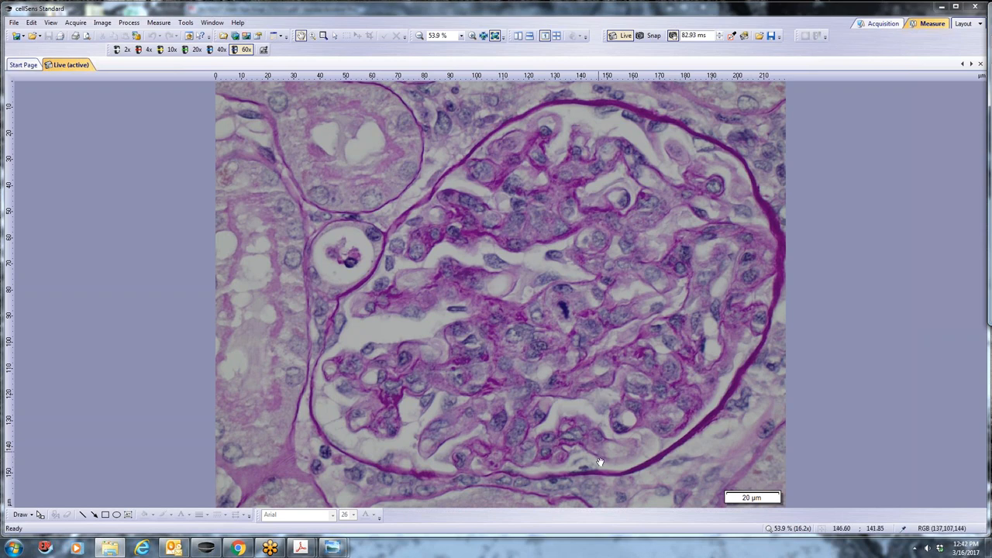
{"action": "mouse_move", "coordinate": [418, 459]}
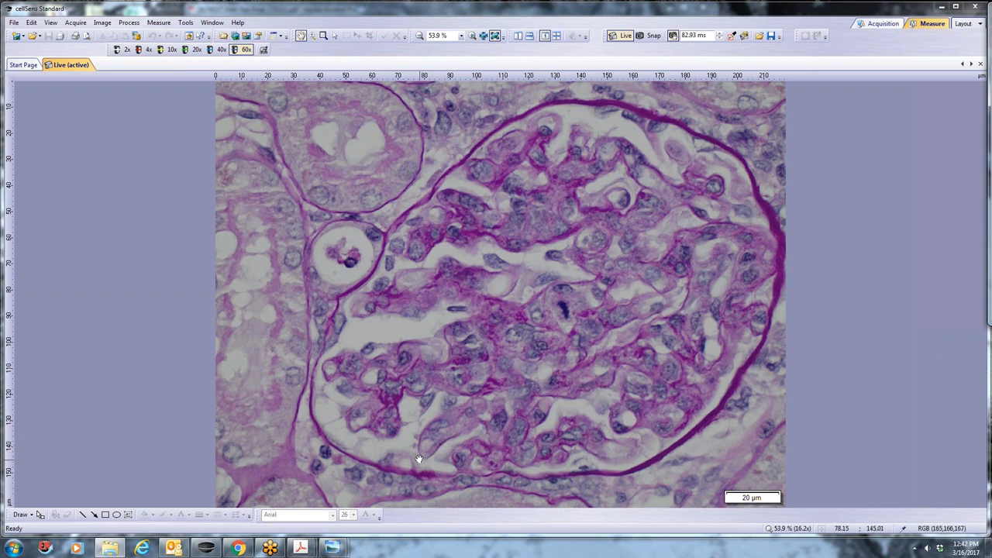
{"action": "mouse_move", "coordinate": [431, 463]}
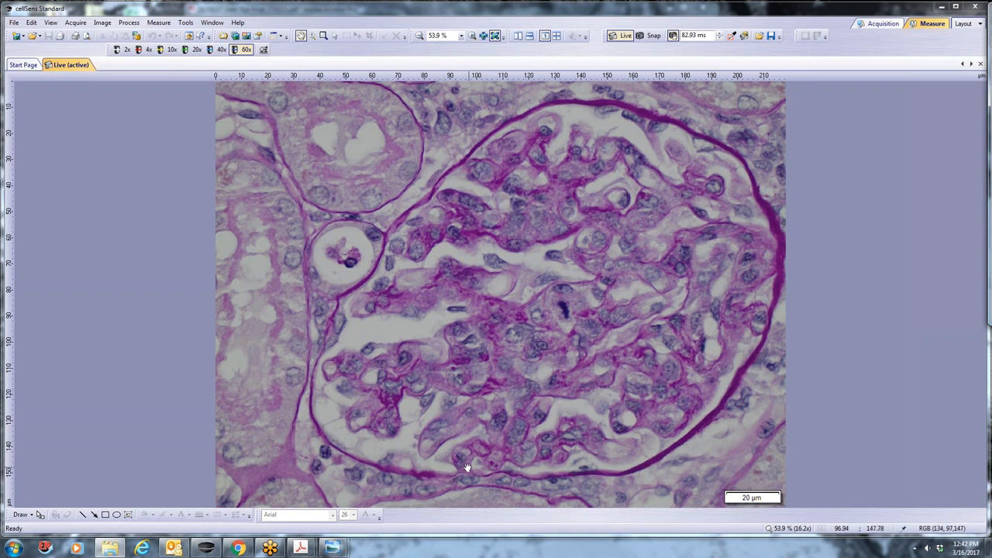
{"action": "mouse_move", "coordinate": [463, 470]}
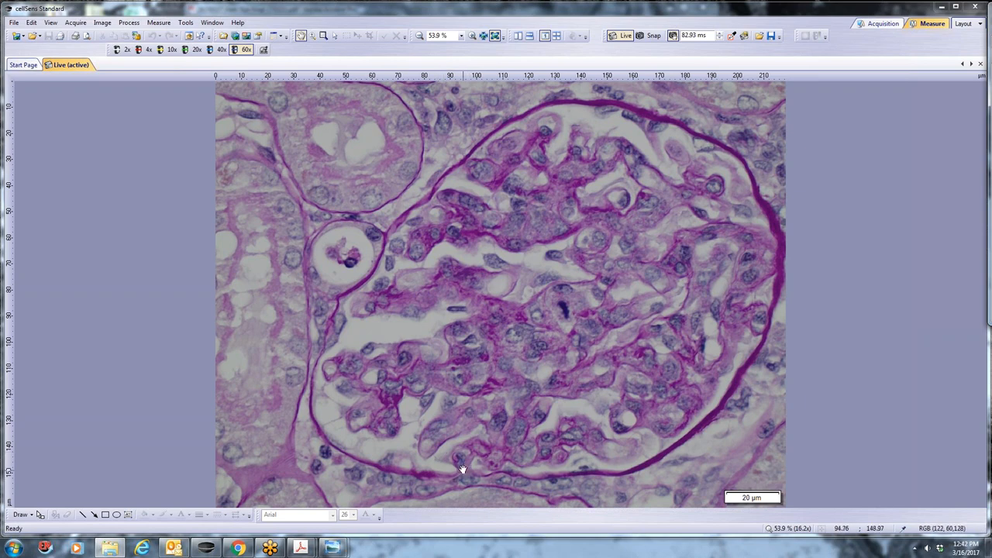
{"action": "mouse_move", "coordinate": [481, 192]}
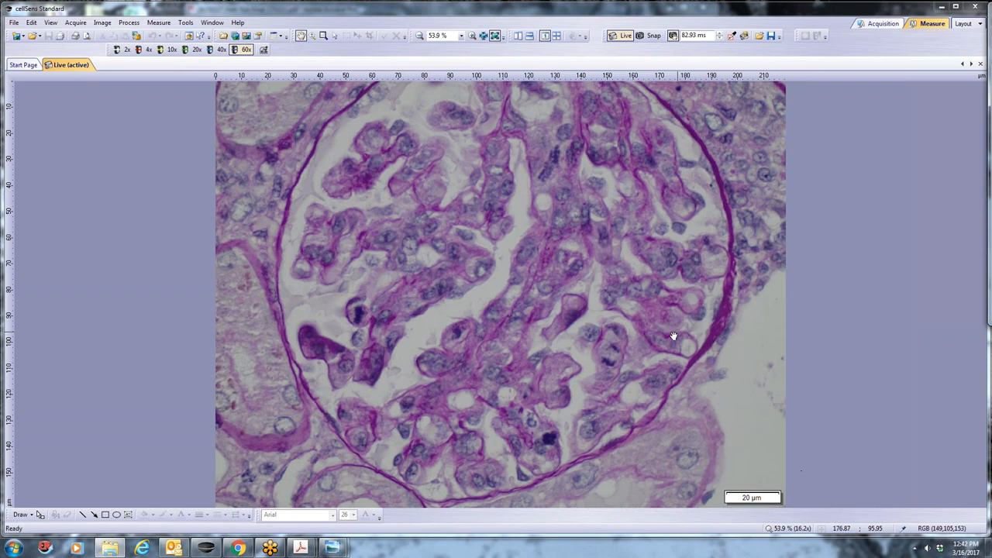
{"action": "mouse_move", "coordinate": [543, 441]}
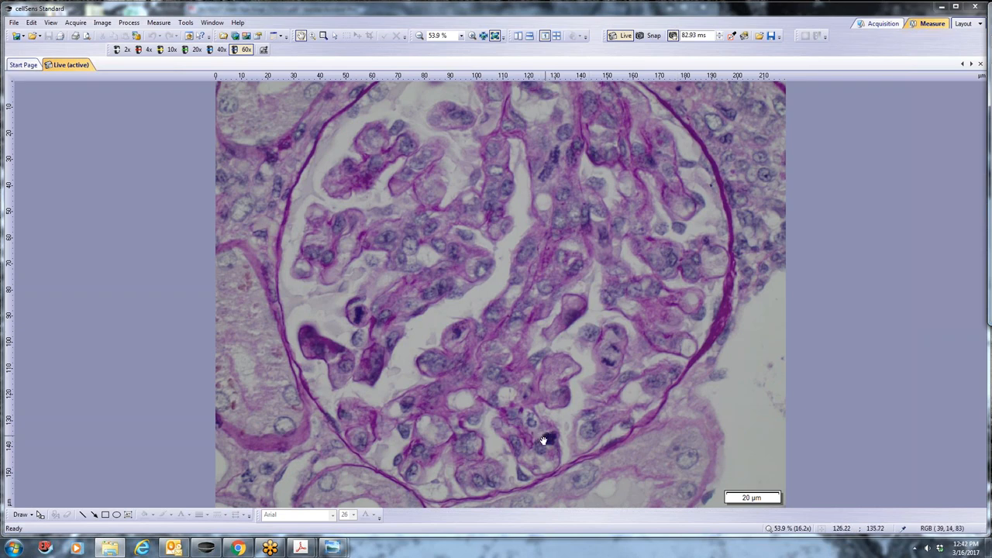
{"action": "mouse_move", "coordinate": [548, 167]}
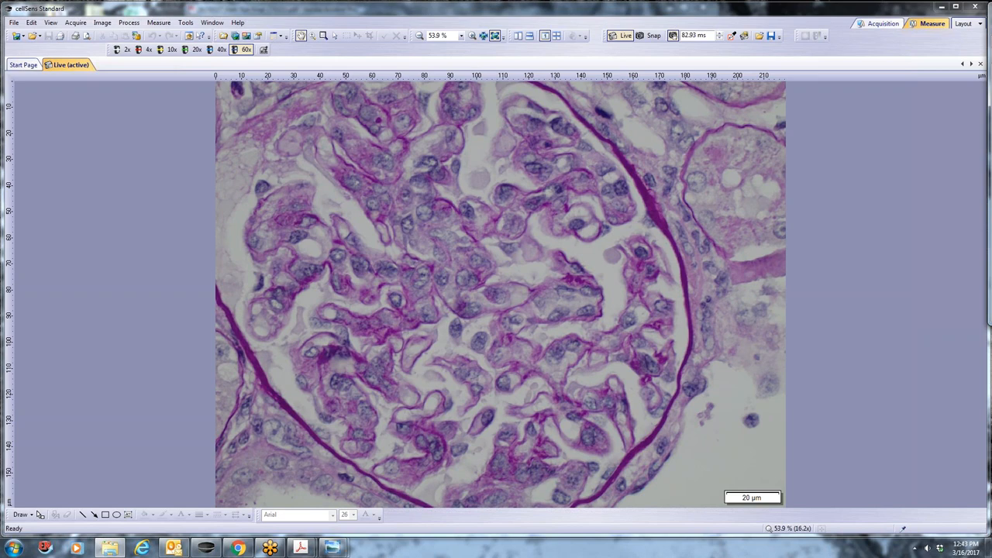
{"action": "mouse_move", "coordinate": [663, 126]}
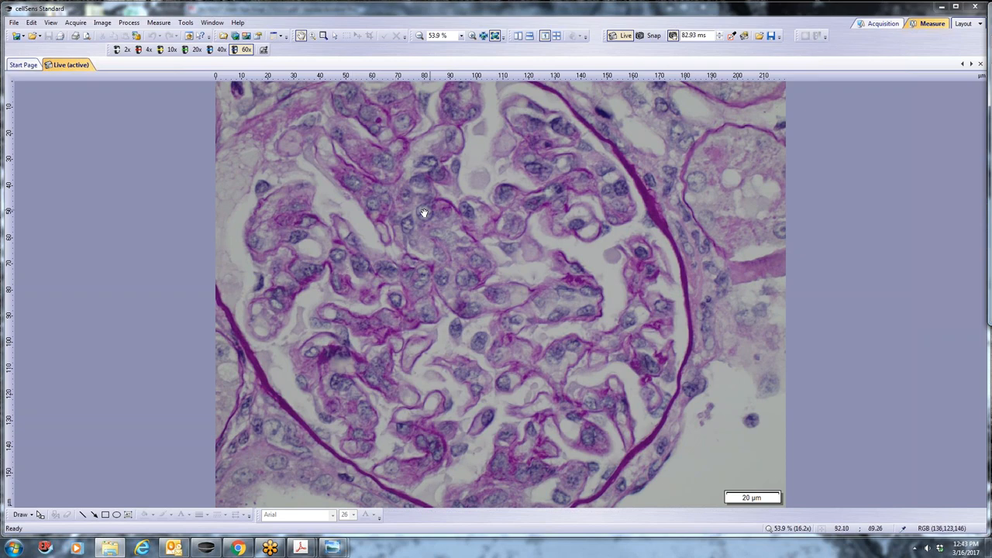
{"action": "mouse_move", "coordinate": [542, 300]}
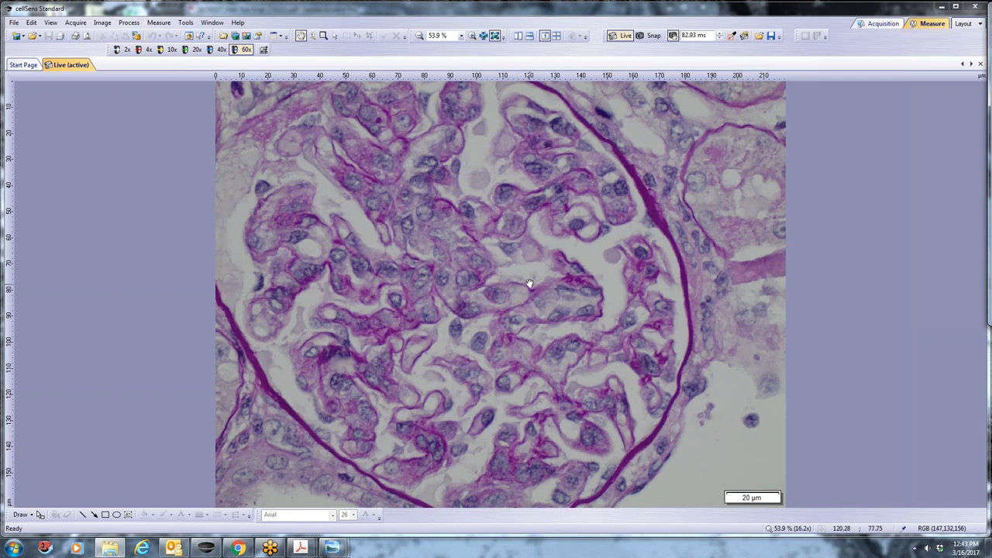
{"action": "mouse_move", "coordinate": [566, 328]}
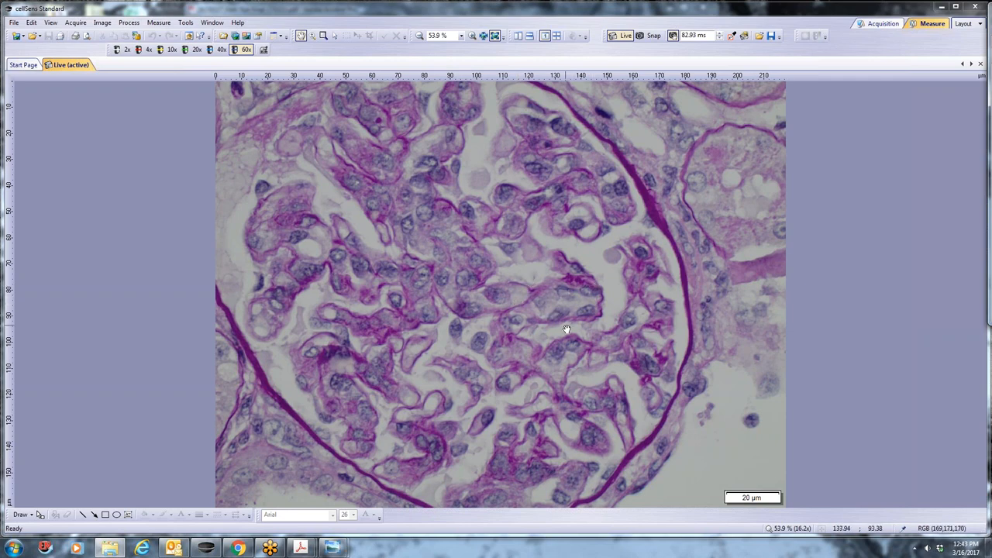
{"action": "mouse_move", "coordinate": [538, 263]}
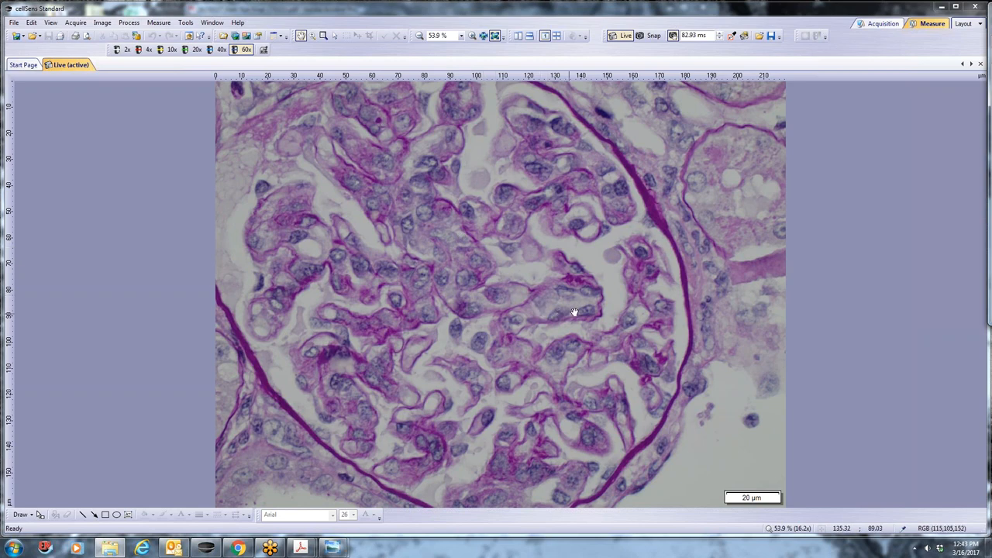
{"action": "mouse_move", "coordinate": [583, 316]}
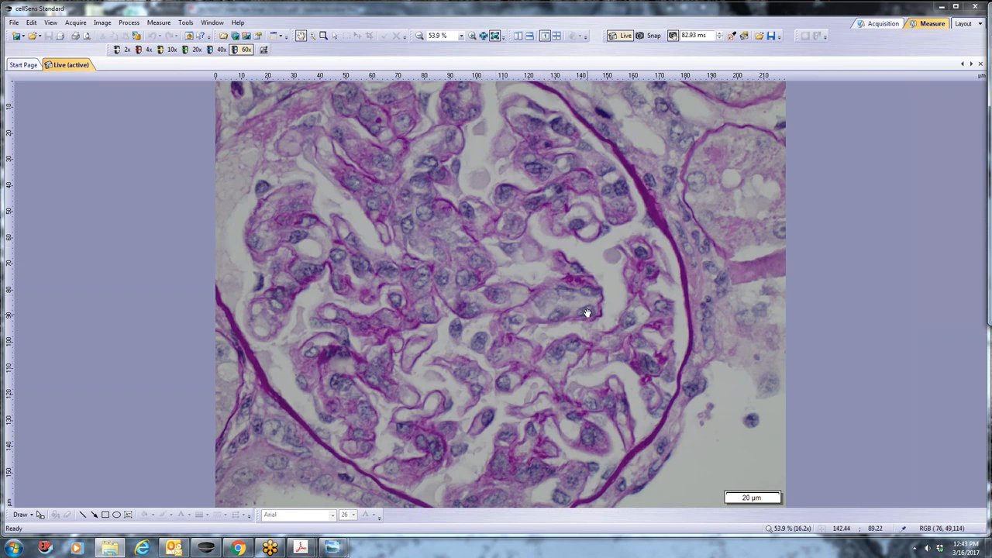
{"action": "mouse_move", "coordinate": [575, 310]}
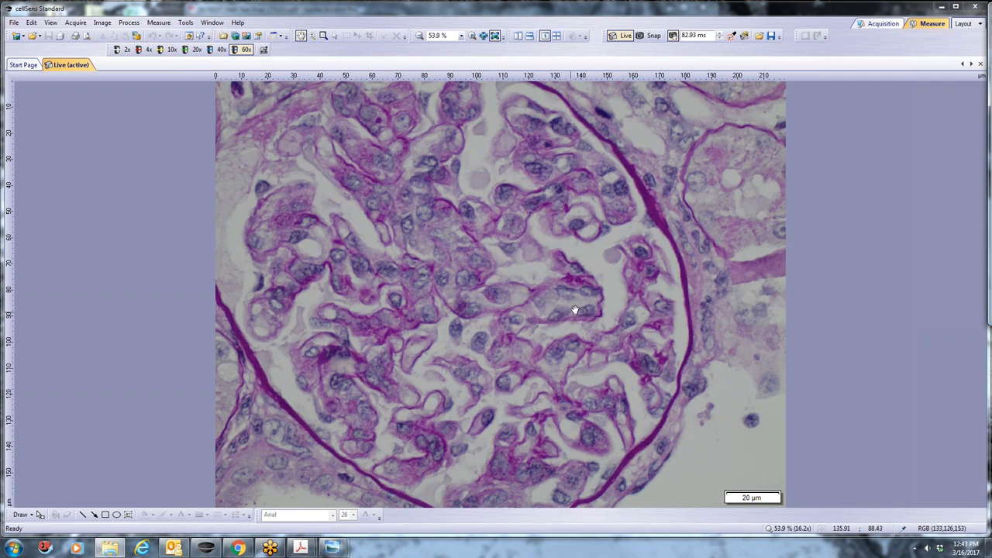
{"action": "mouse_move", "coordinate": [580, 313]}
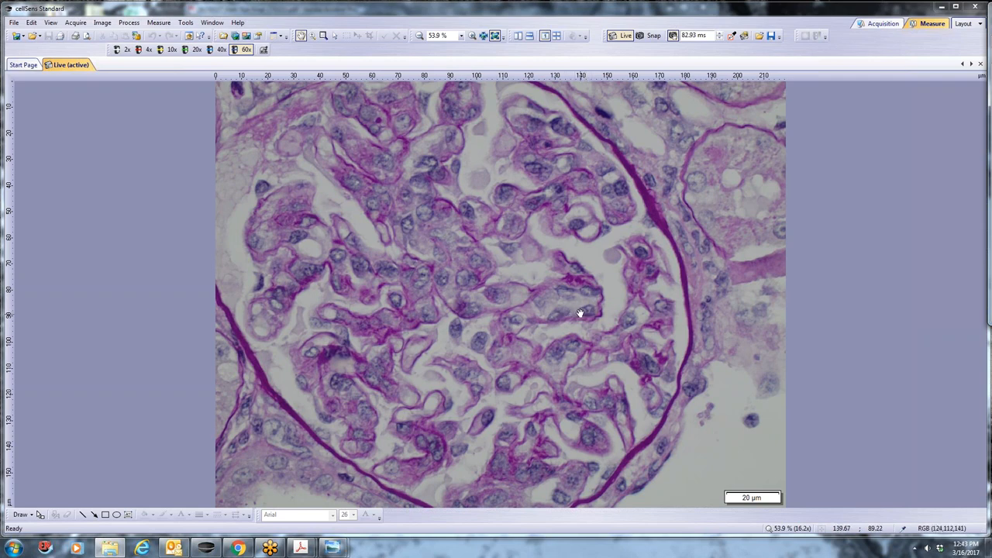
{"action": "mouse_move", "coordinate": [589, 302]}
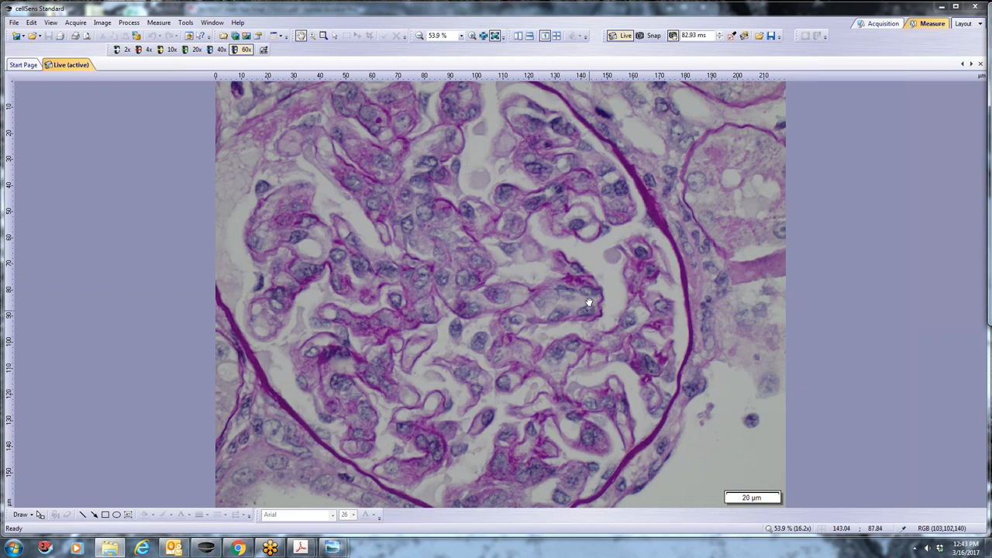
{"action": "mouse_move", "coordinate": [465, 270]}
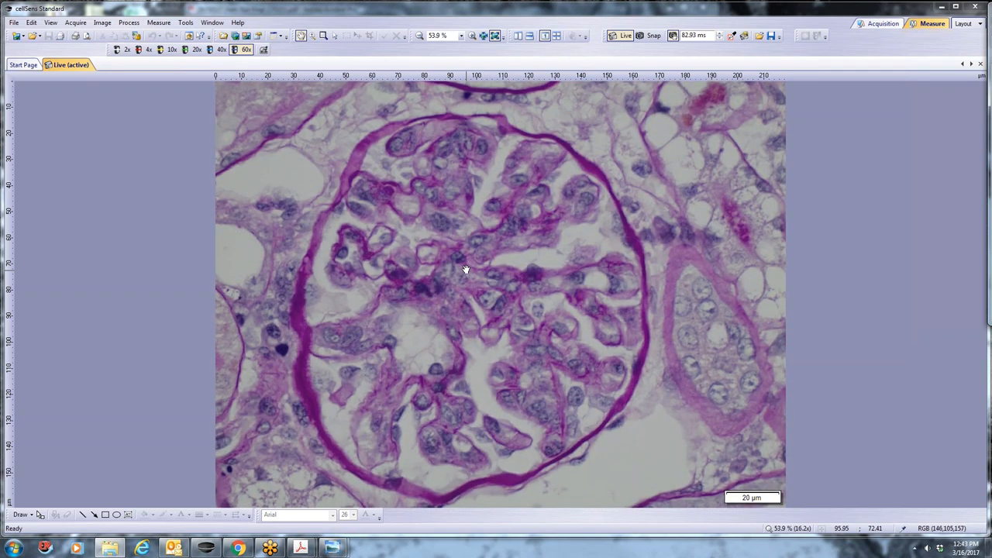
{"action": "mouse_move", "coordinate": [515, 412]}
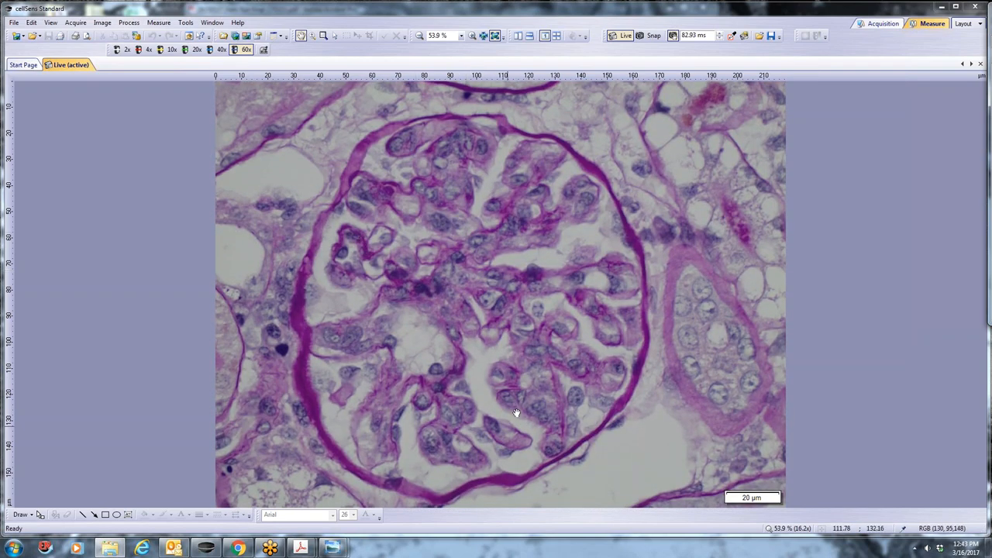
{"action": "mouse_move", "coordinate": [455, 391]}
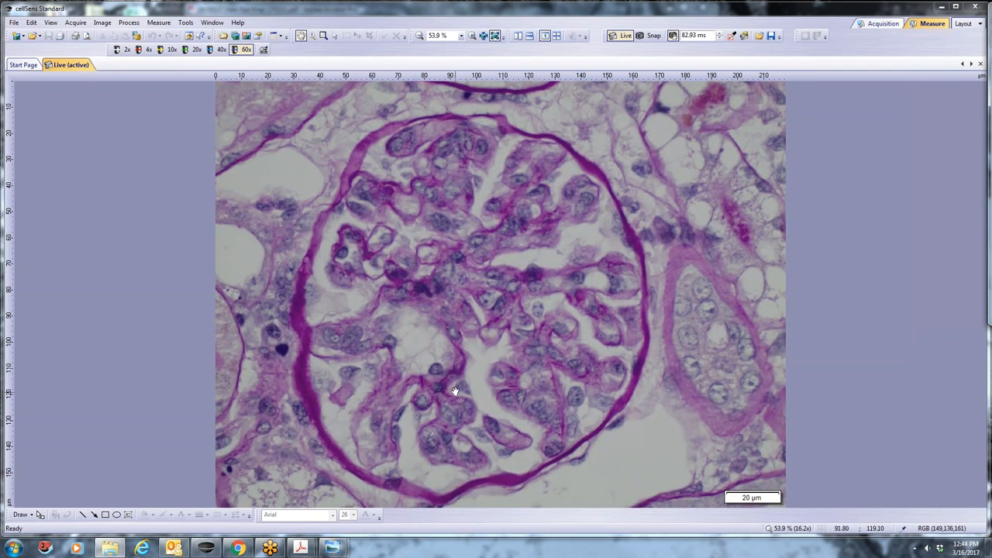
{"action": "mouse_move", "coordinate": [518, 248]}
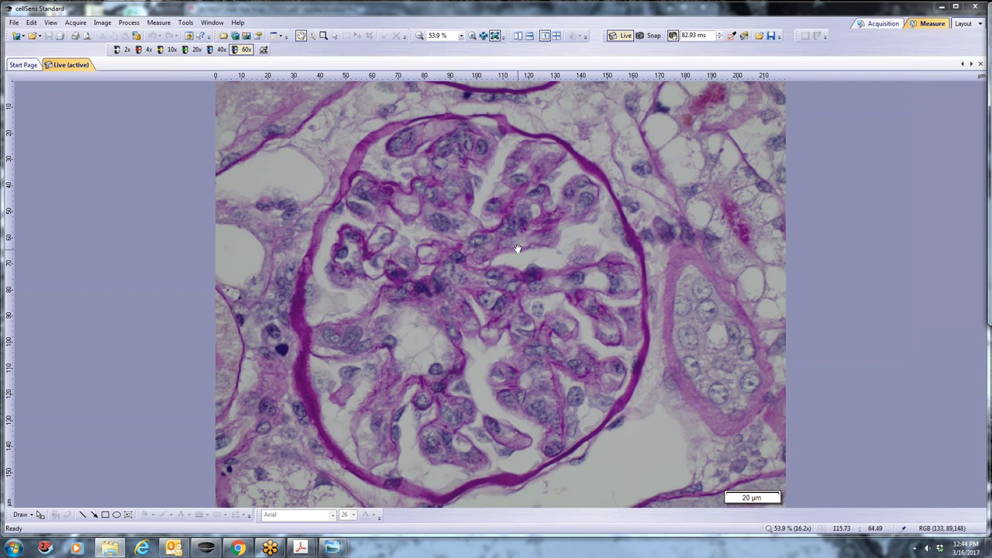
{"action": "mouse_move", "coordinate": [585, 196]}
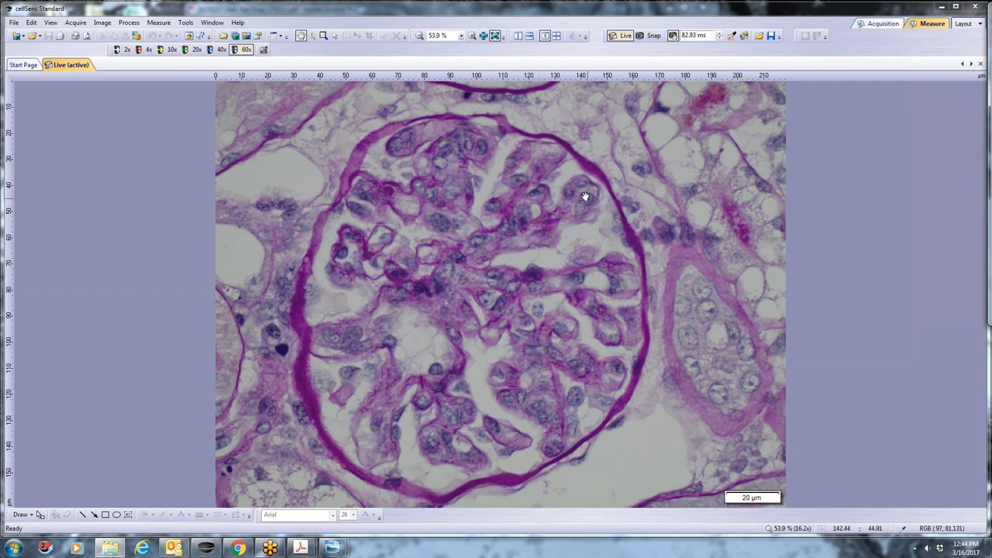
{"action": "mouse_move", "coordinate": [564, 217]}
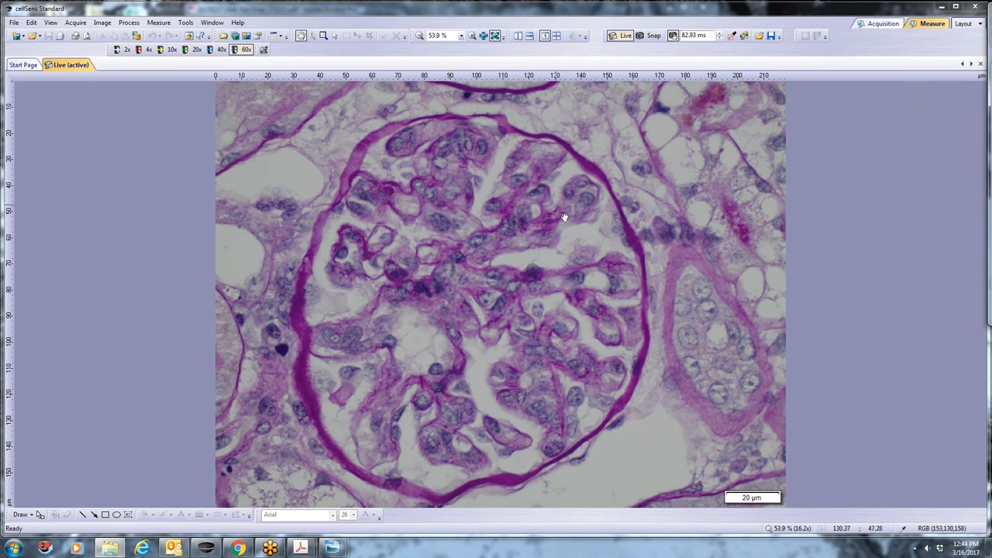
{"action": "mouse_move", "coordinate": [375, 359]}
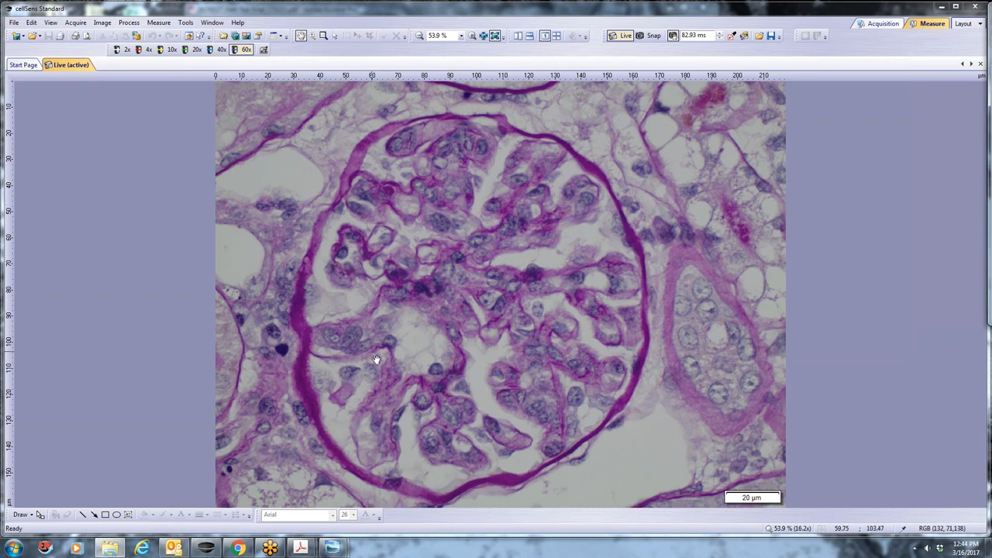
{"action": "mouse_move", "coordinate": [491, 438]}
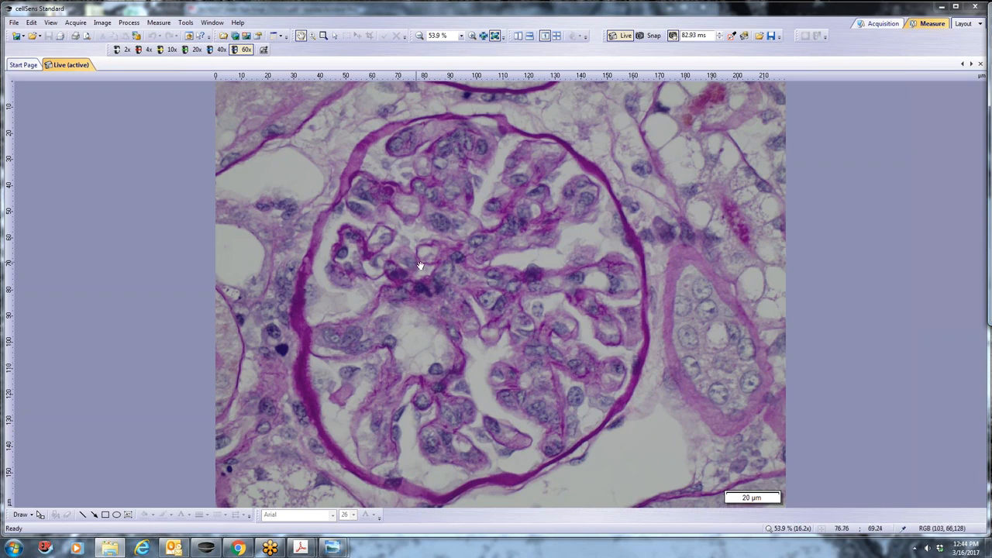
{"action": "mouse_move", "coordinate": [524, 285]}
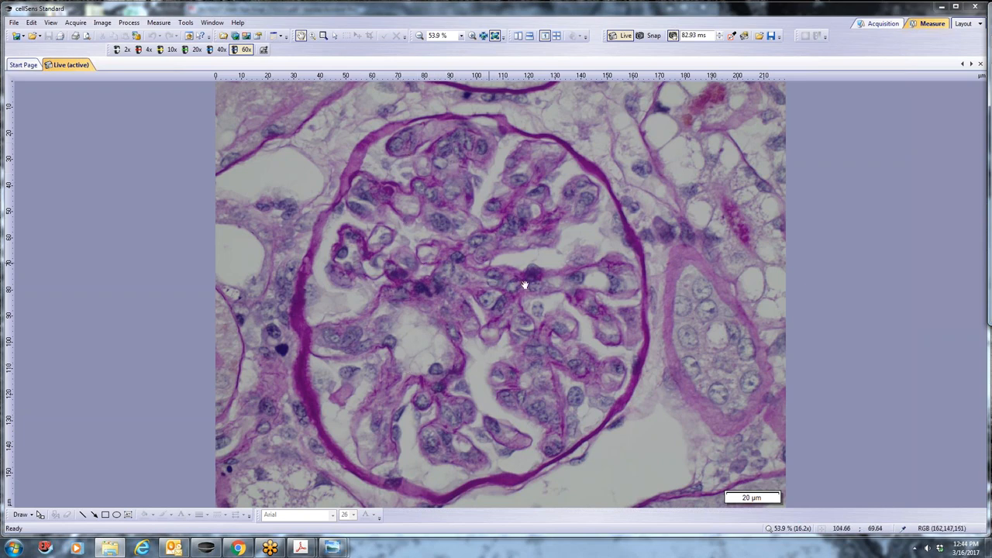
{"action": "mouse_move", "coordinate": [475, 273]}
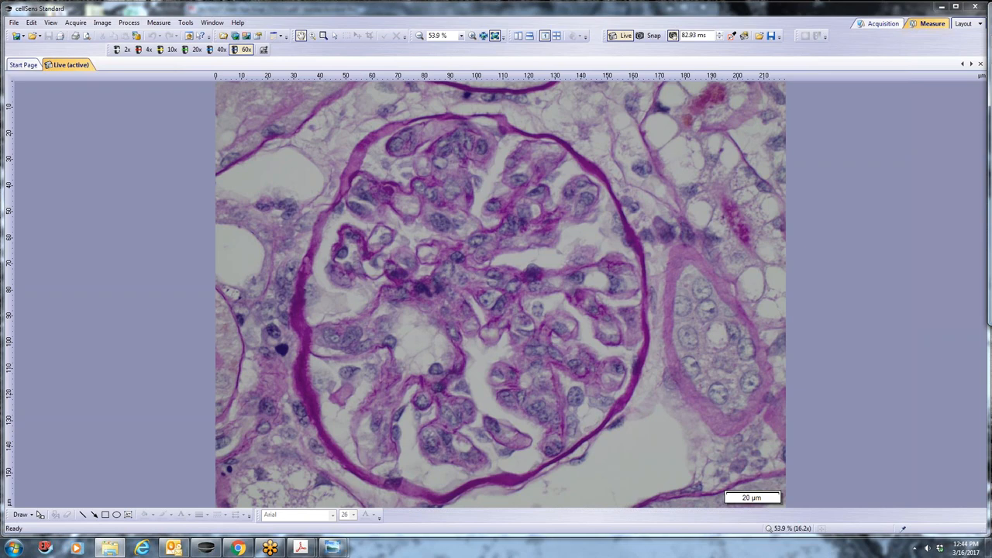
{"action": "mouse_move", "coordinate": [875, 176]}
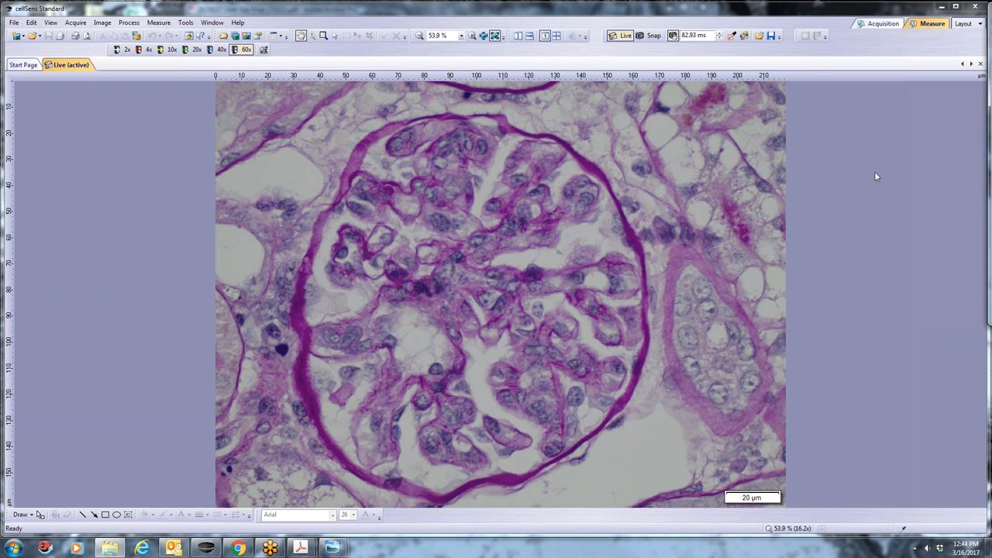
{"action": "mouse_move", "coordinate": [548, 306]}
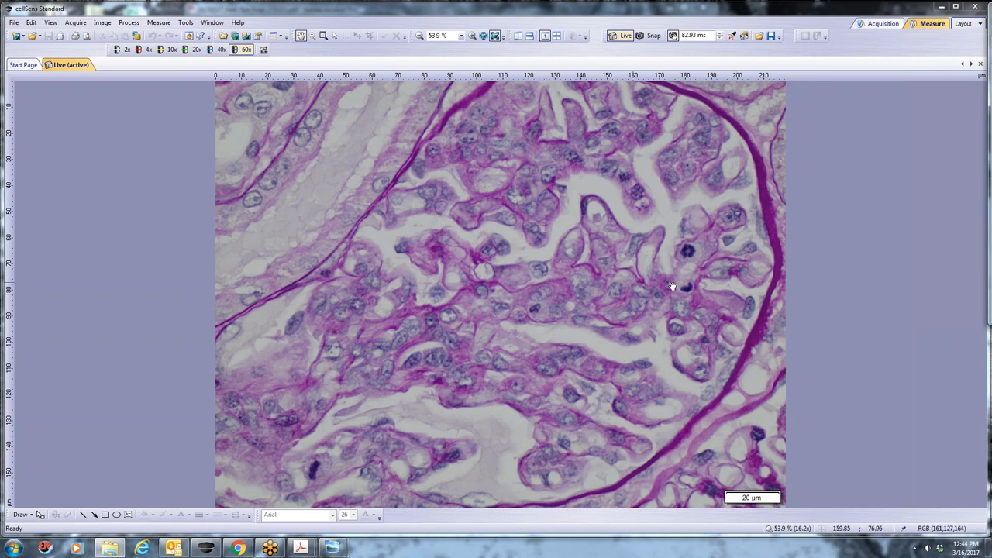
{"action": "mouse_move", "coordinate": [692, 290]}
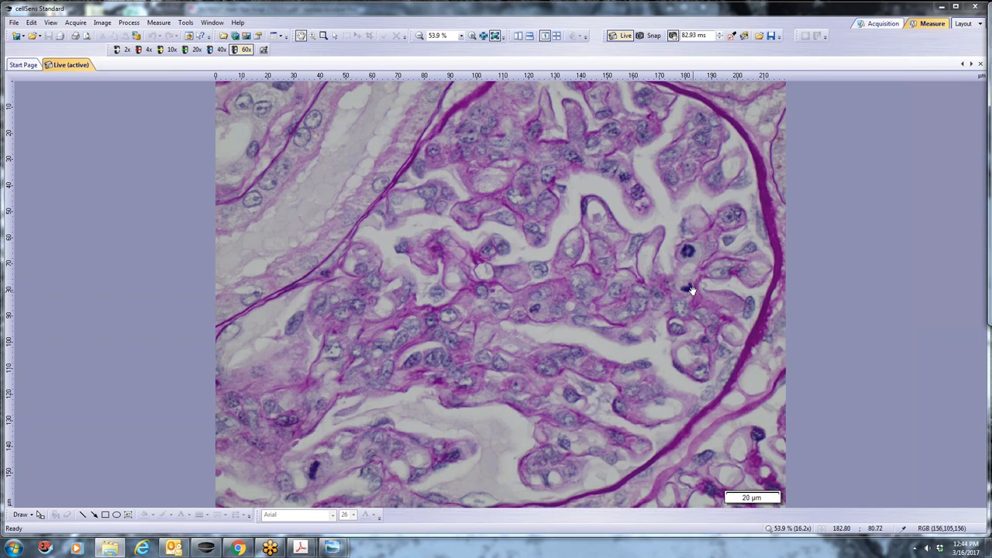
{"action": "mouse_move", "coordinate": [809, 341]}
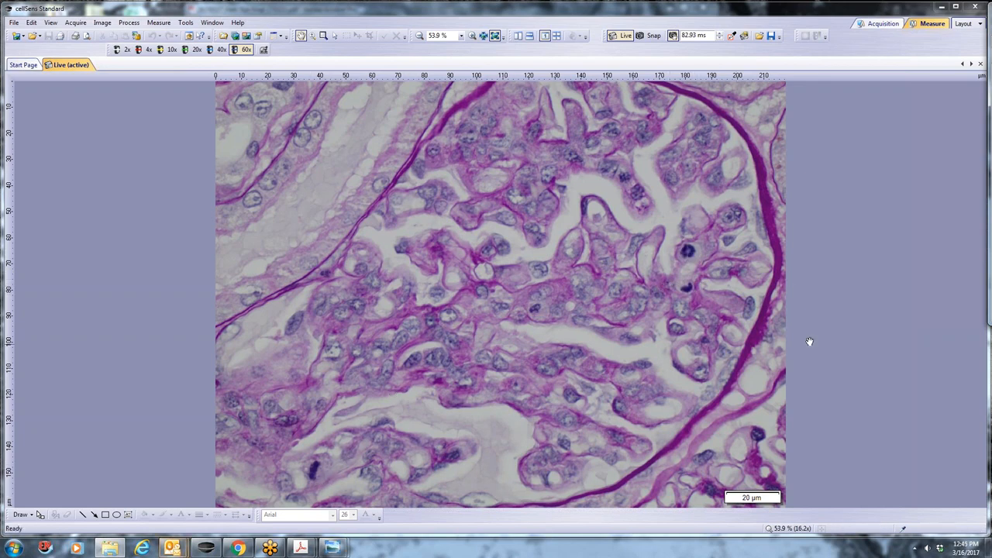
{"action": "mouse_move", "coordinate": [689, 263]}
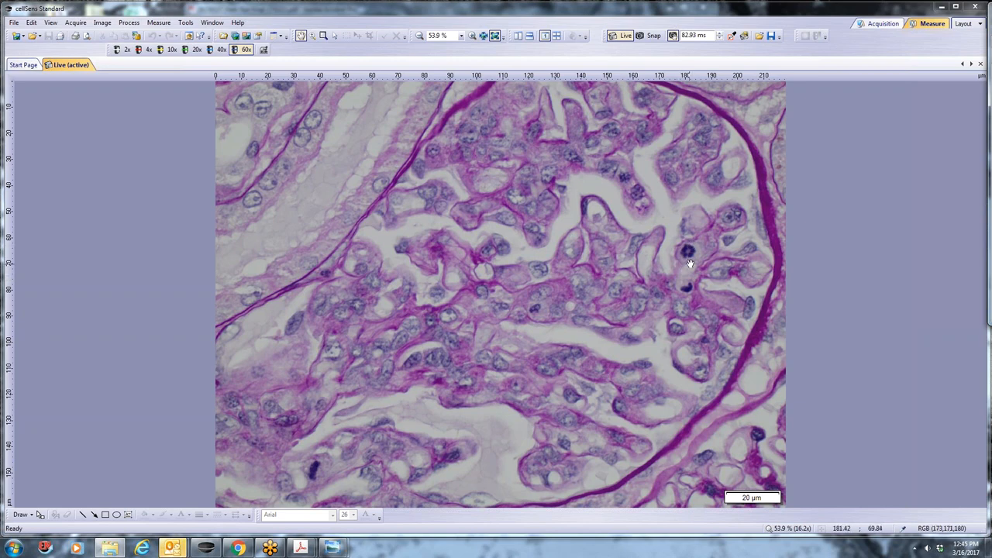
{"action": "mouse_move", "coordinate": [690, 289]}
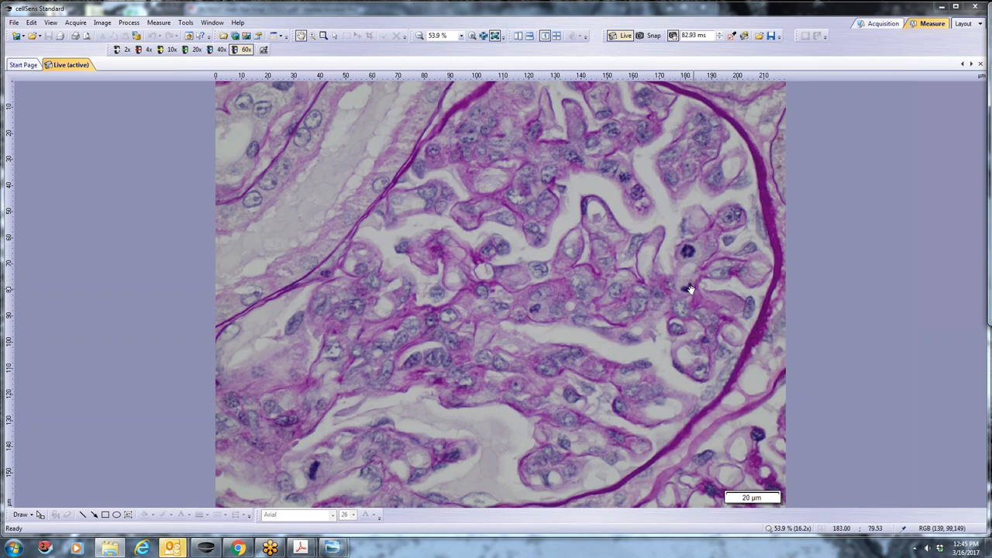
{"action": "mouse_move", "coordinate": [625, 328]}
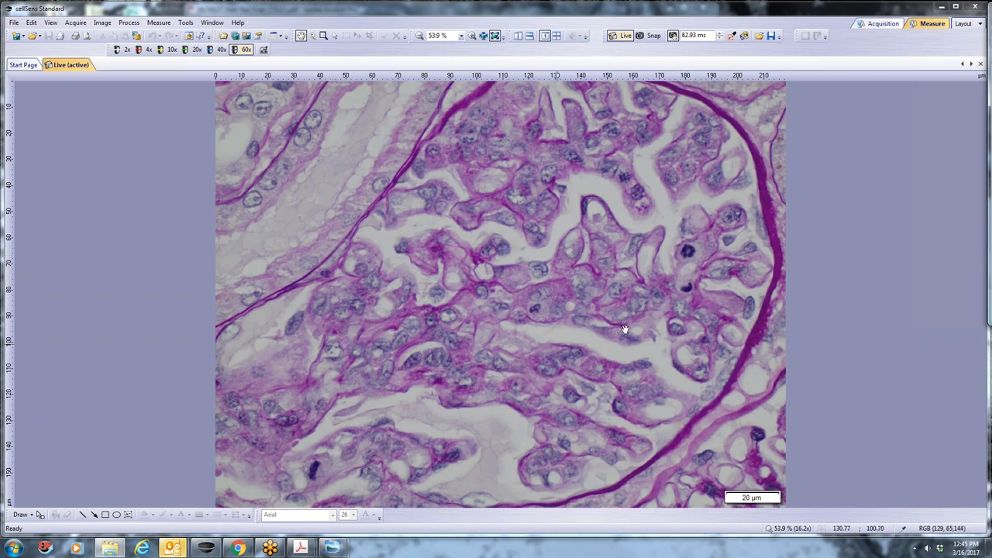
{"action": "mouse_move", "coordinate": [678, 246]}
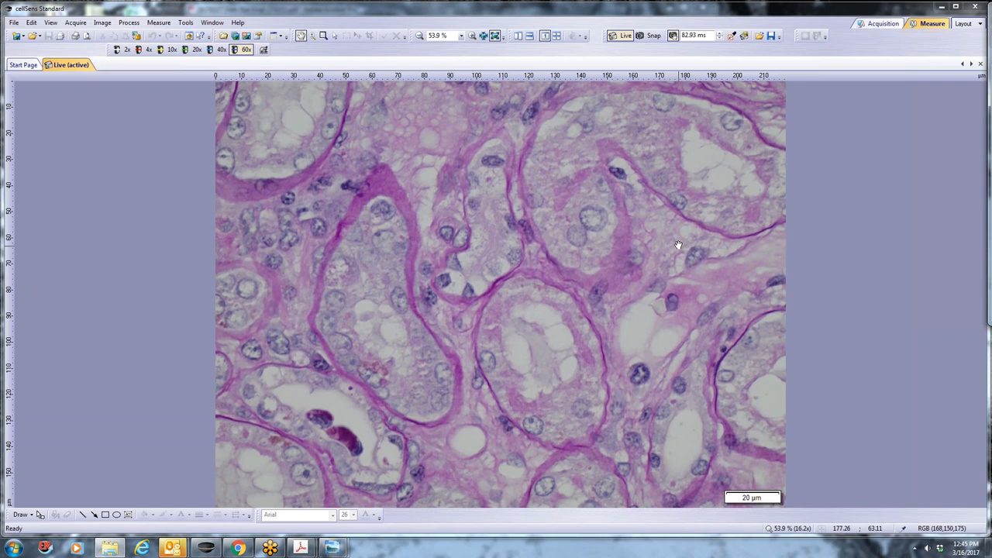
{"action": "mouse_move", "coordinate": [653, 363]}
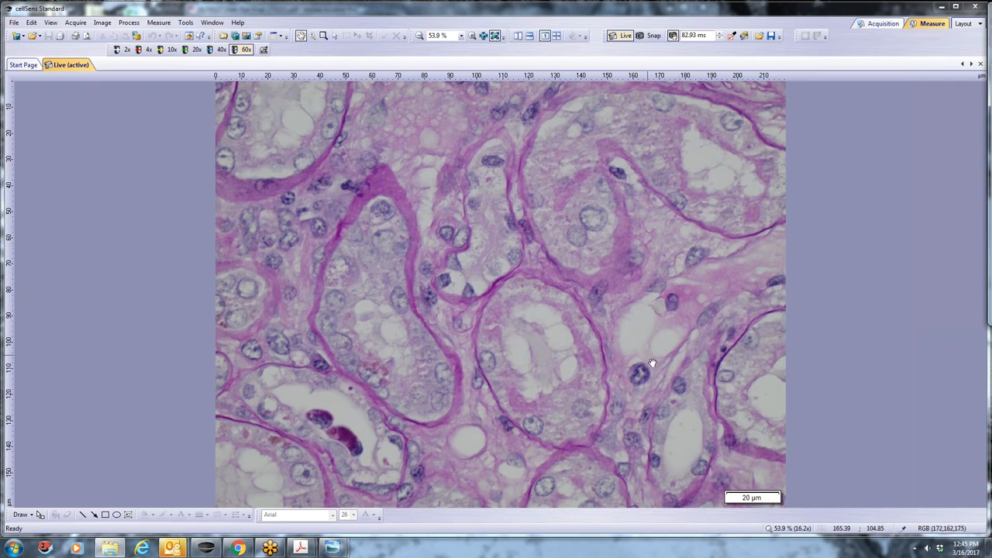
{"action": "mouse_move", "coordinate": [472, 326]}
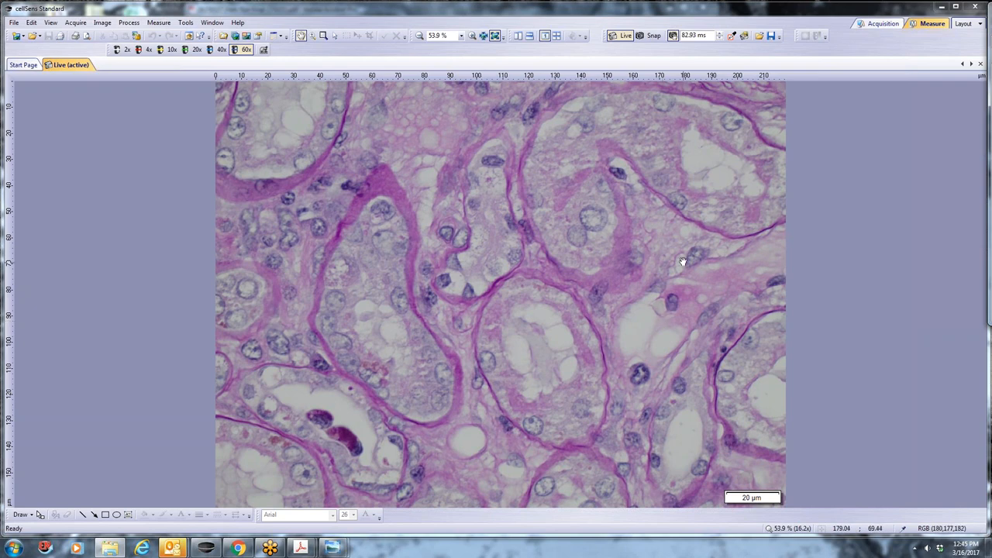
{"action": "mouse_move", "coordinate": [704, 252]}
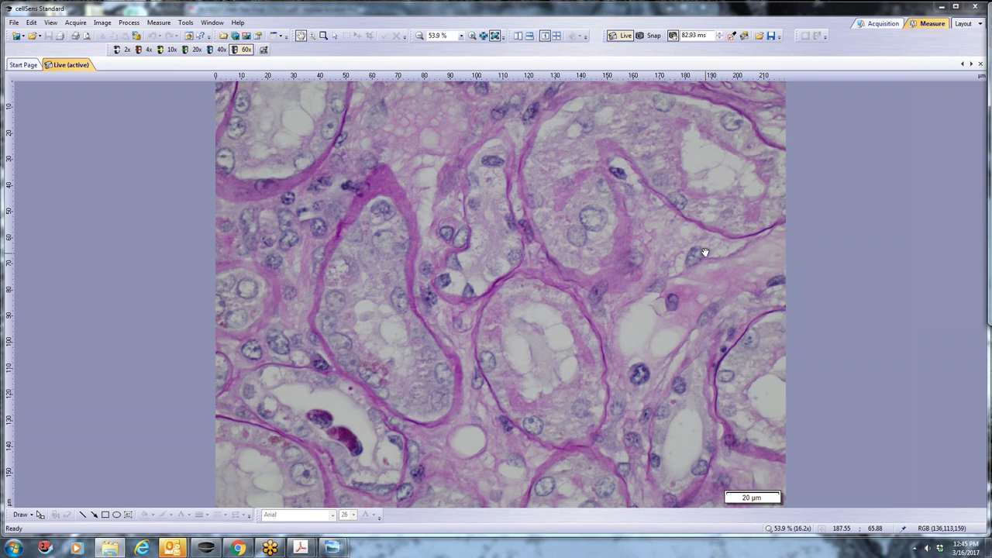
{"action": "mouse_move", "coordinate": [563, 183]}
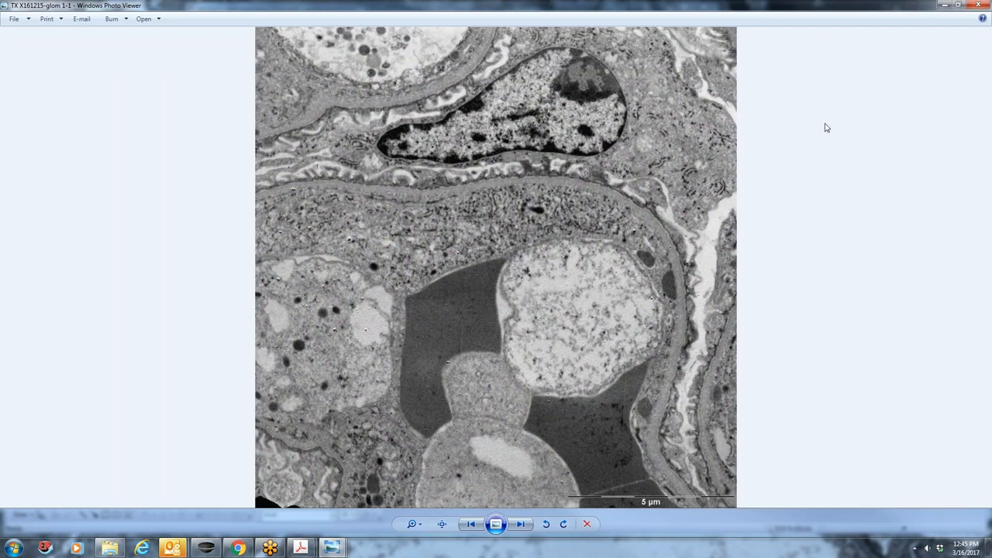
{"action": "mouse_move", "coordinate": [507, 488]}
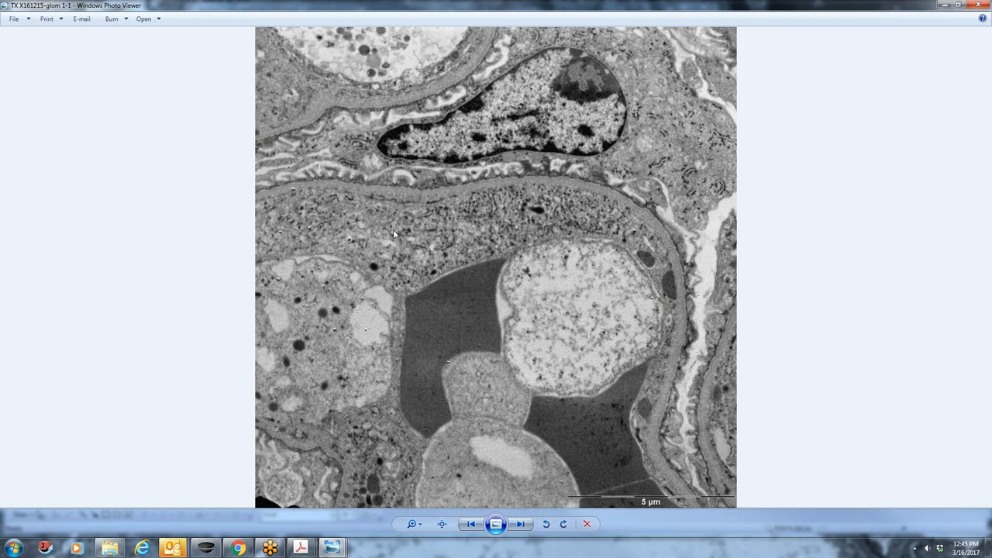
{"action": "mouse_move", "coordinate": [445, 196]}
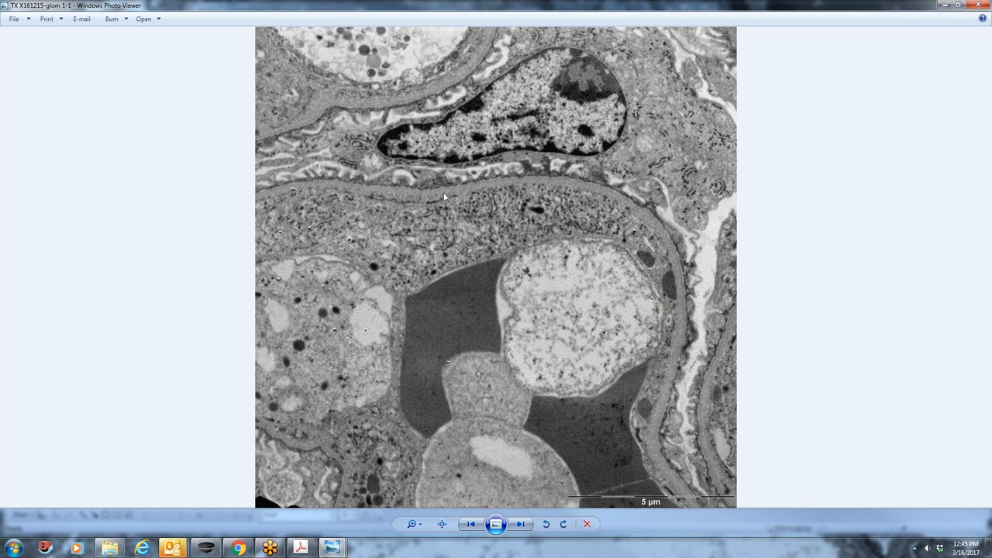
{"action": "mouse_move", "coordinate": [639, 210]}
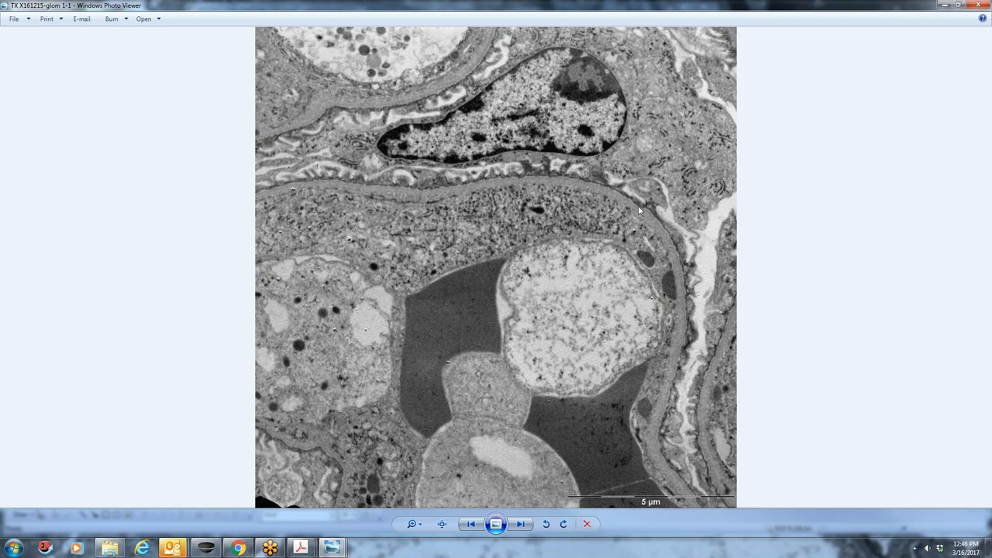
{"action": "mouse_move", "coordinate": [675, 484]}
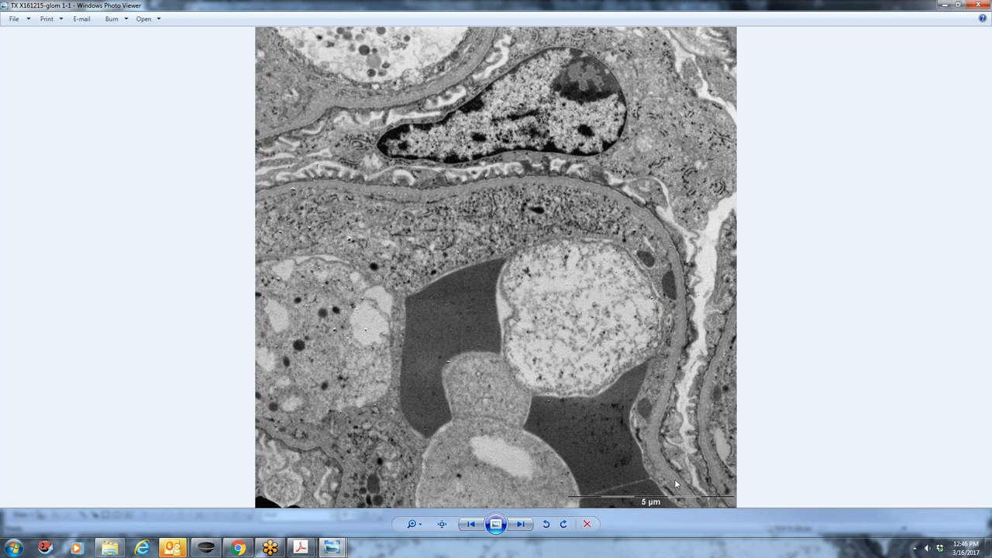
{"action": "mouse_move", "coordinate": [539, 316]}
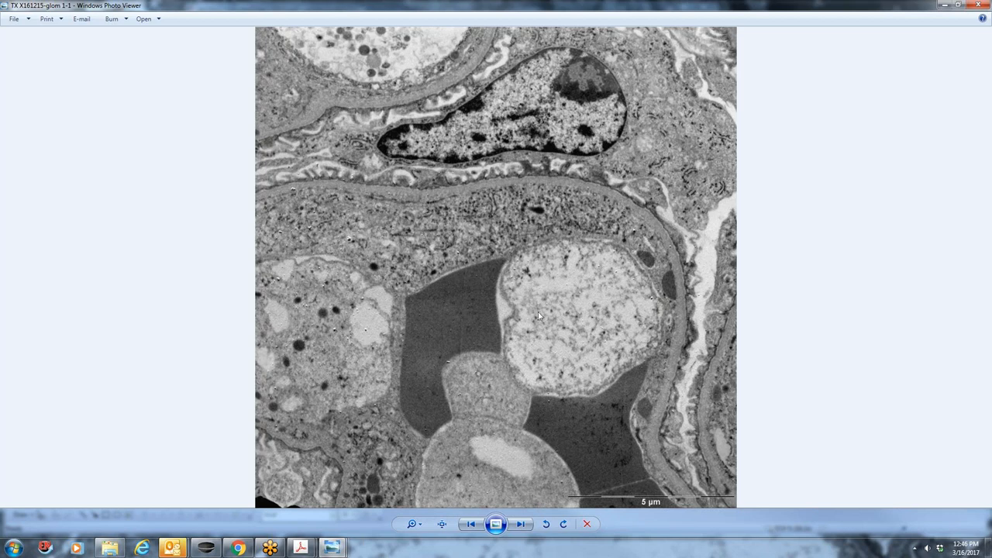
{"action": "mouse_move", "coordinate": [487, 363]}
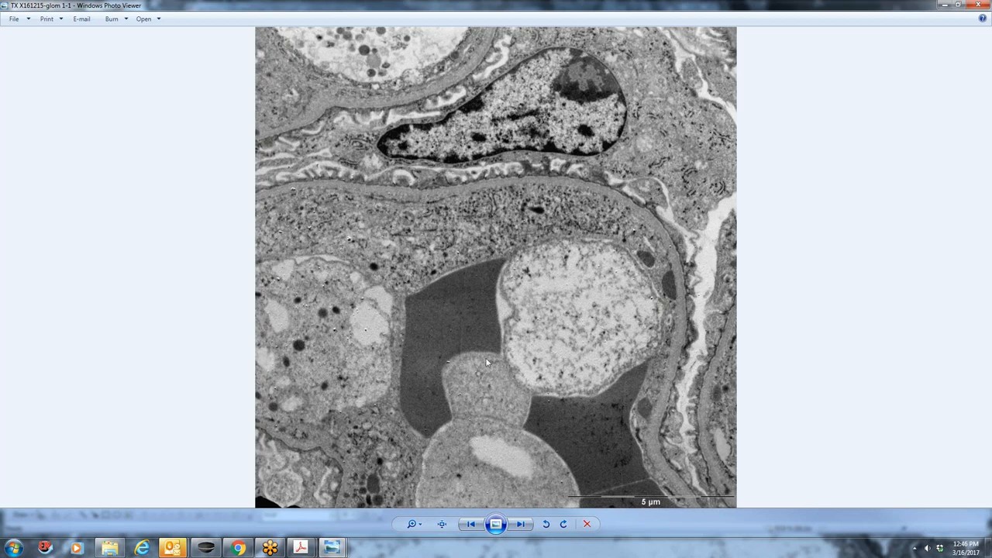
{"action": "mouse_move", "coordinate": [314, 217]}
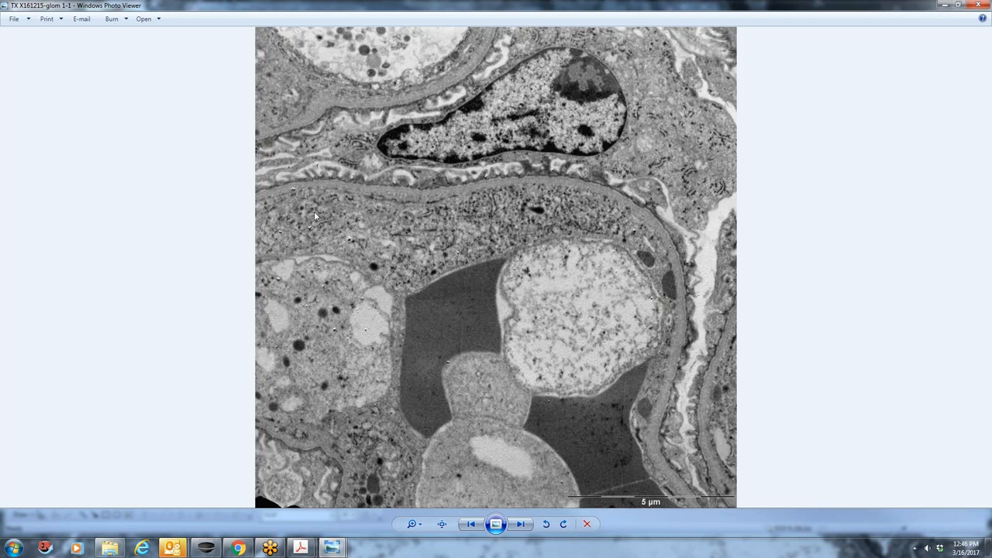
{"action": "mouse_move", "coordinate": [447, 234]}
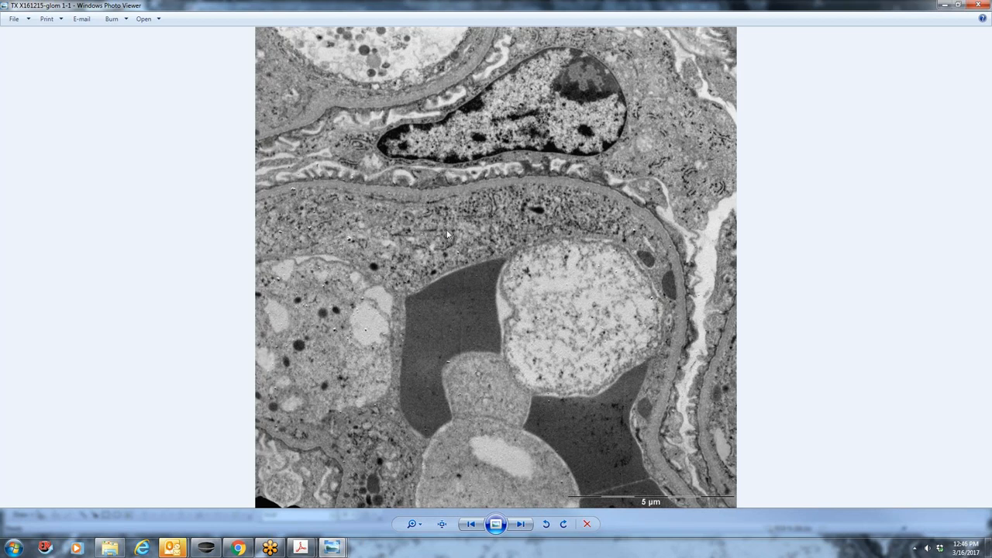
{"action": "mouse_move", "coordinate": [457, 223]}
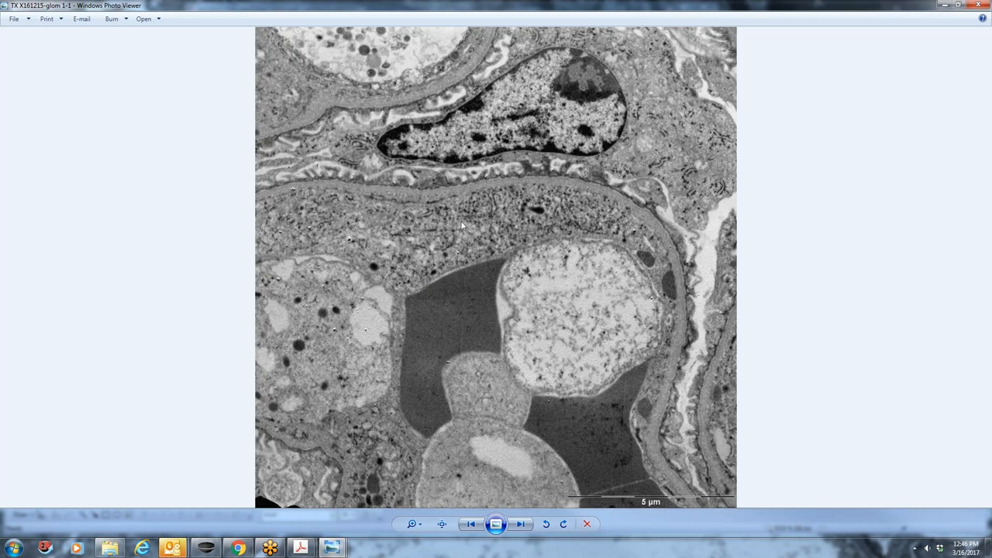
{"action": "mouse_move", "coordinate": [547, 551]}
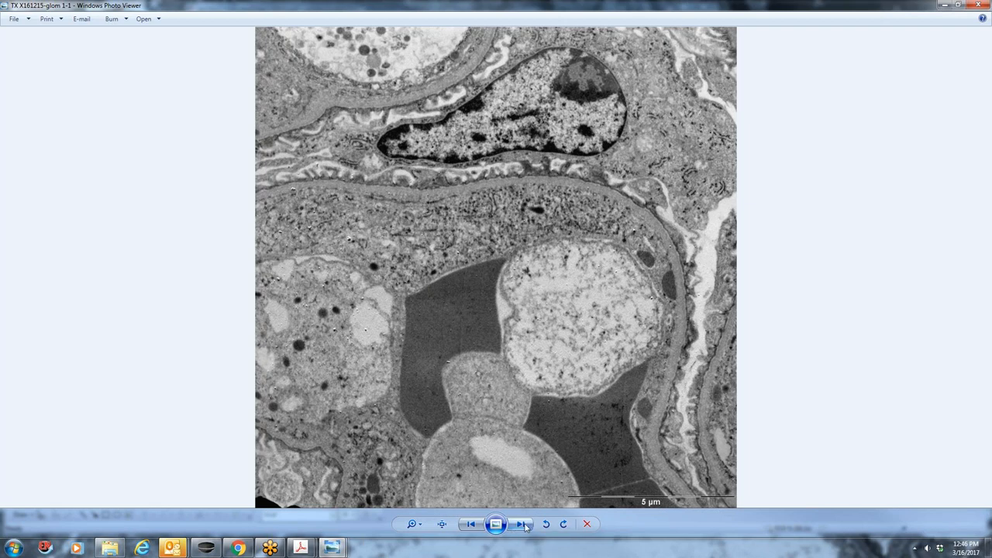
{"action": "left_click", "coordinate": [520, 523]}
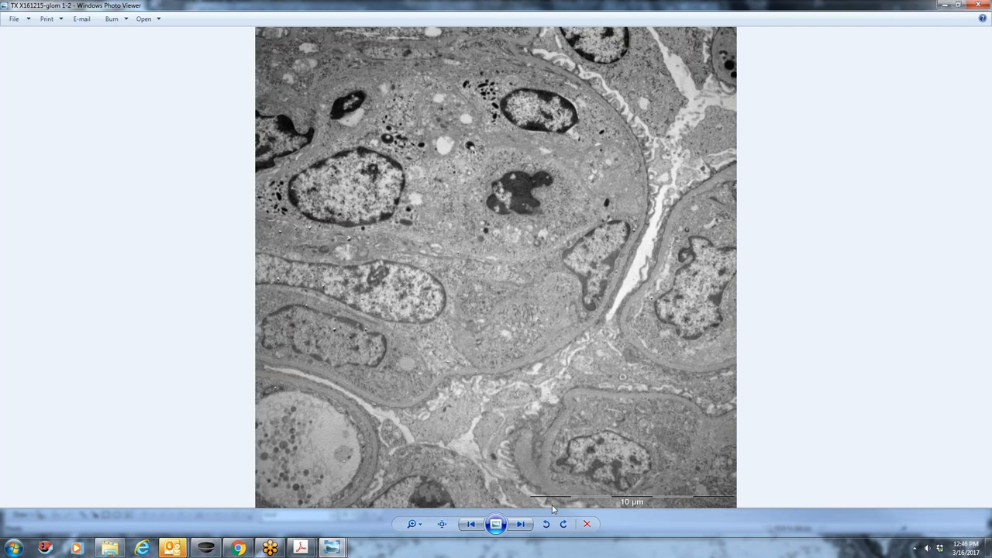
{"action": "mouse_move", "coordinate": [565, 336]}
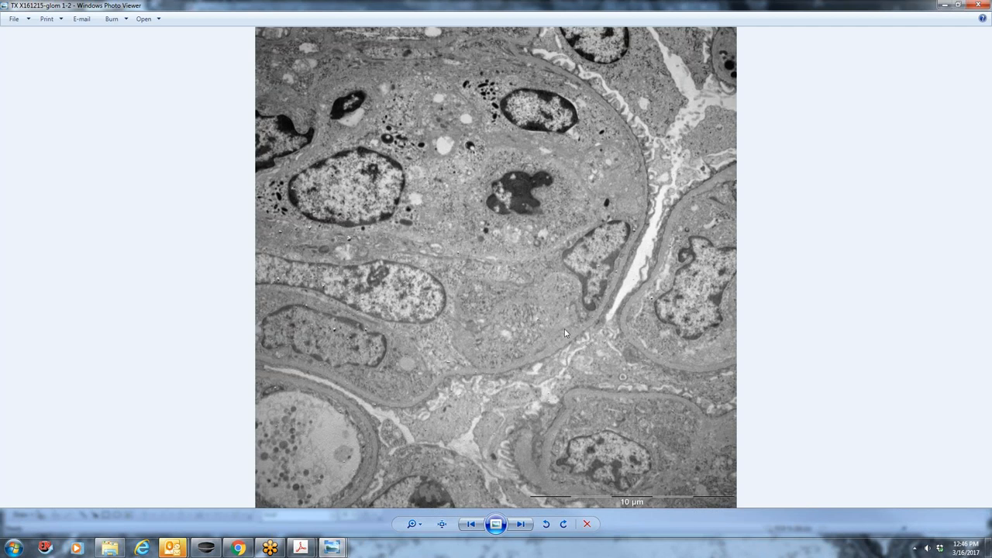
{"action": "mouse_move", "coordinate": [592, 277]}
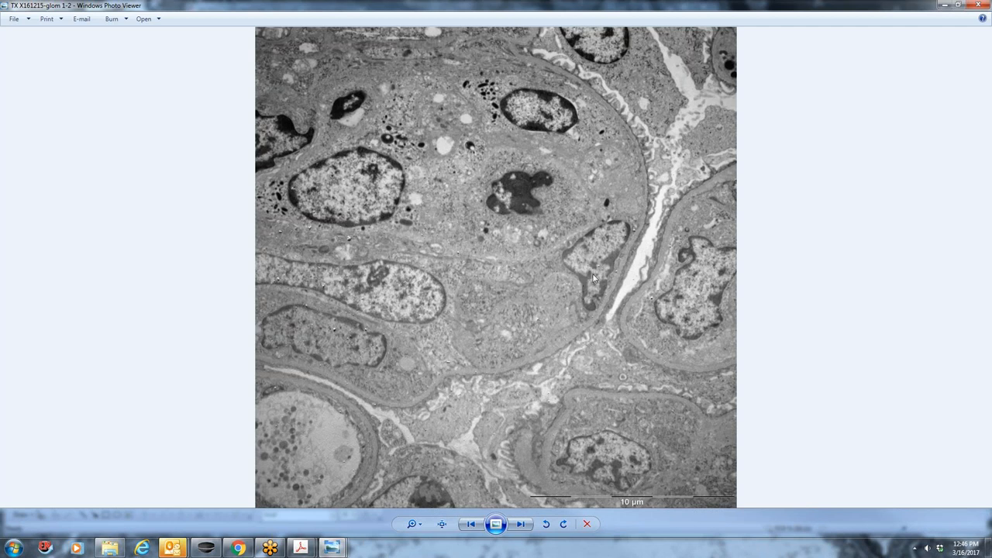
{"action": "mouse_move", "coordinate": [521, 269]}
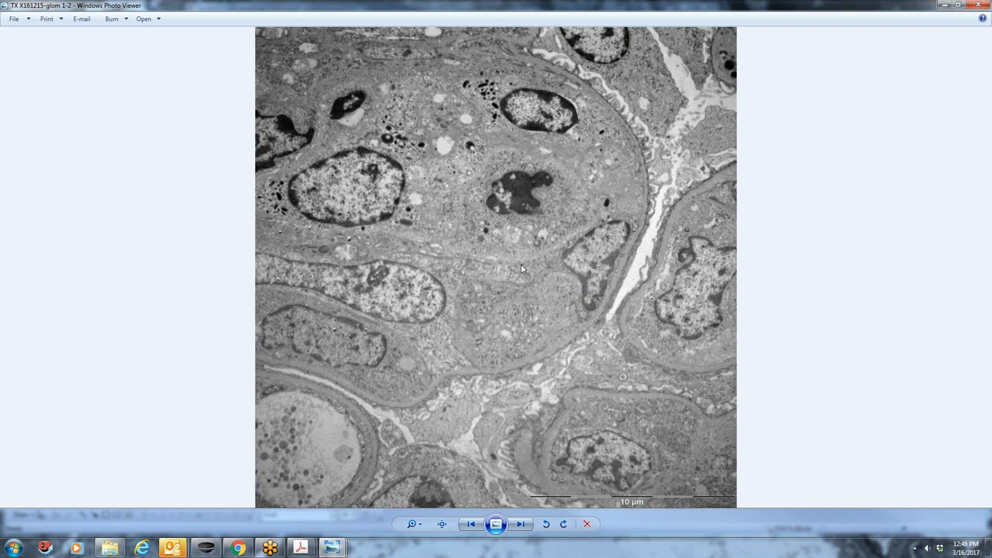
{"action": "mouse_move", "coordinate": [626, 104]}
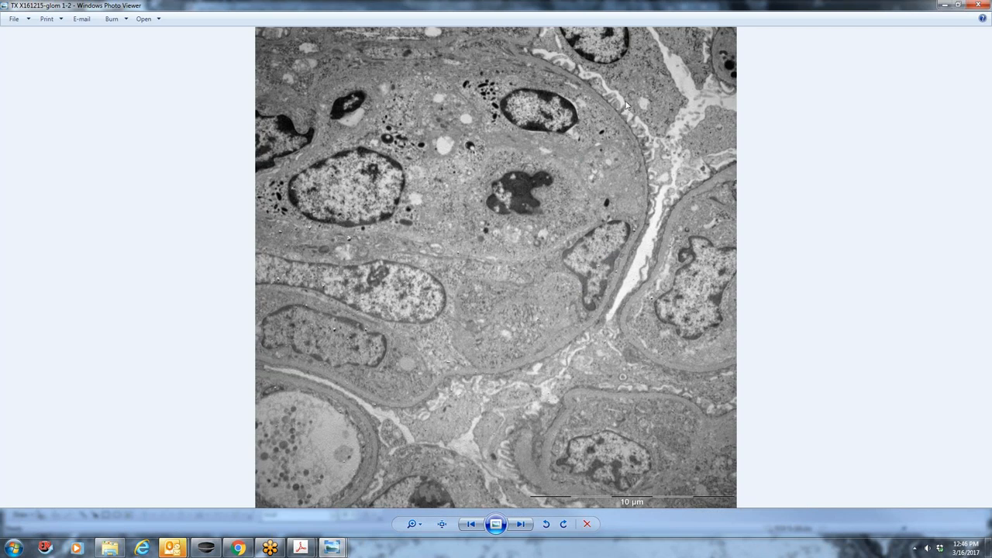
{"action": "mouse_move", "coordinate": [654, 155]}
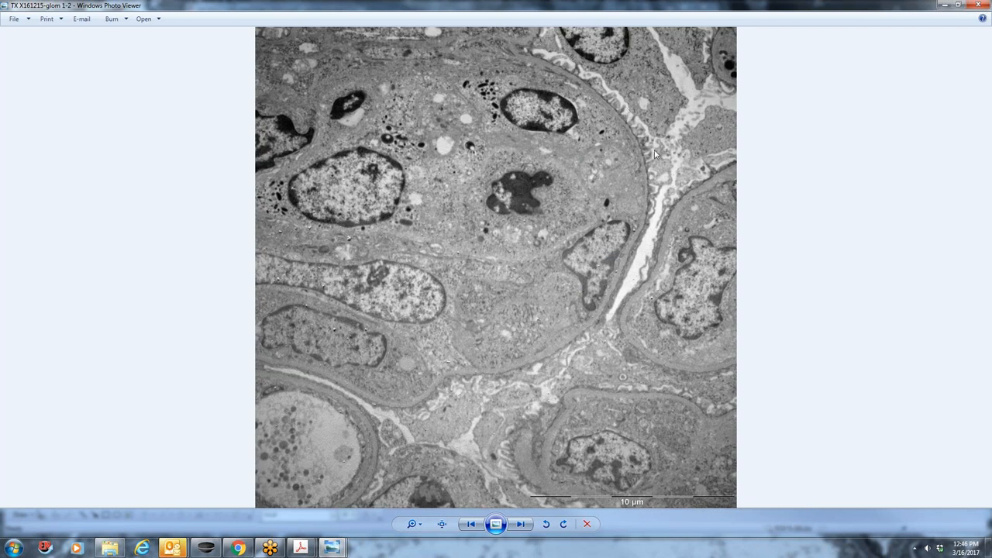
{"action": "mouse_move", "coordinate": [651, 148]}
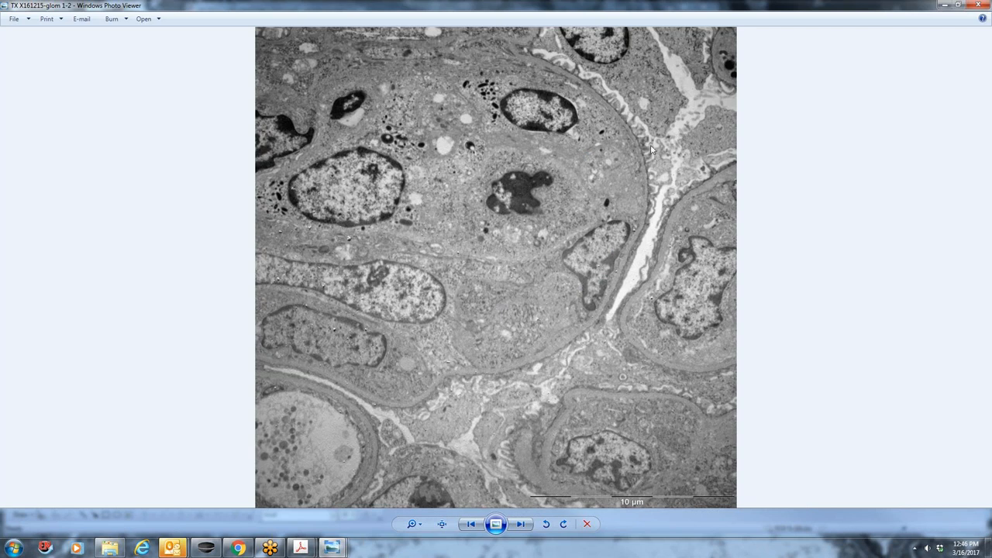
{"action": "mouse_move", "coordinate": [603, 79]}
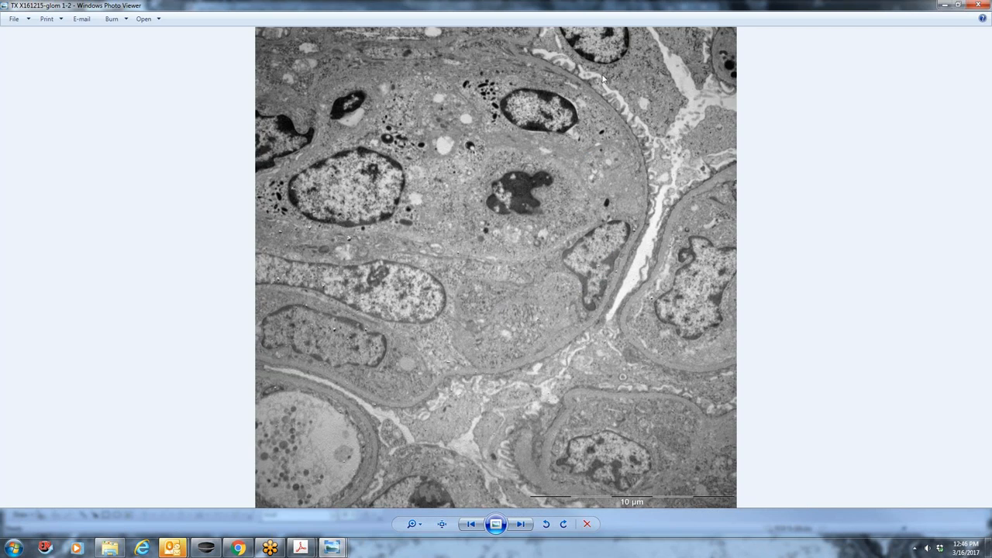
{"action": "mouse_move", "coordinate": [575, 75]}
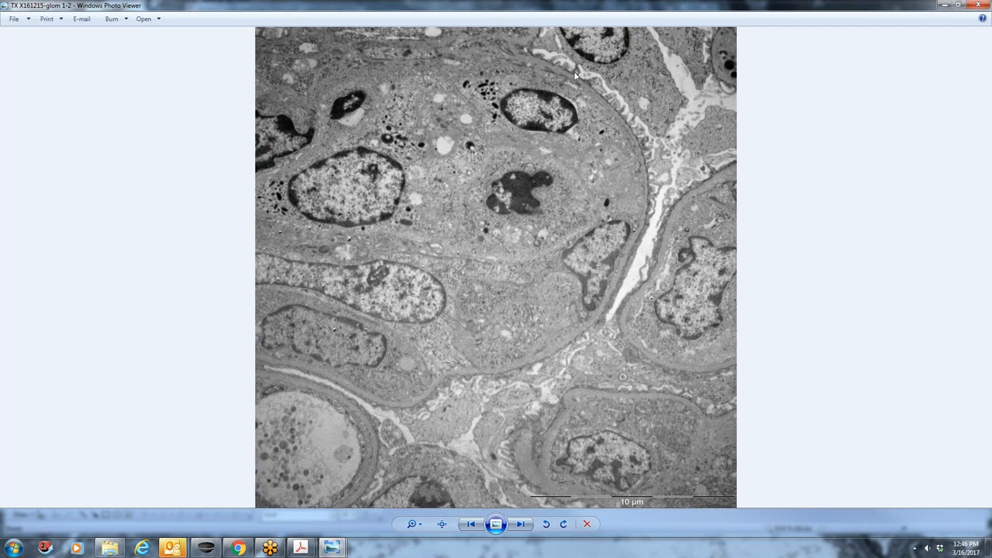
{"action": "mouse_move", "coordinate": [618, 93]}
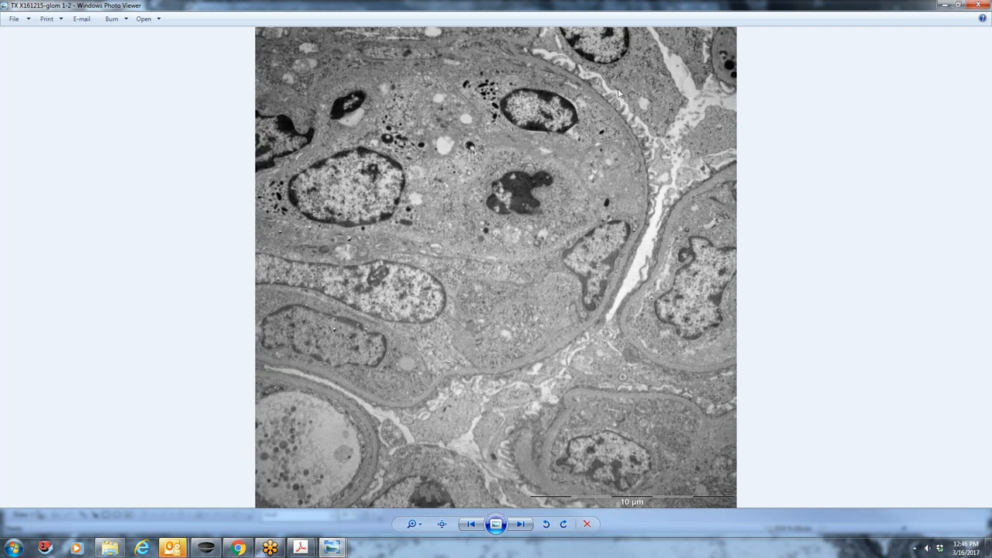
{"action": "mouse_move", "coordinate": [531, 111]}
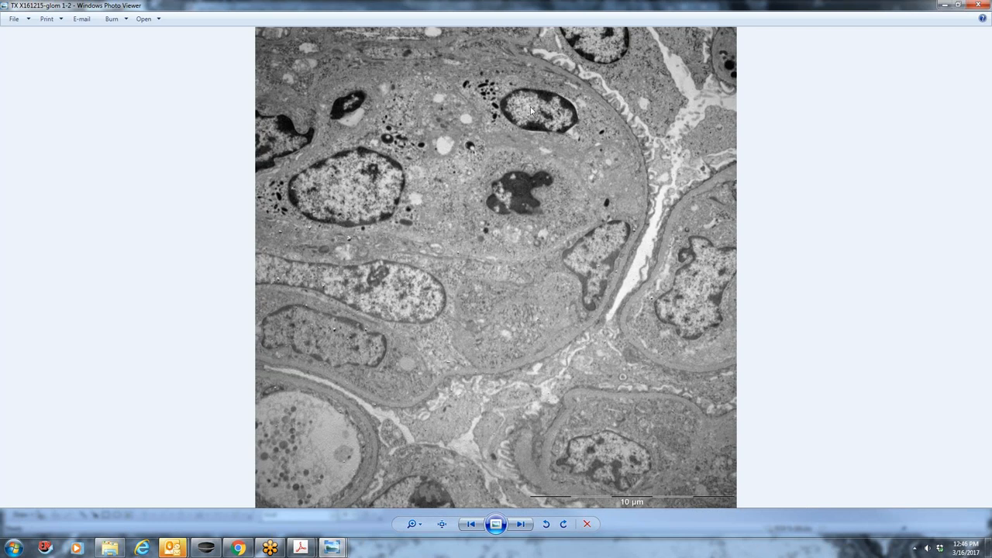
{"action": "mouse_move", "coordinate": [575, 248]}
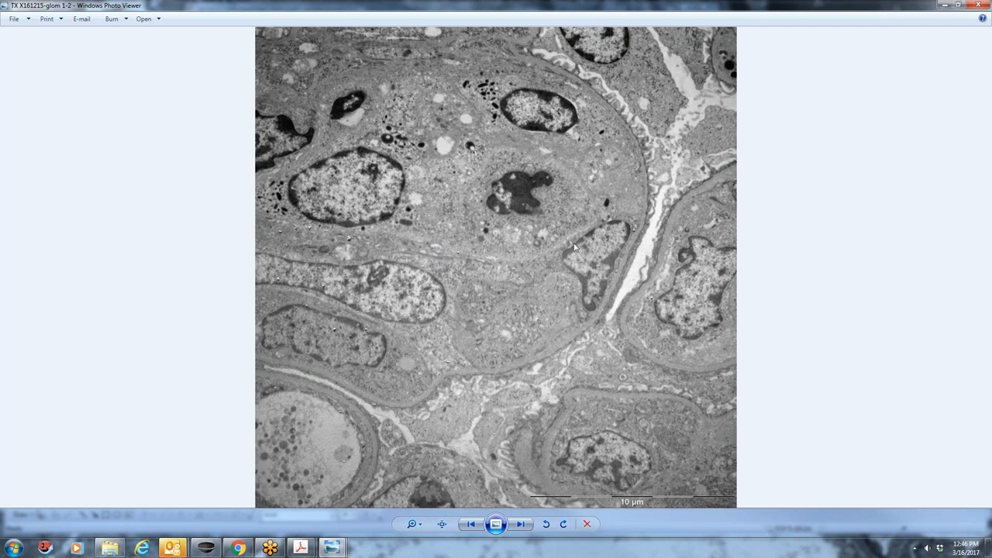
{"action": "mouse_move", "coordinate": [502, 111]}
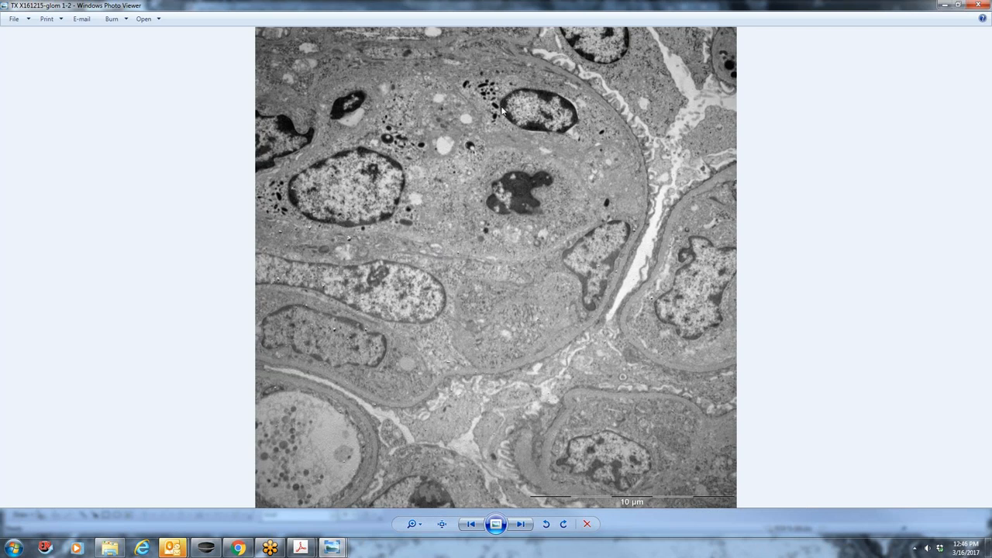
{"action": "mouse_move", "coordinate": [480, 94]}
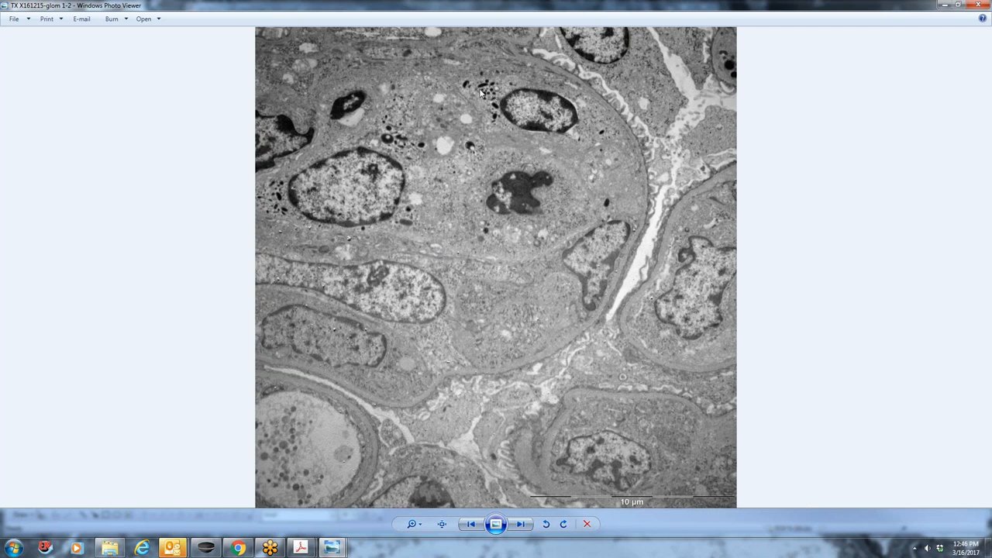
{"action": "mouse_move", "coordinate": [498, 104]}
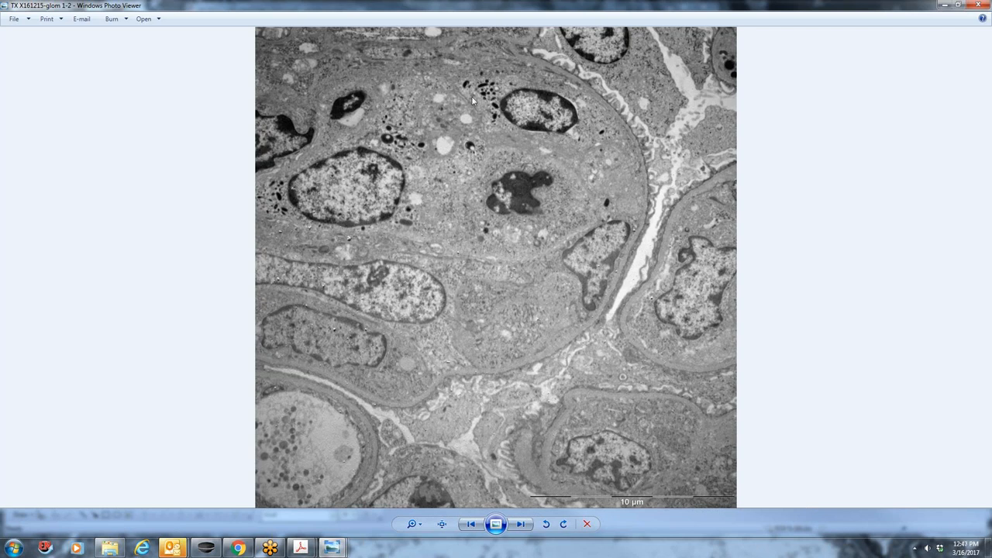
{"action": "mouse_move", "coordinate": [527, 106]}
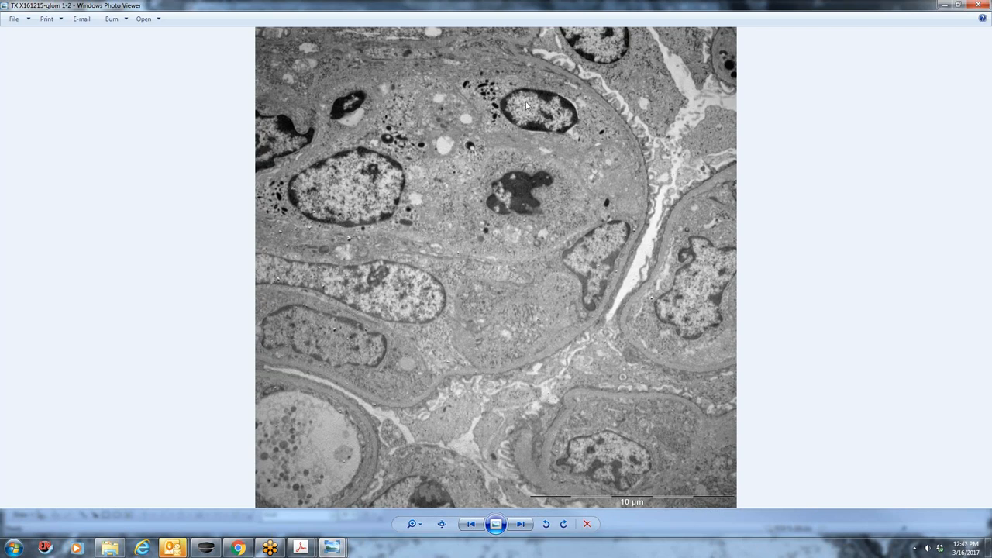
{"action": "mouse_move", "coordinate": [550, 122]}
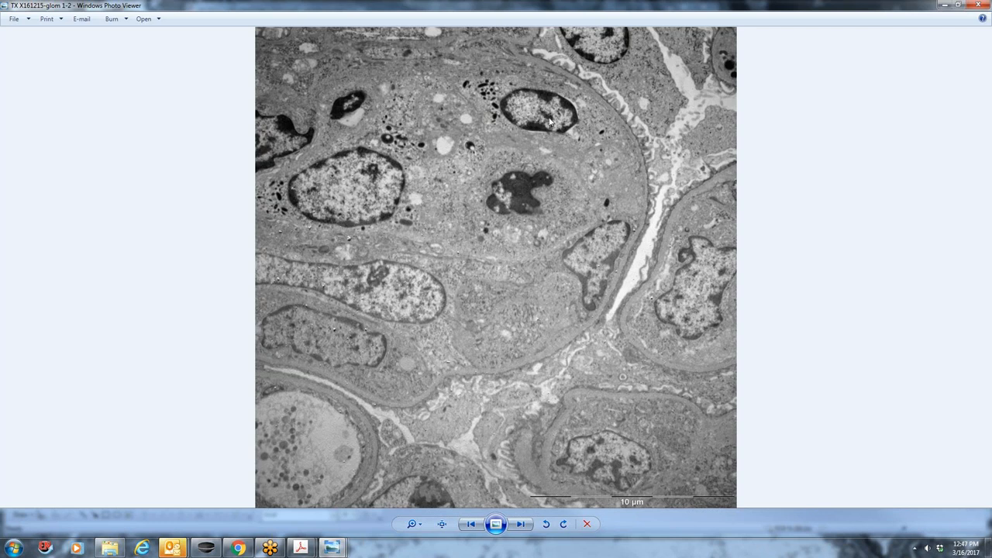
{"action": "mouse_move", "coordinate": [496, 210]}
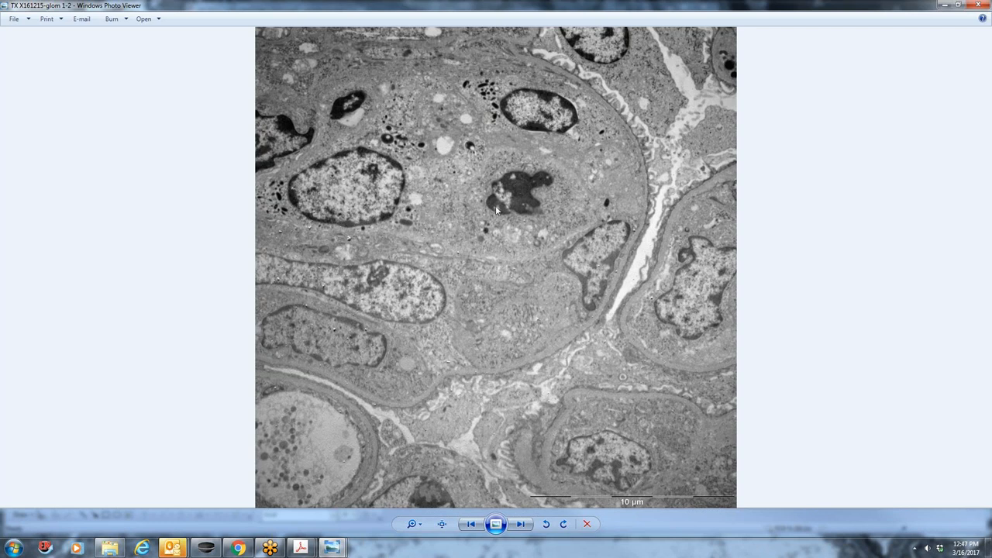
{"action": "mouse_move", "coordinate": [416, 159]}
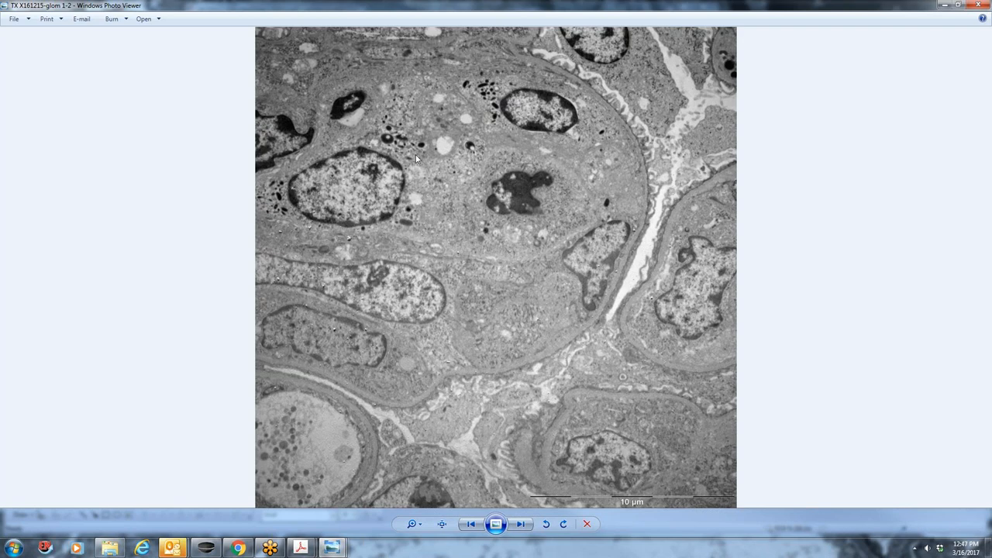
Page through glom 1-4, 1-5 and 1-6 to reach glom 1-7
{"action": "left_click", "coordinate": [519, 524]}
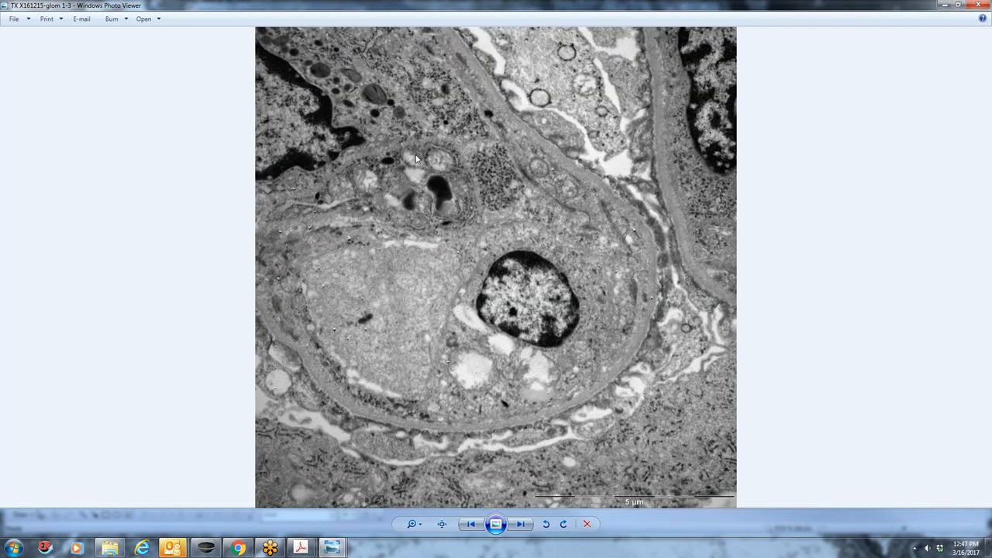
{"action": "mouse_move", "coordinate": [529, 310]}
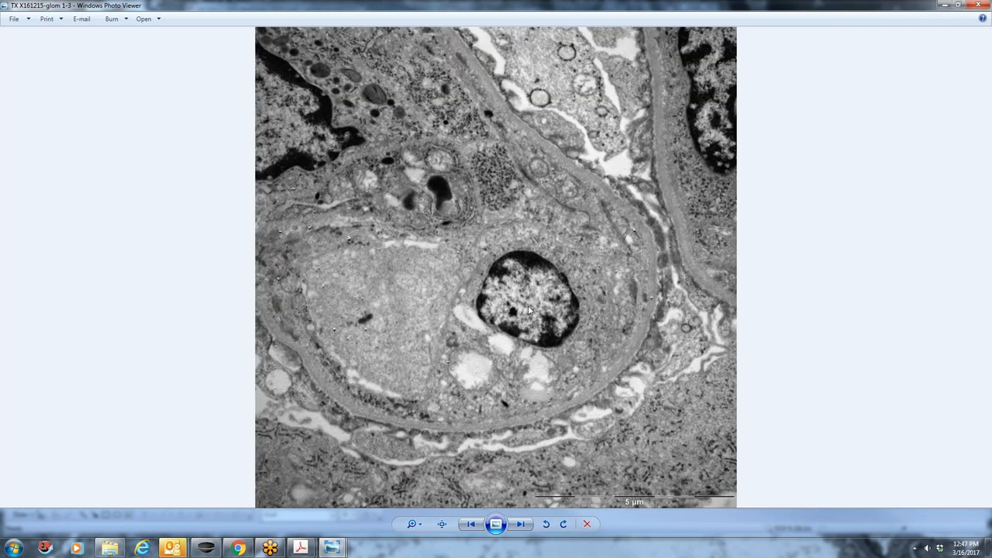
{"action": "mouse_move", "coordinate": [409, 250]}
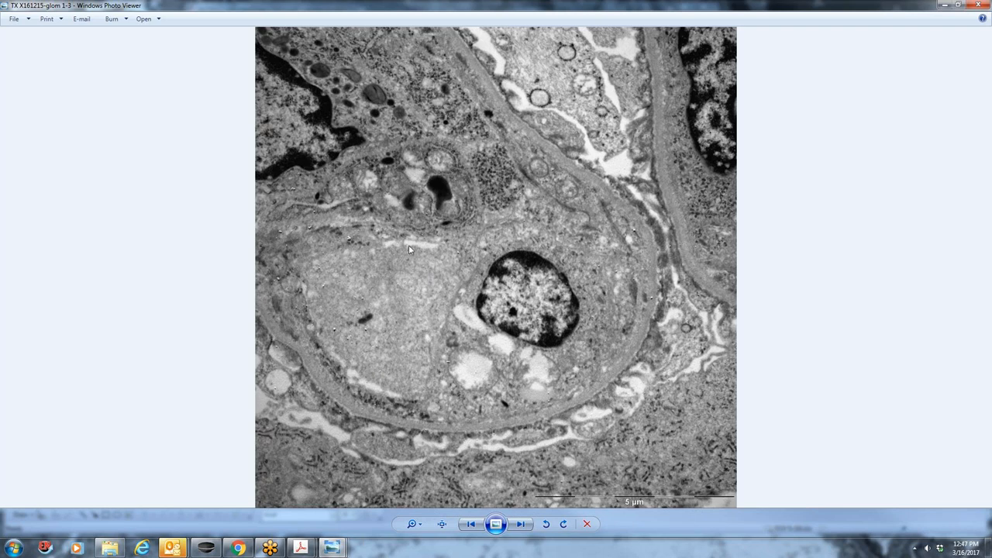
{"action": "mouse_move", "coordinate": [490, 254]}
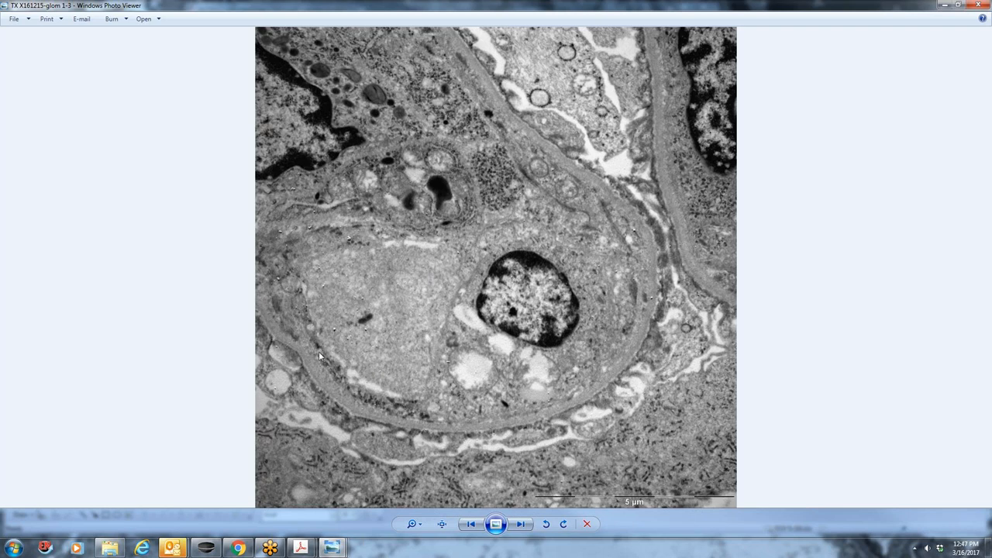
{"action": "mouse_move", "coordinate": [378, 405]}
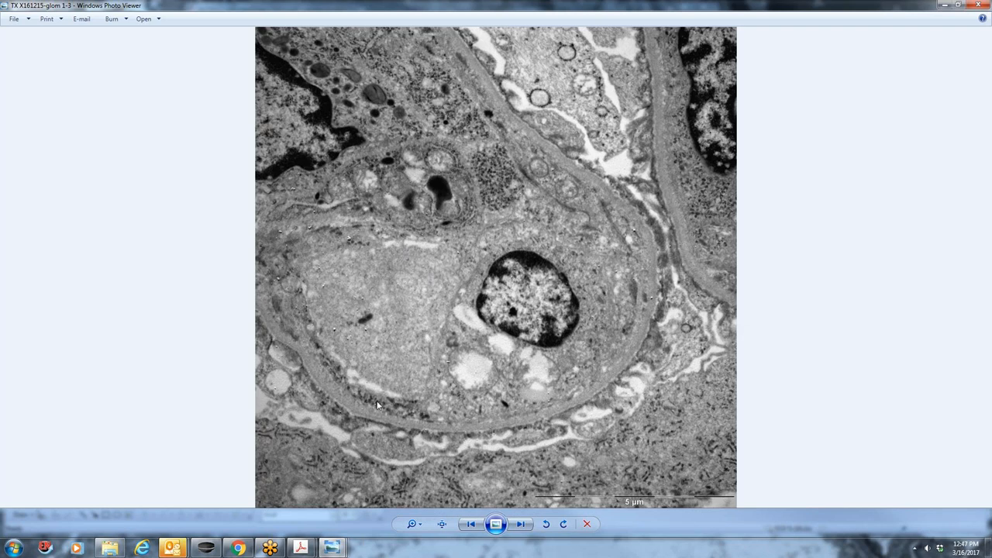
{"action": "mouse_move", "coordinate": [334, 356]}
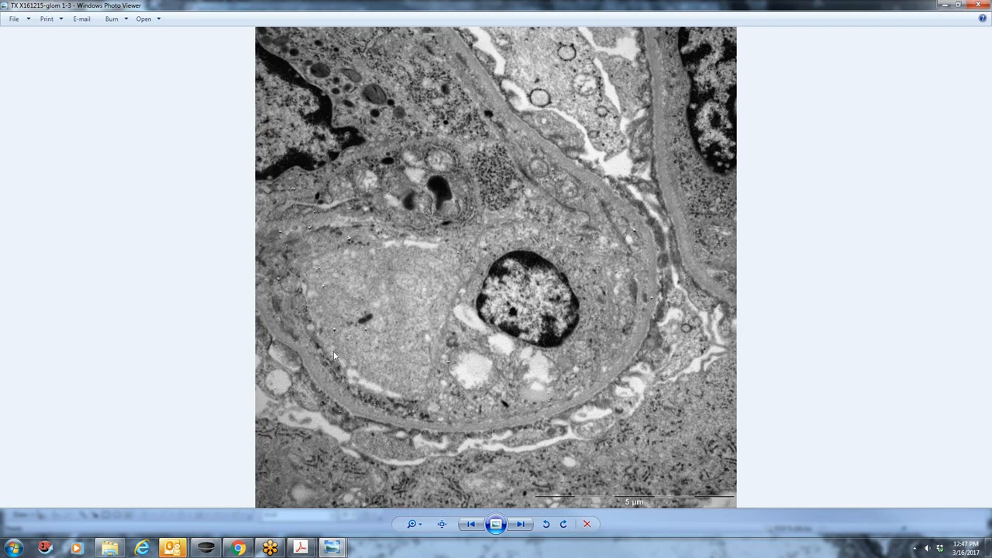
{"action": "mouse_move", "coordinate": [325, 357]}
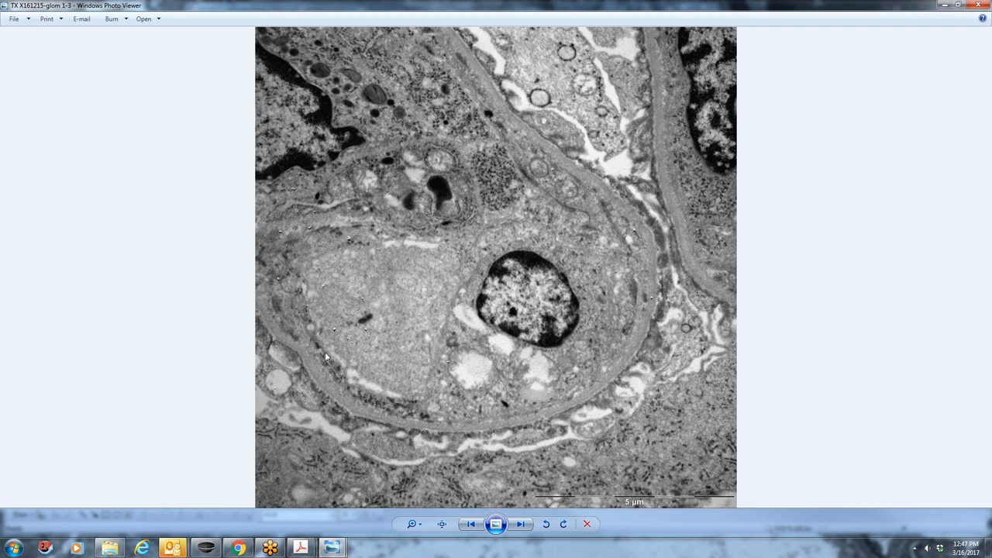
{"action": "mouse_move", "coordinate": [384, 406]}
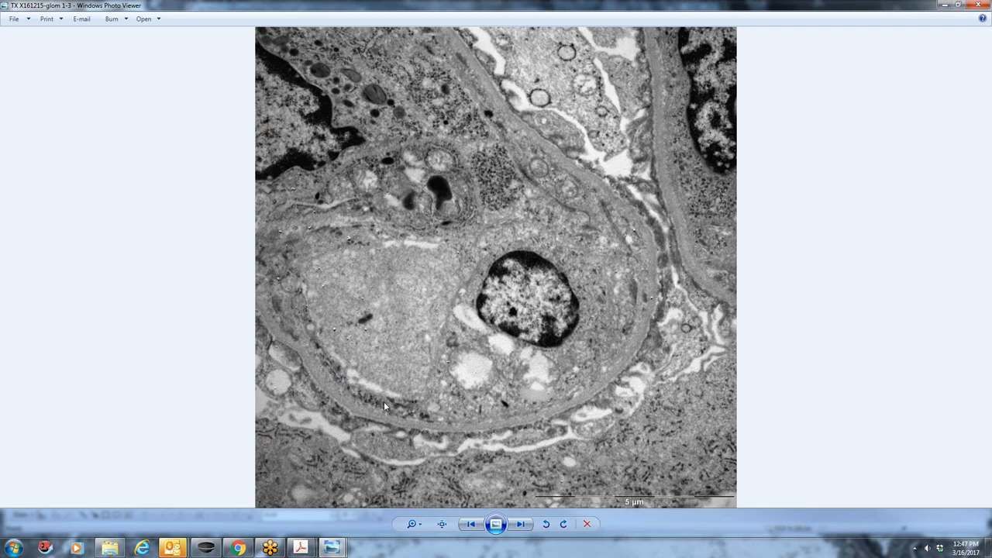
{"action": "mouse_move", "coordinate": [311, 345]}
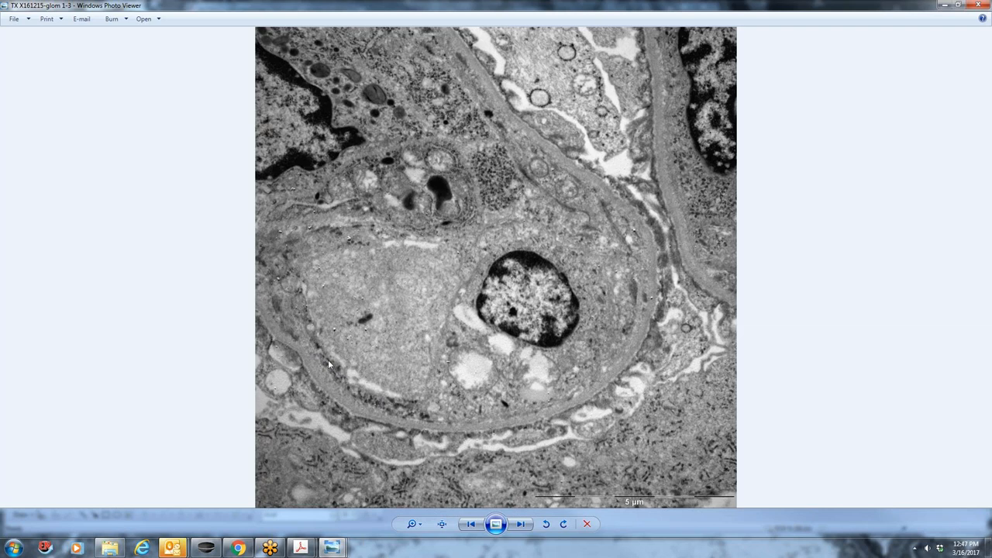
{"action": "mouse_move", "coordinate": [335, 380]}
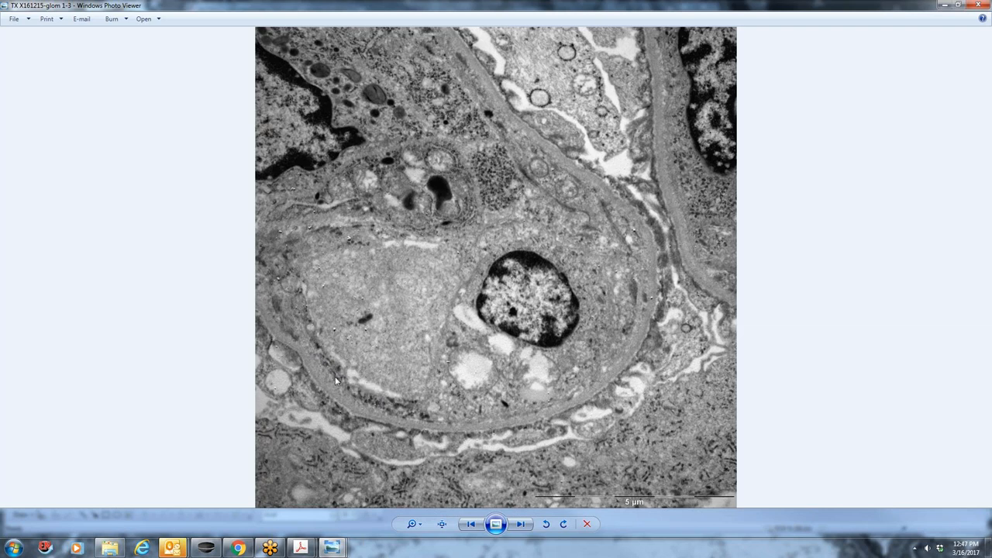
{"action": "mouse_move", "coordinate": [357, 403]}
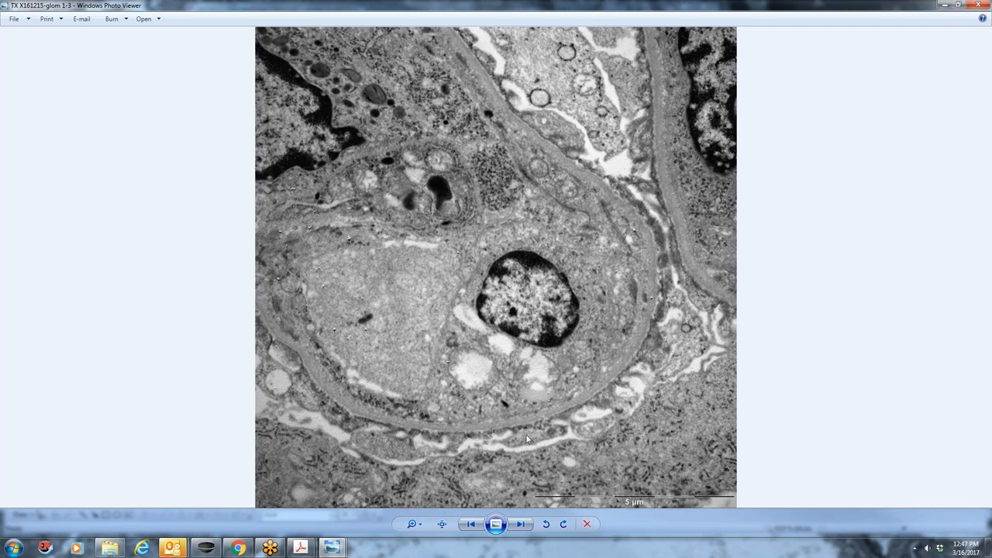
{"action": "left_click", "coordinate": [520, 524]}
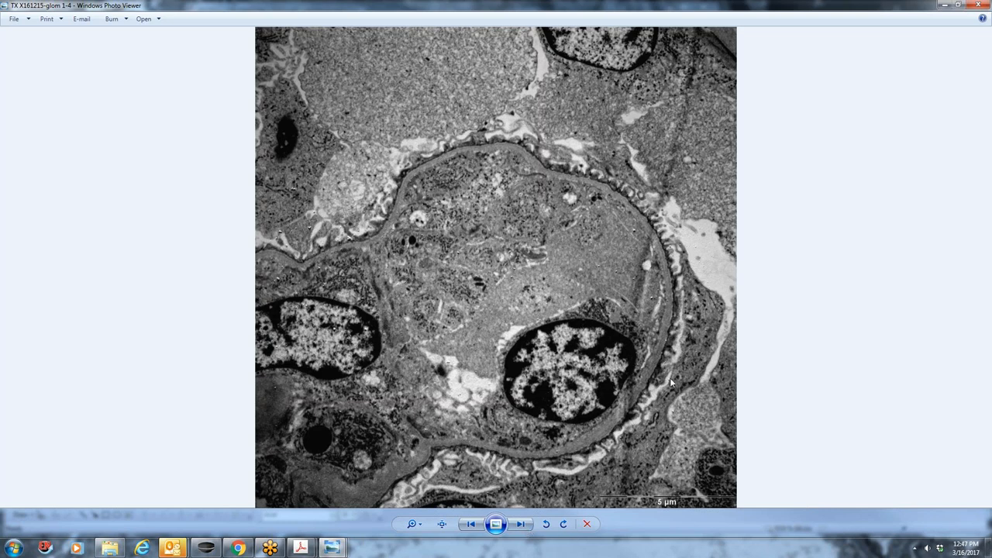
{"action": "mouse_move", "coordinate": [571, 186]}
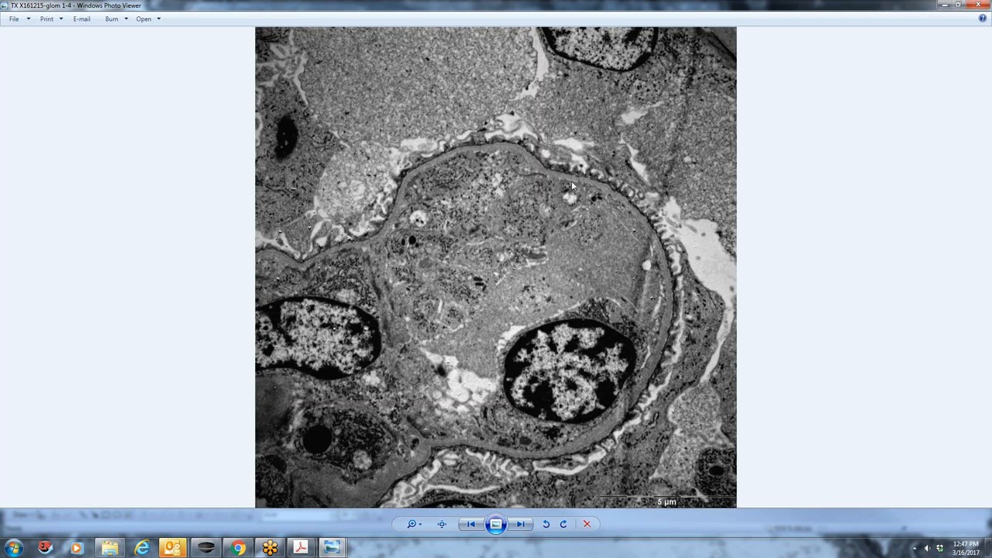
{"action": "mouse_move", "coordinate": [523, 333]}
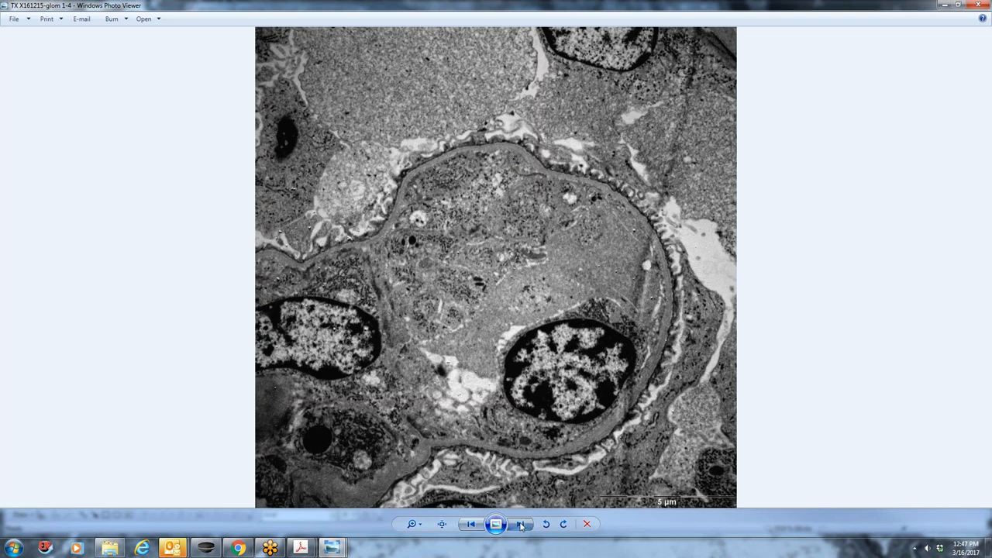
{"action": "left_click", "coordinate": [521, 524]}
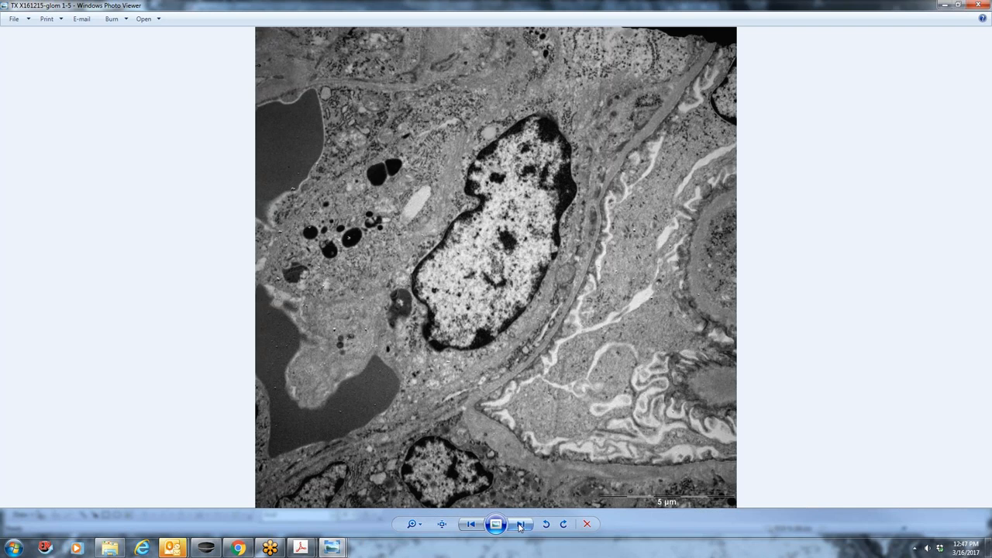
{"action": "left_click", "coordinate": [520, 524]}
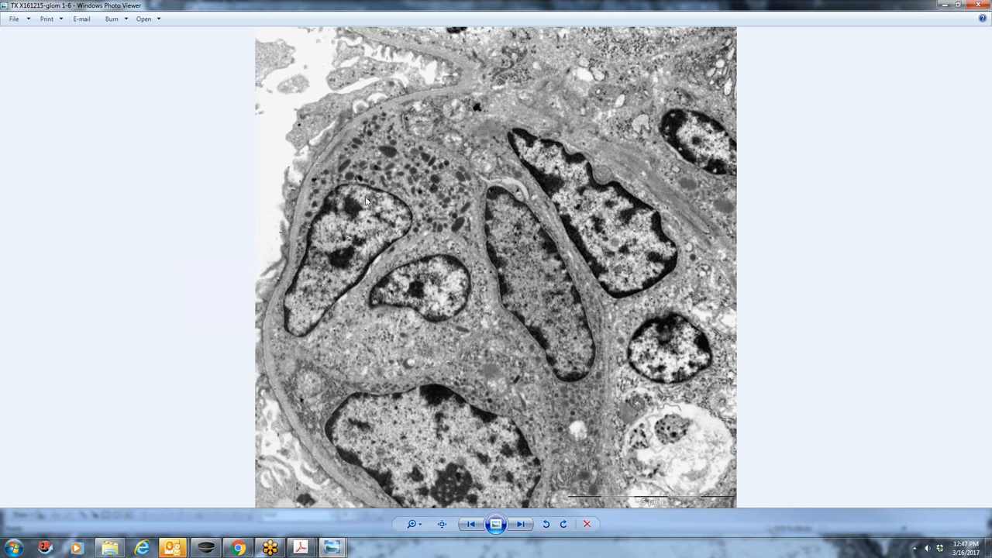
{"action": "mouse_move", "coordinate": [360, 281]}
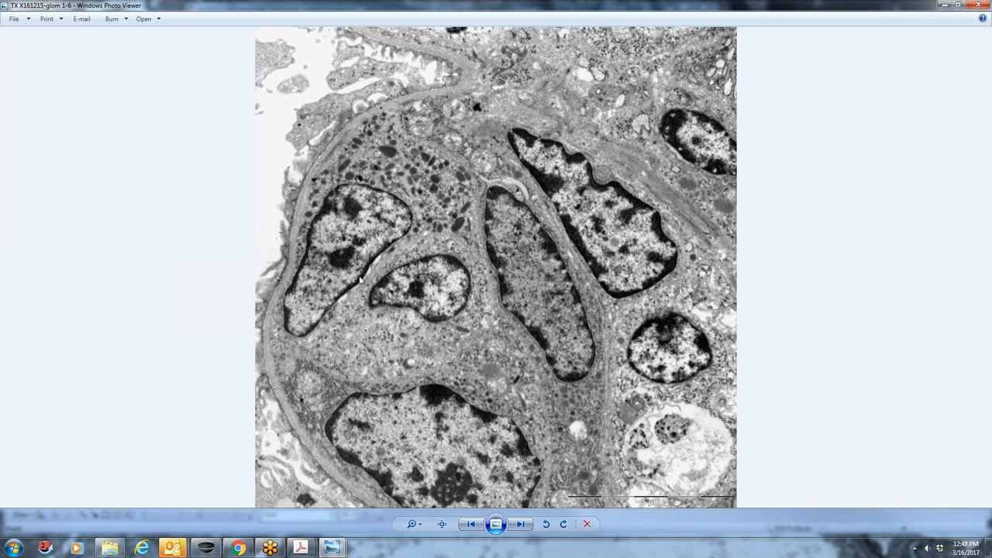
{"action": "mouse_move", "coordinate": [717, 340]}
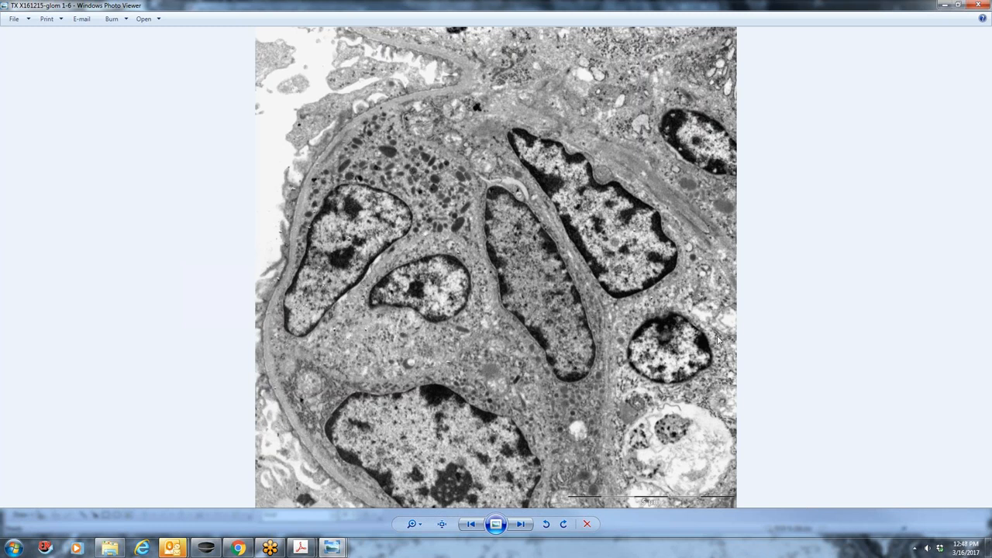
{"action": "left_click", "coordinate": [520, 524]}
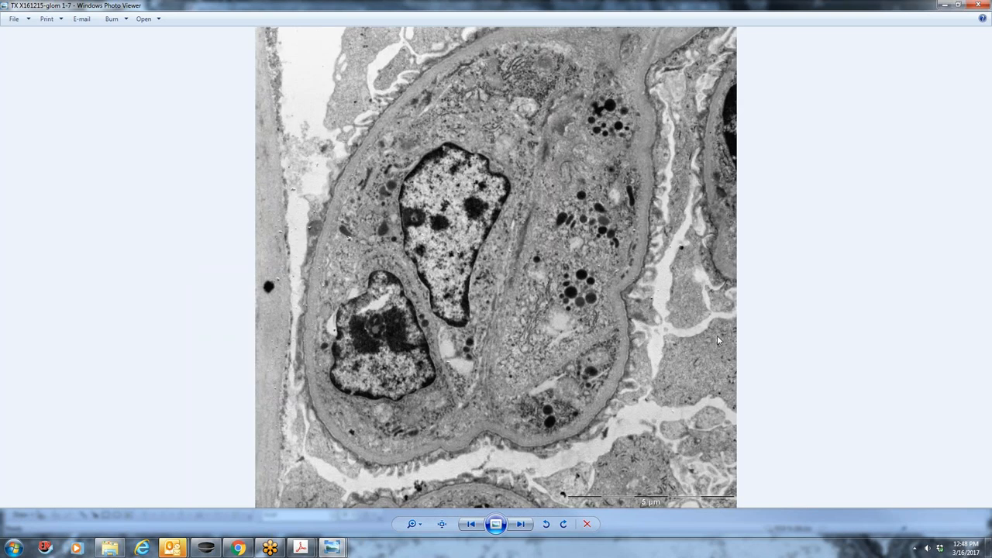
Advance to glom 1-8 showing a convoluted capillary loop
{"action": "left_click", "coordinate": [520, 523]}
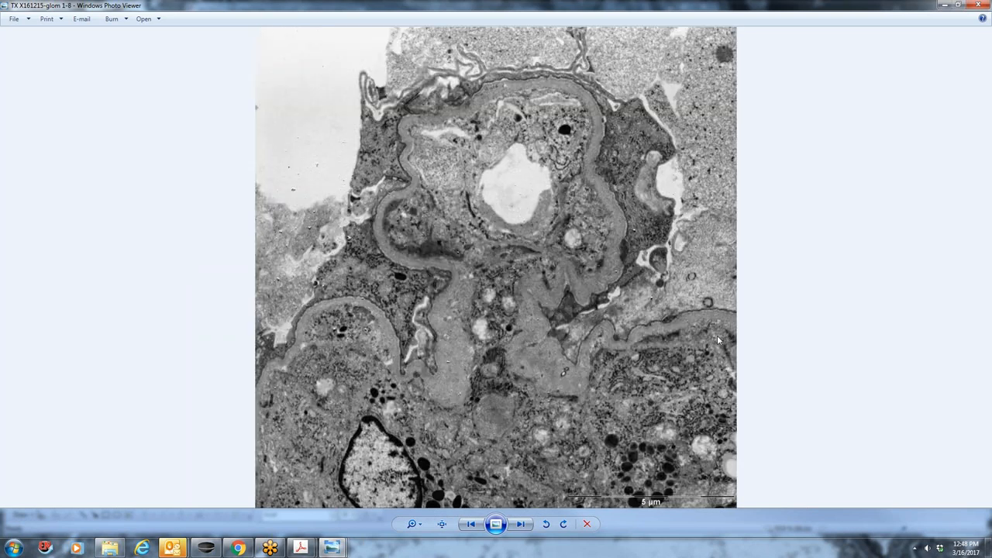
{"action": "mouse_move", "coordinate": [469, 230]}
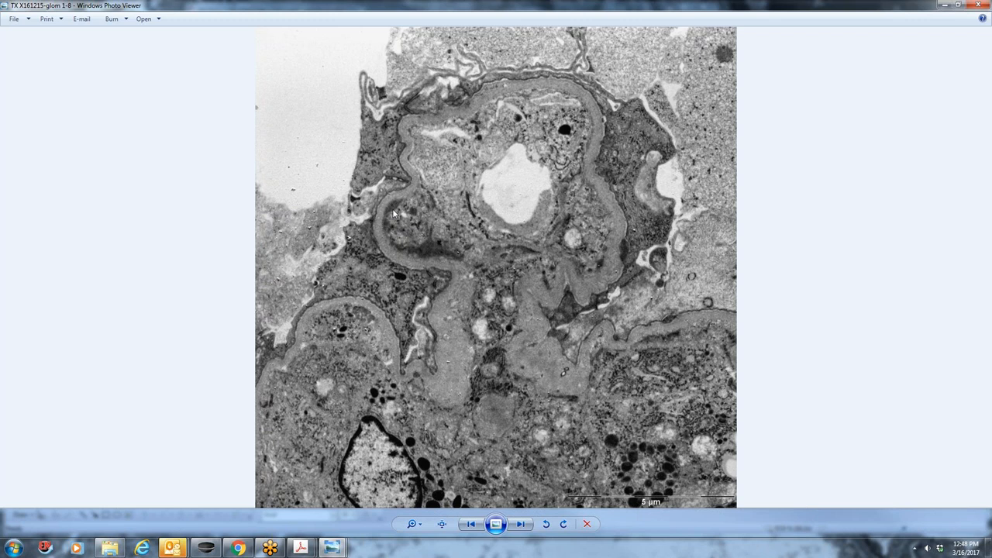
{"action": "mouse_move", "coordinate": [439, 251]}
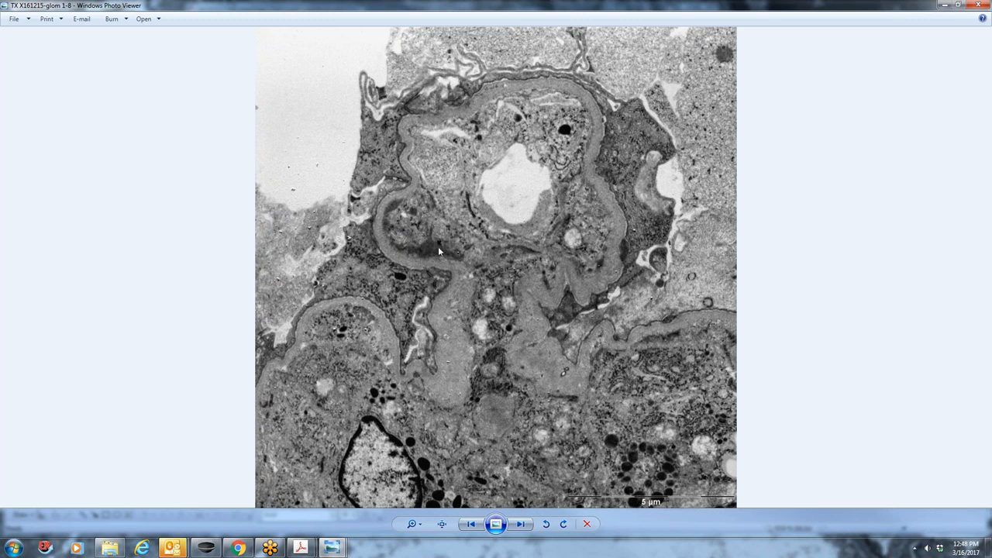
{"action": "mouse_move", "coordinate": [412, 247]}
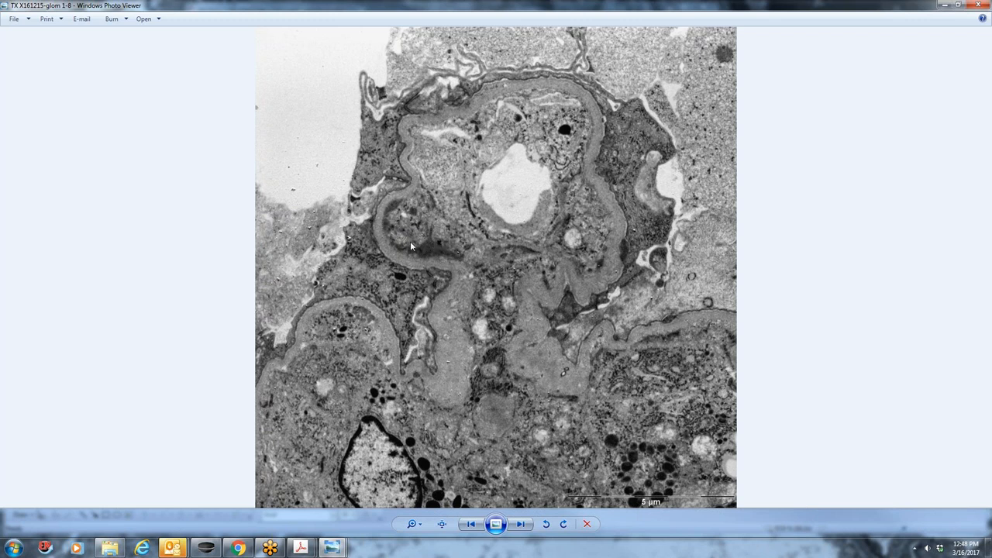
{"action": "mouse_move", "coordinate": [413, 242]}
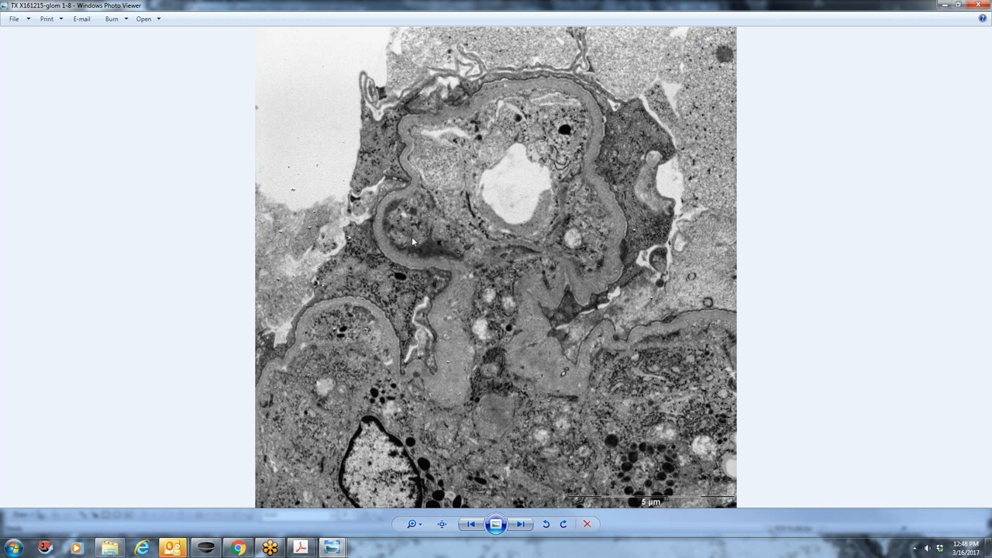
{"action": "mouse_move", "coordinate": [387, 209]}
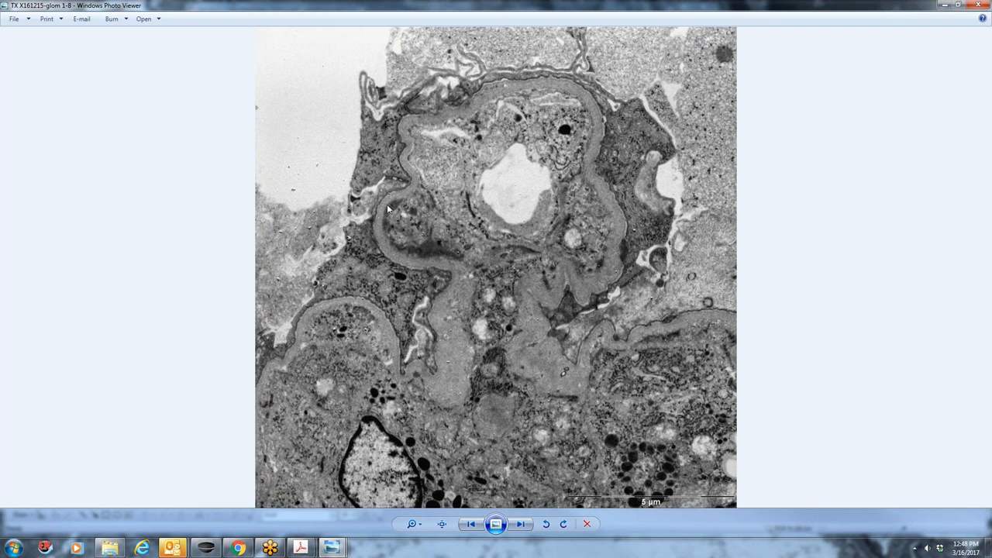
{"action": "mouse_move", "coordinate": [392, 236]}
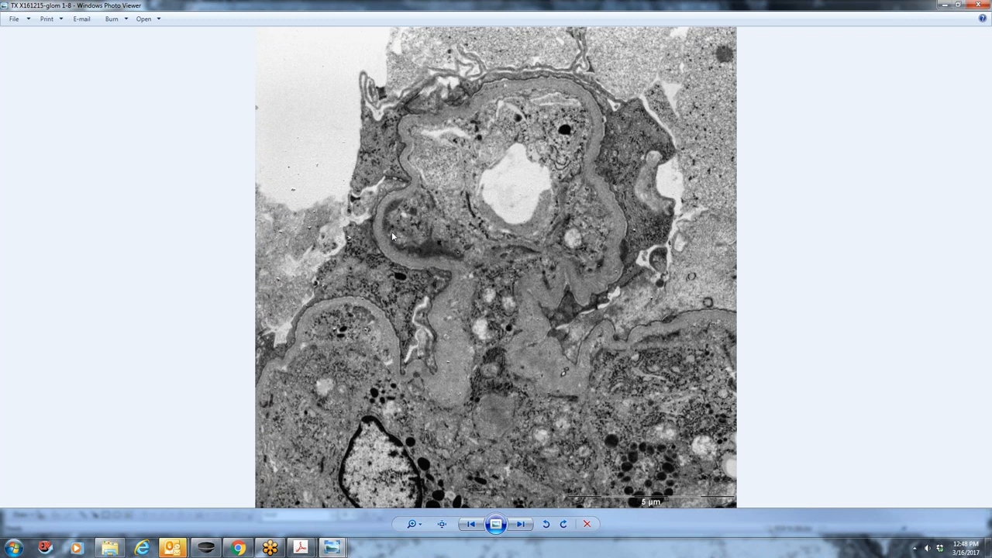
{"action": "mouse_move", "coordinate": [389, 222]}
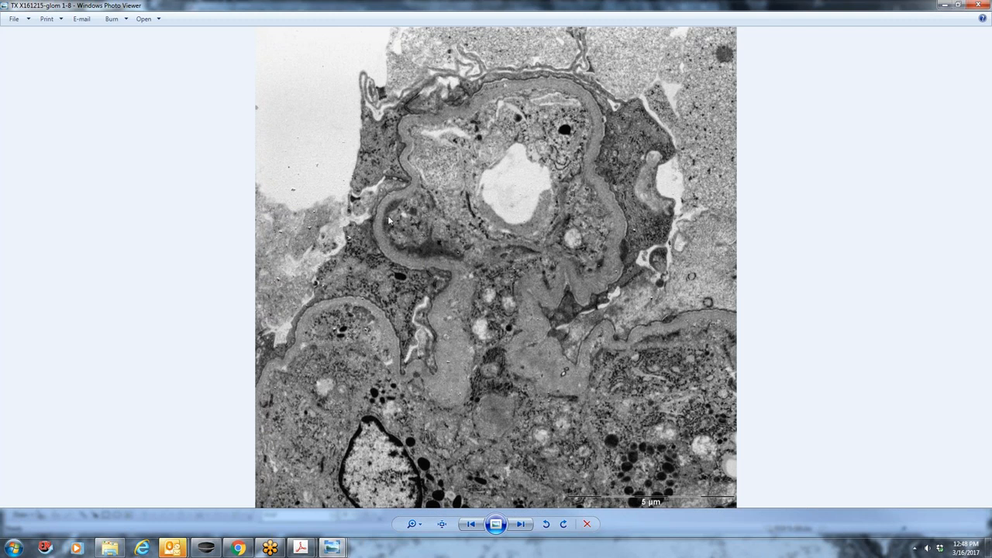
{"action": "mouse_move", "coordinate": [537, 288]}
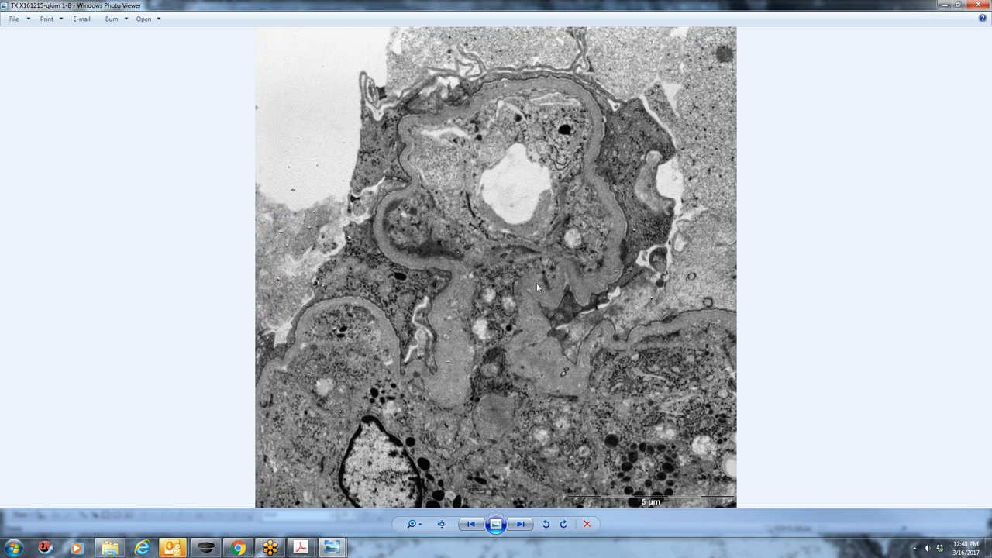
{"action": "mouse_move", "coordinate": [626, 255]}
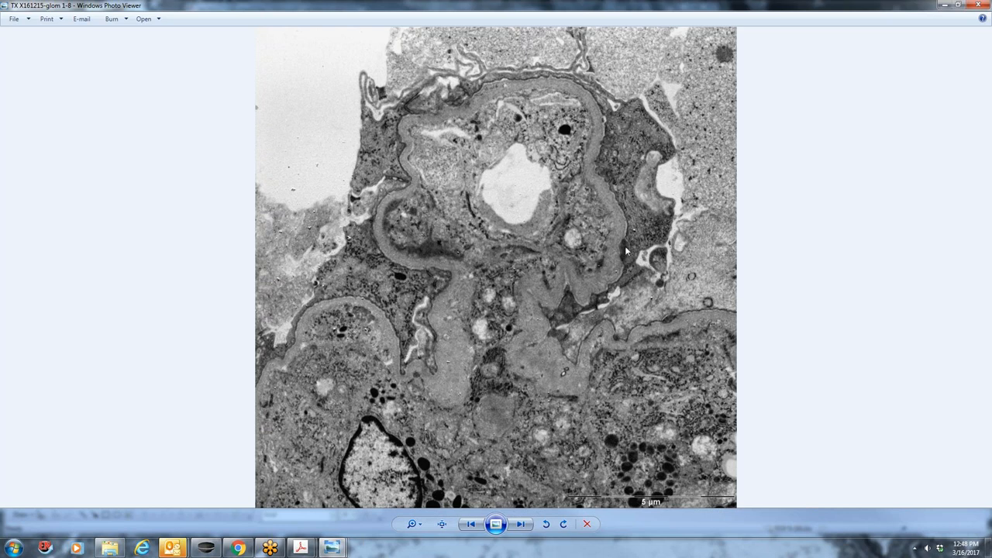
Step through glom 1-9, 2-10 and 2-11, wrapping around to glom 1-1
{"action": "left_click", "coordinate": [520, 524]}
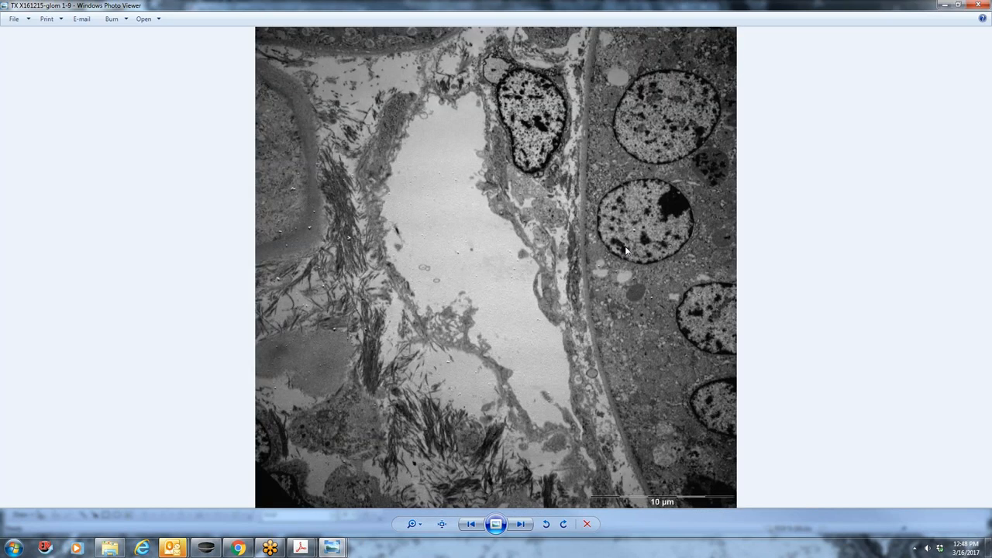
{"action": "left_click", "coordinate": [520, 523]}
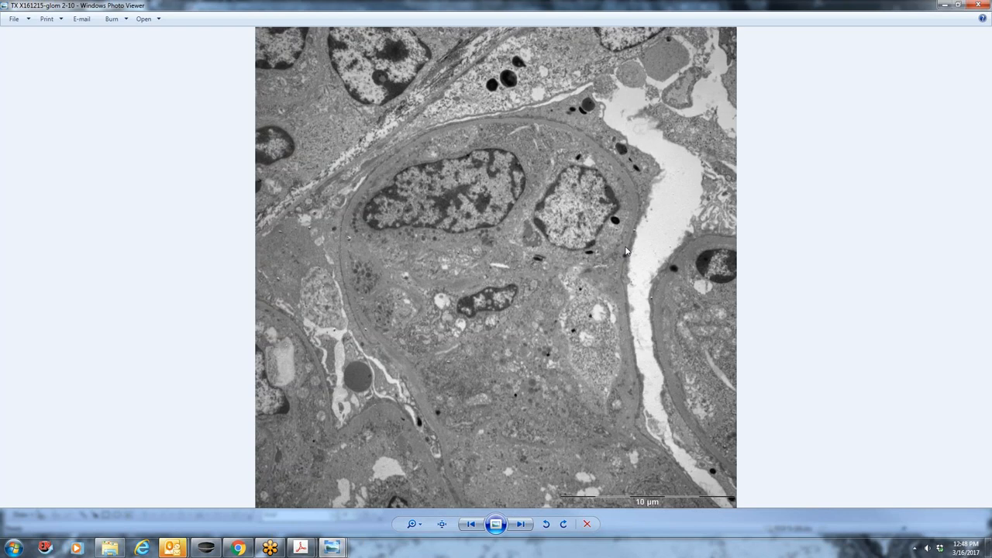
{"action": "left_click", "coordinate": [520, 524]}
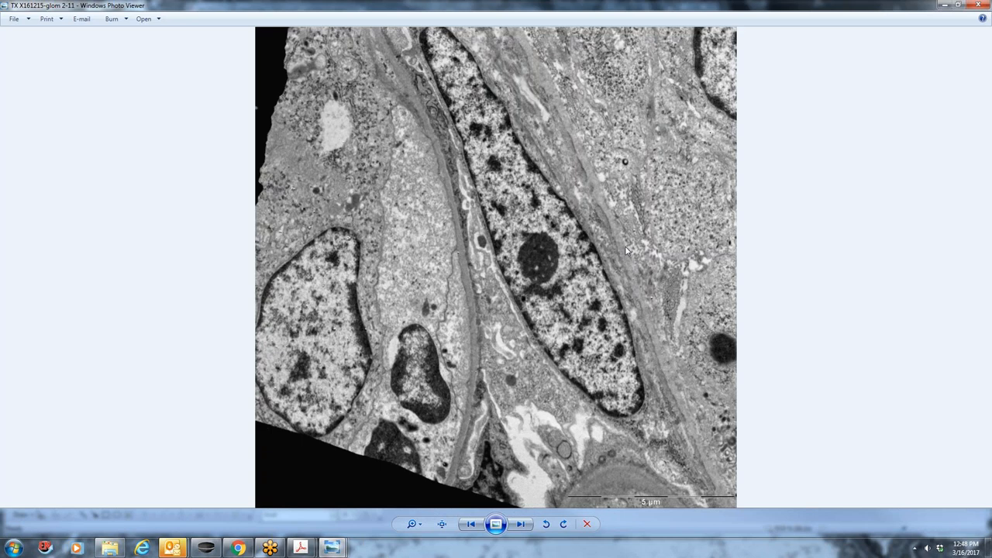
{"action": "left_click", "coordinate": [470, 523]}
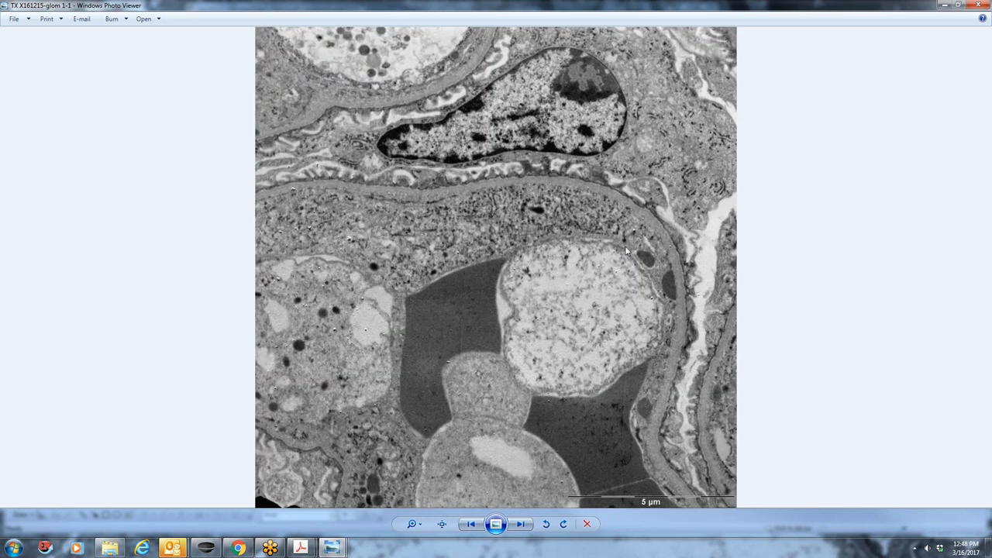
{"action": "mouse_move", "coordinate": [733, 154]}
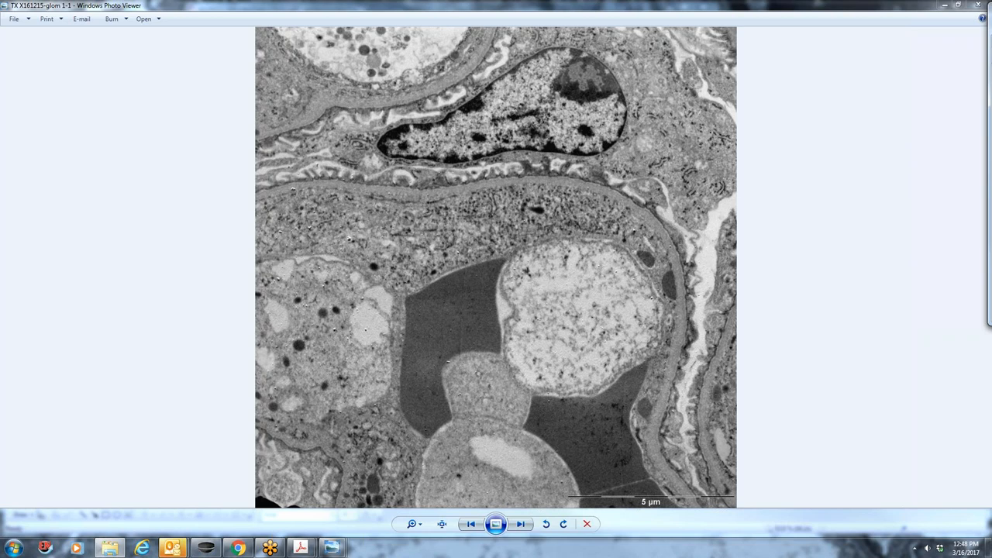
Open Slide1, the IgG slide with faint green glomerular staining
{"action": "left_click", "coordinate": [521, 523]}
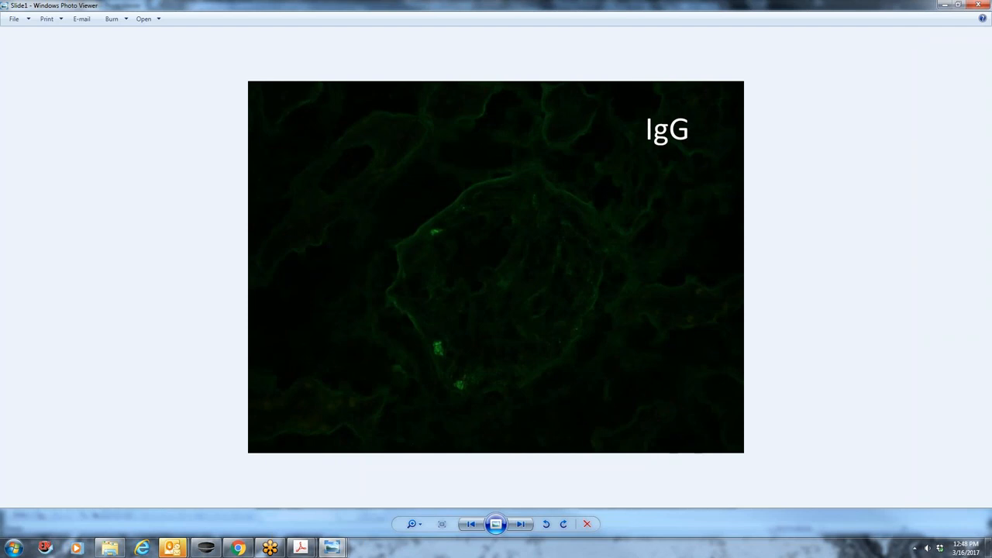
{"action": "mouse_move", "coordinate": [620, 218]}
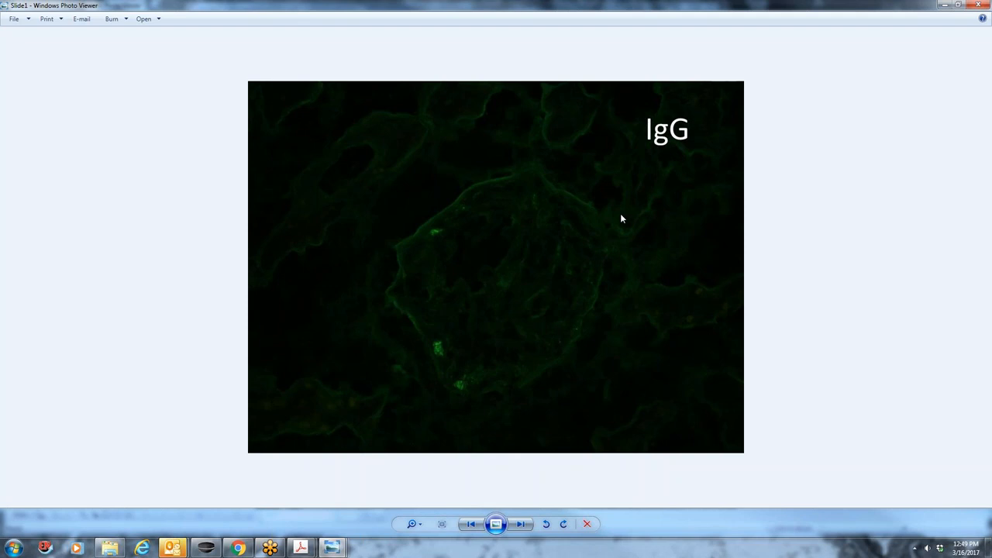
{"action": "mouse_move", "coordinate": [388, 238]}
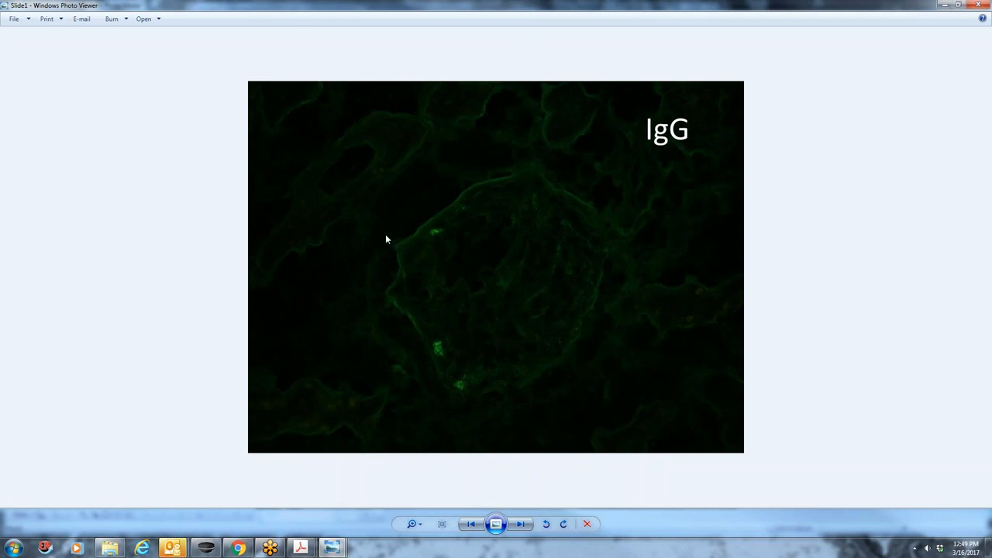
{"action": "mouse_move", "coordinate": [459, 389]}
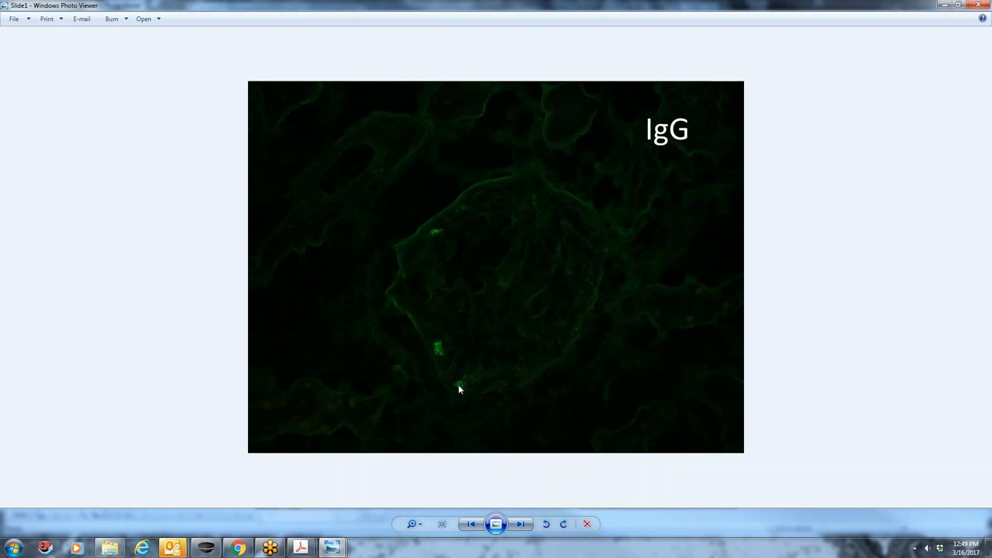
{"action": "mouse_move", "coordinate": [461, 397]}
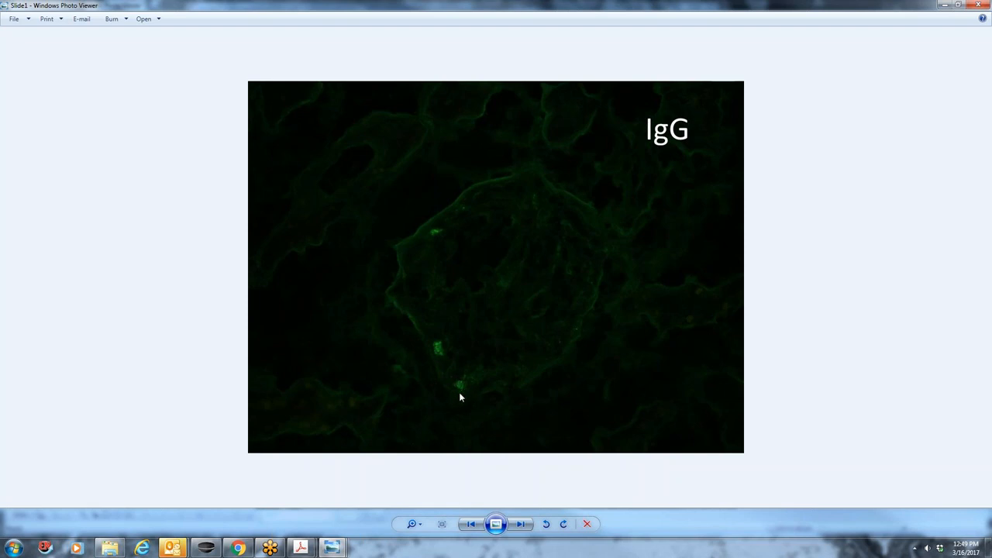
{"action": "mouse_move", "coordinate": [437, 233]}
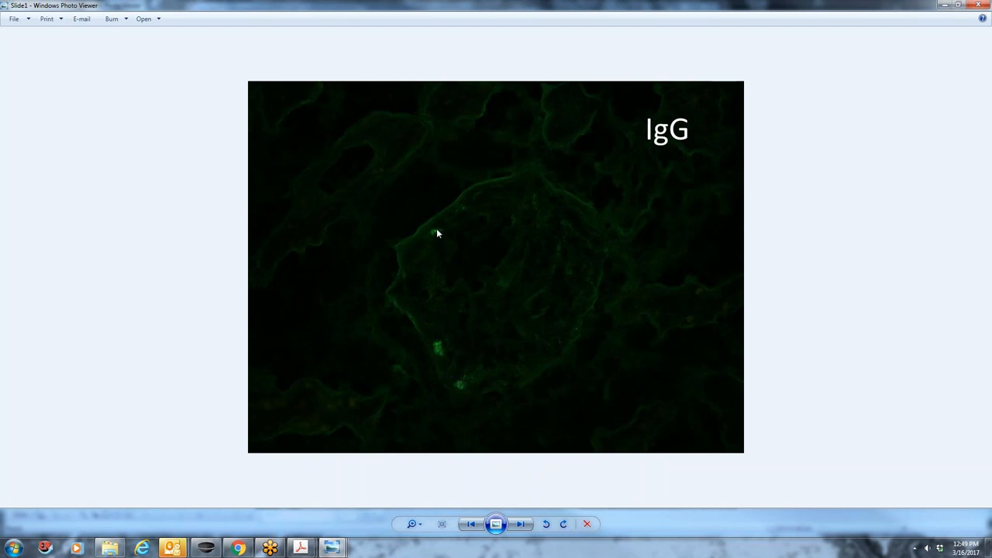
{"action": "mouse_move", "coordinate": [440, 349]}
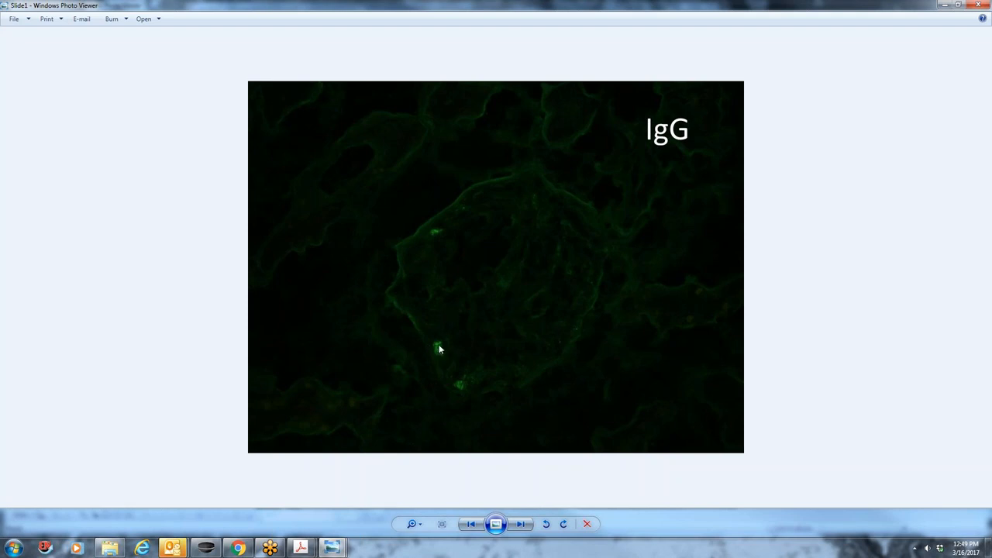
{"action": "mouse_move", "coordinate": [446, 364]}
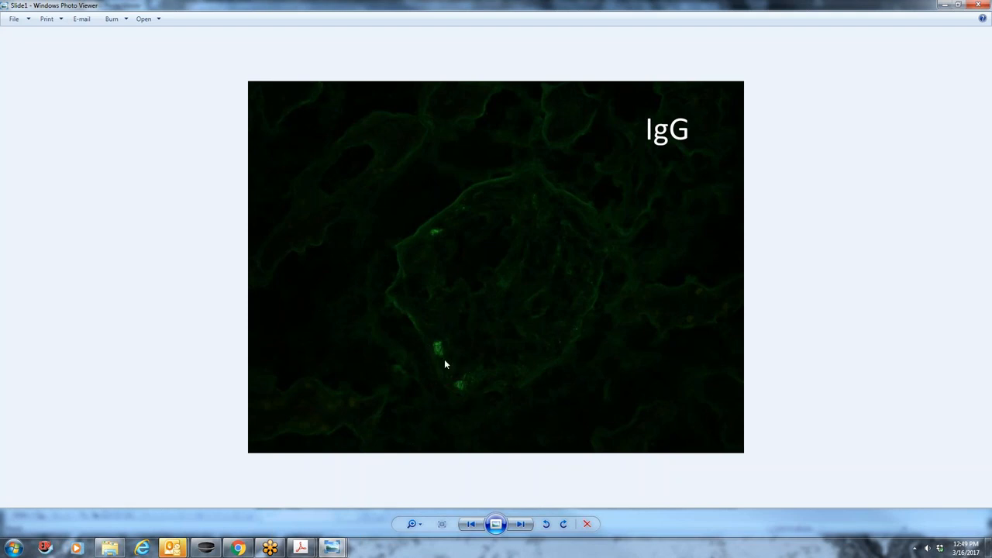
{"action": "mouse_move", "coordinate": [442, 352]}
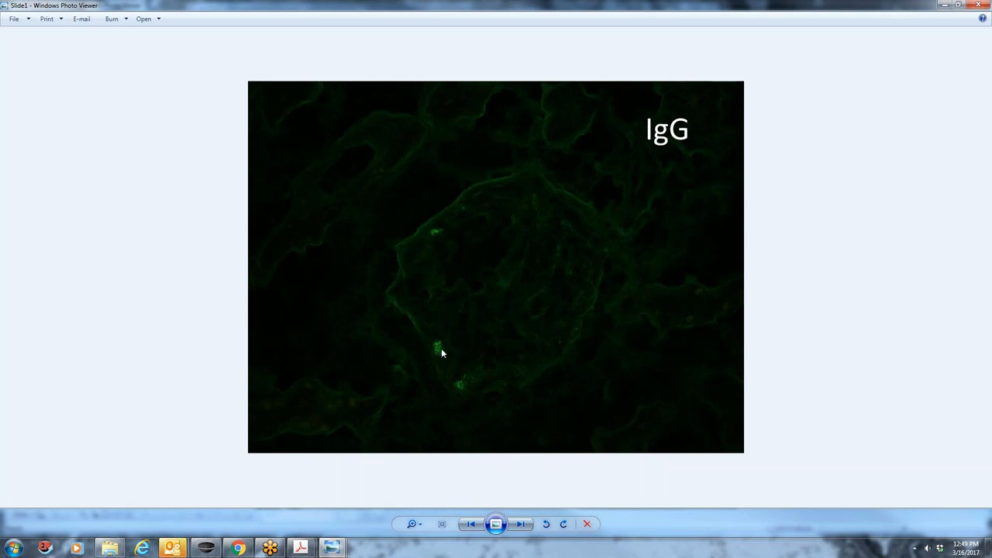
{"action": "mouse_move", "coordinate": [435, 350]}
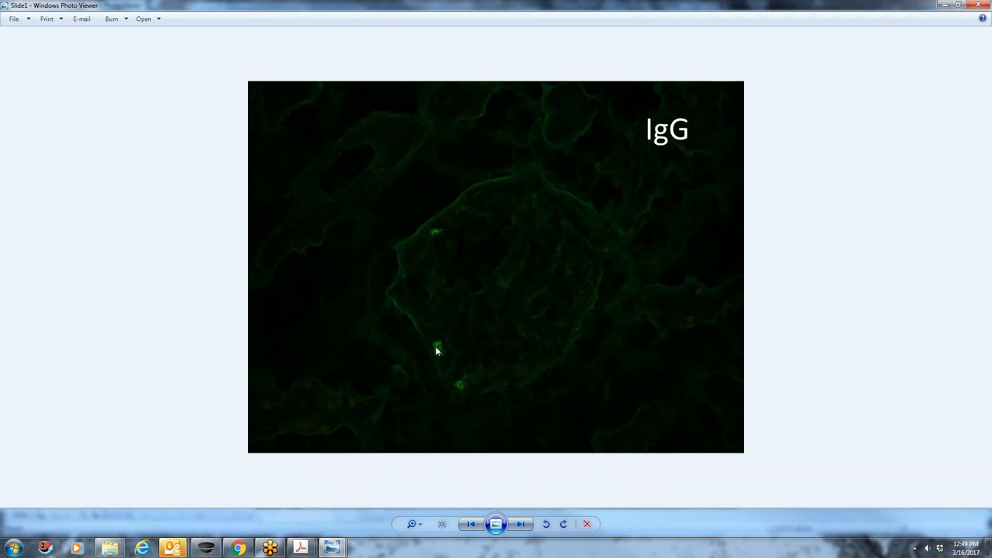
Page through the second IgG slide and both IgM slides to Slide5 (IgA)
{"action": "left_click", "coordinate": [520, 524]}
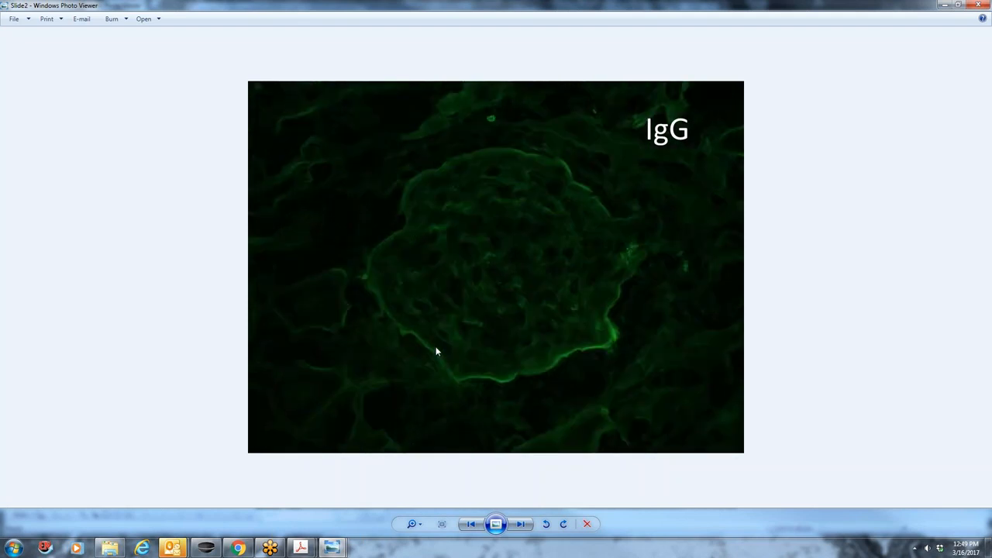
{"action": "left_click", "coordinate": [520, 524]}
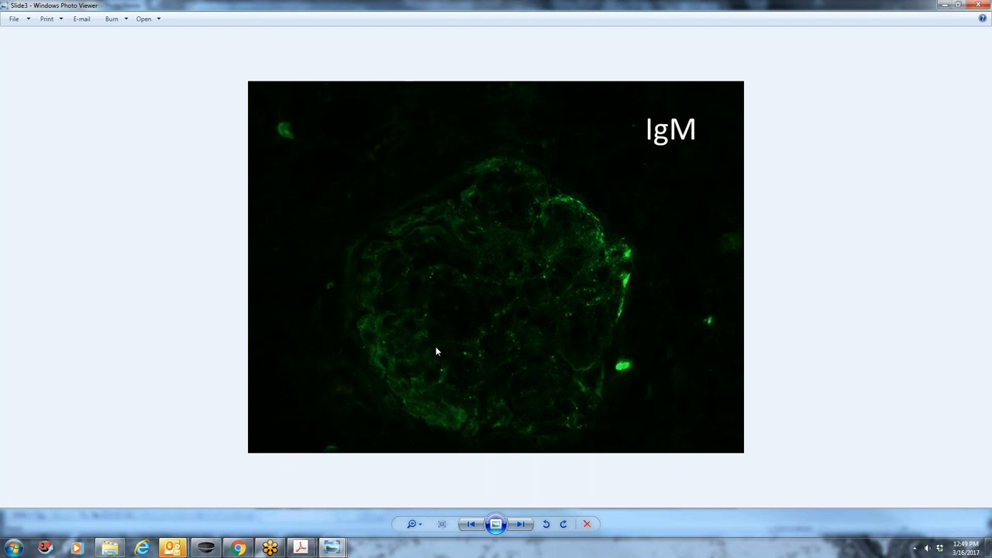
{"action": "left_click", "coordinate": [520, 524]}
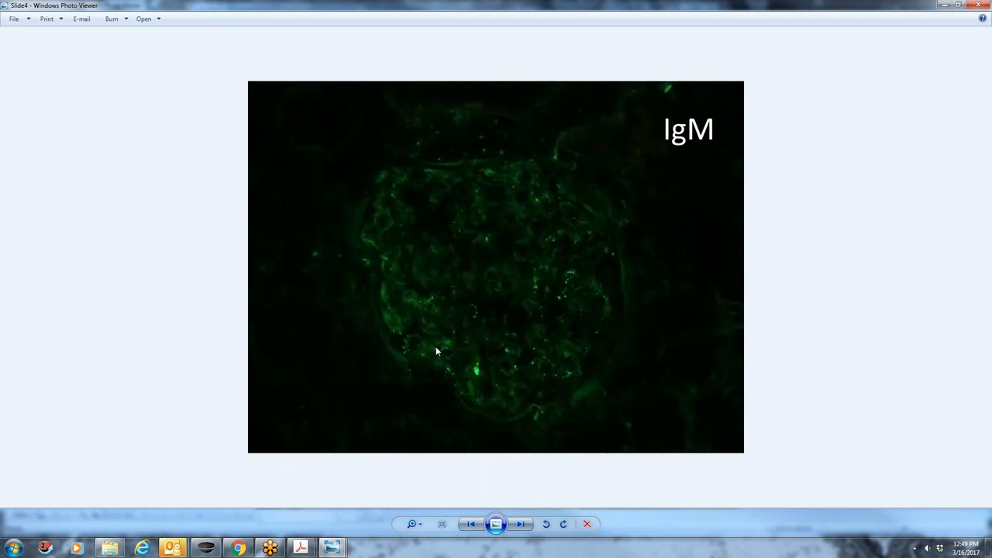
{"action": "left_click", "coordinate": [520, 524]}
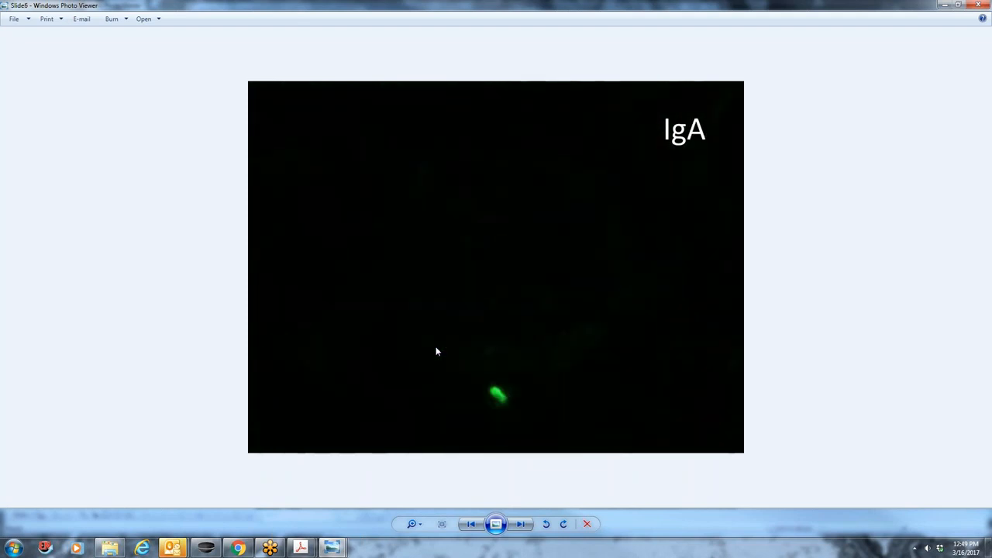
Page through C3 Slide7 and Slide8 to reach Slide9 (C1q)
{"action": "left_click", "coordinate": [520, 523]}
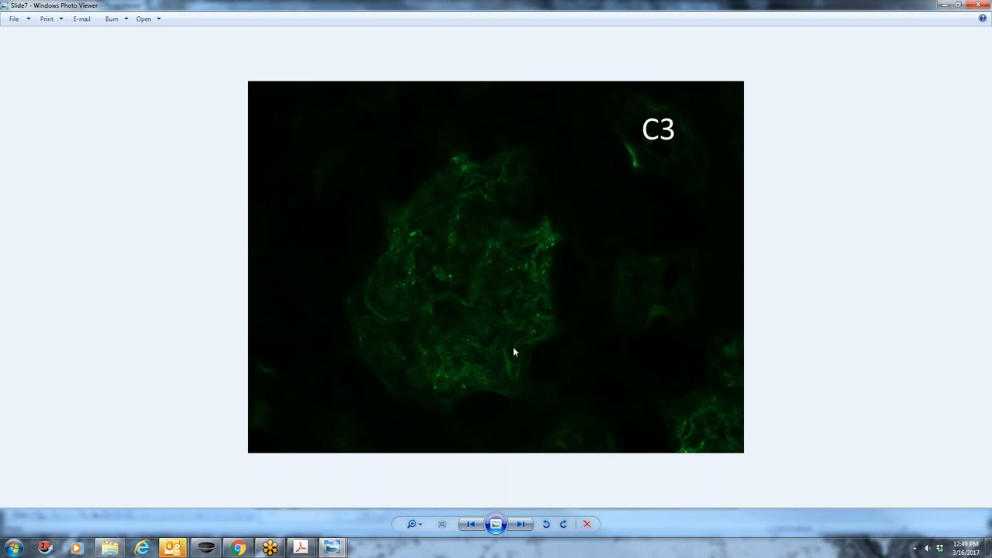
{"action": "mouse_move", "coordinate": [512, 277]}
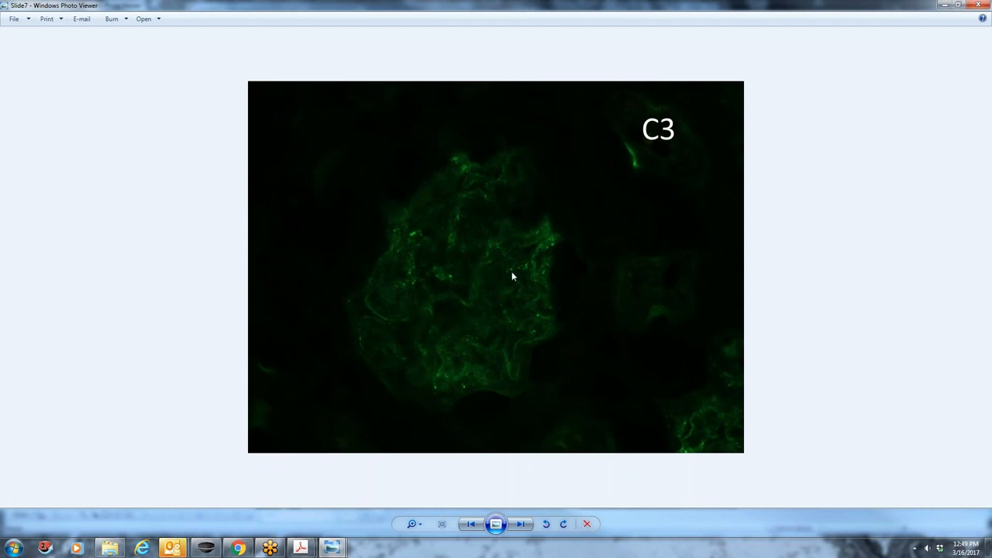
{"action": "mouse_move", "coordinate": [520, 273]}
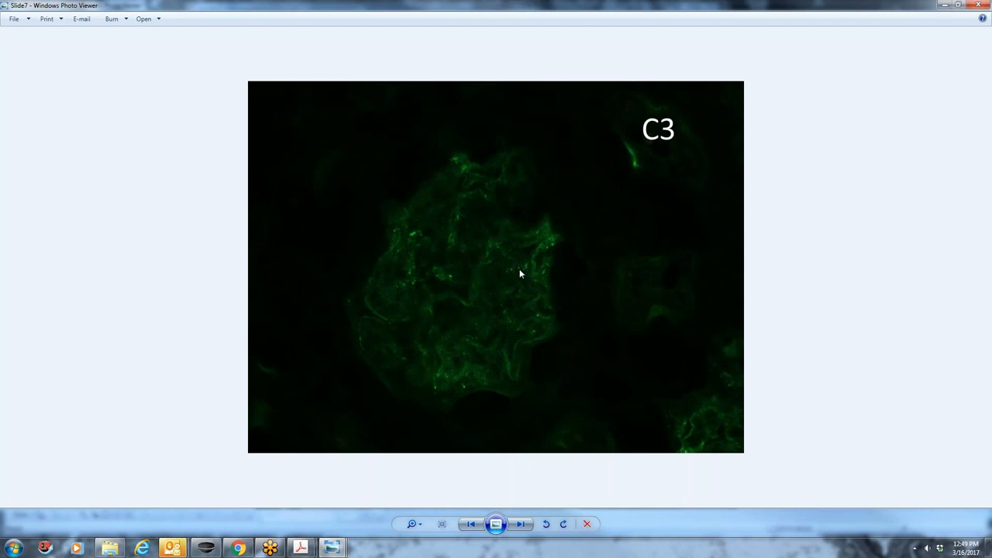
{"action": "mouse_move", "coordinate": [463, 366]}
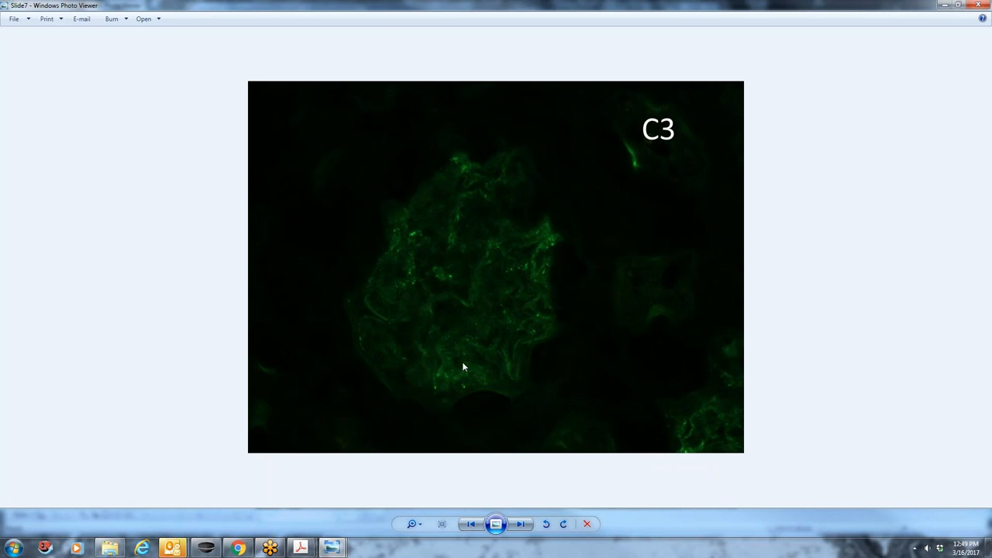
{"action": "mouse_move", "coordinate": [693, 401]}
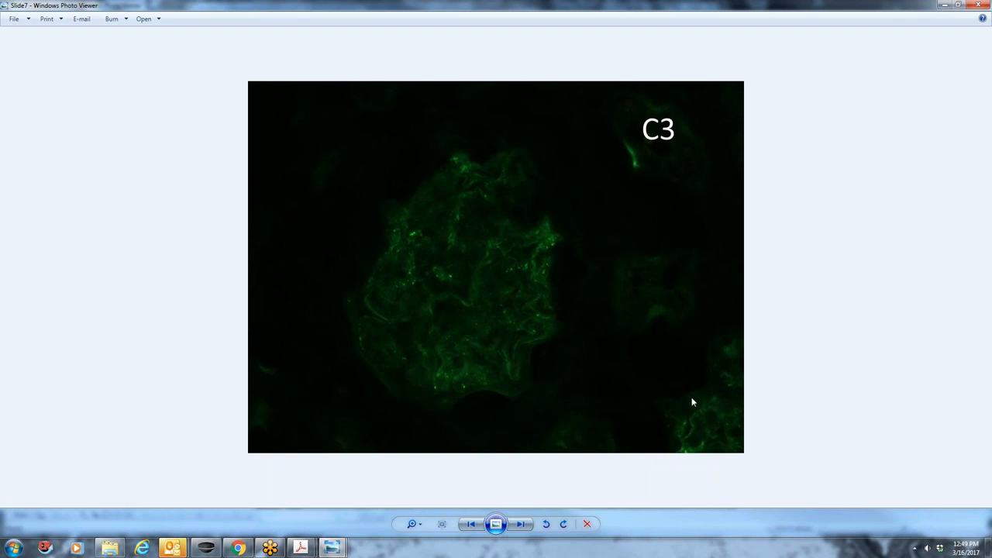
{"action": "mouse_move", "coordinate": [703, 451]}
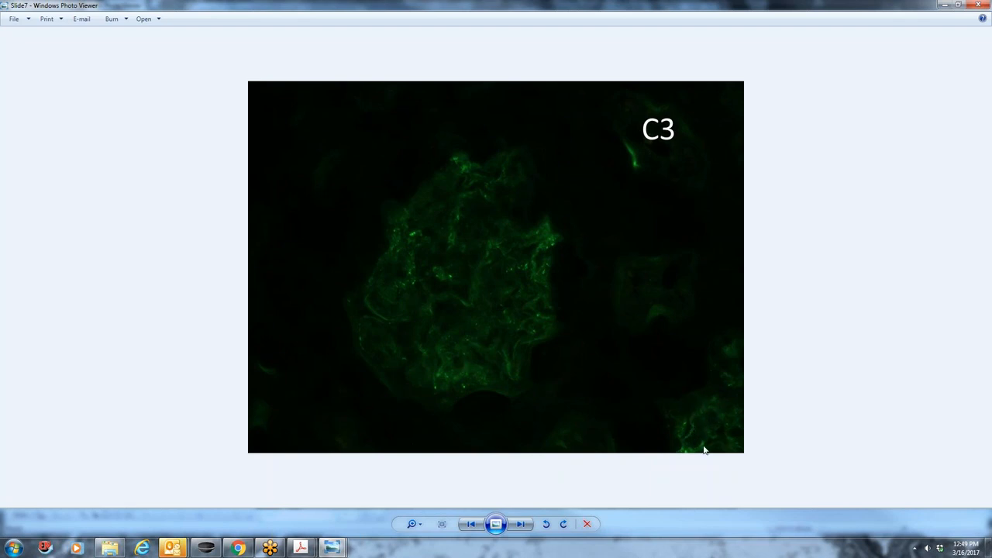
{"action": "left_click", "coordinate": [519, 524]}
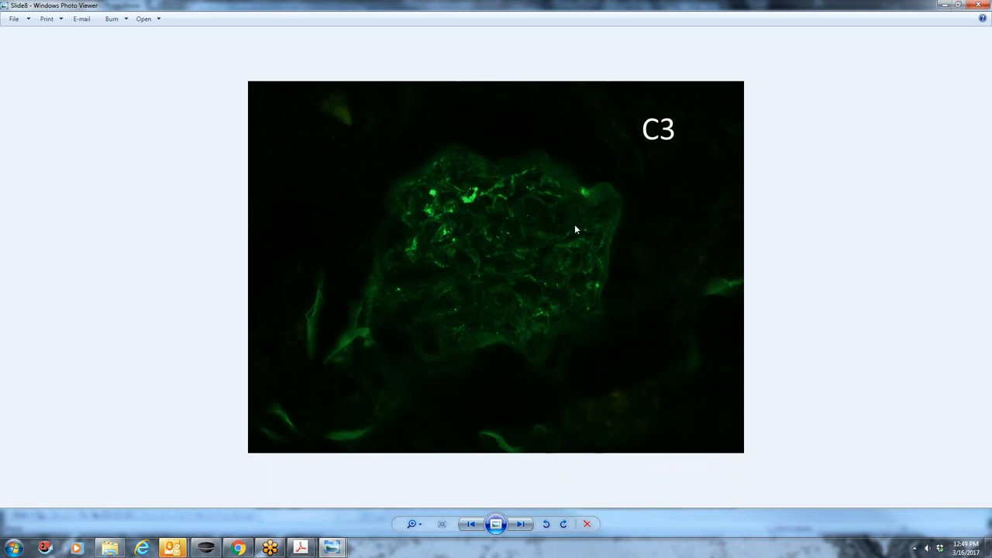
{"action": "mouse_move", "coordinate": [543, 288]}
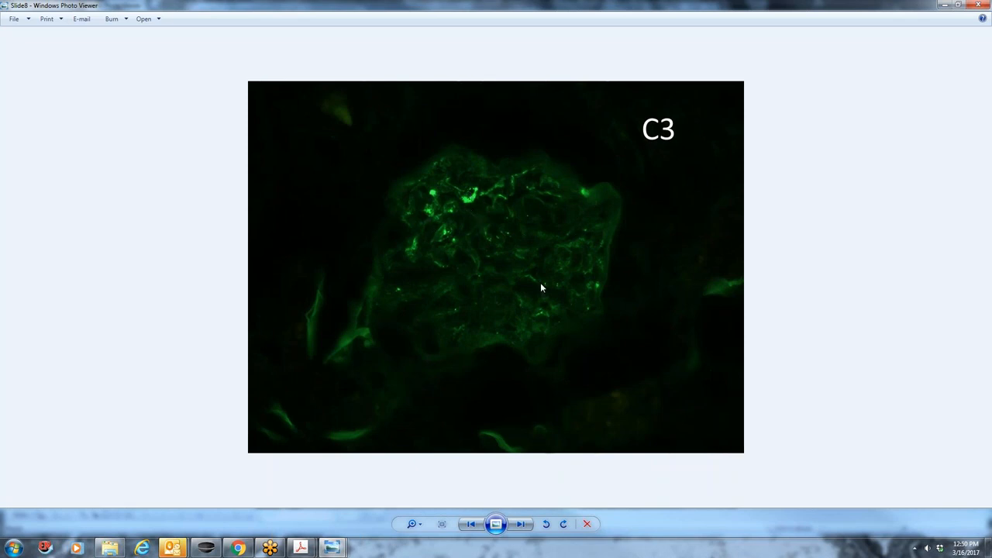
{"action": "mouse_move", "coordinate": [528, 204]}
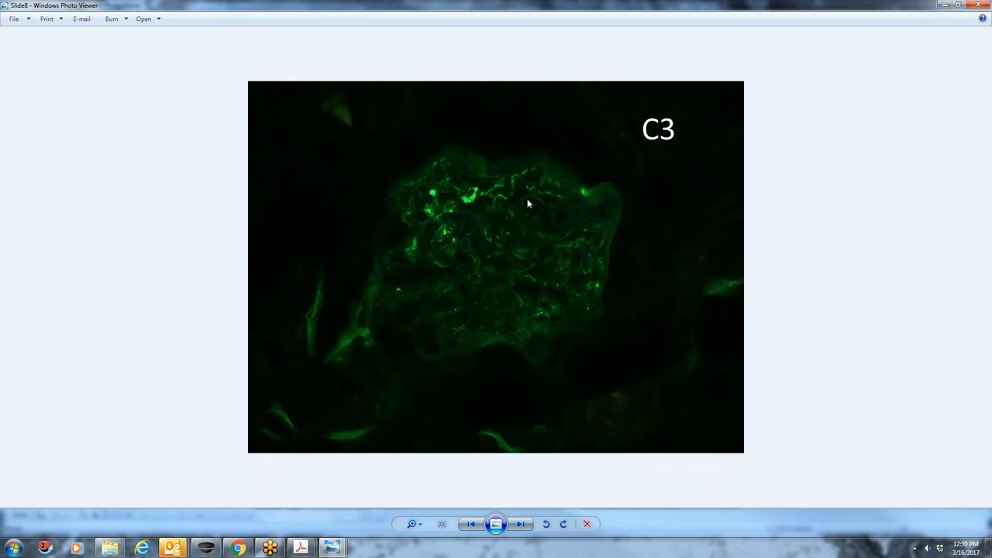
{"action": "mouse_move", "coordinate": [481, 201]}
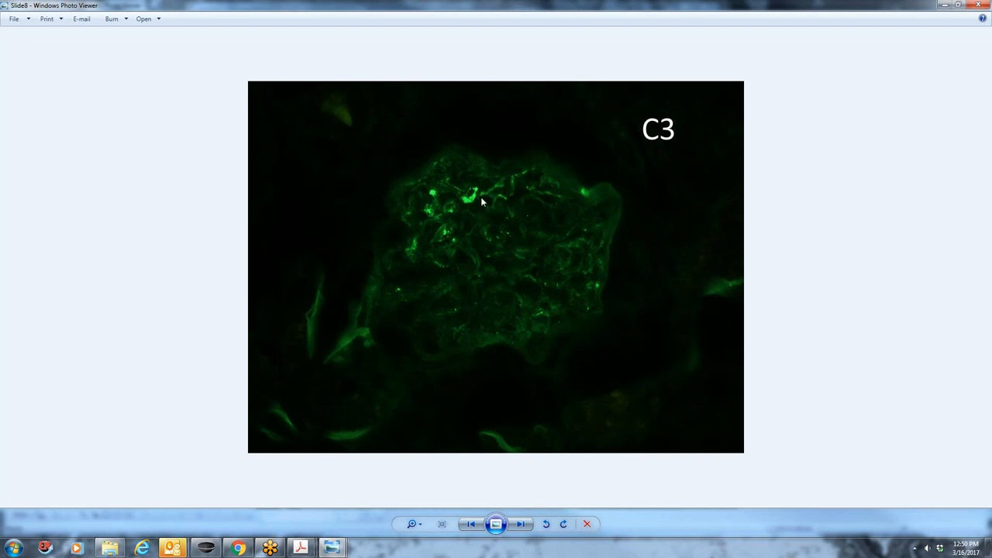
{"action": "mouse_move", "coordinate": [495, 326]}
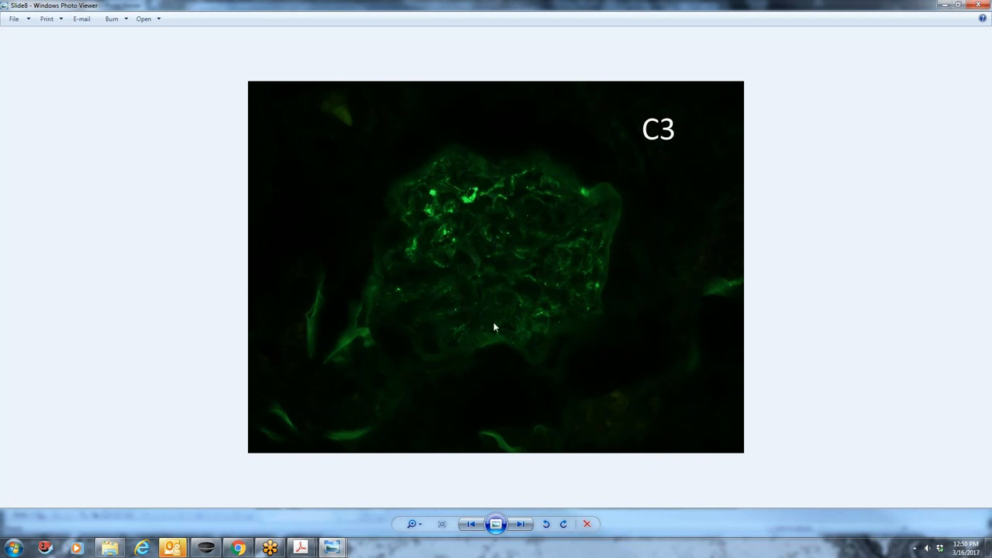
{"action": "mouse_move", "coordinate": [520, 251]}
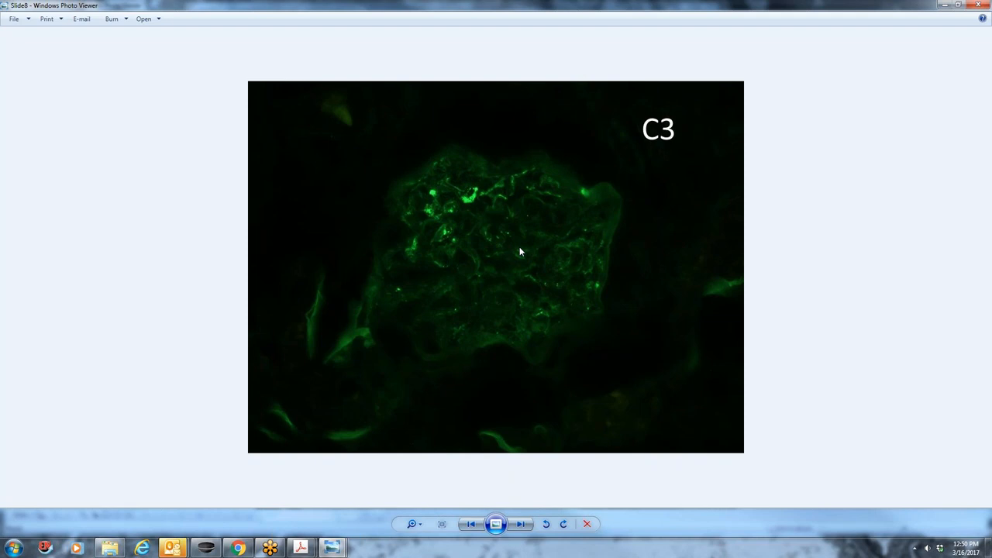
{"action": "left_click", "coordinate": [470, 524]}
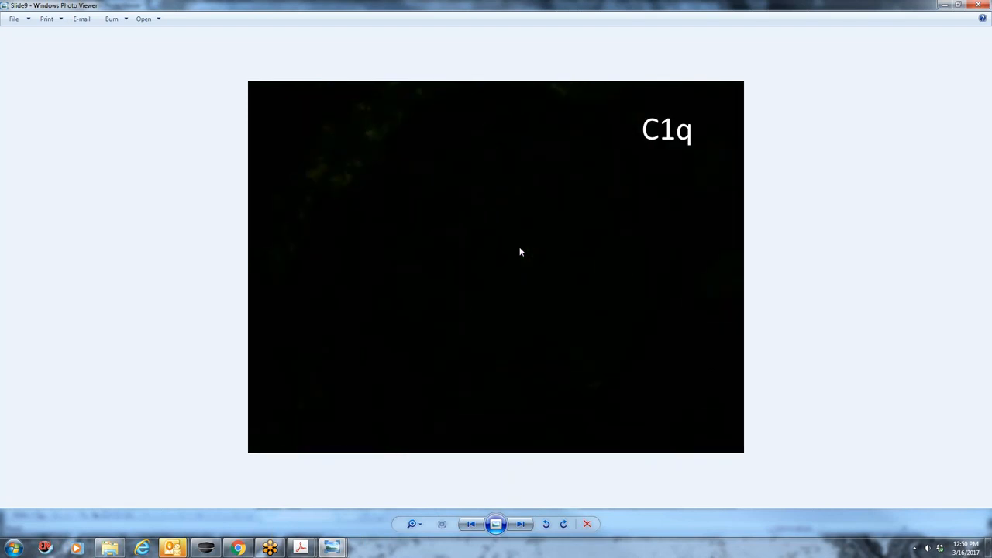
Open Slide11 (LLC), then move on to Slide12, the second LLC slide
{"action": "left_click", "coordinate": [520, 524]}
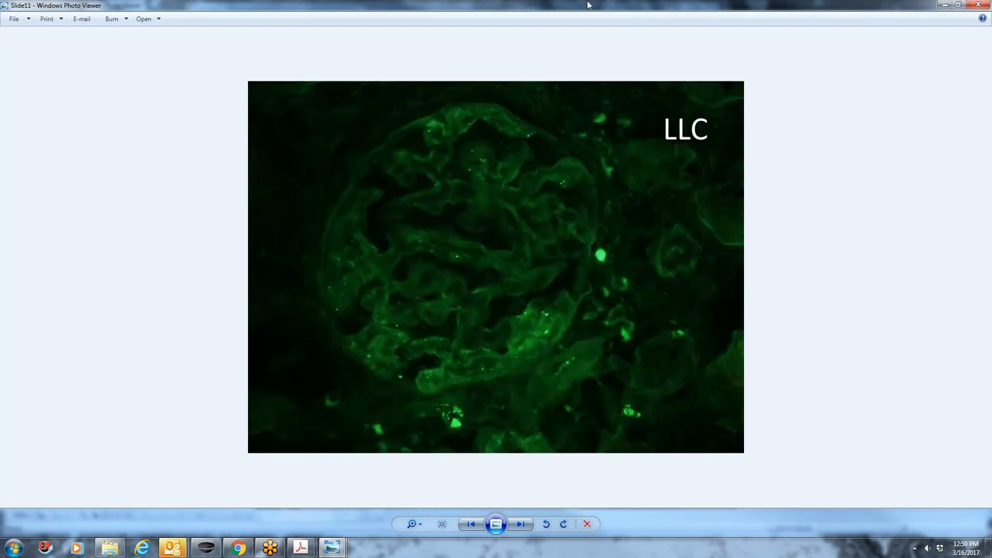
{"action": "mouse_move", "coordinate": [554, 275]}
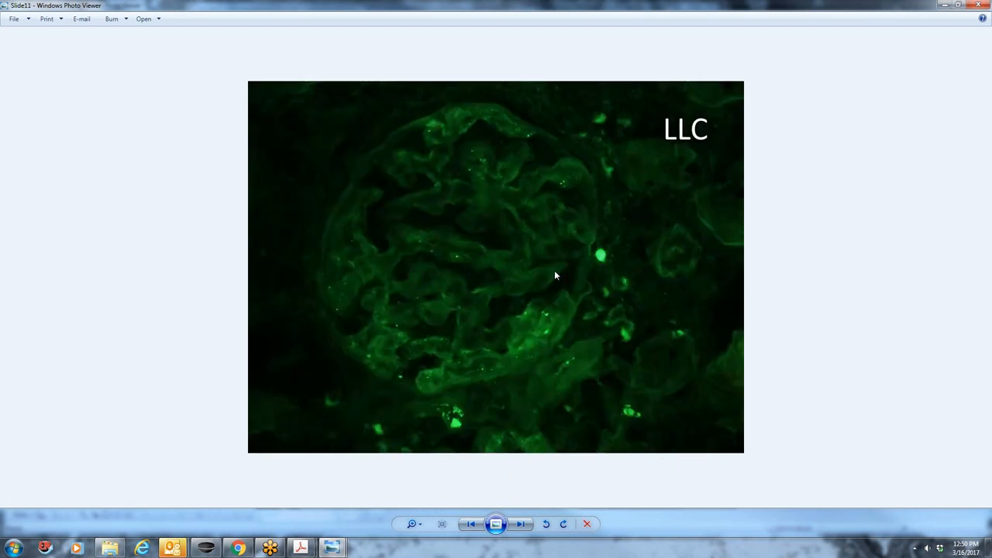
{"action": "mouse_move", "coordinate": [676, 283]}
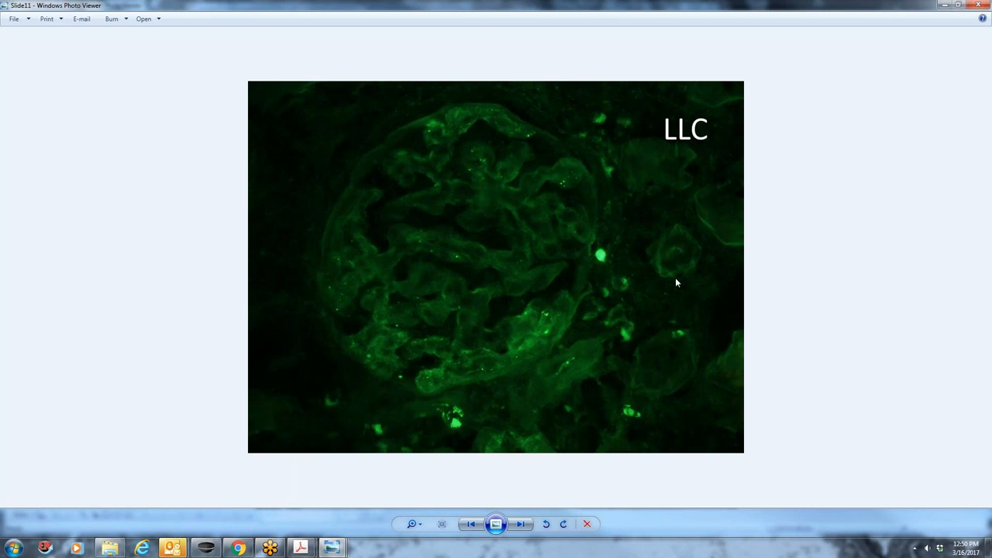
{"action": "mouse_move", "coordinate": [670, 240]}
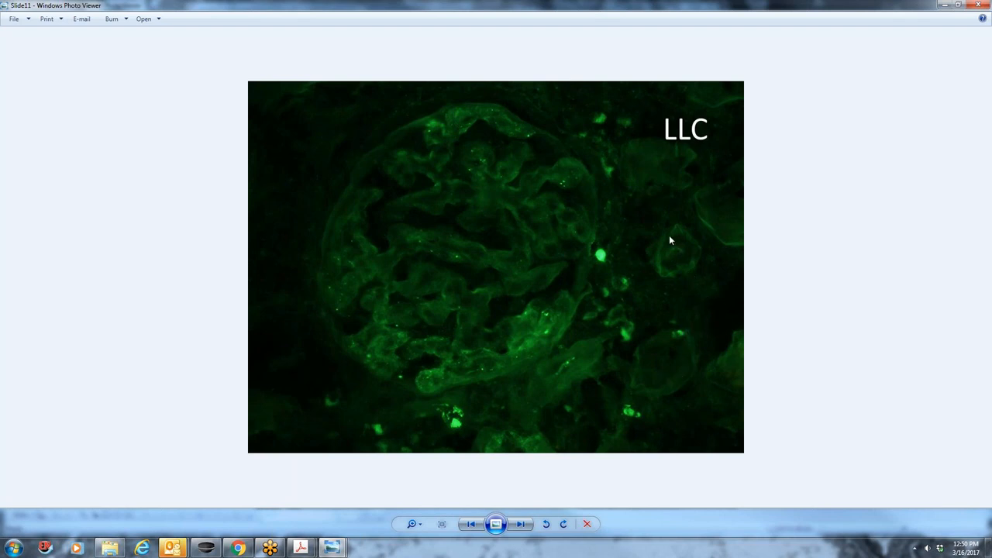
{"action": "mouse_move", "coordinate": [471, 427]}
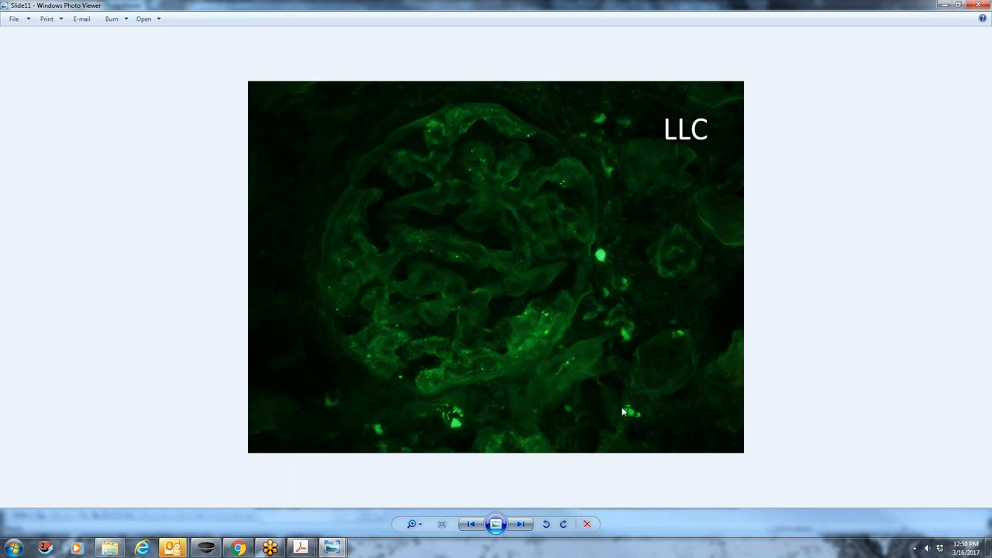
{"action": "mouse_move", "coordinate": [527, 116]}
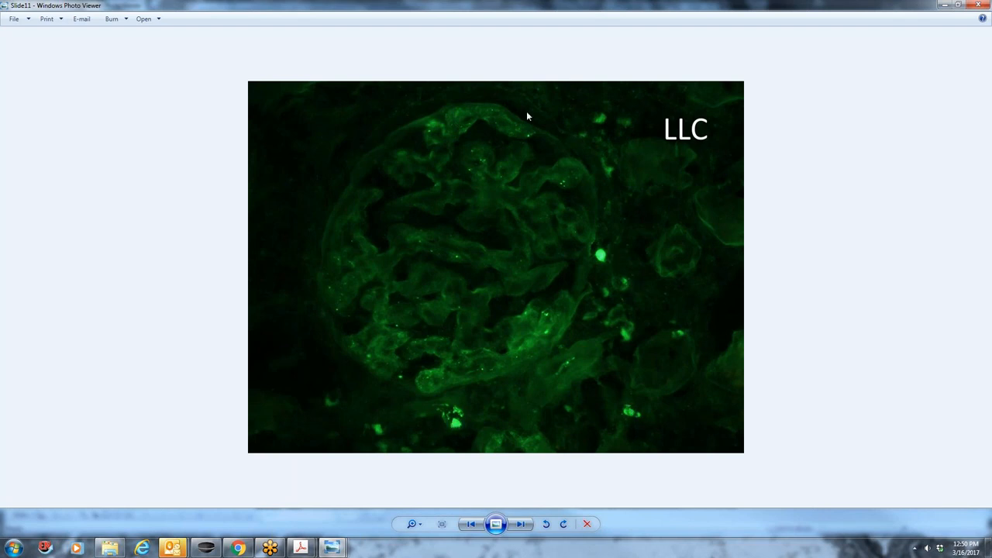
{"action": "mouse_move", "coordinate": [705, 338]}
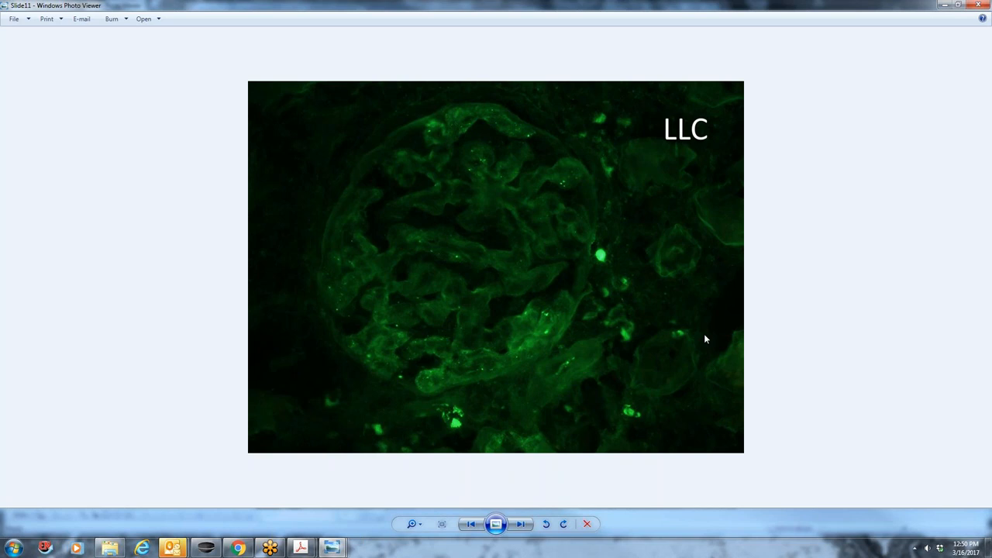
{"action": "left_click", "coordinate": [520, 524]}
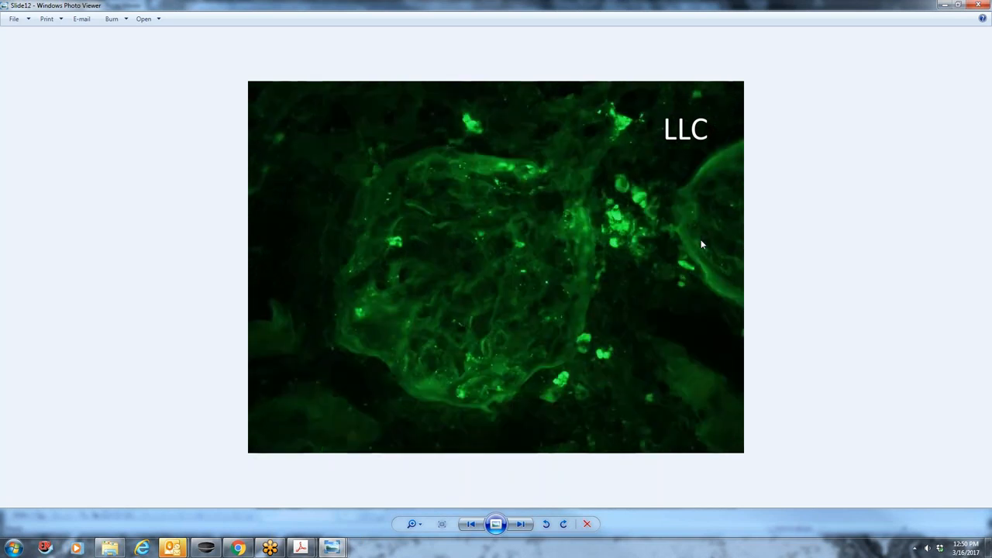
{"action": "mouse_move", "coordinate": [639, 219]}
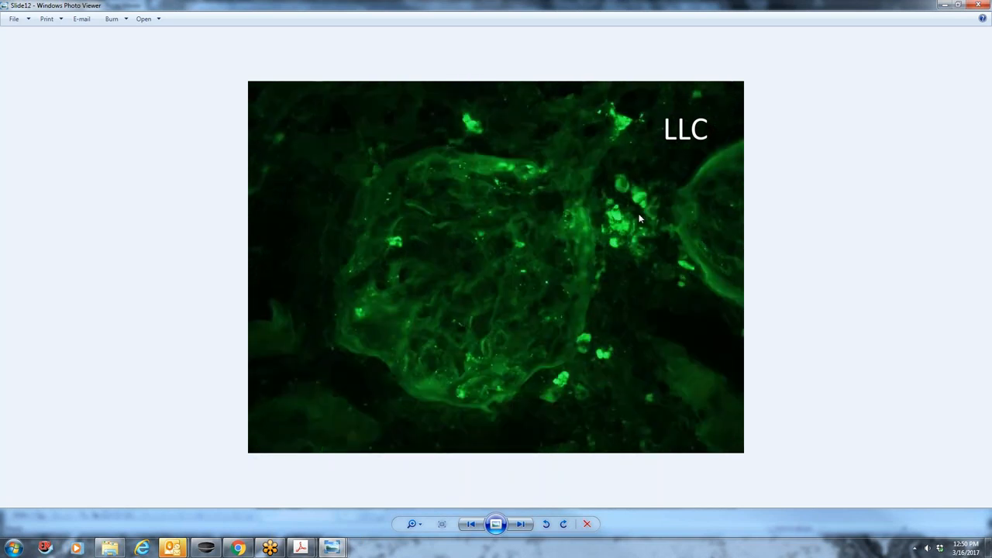
{"action": "mouse_move", "coordinate": [713, 294]}
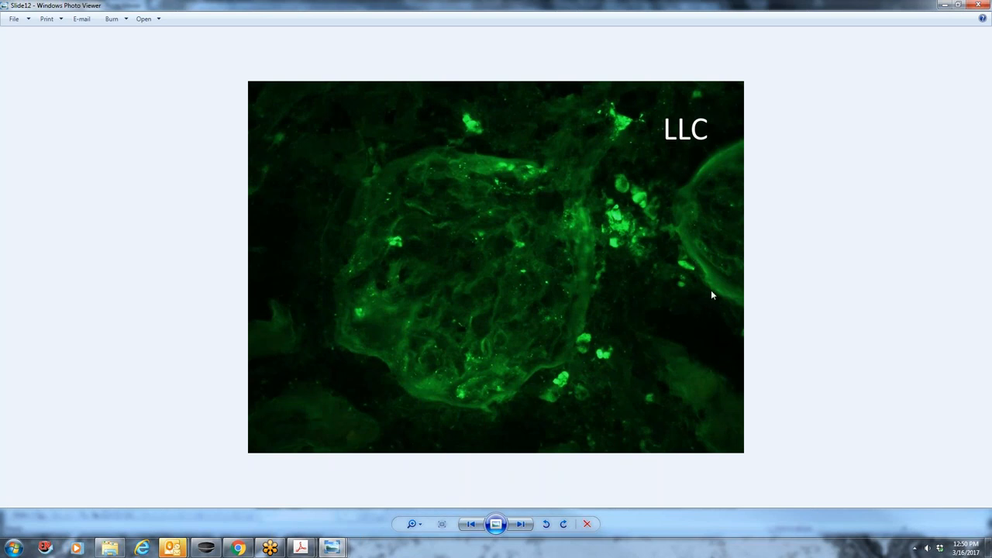
{"action": "mouse_move", "coordinate": [671, 313]}
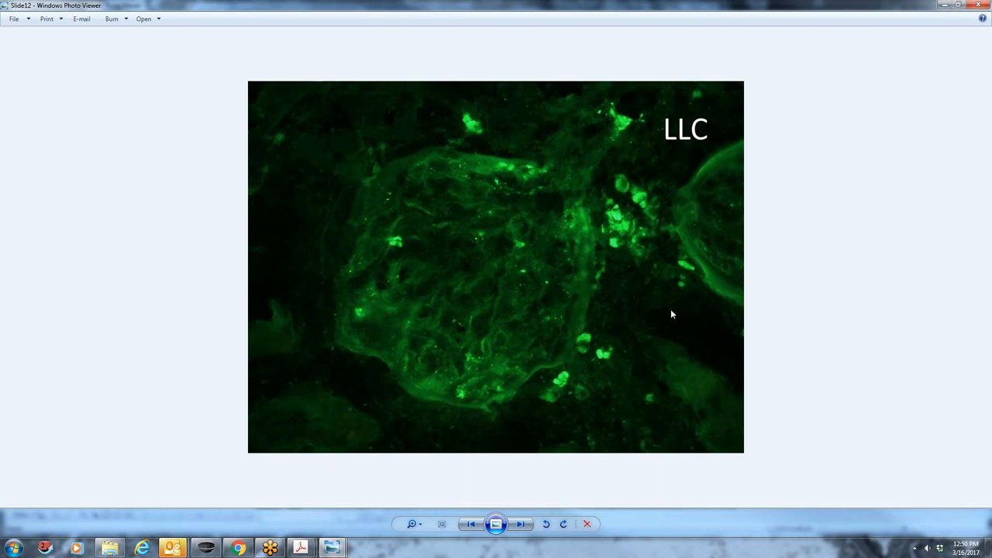
{"action": "mouse_move", "coordinate": [495, 299]}
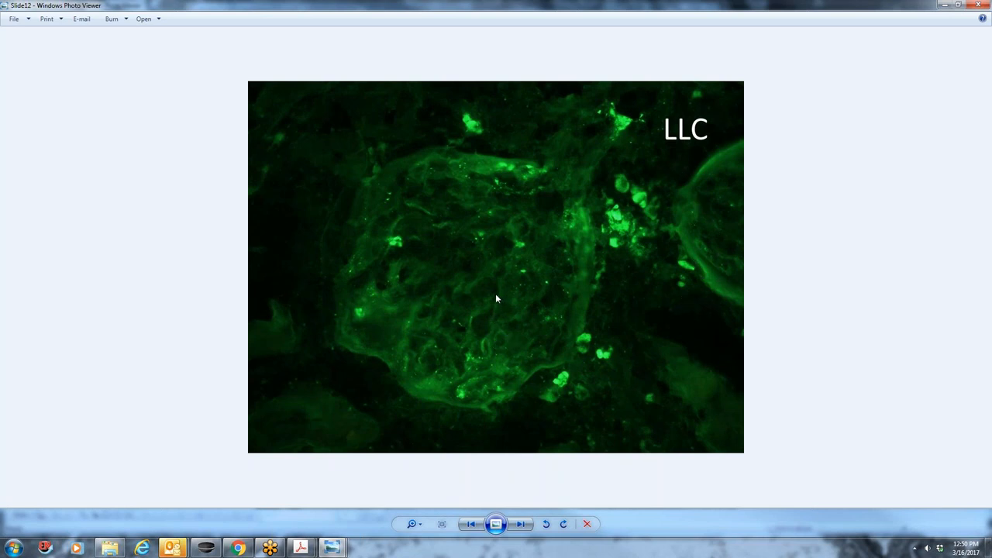
{"action": "mouse_move", "coordinate": [493, 310]}
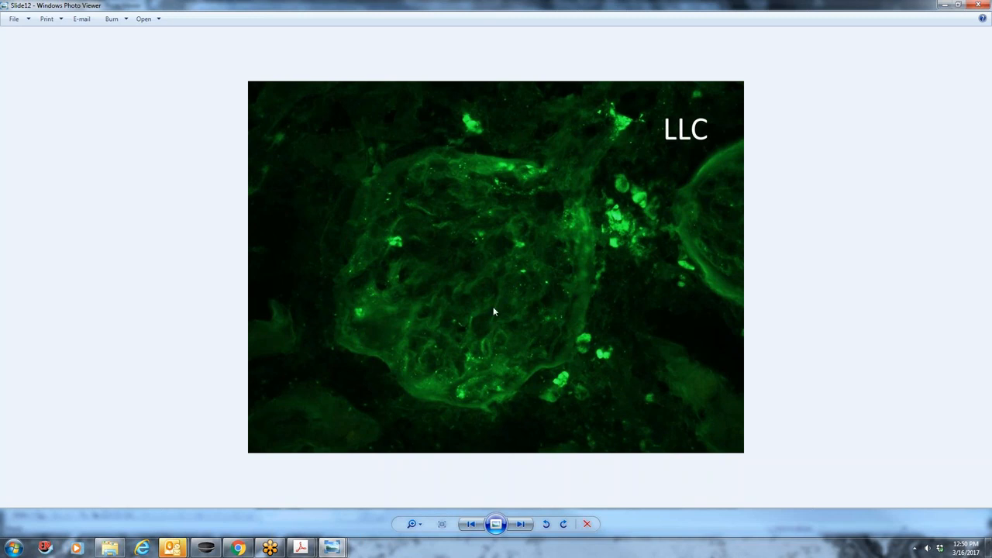
{"action": "left_click", "coordinate": [520, 524]}
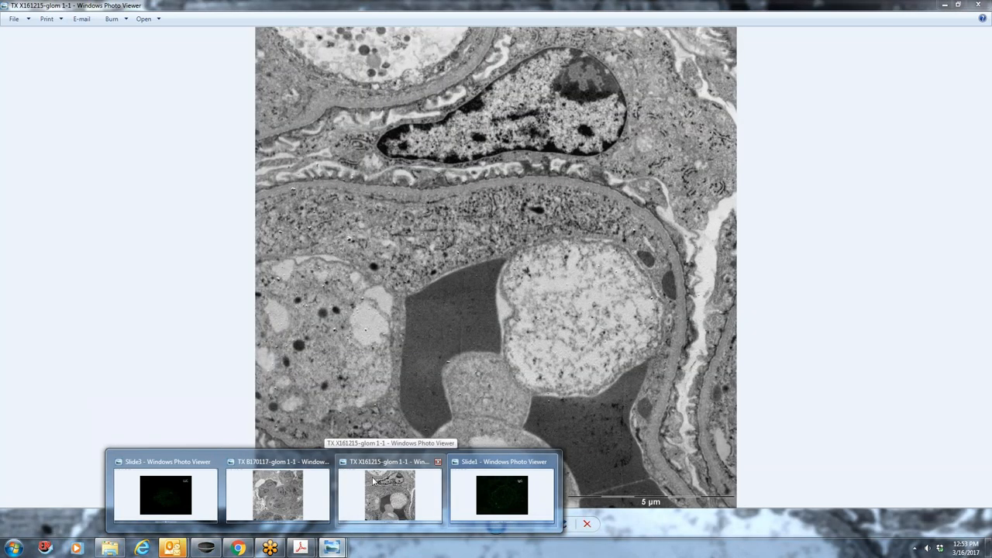
Bring up the IgG slide and dismiss the symposium deadline notification
{"action": "left_click", "coordinate": [502, 494]}
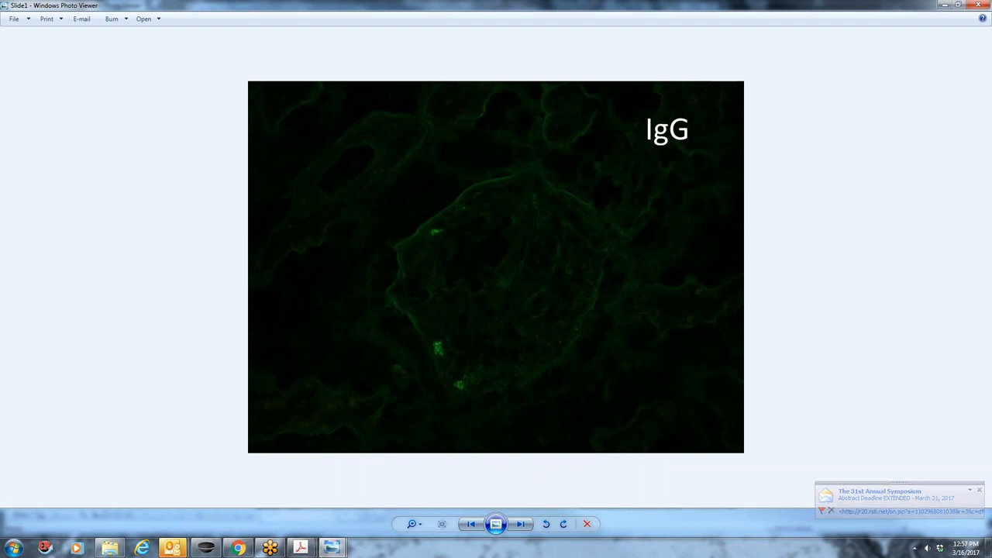
{"action": "left_click", "coordinate": [979, 490]}
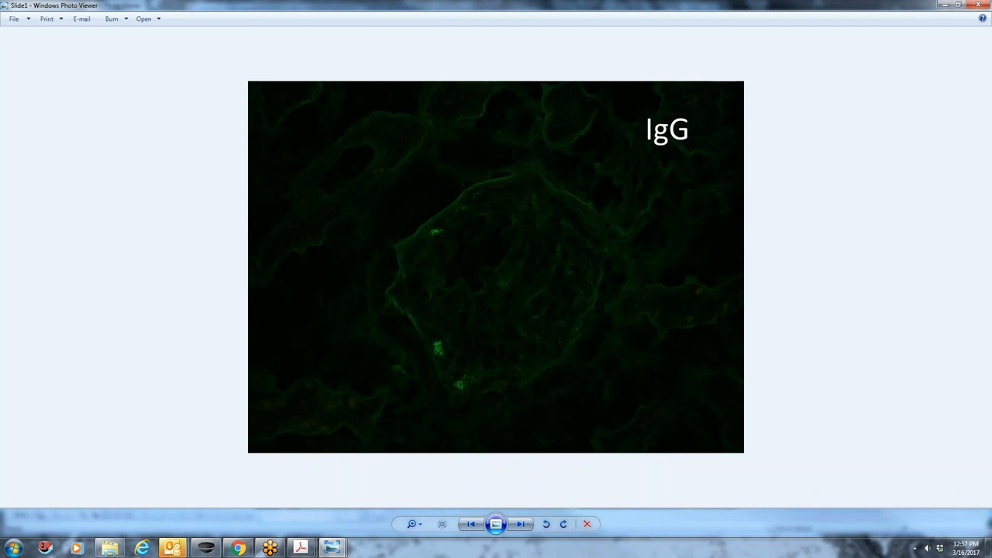